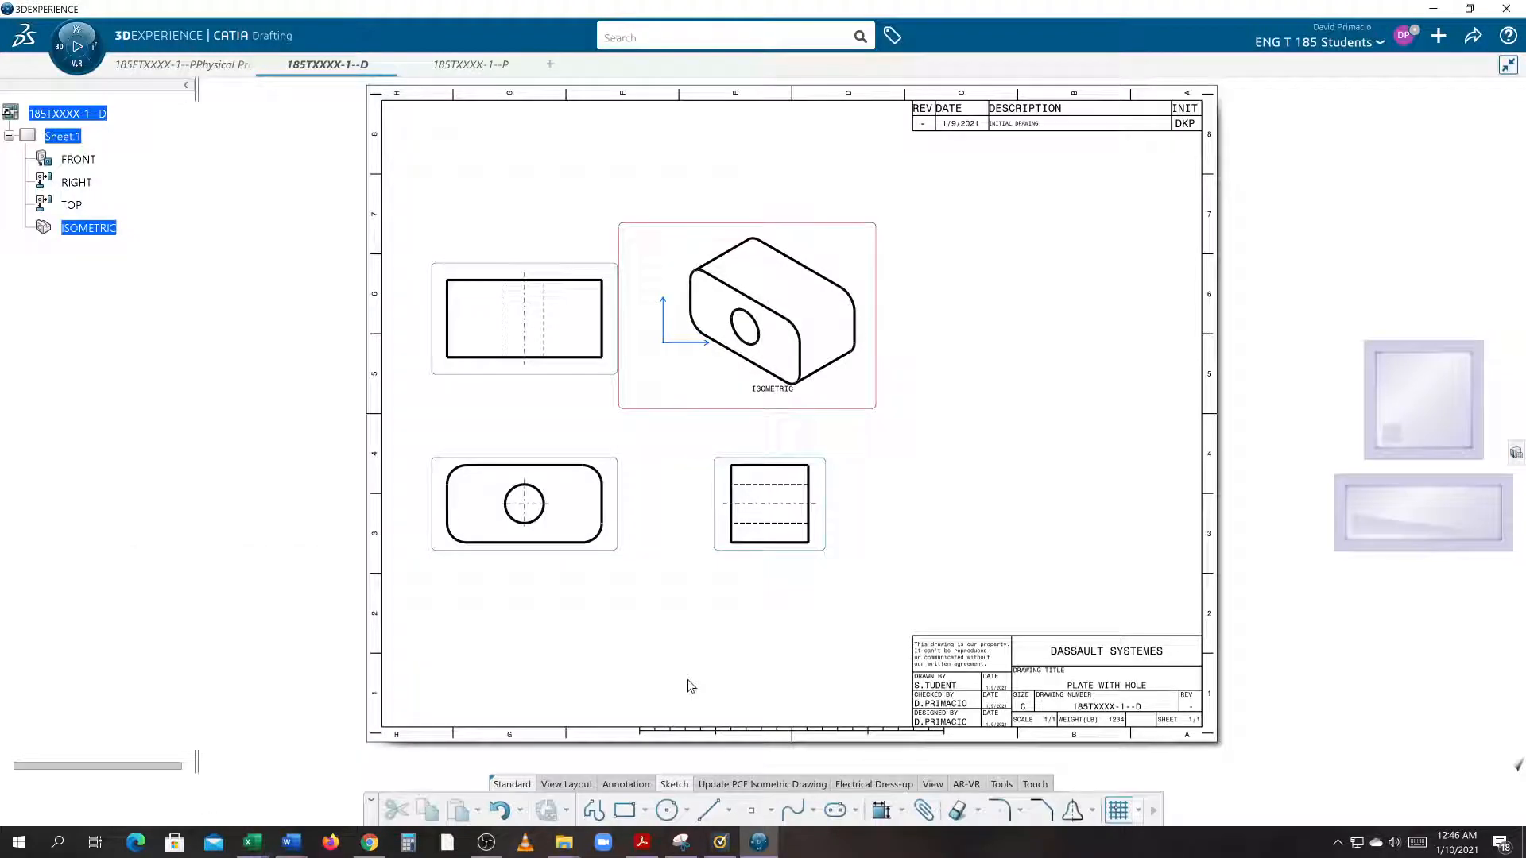
mouse_move(688, 679)
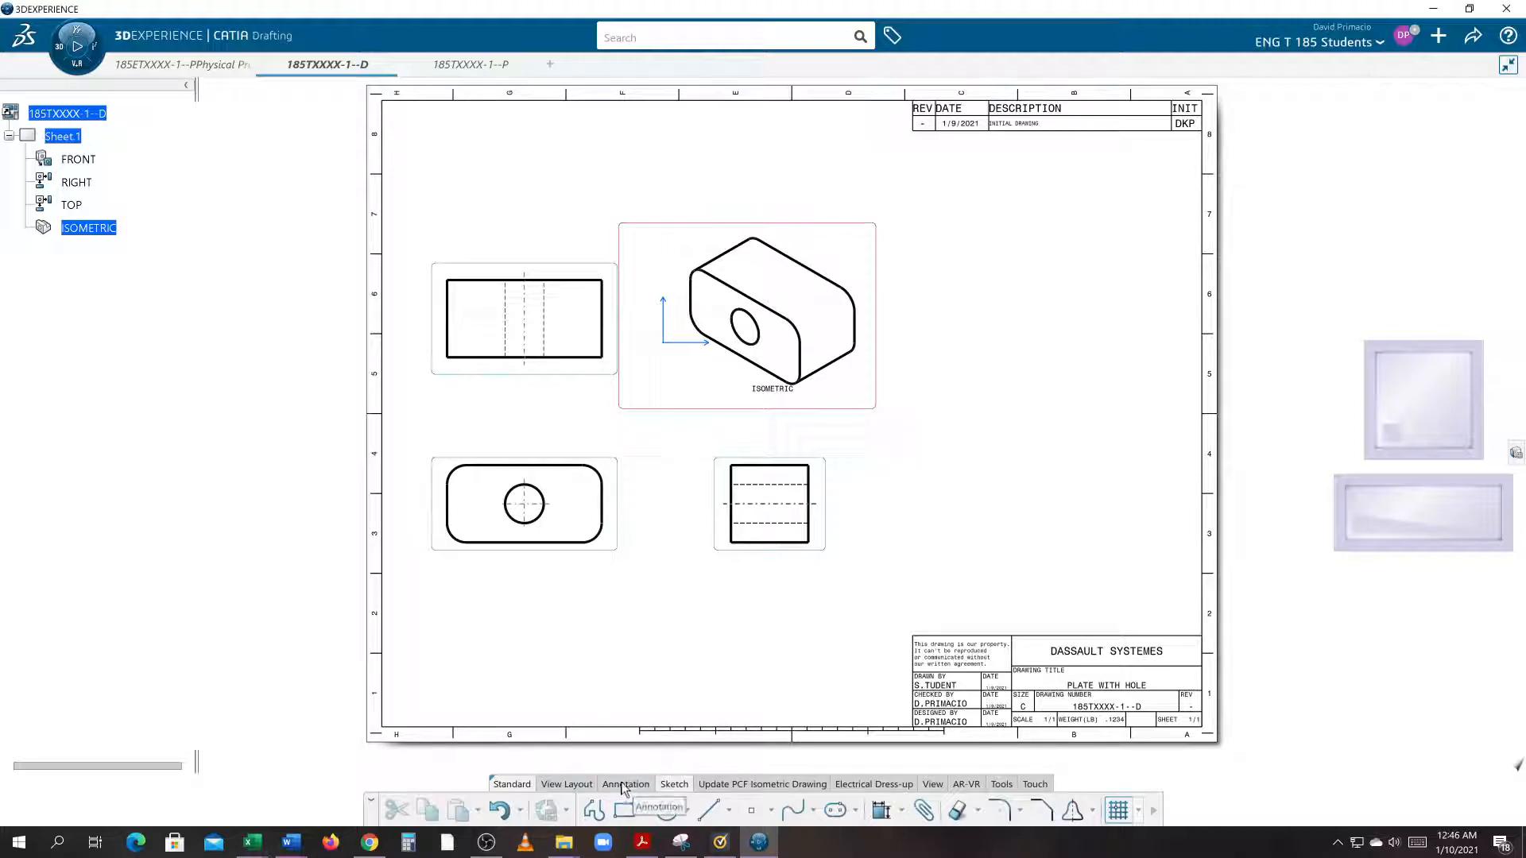
- Show the Annotation tools in the bottom action bar for dimensioning
left_click(626, 784)
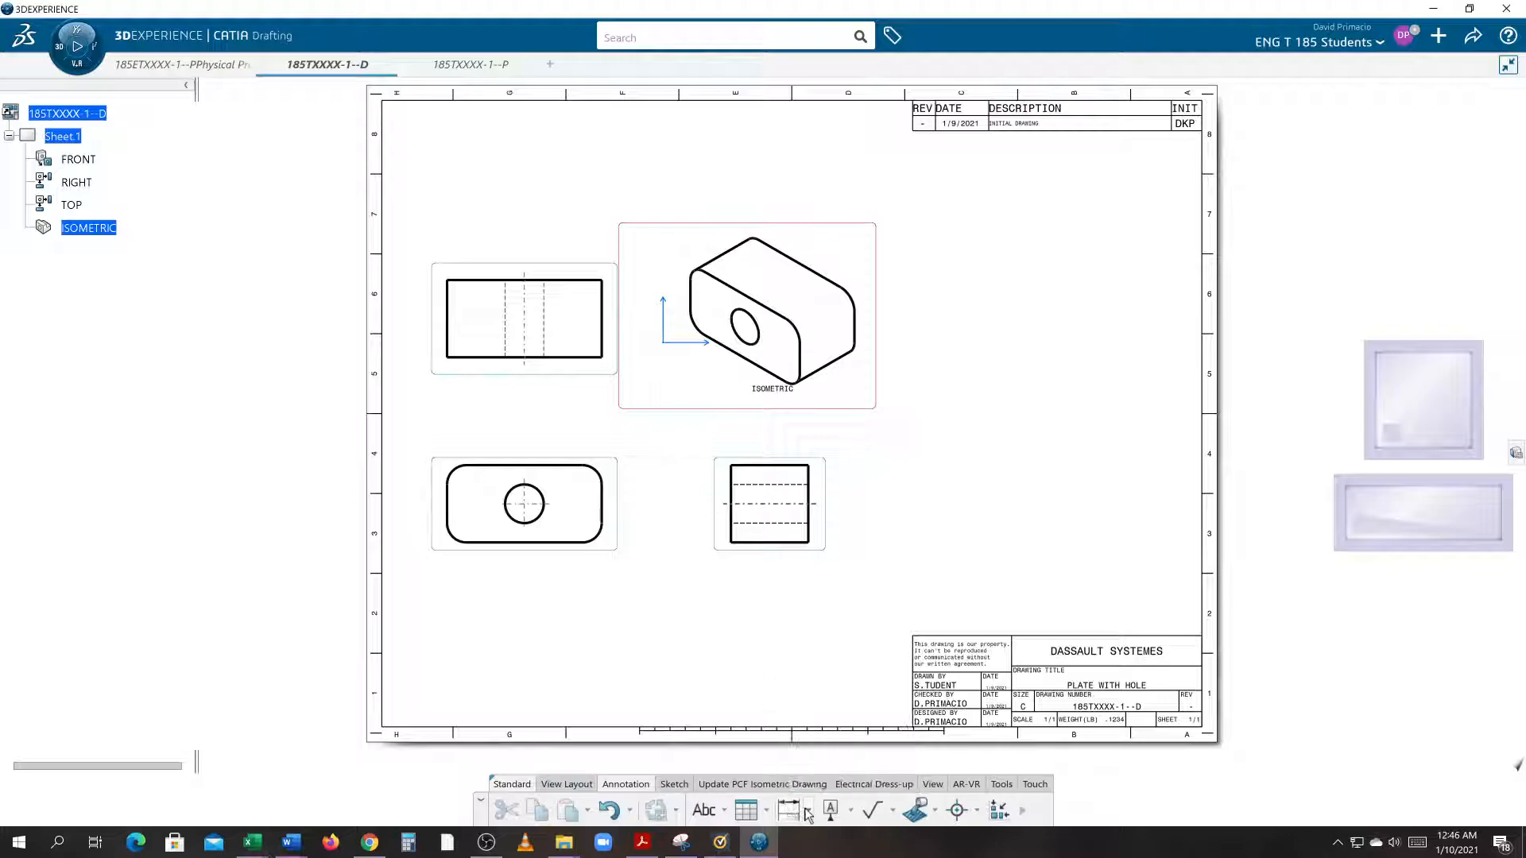
- Dimension the plate width as .33, placed below the front view
left_click(805, 814)
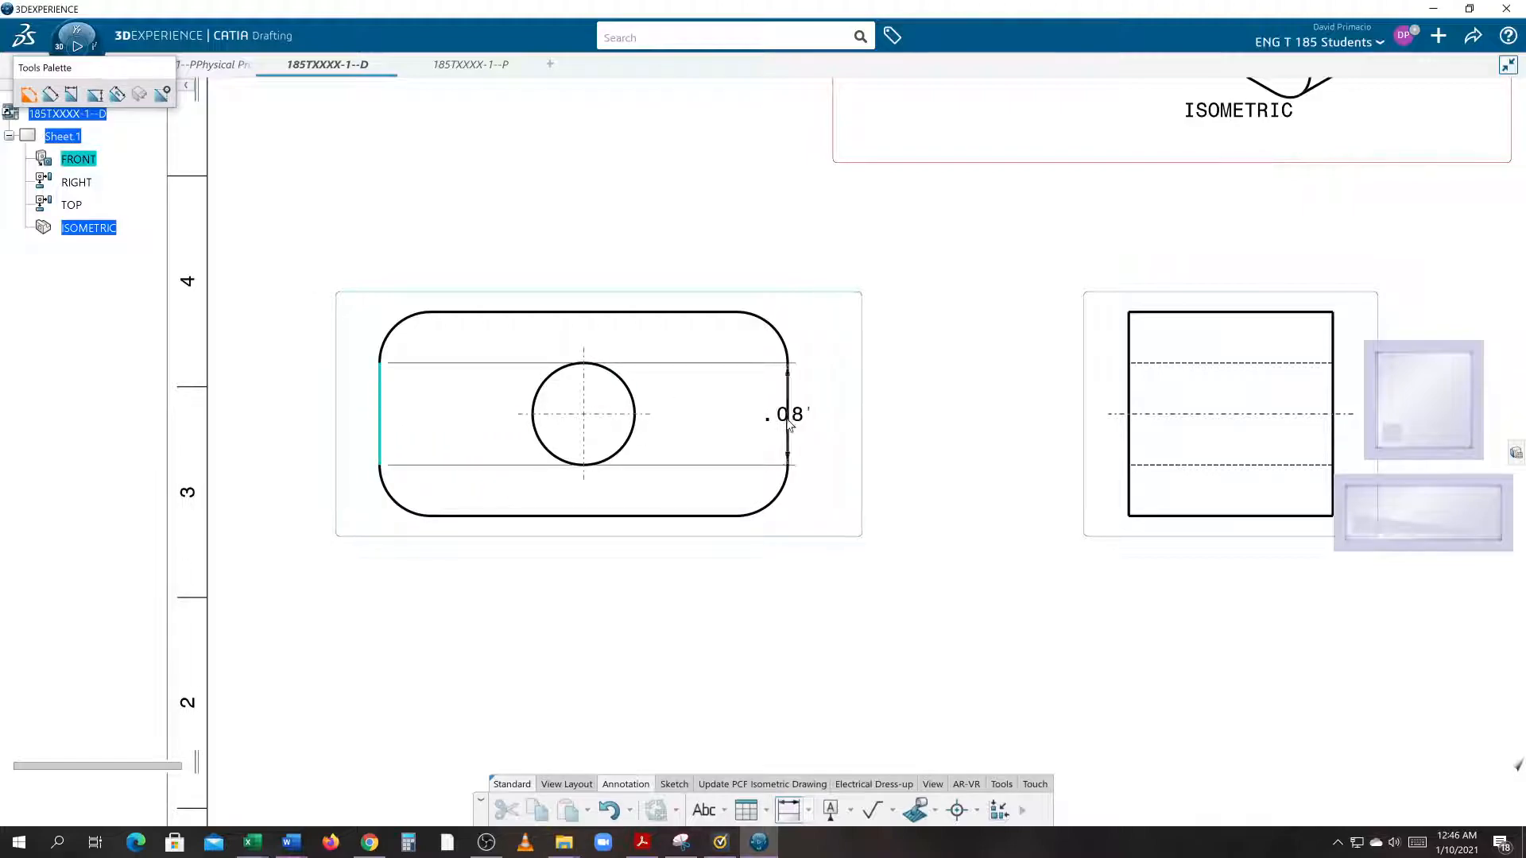
left_click(787, 413)
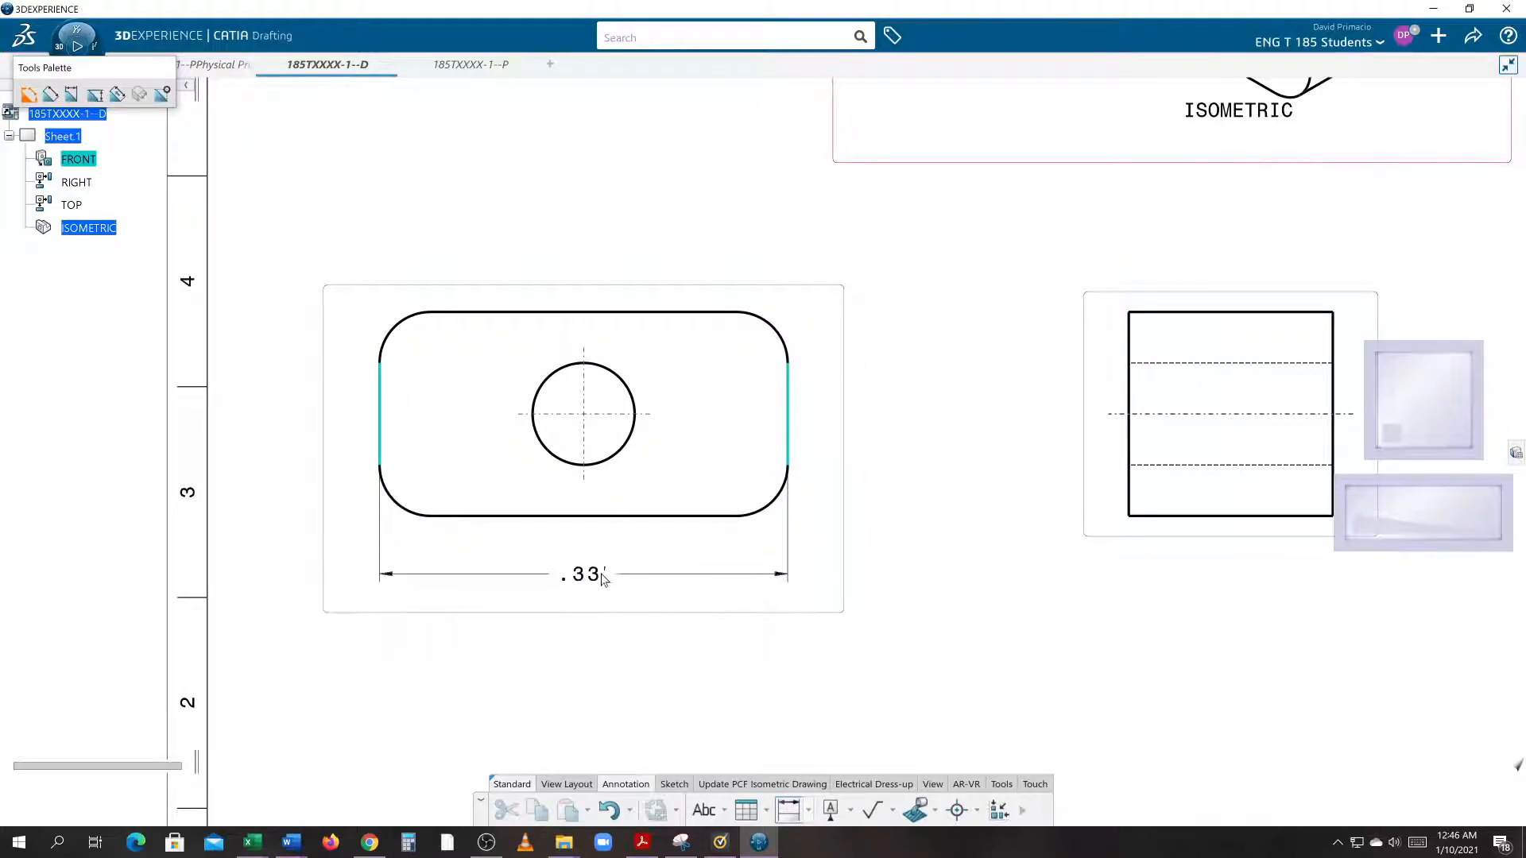
left_click(582, 573)
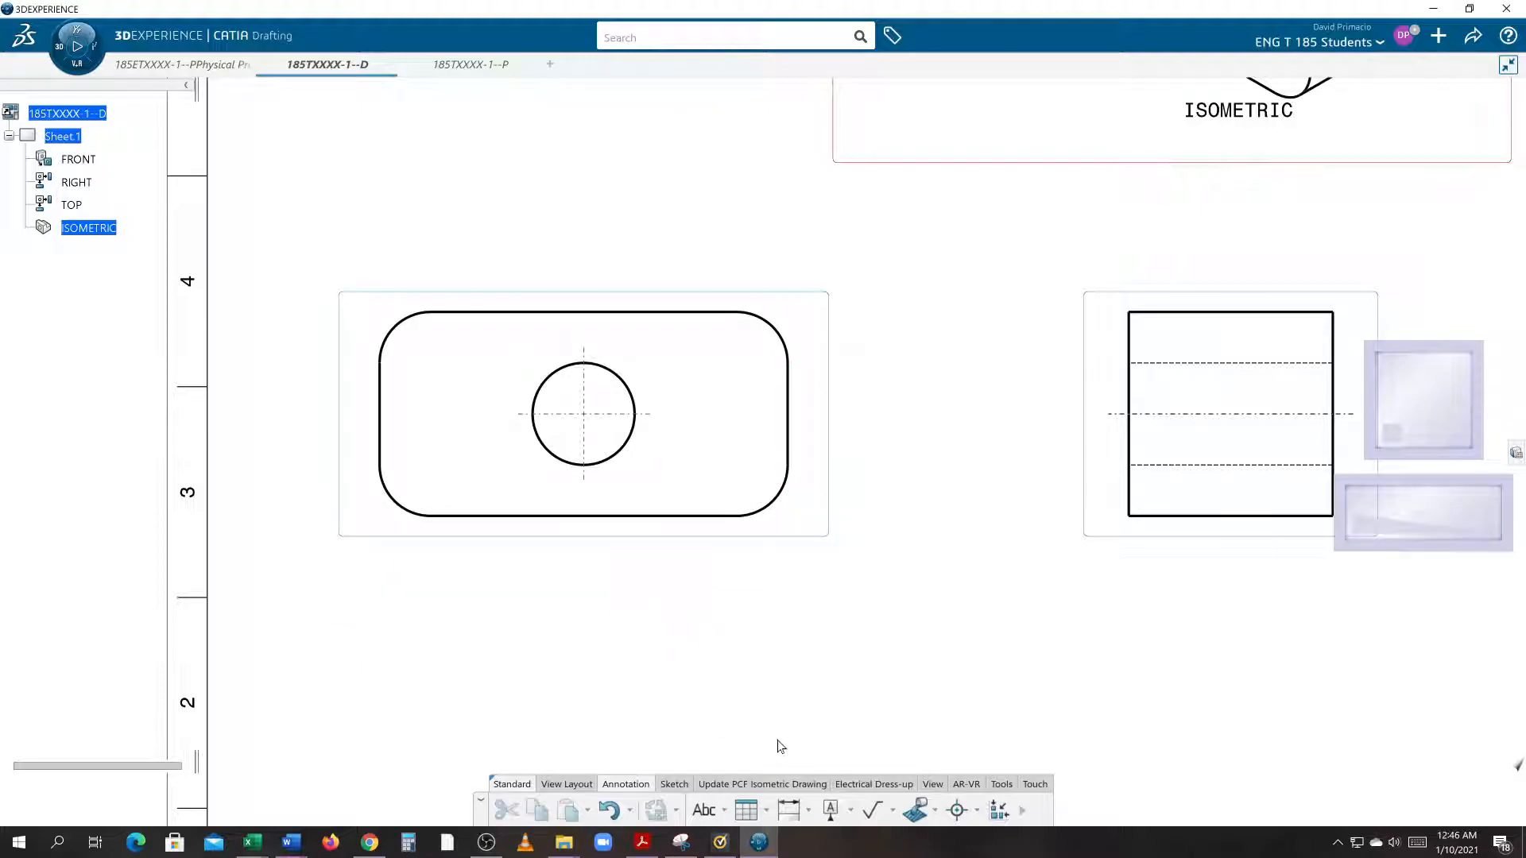
left_click(787, 809)
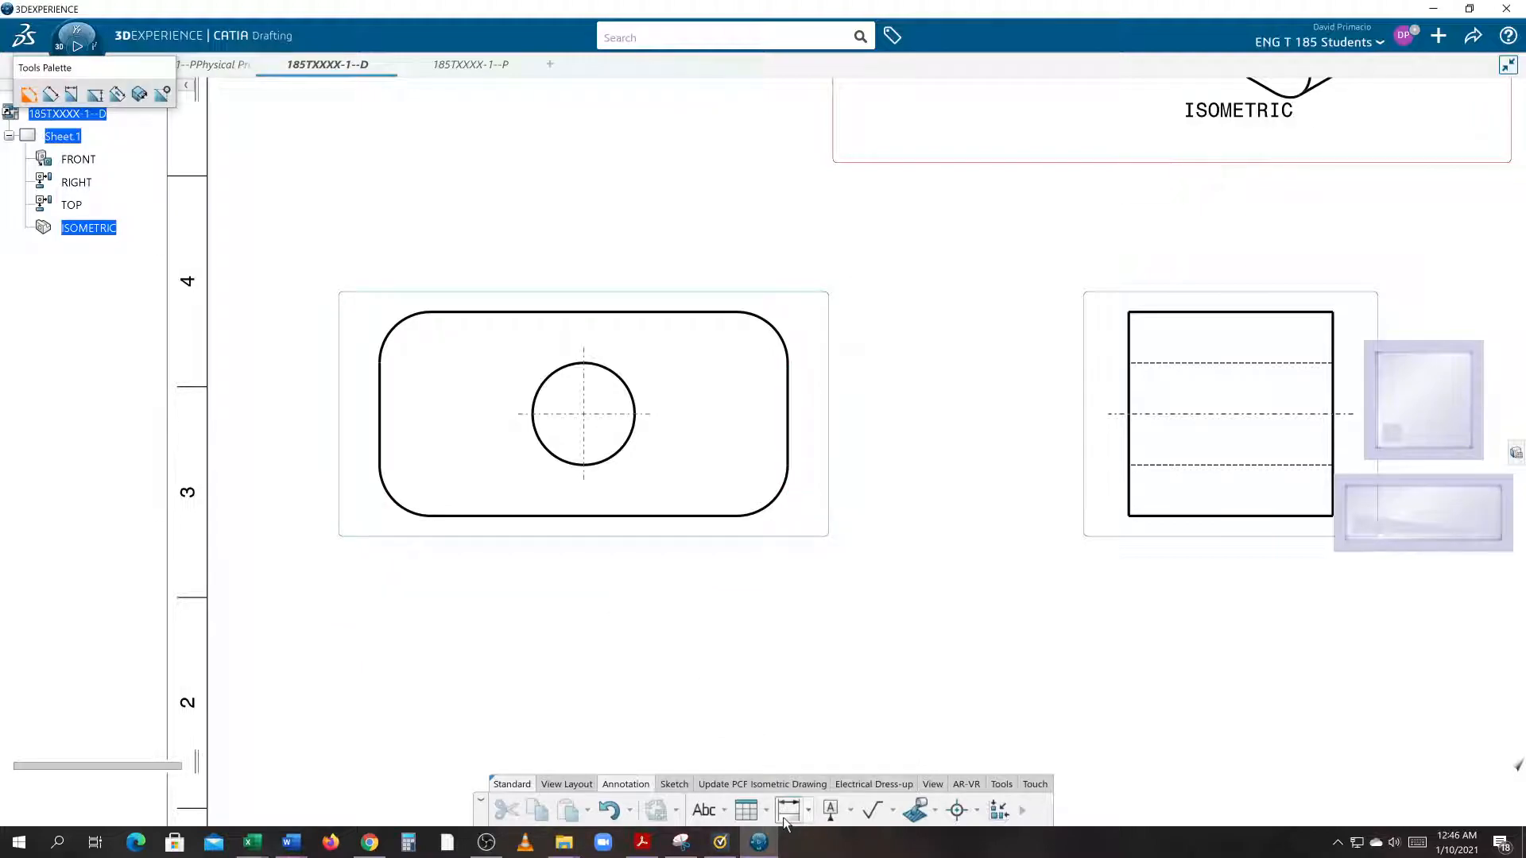
mouse_move(380, 448)
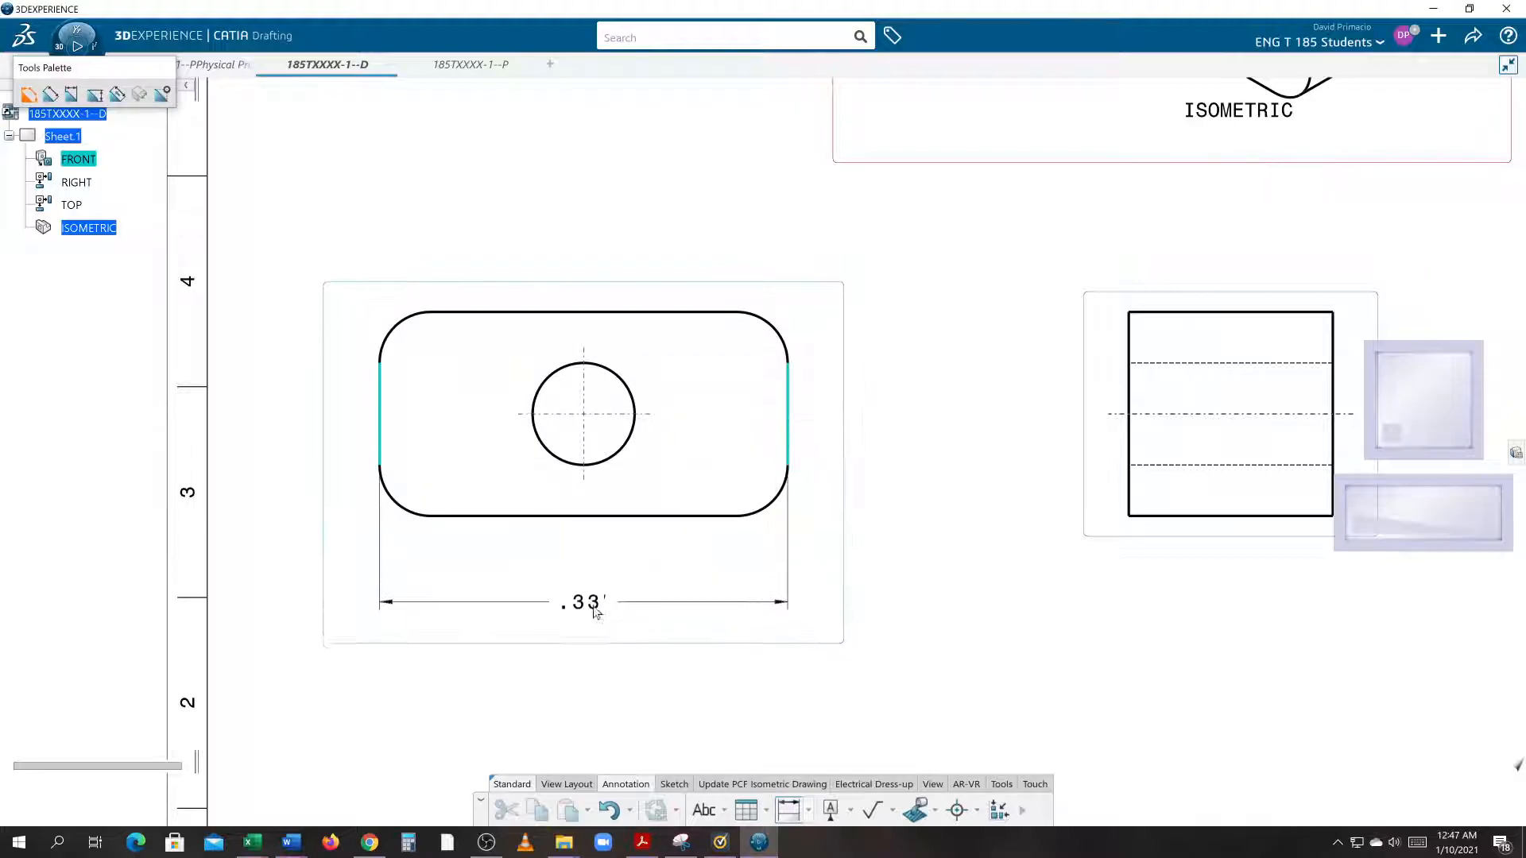
left_click(583, 604)
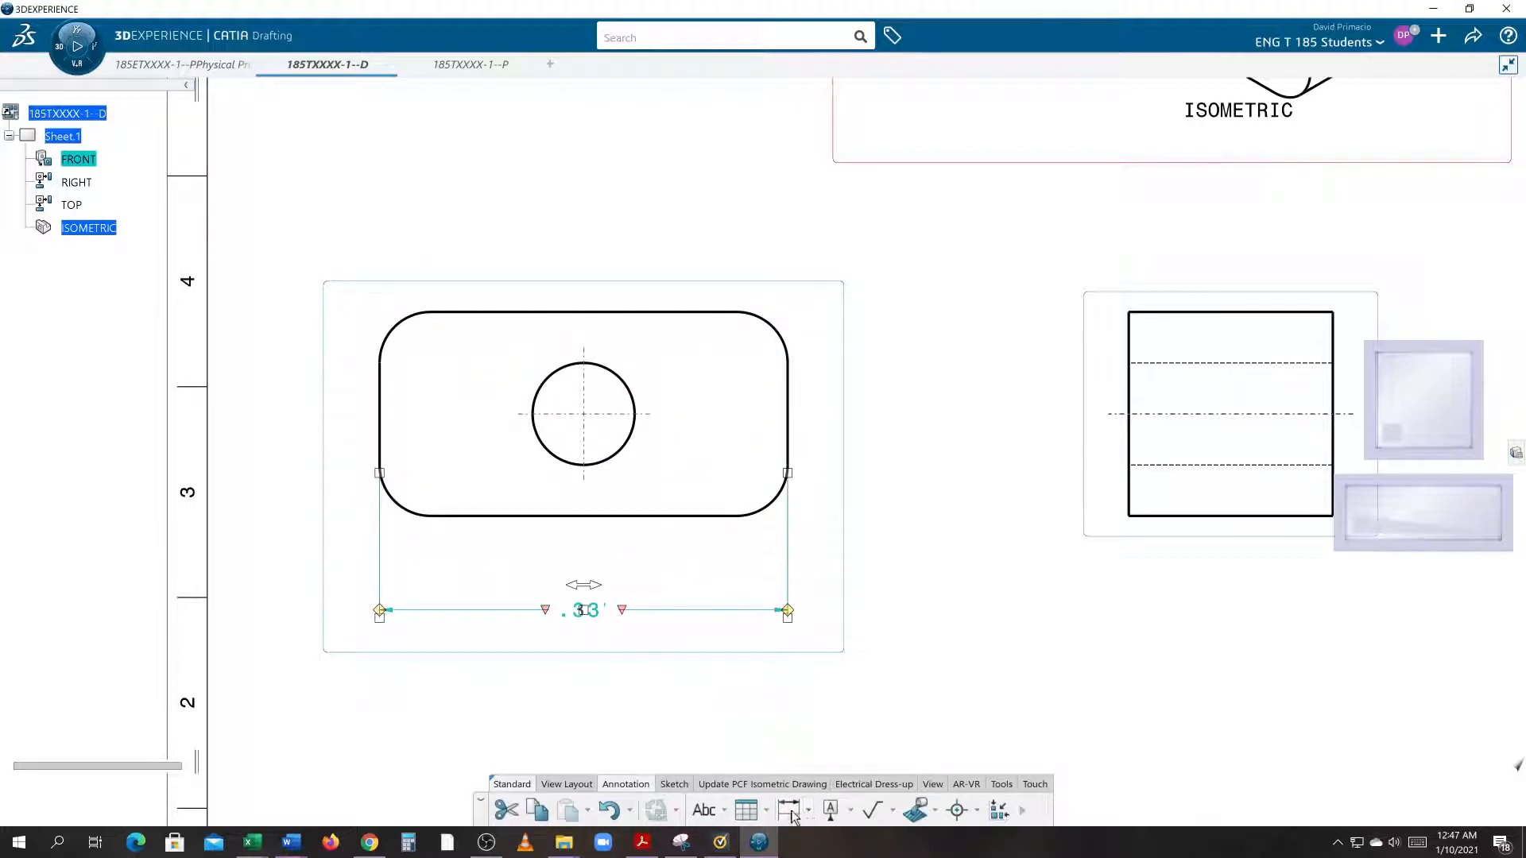
- Dimension the plate height as .17 and select it for adjustment
left_click(793, 809)
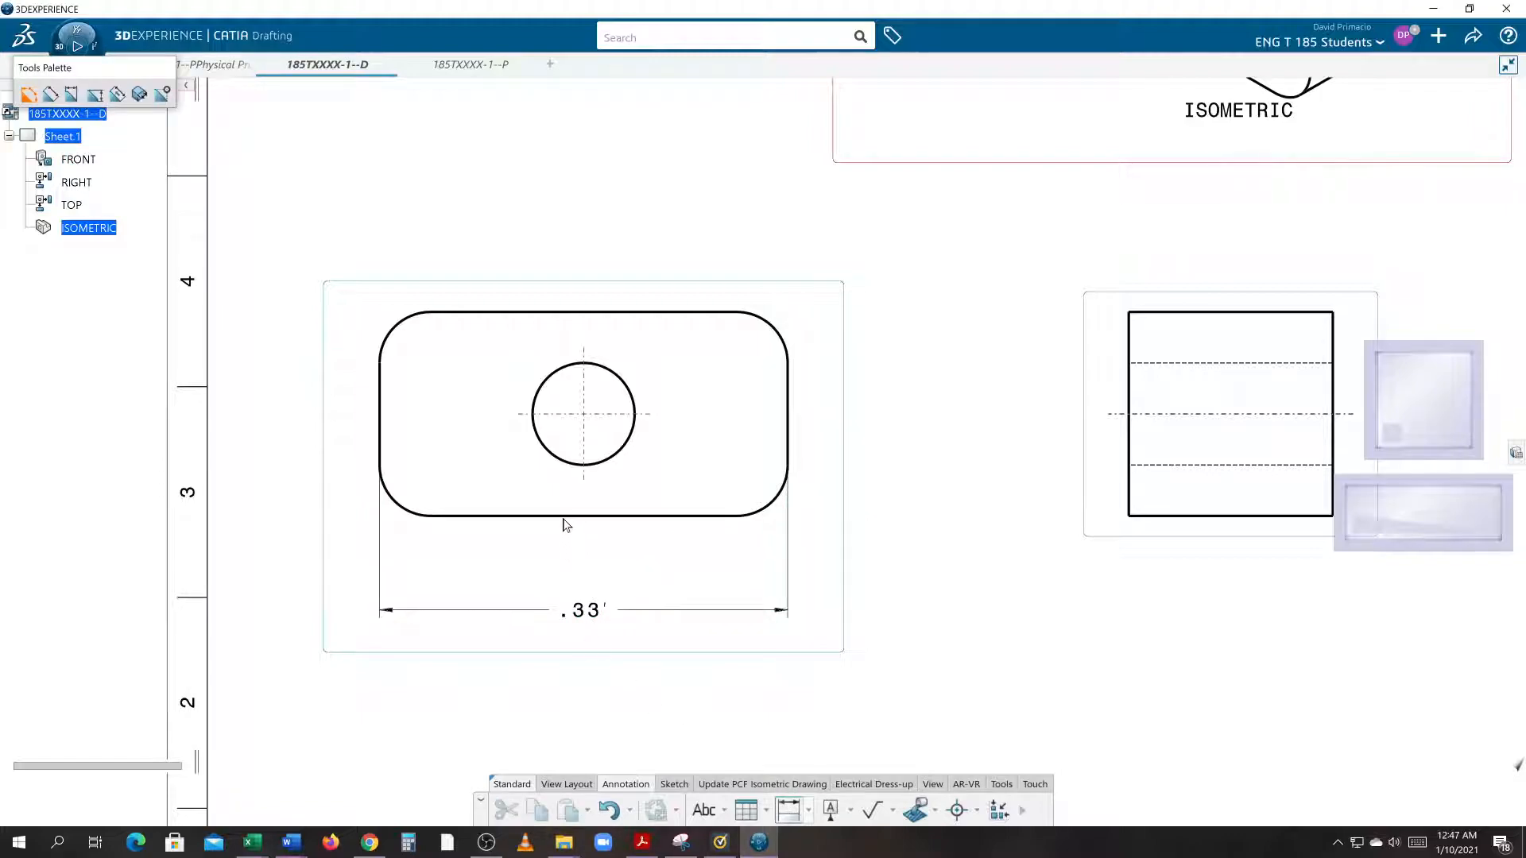
left_click(562, 513)
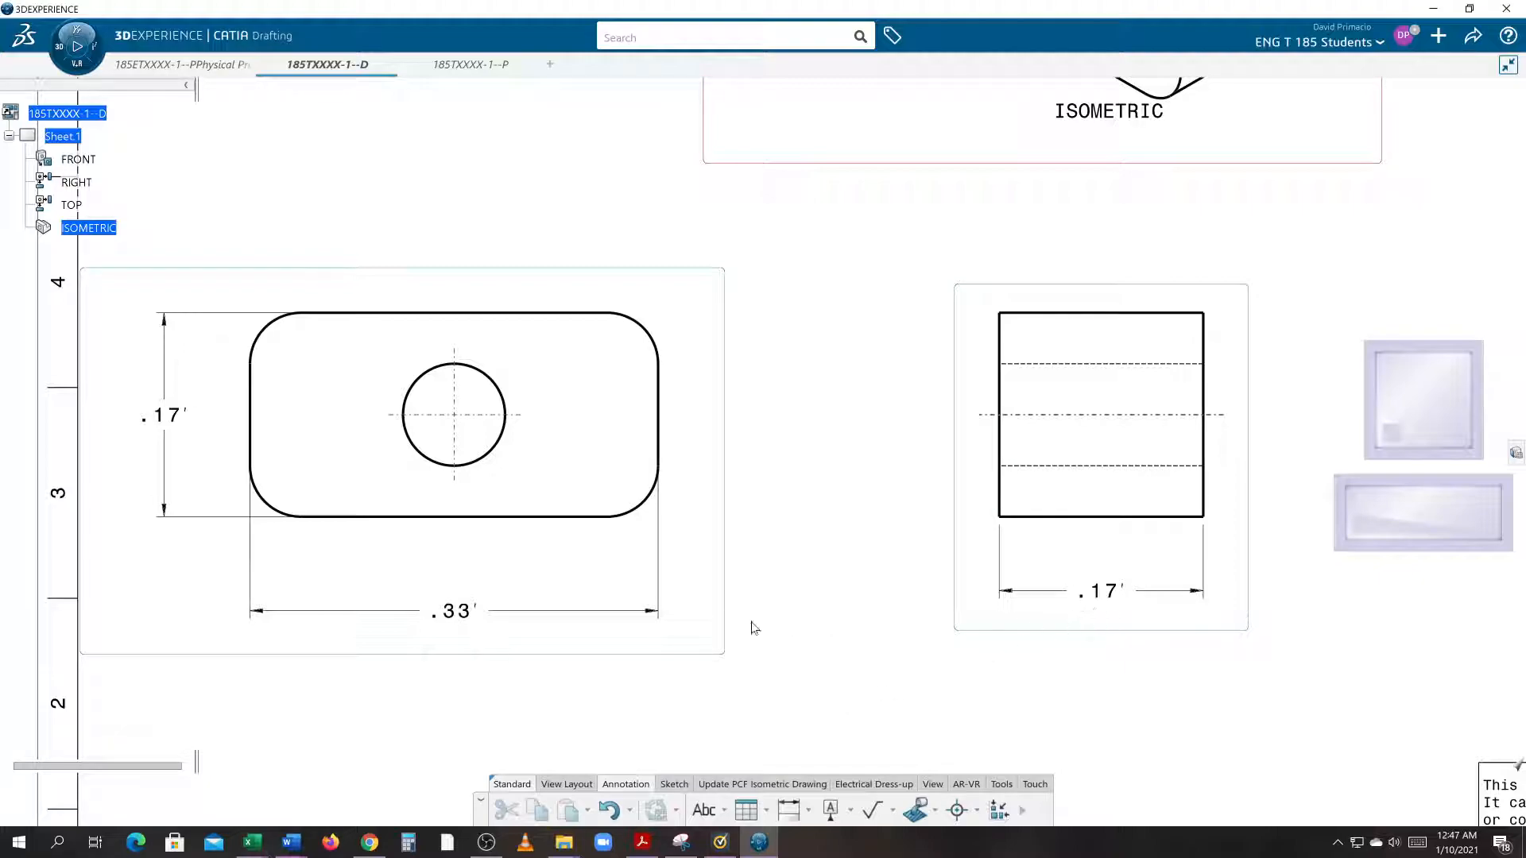
left_click(1099, 591)
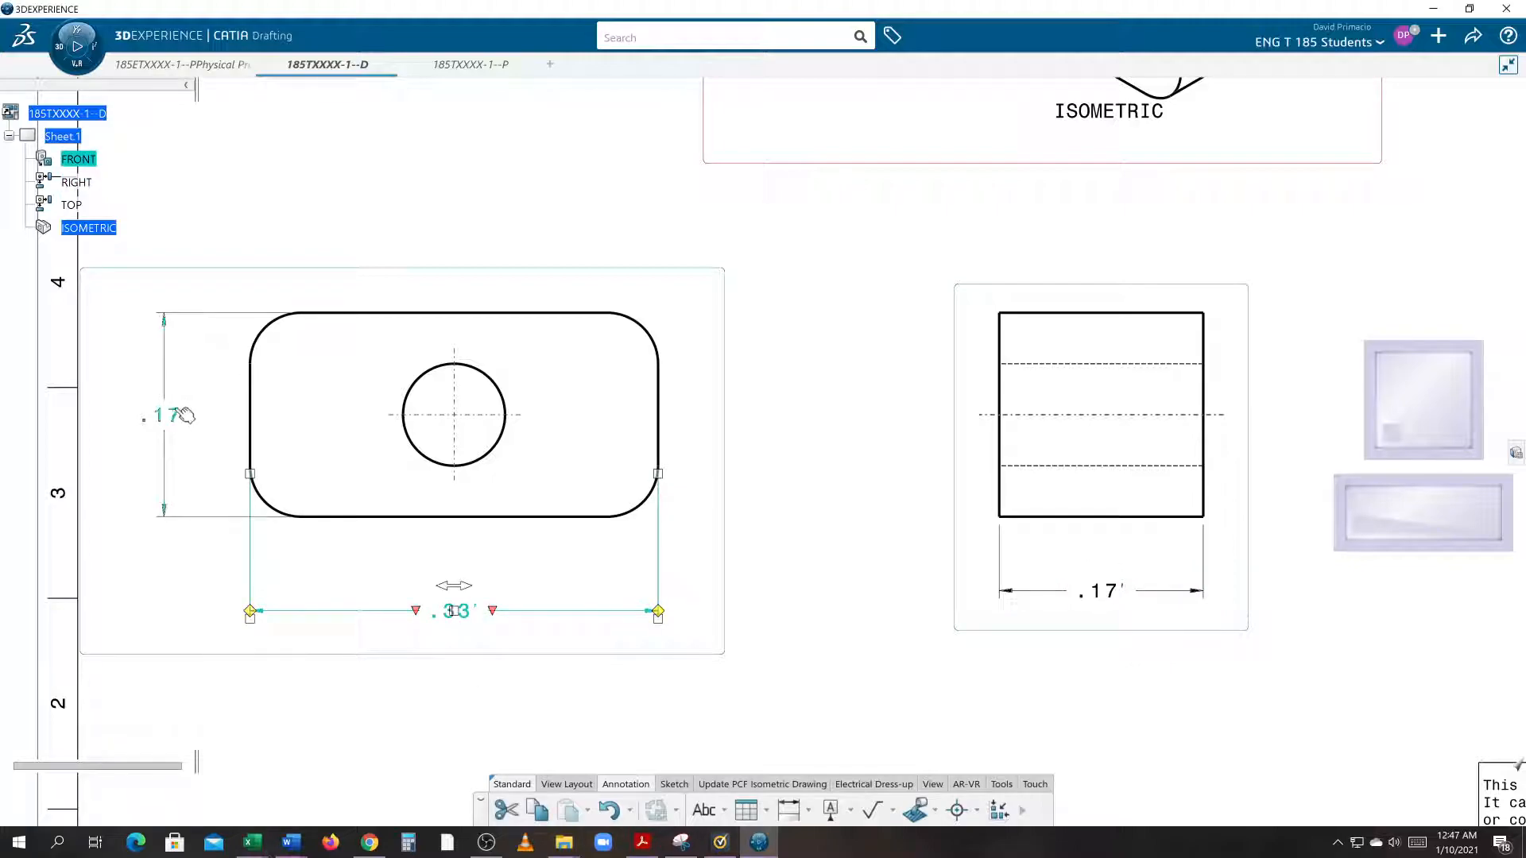
left_click(777, 464)
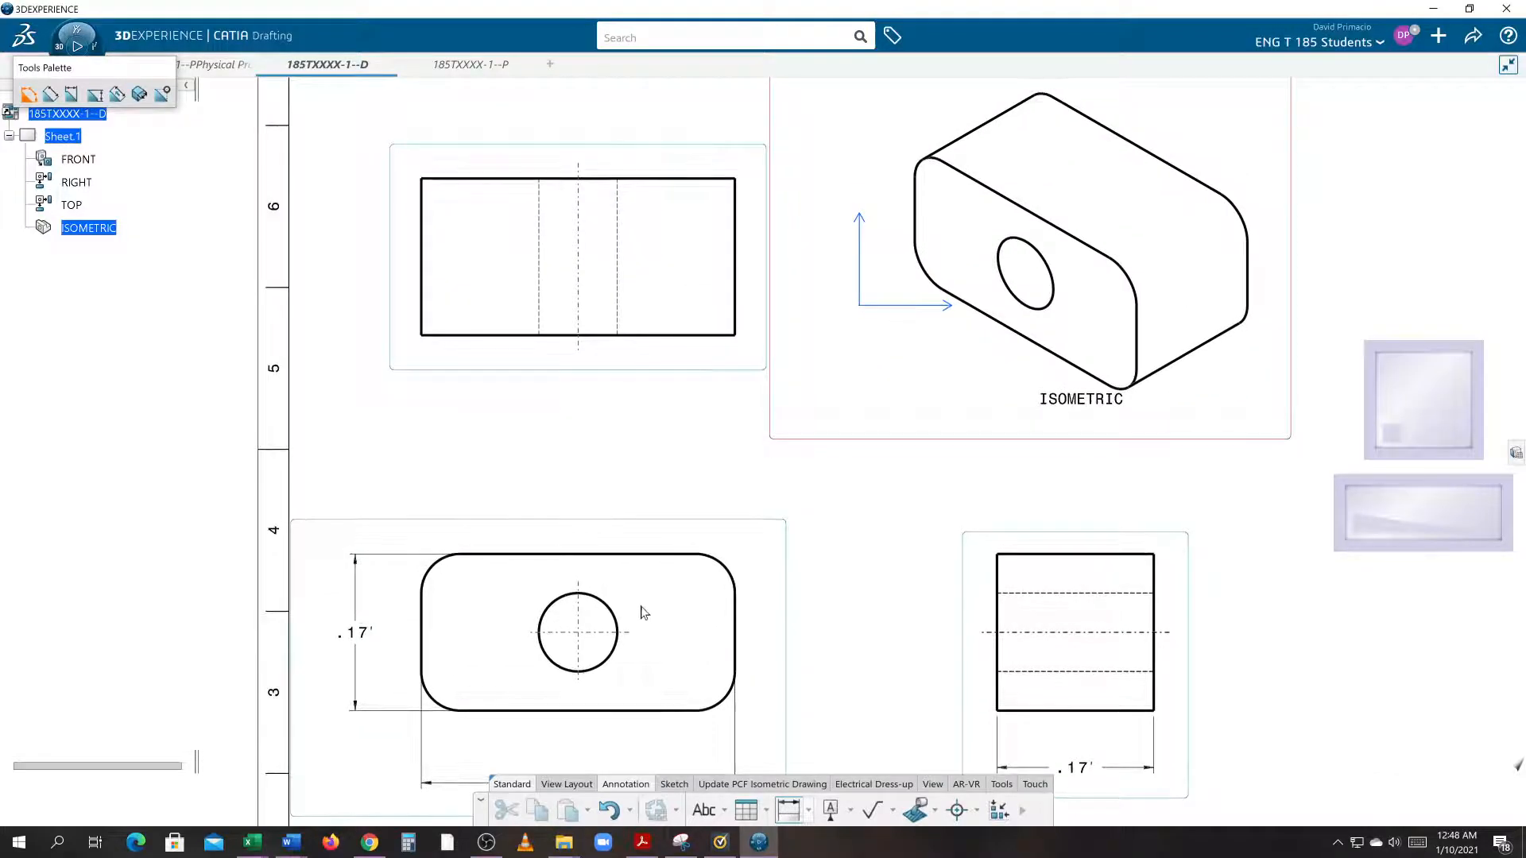
left_click(577, 632)
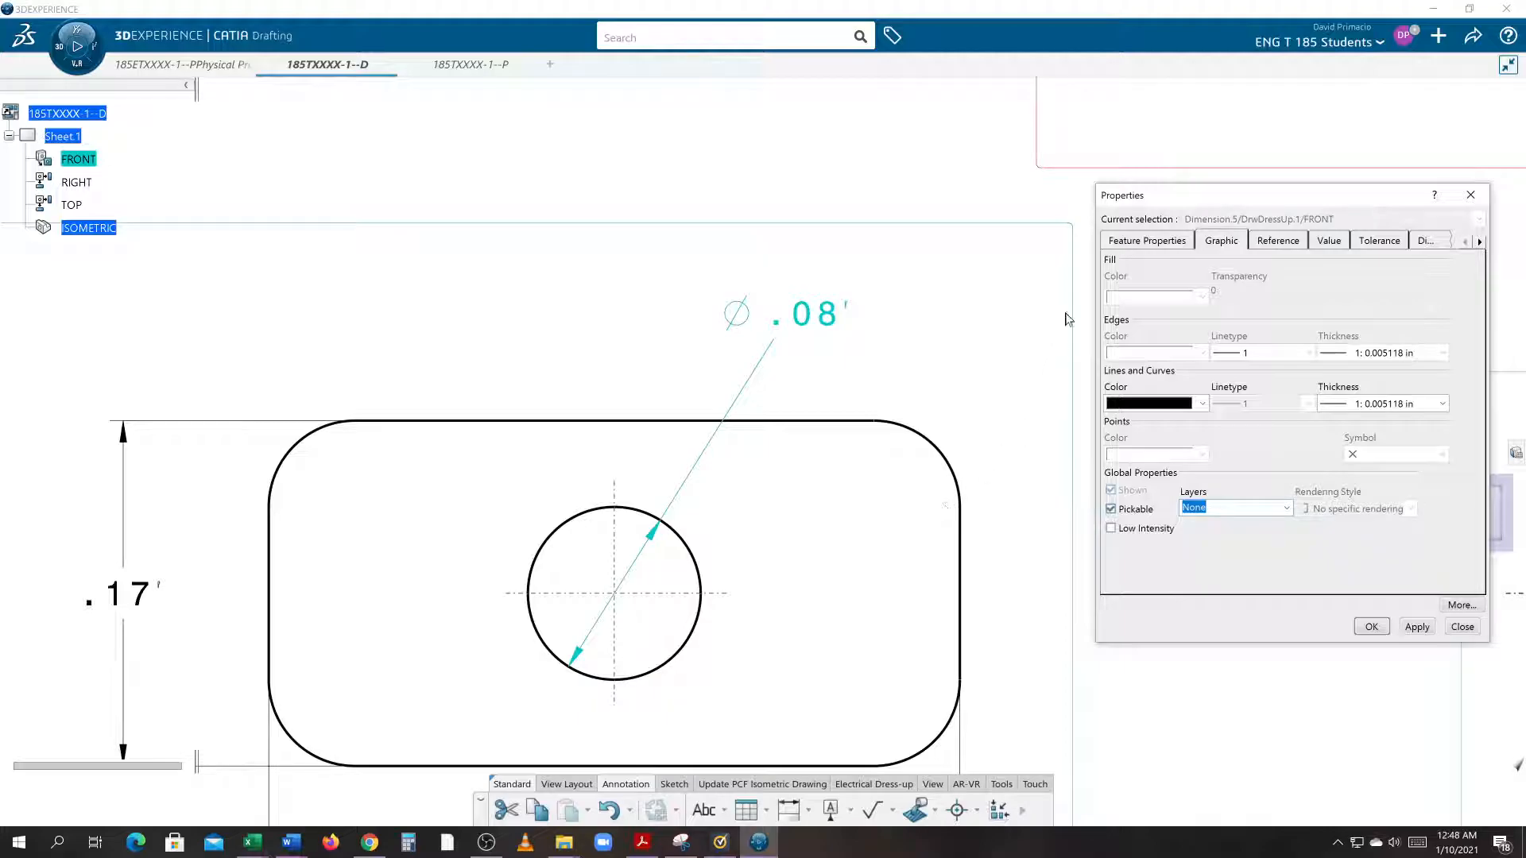
mouse_move(1146, 257)
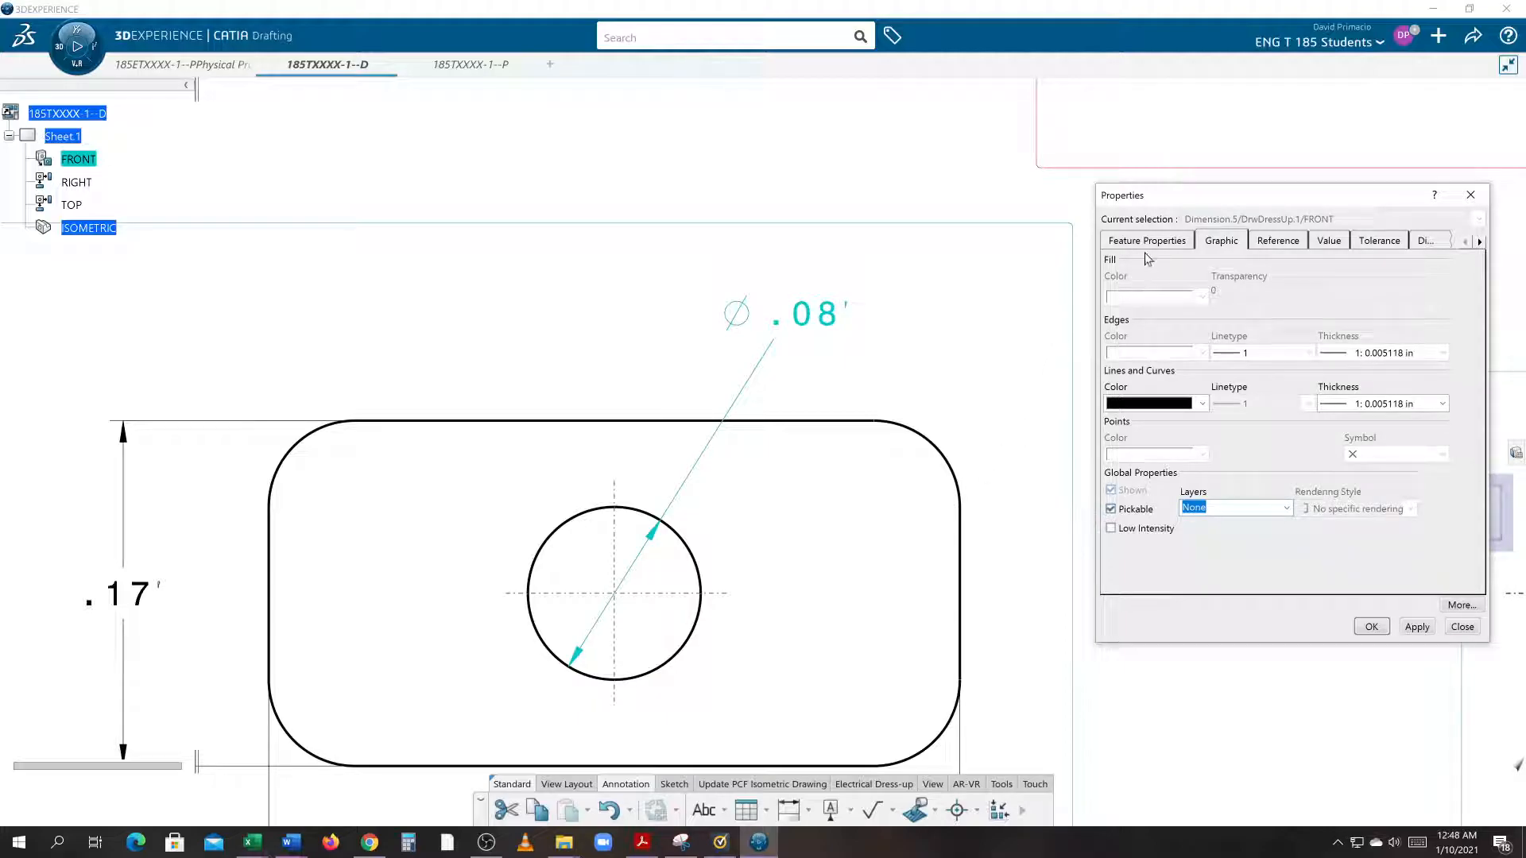
mouse_move(1174, 257)
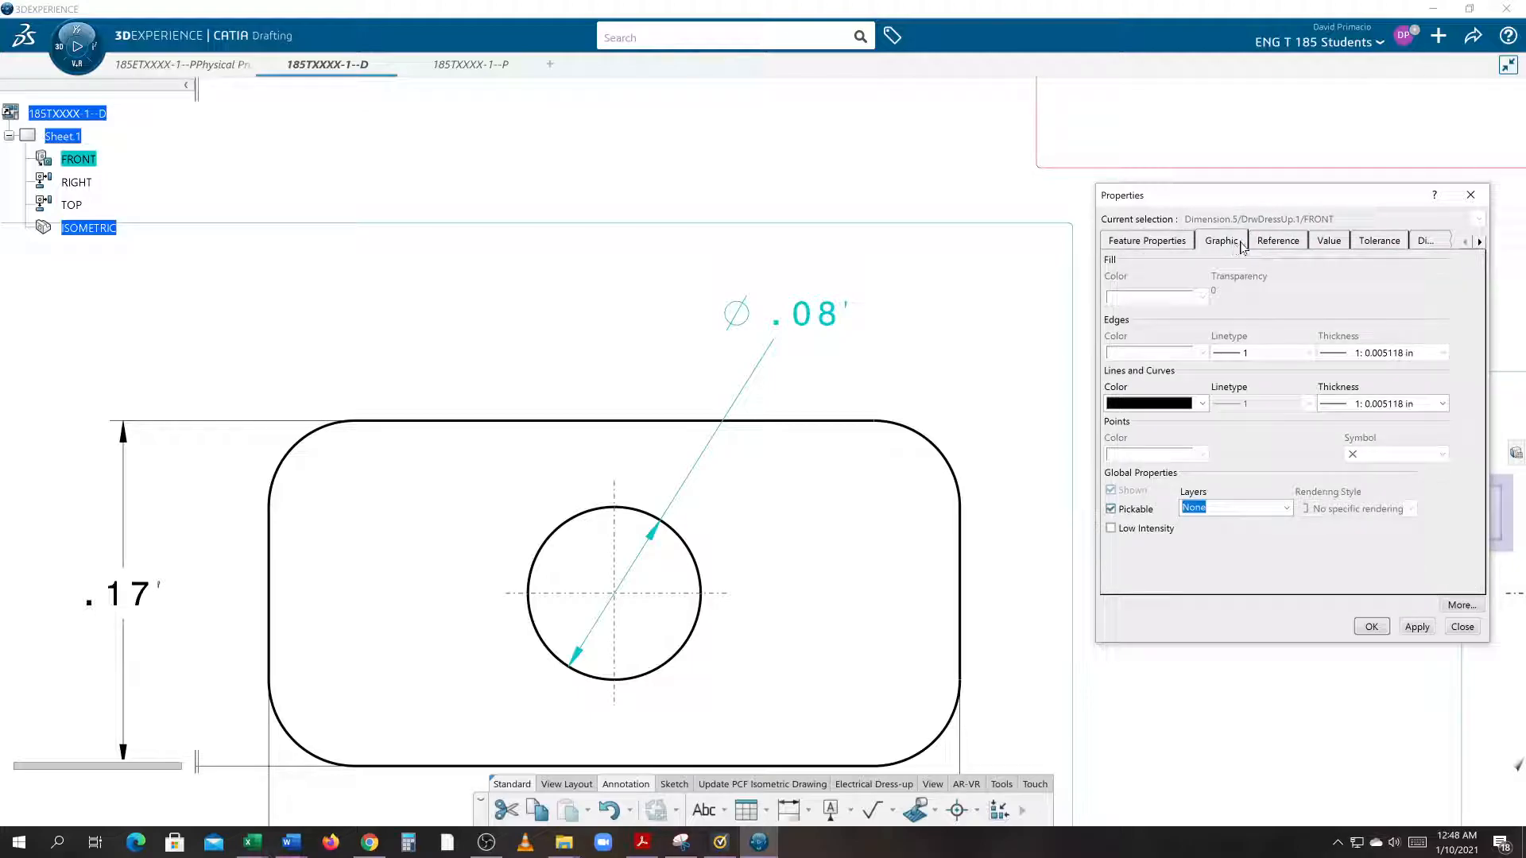
- Reach the Dimension Line settings in the Ø.08 dimension's Properties
left_click(1278, 240)
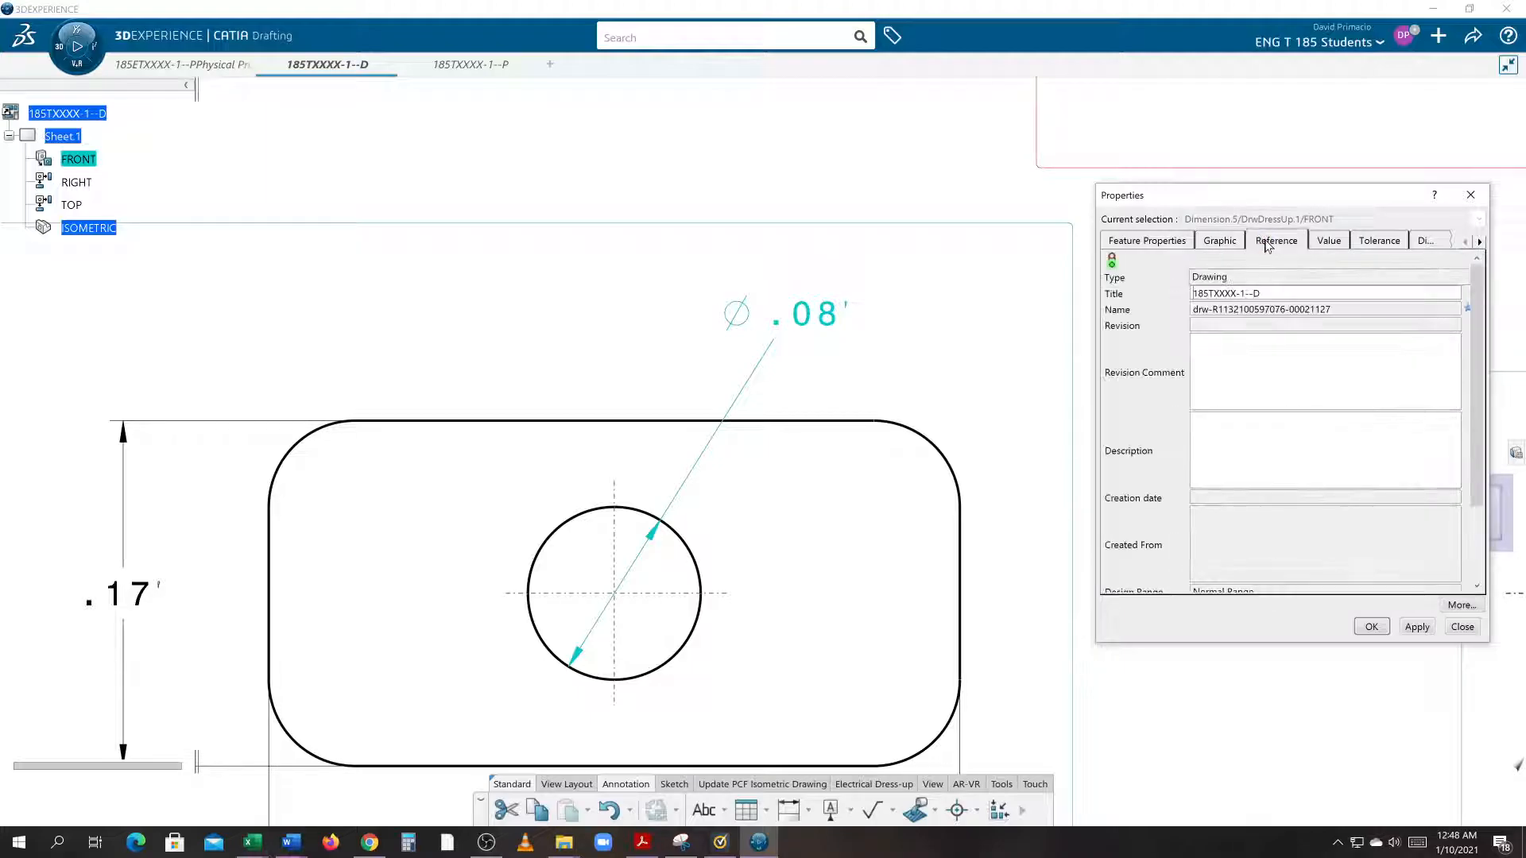
left_click(1327, 240)
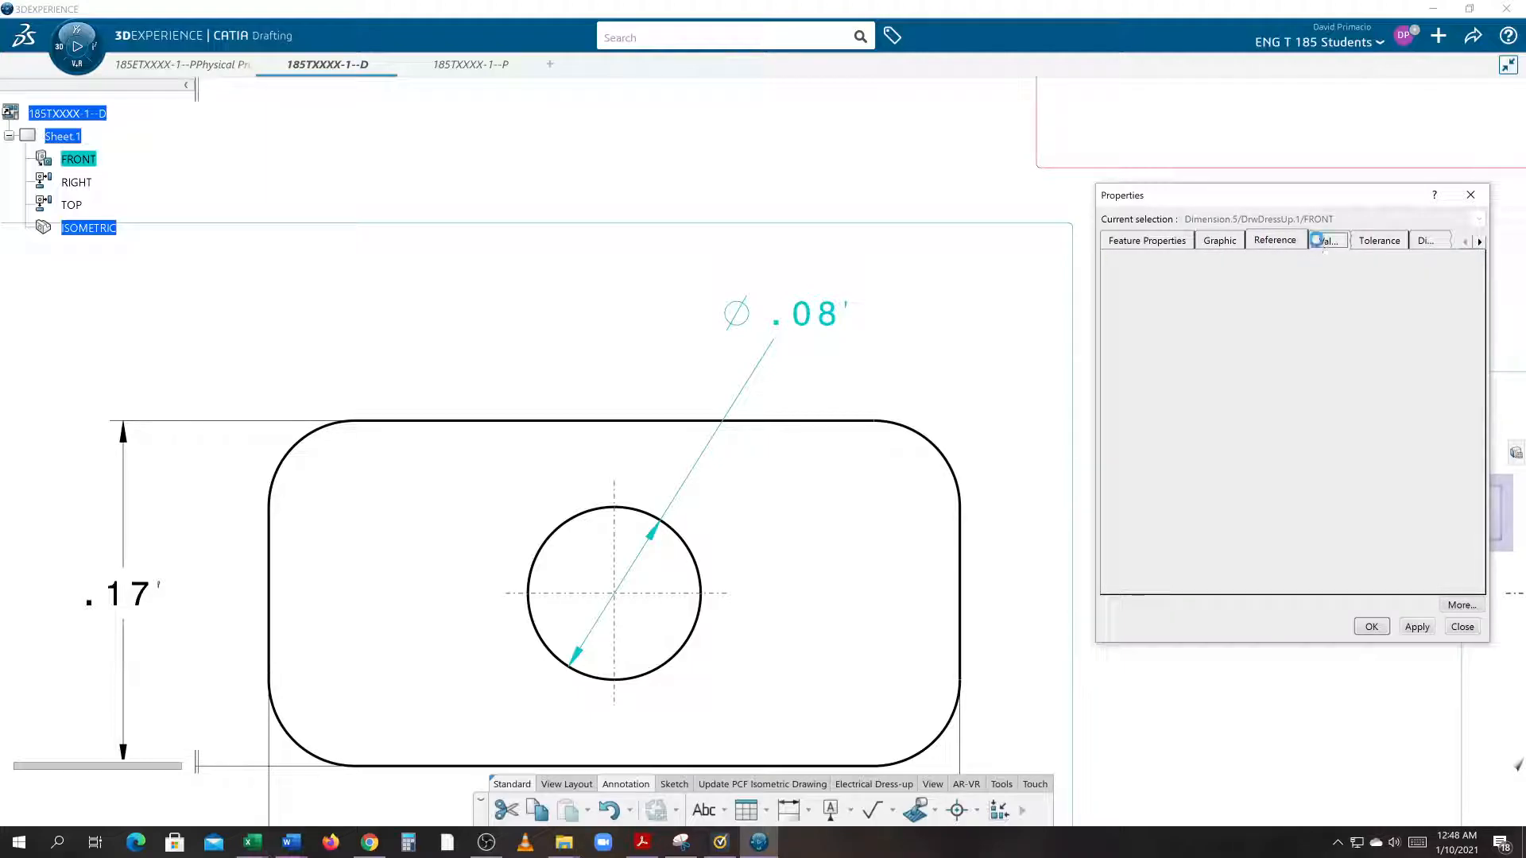
left_click(1326, 240)
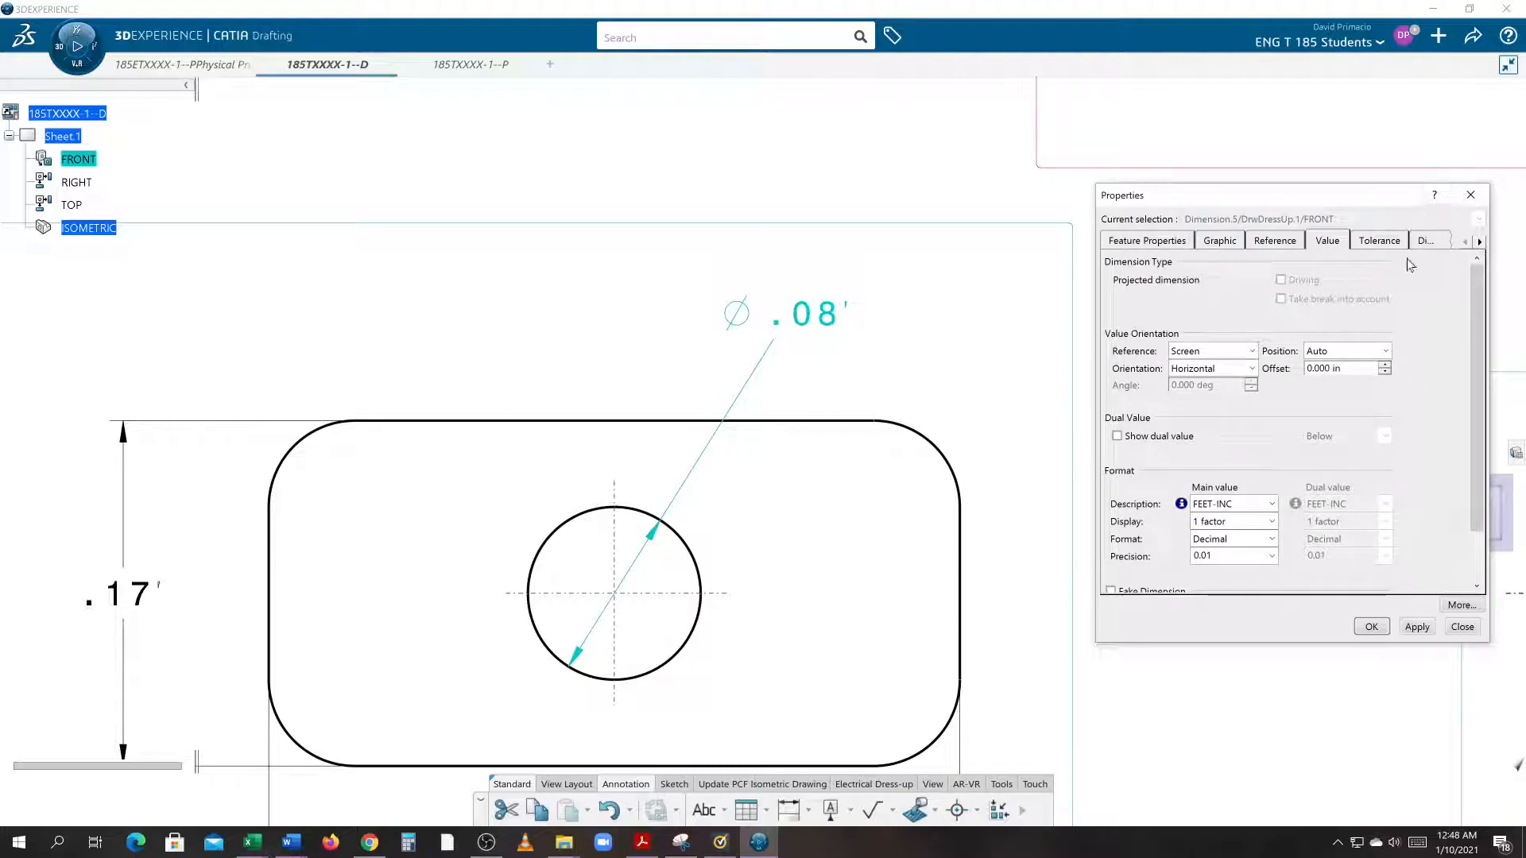
left_click(1478, 240)
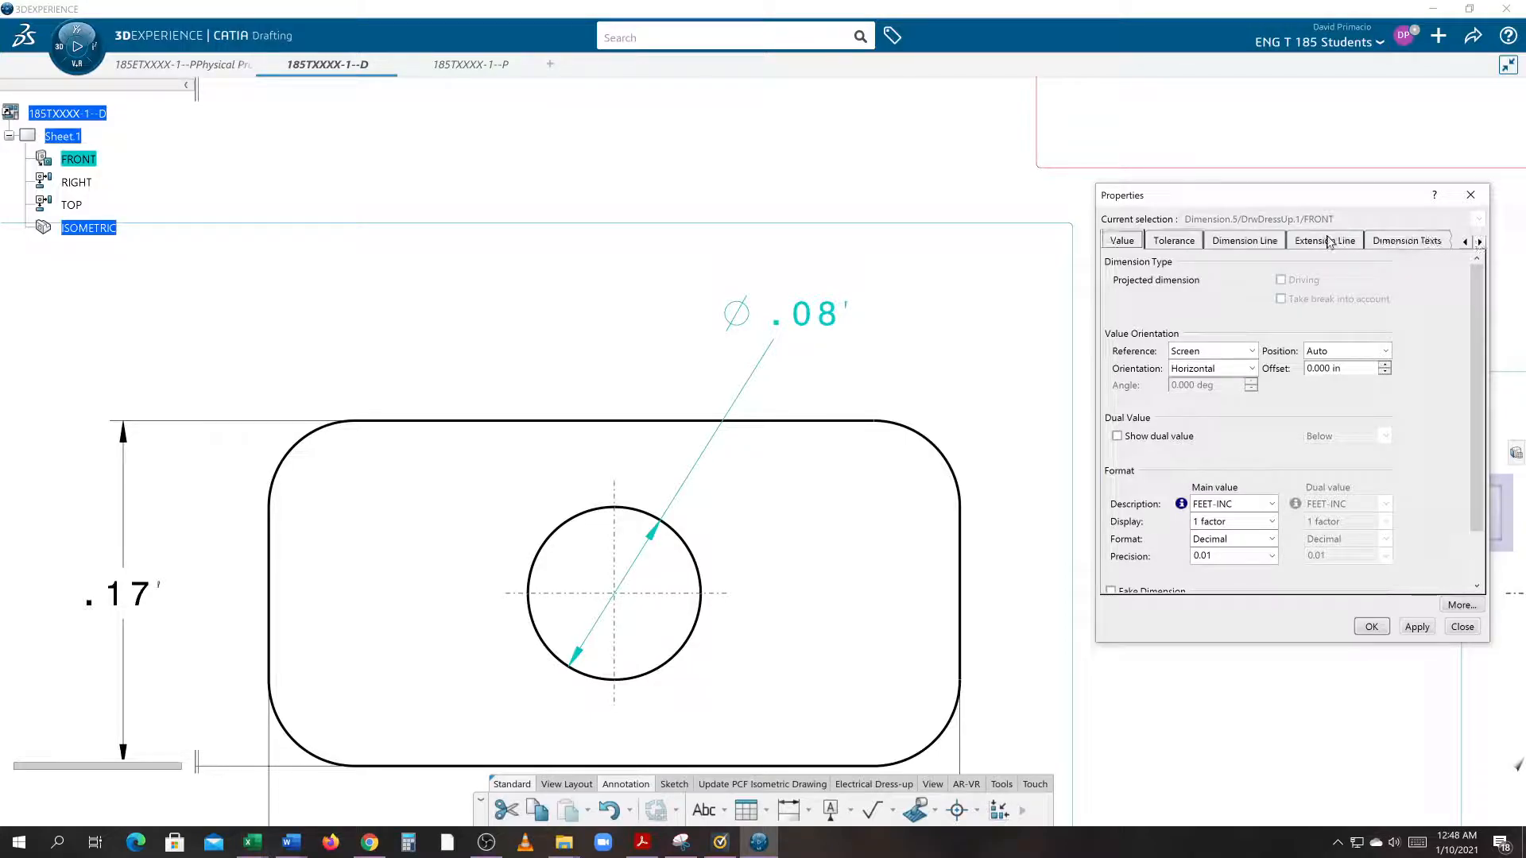
left_click(1324, 240)
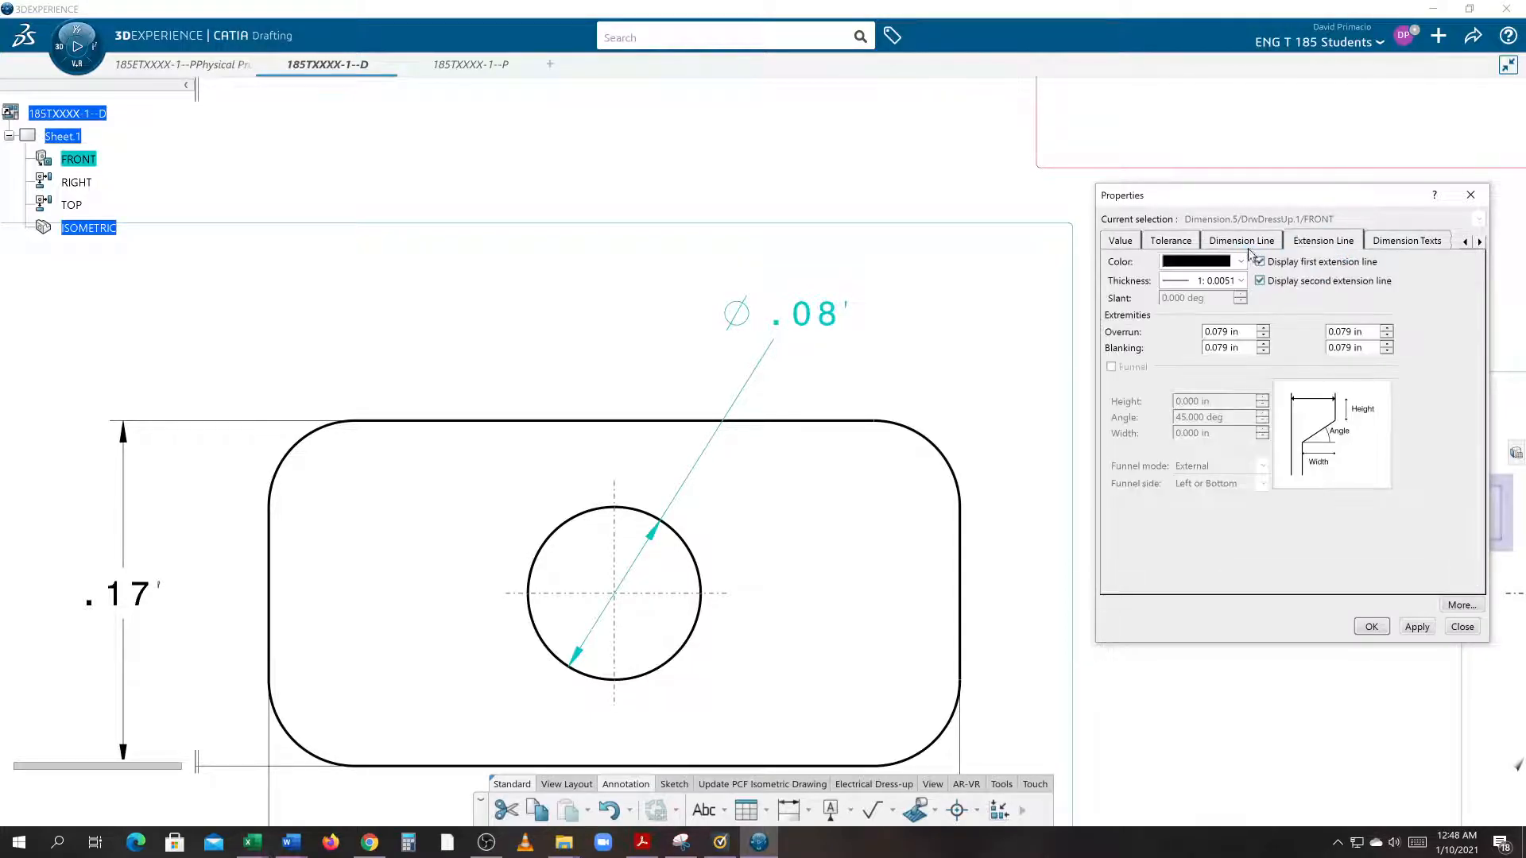
left_click(1241, 240)
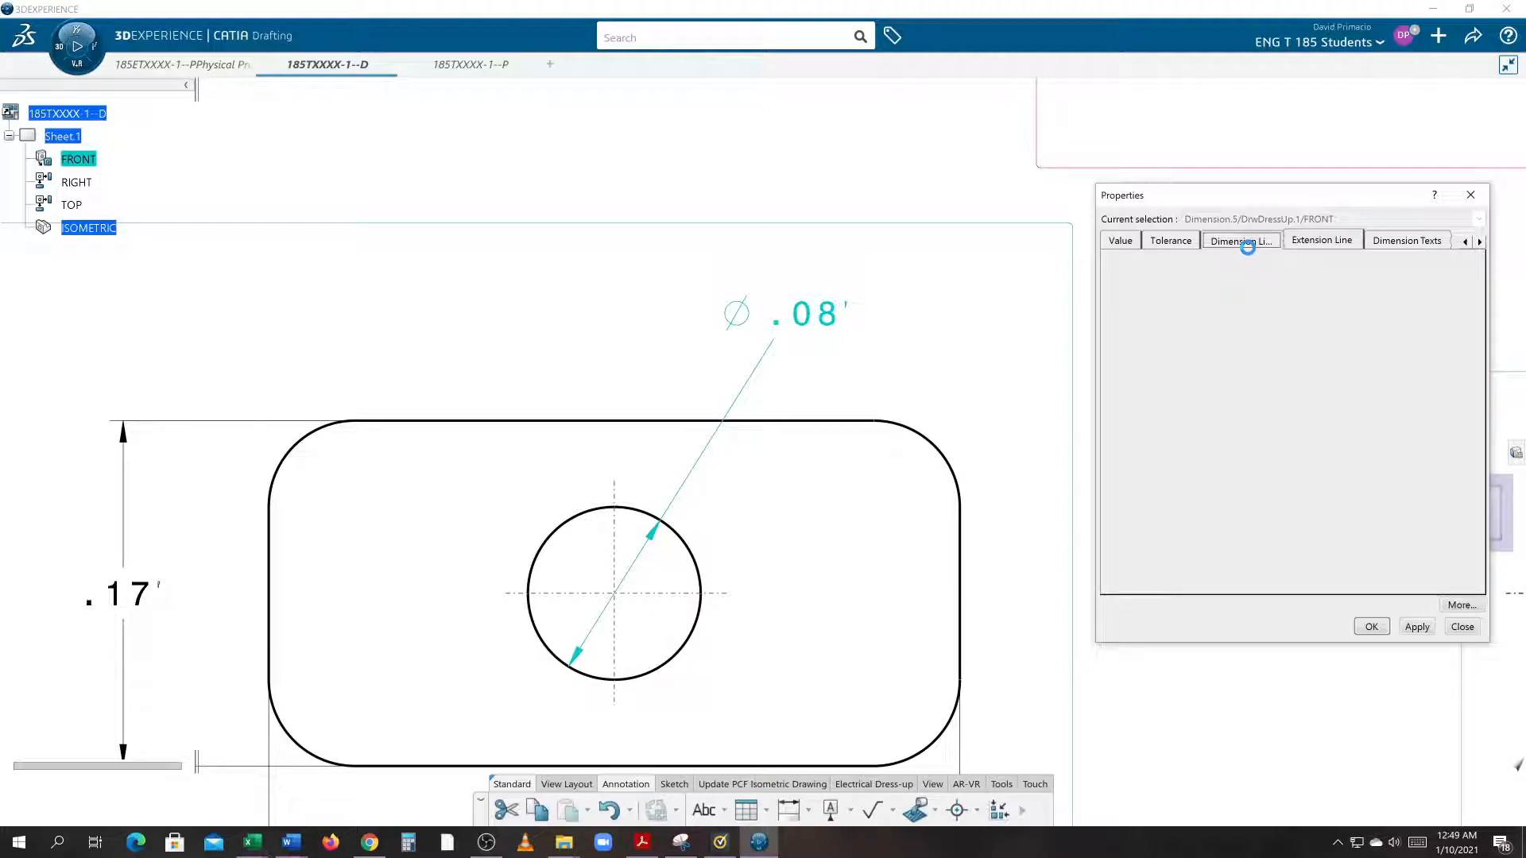
left_click(1243, 240)
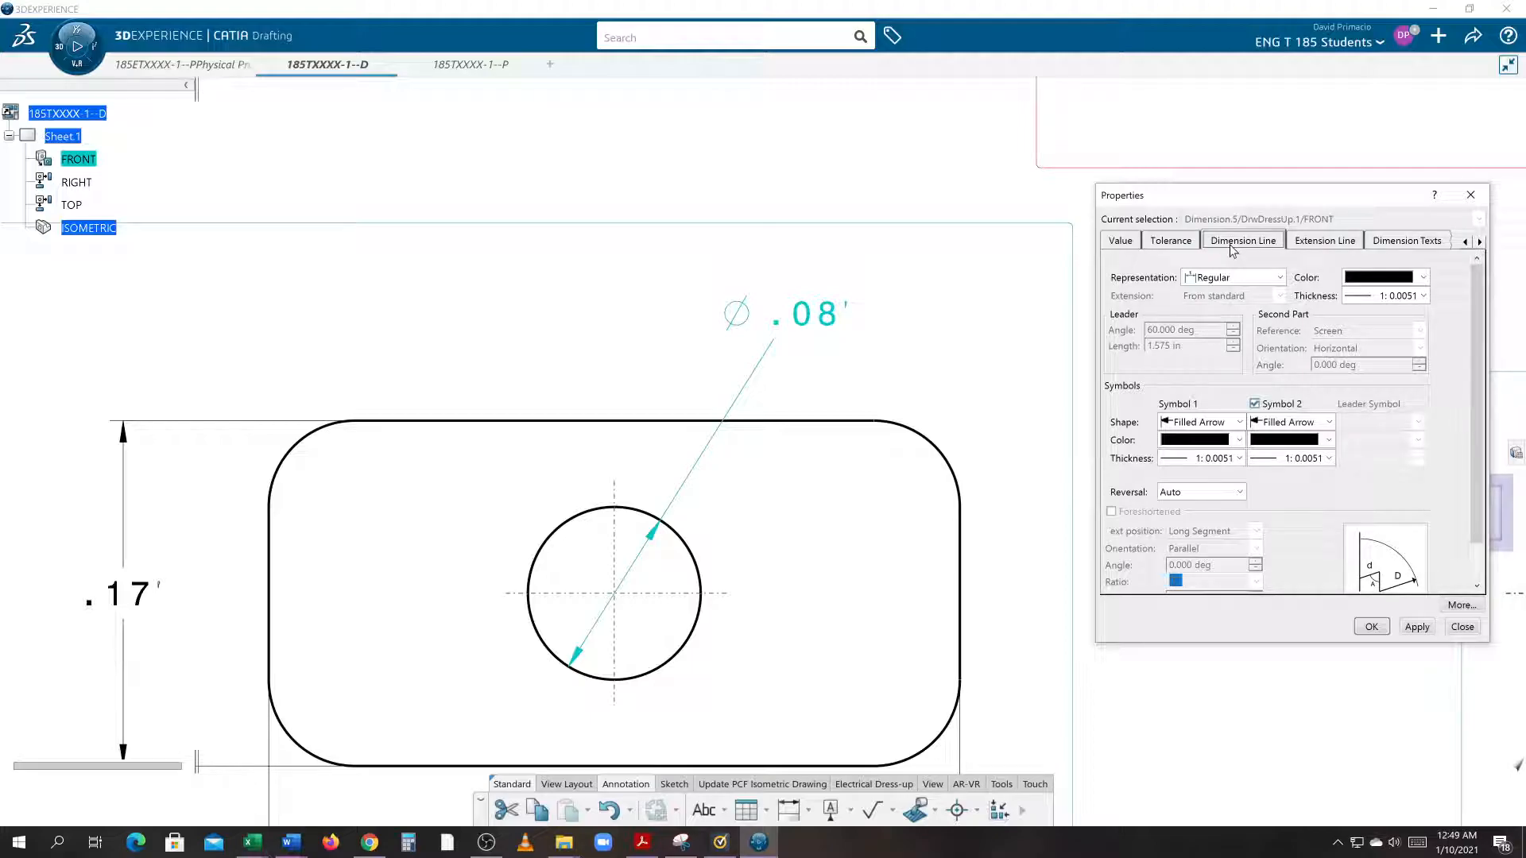
mouse_move(1270, 263)
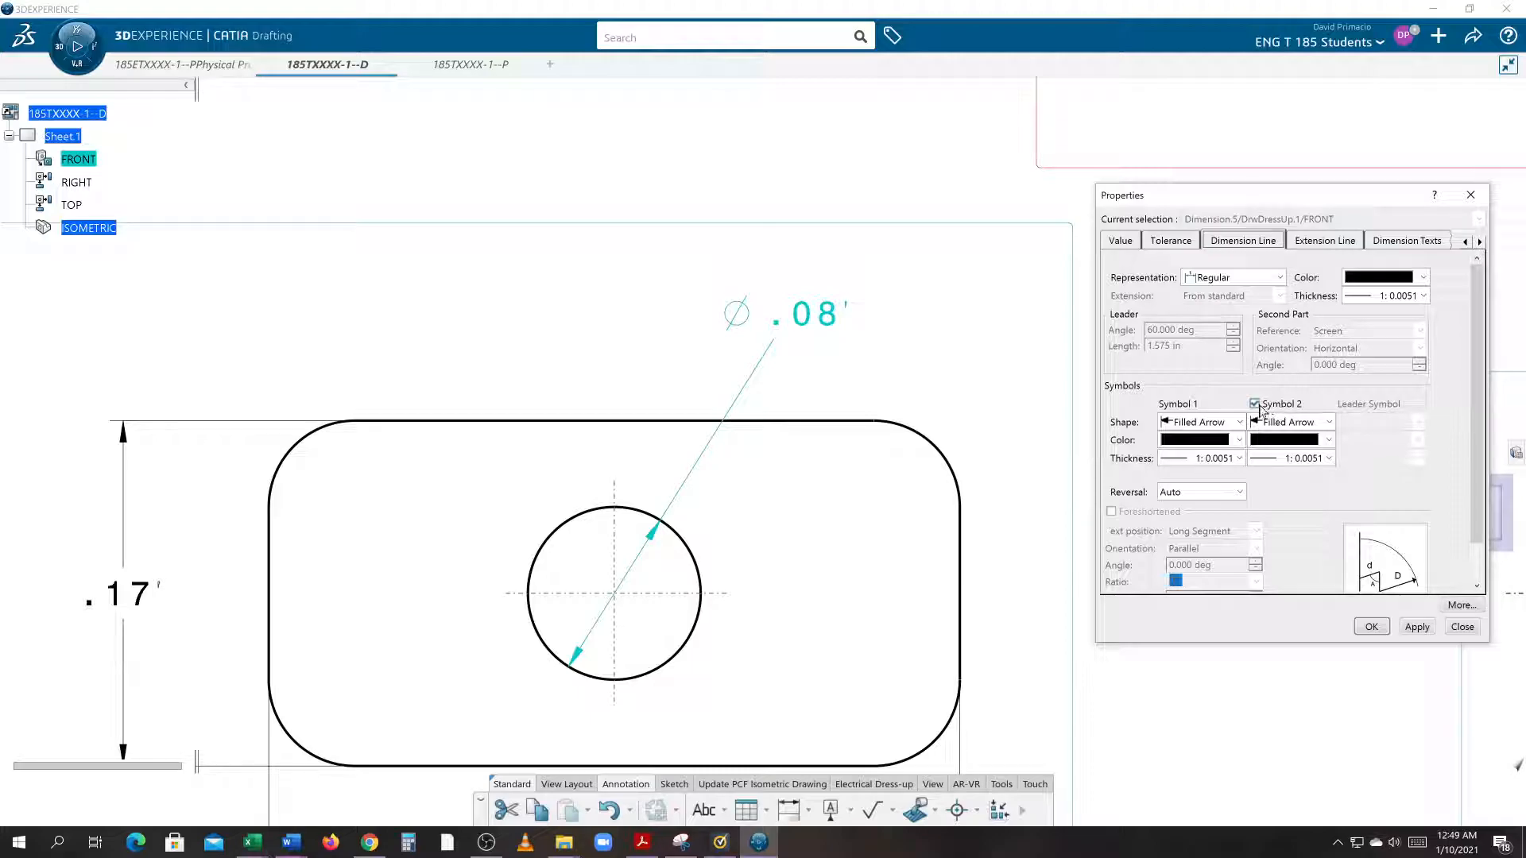
- Remove the second arrowhead (Symbol 2) from the Ø.08 hole dimension and apply it
left_click(1255, 403)
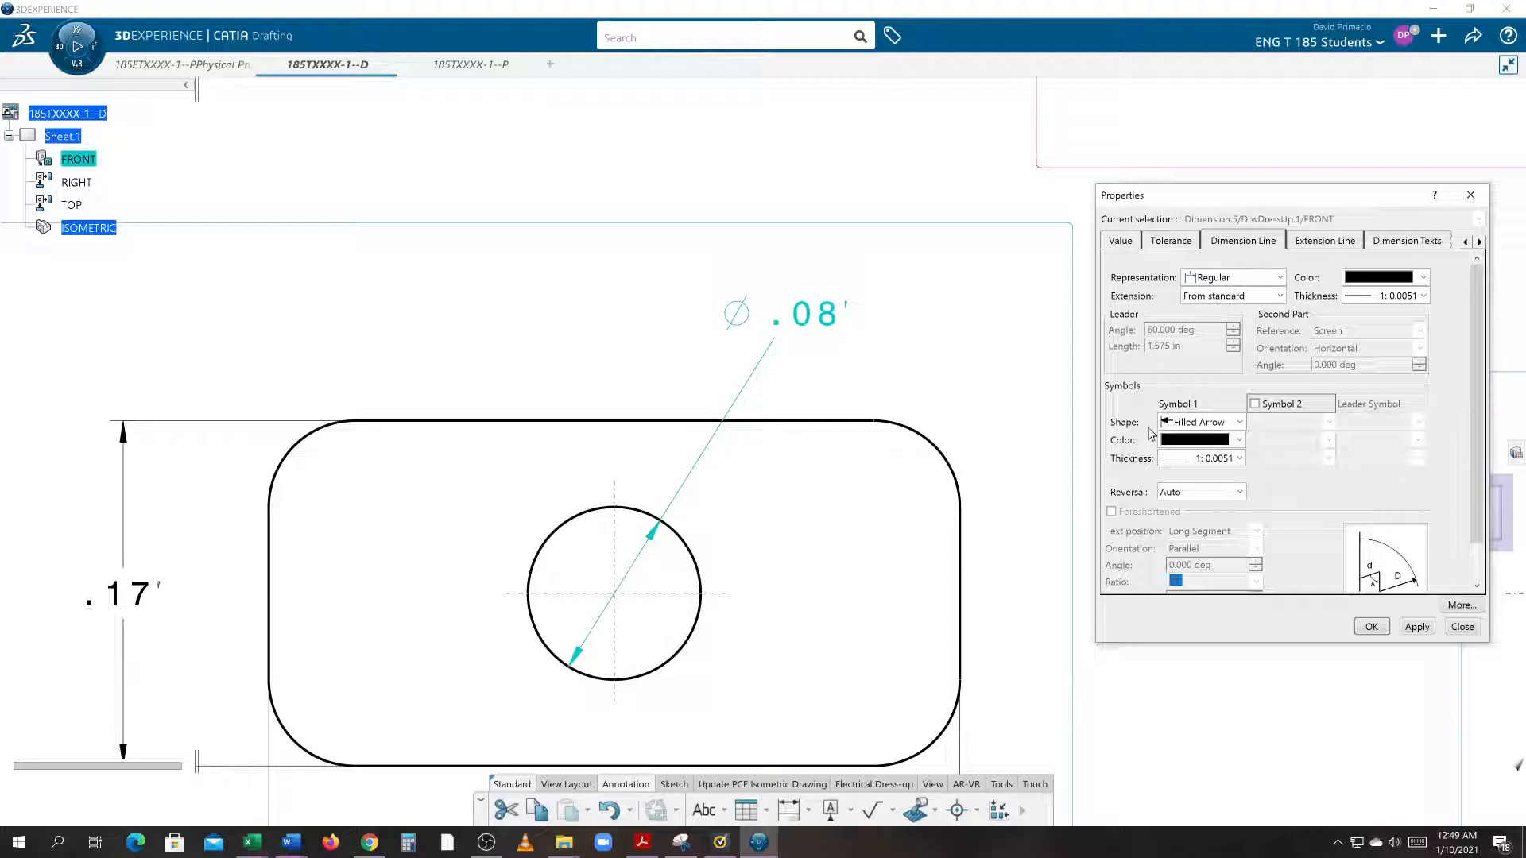
left_click(1255, 404)
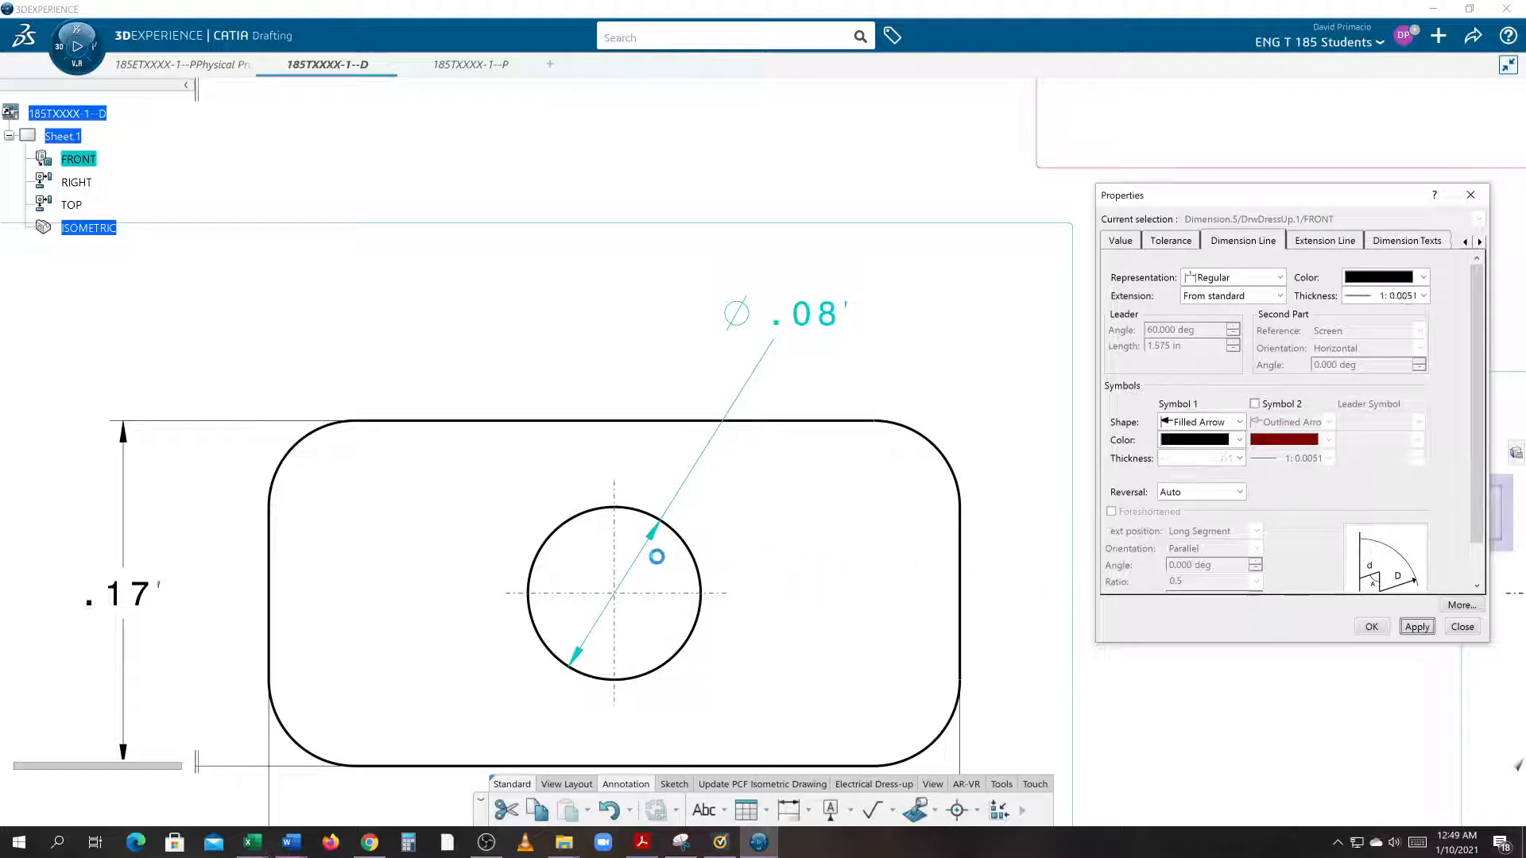
left_click_drag(807, 314, 611, 631)
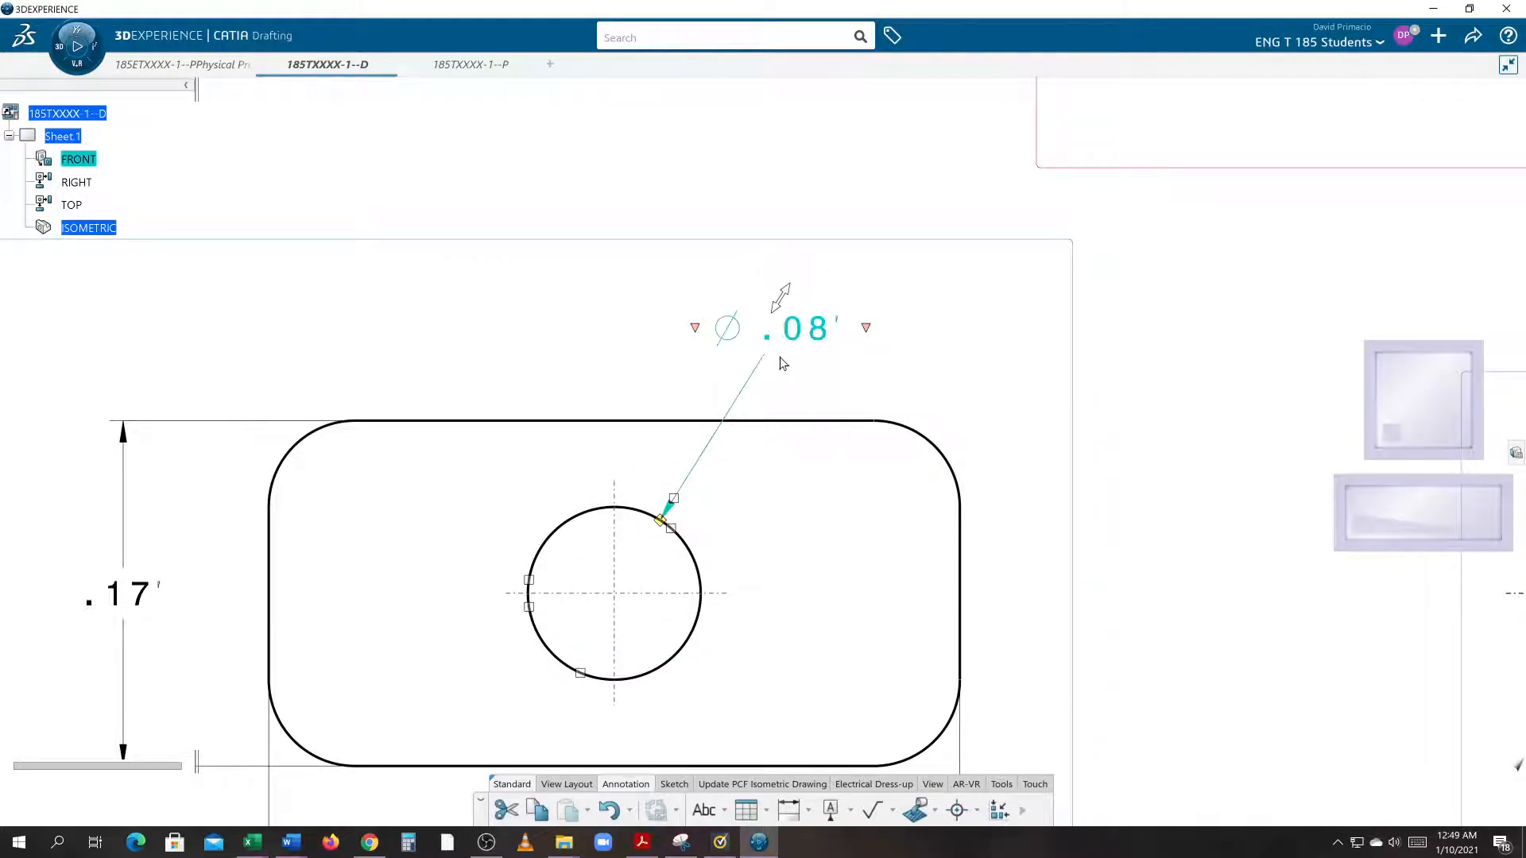
mouse_move(806, 364)
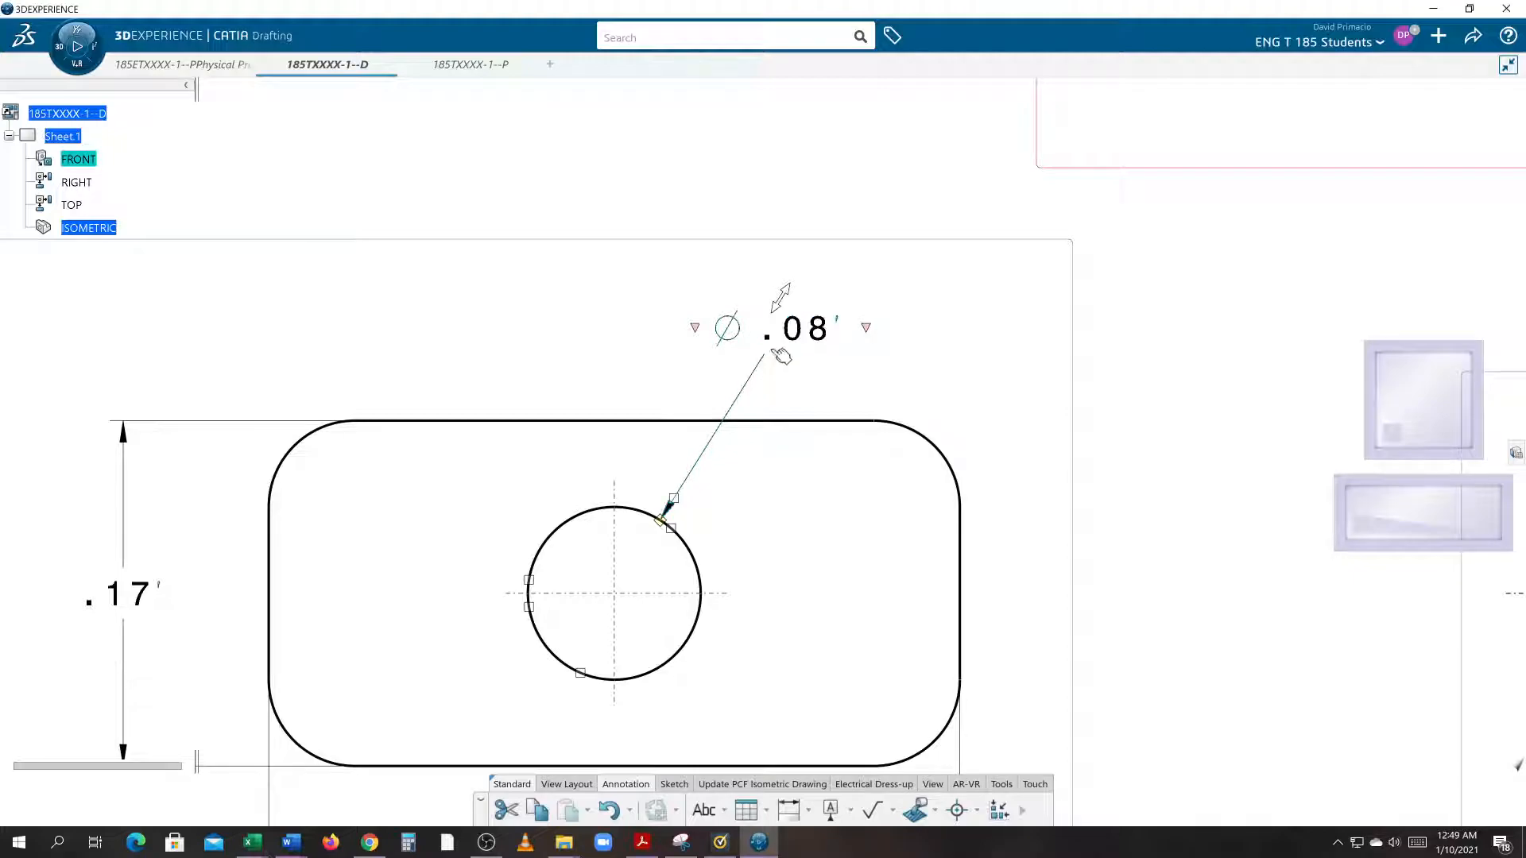
- Bring up Properties for the Ø.08 hole dimension
left_click(796, 327)
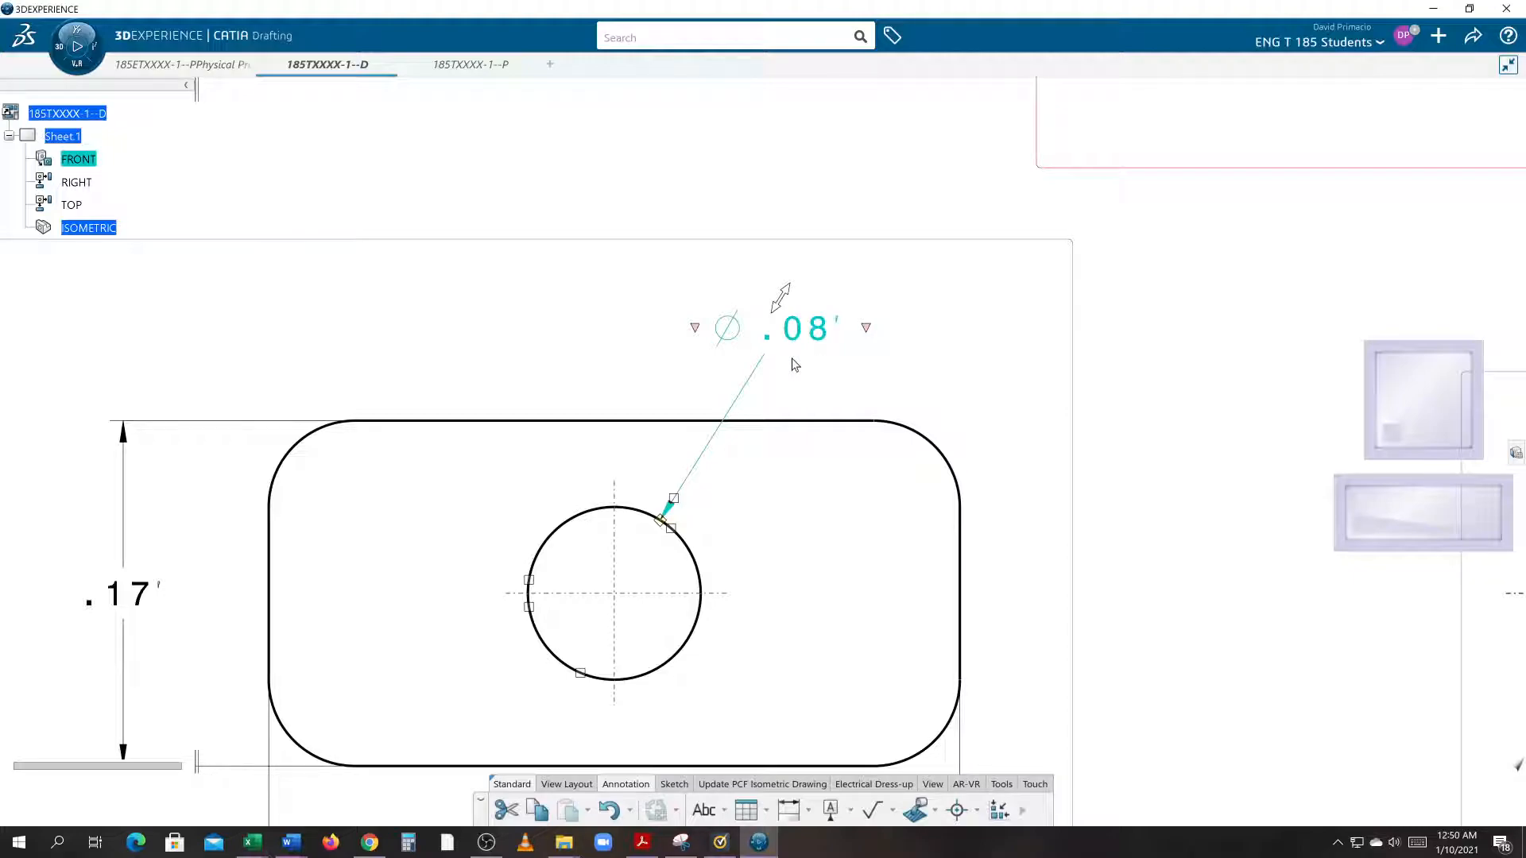
right_click(800, 336)
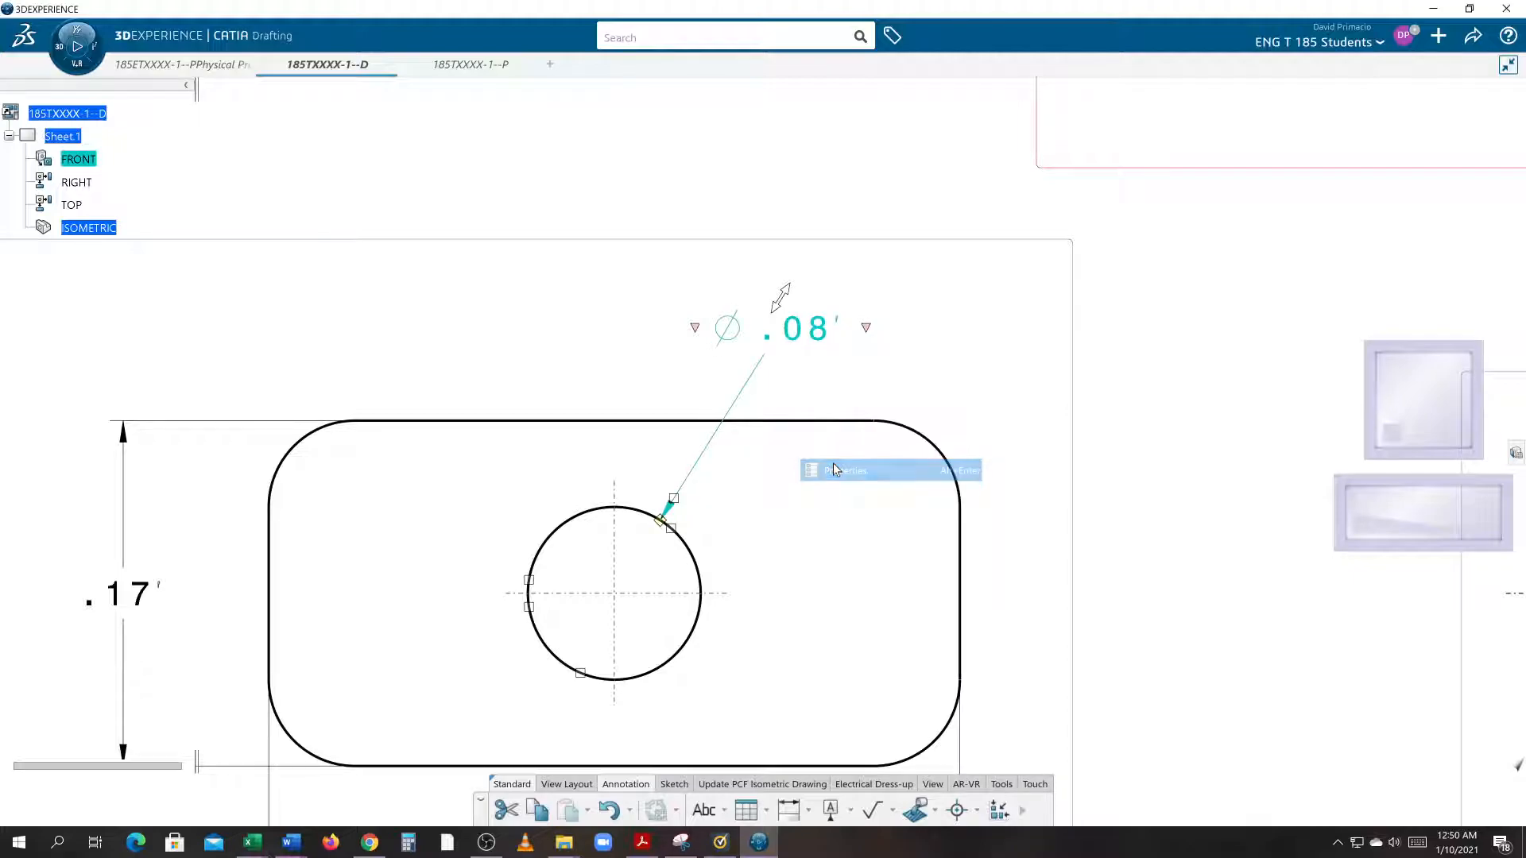
left_click(843, 470)
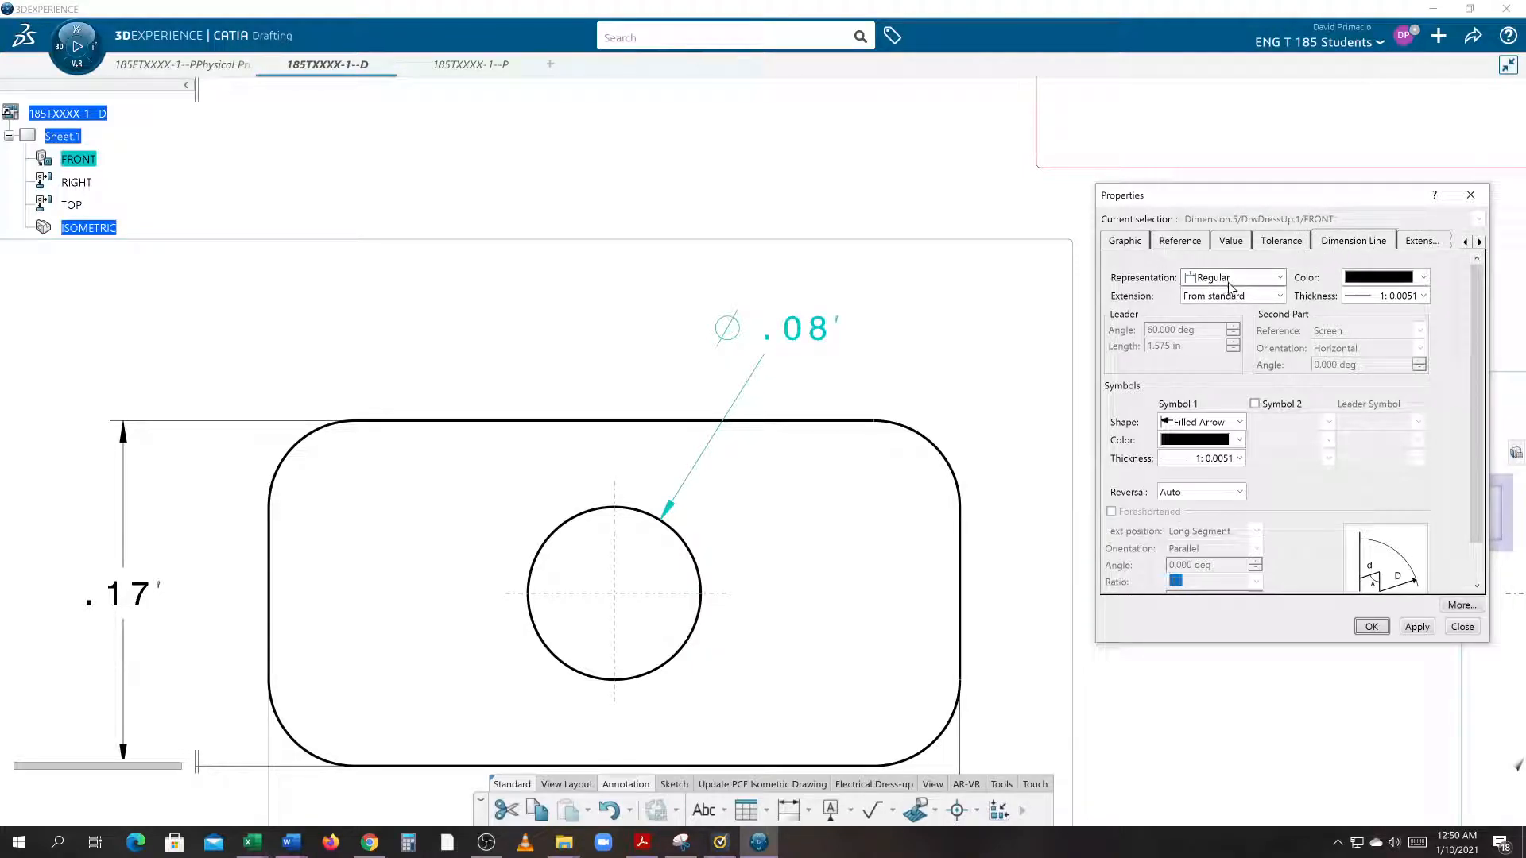
- Set the hole dimension's leader Representation to Two Parts and apply
left_click(1278, 277)
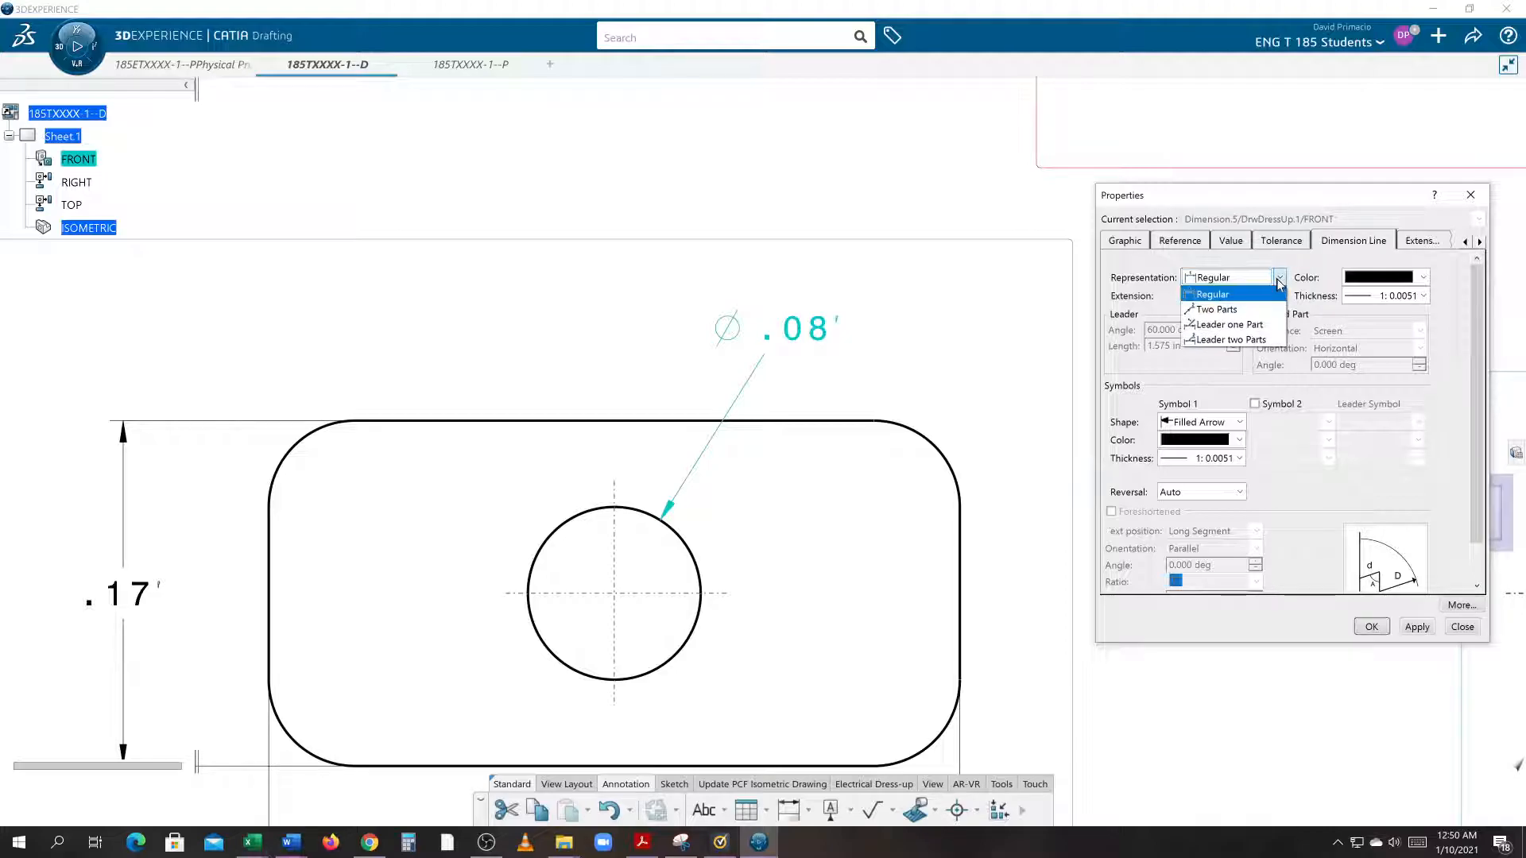
mouse_move(1215, 309)
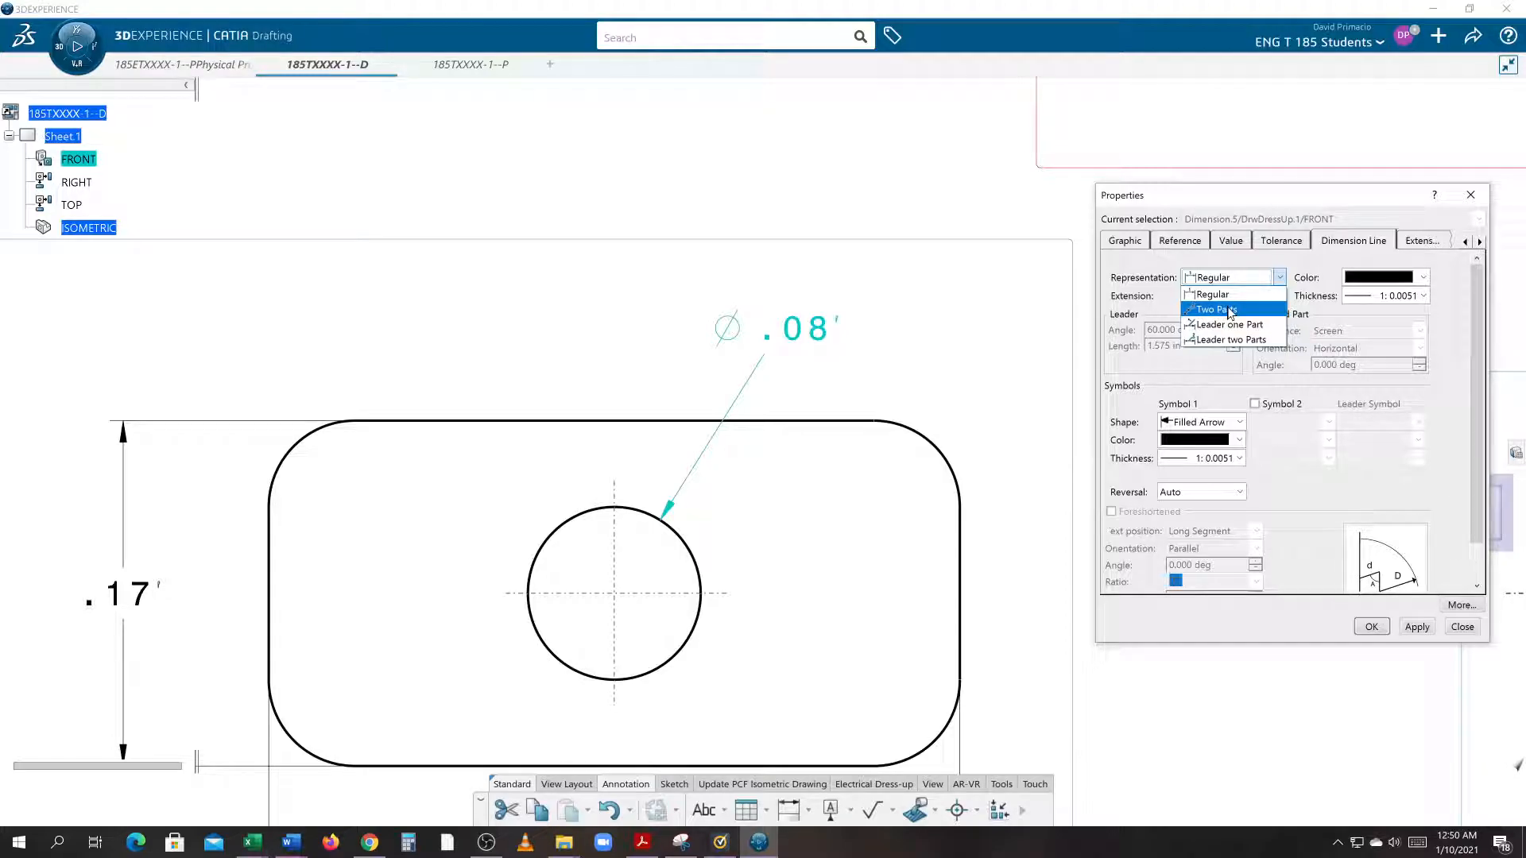
left_click(1211, 308)
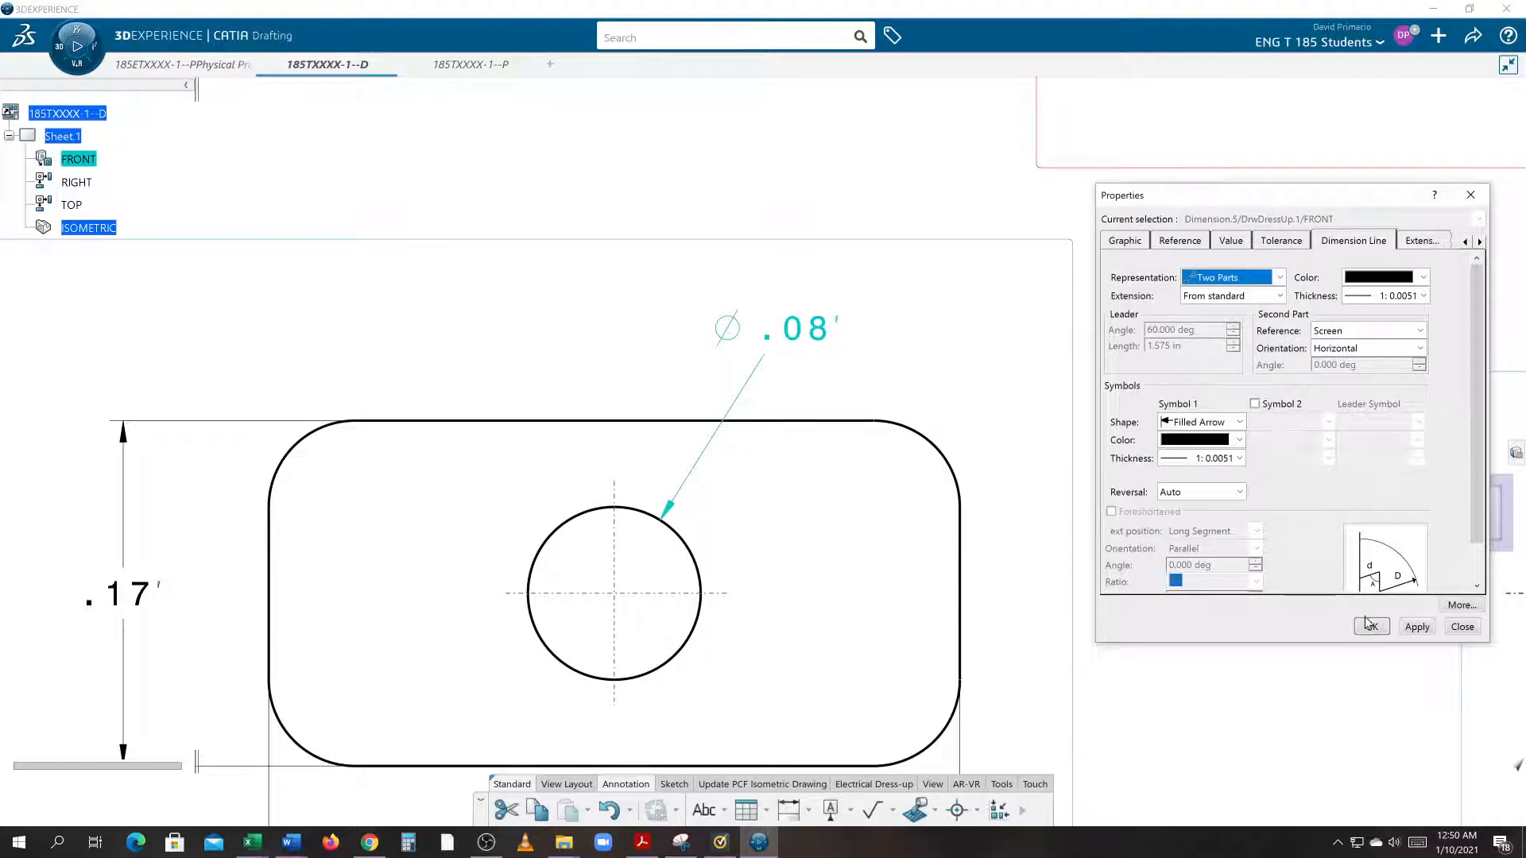
left_click(1416, 626)
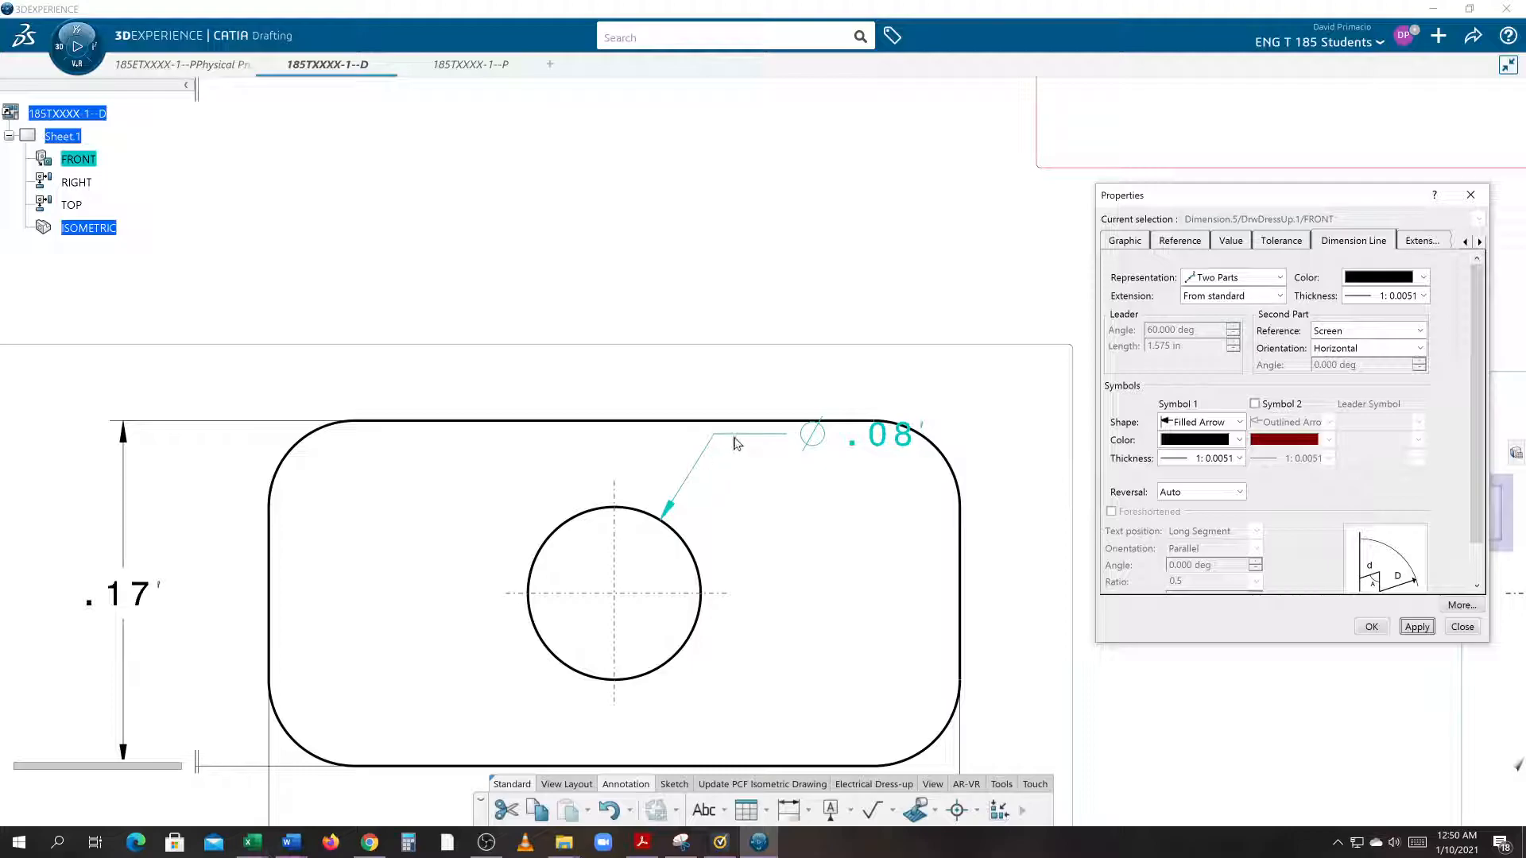
mouse_move(1087, 361)
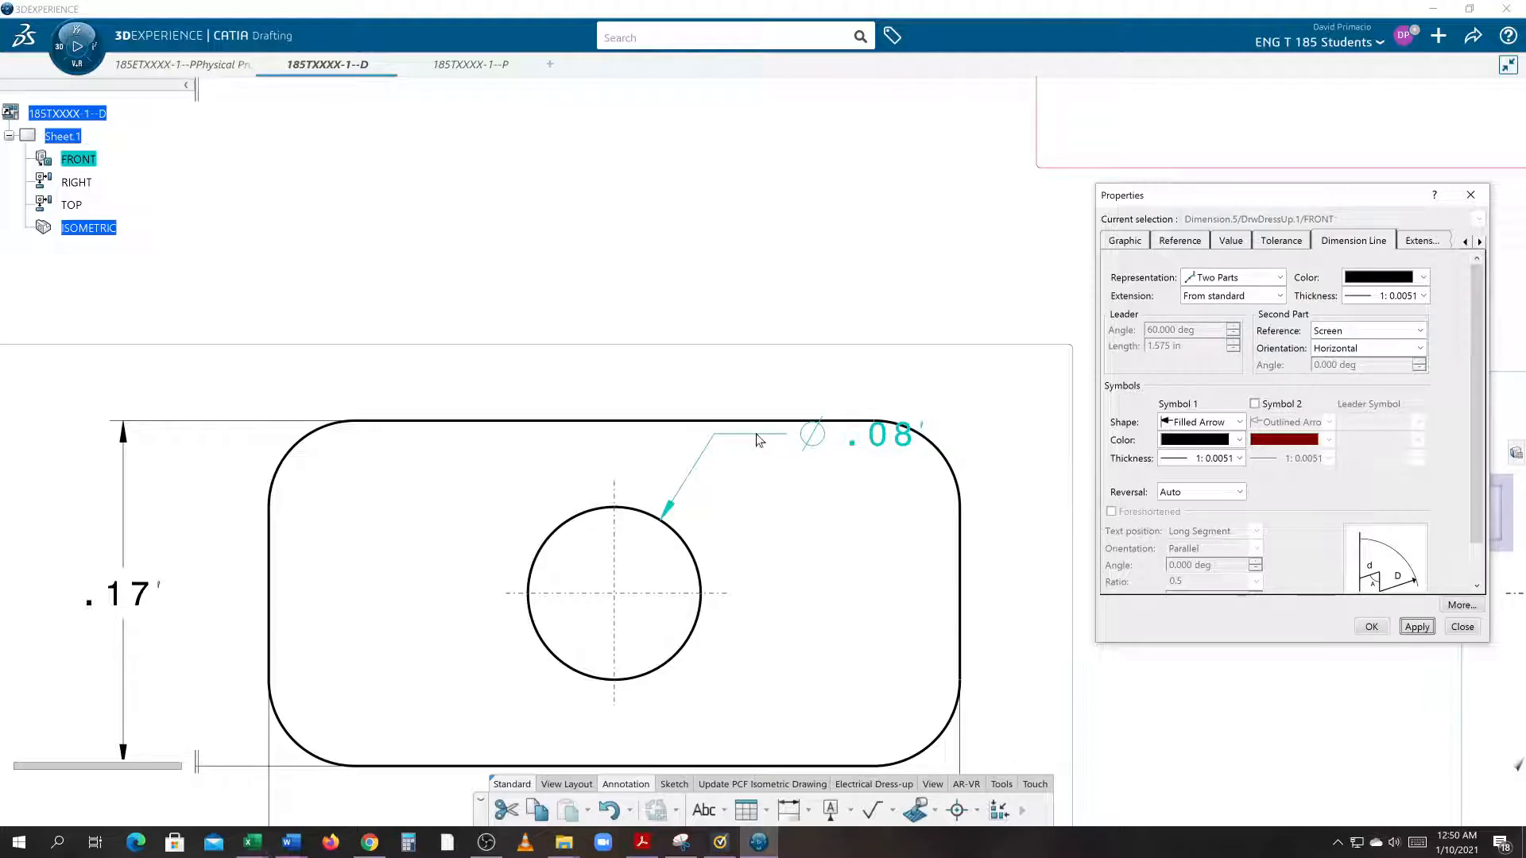
mouse_move(973, 495)
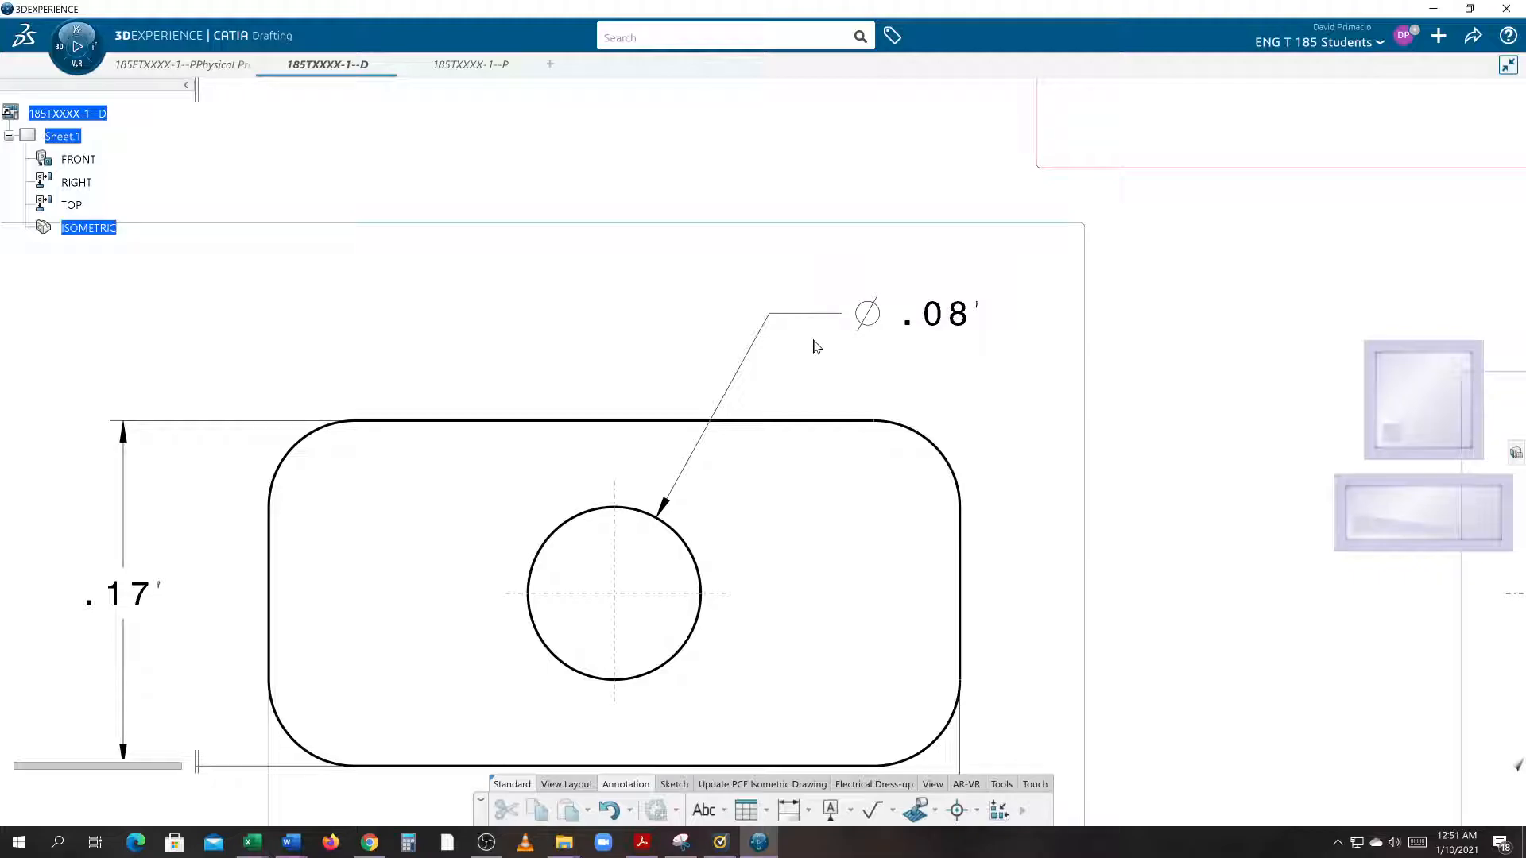
left_click_drag(815, 348, 861, 475)
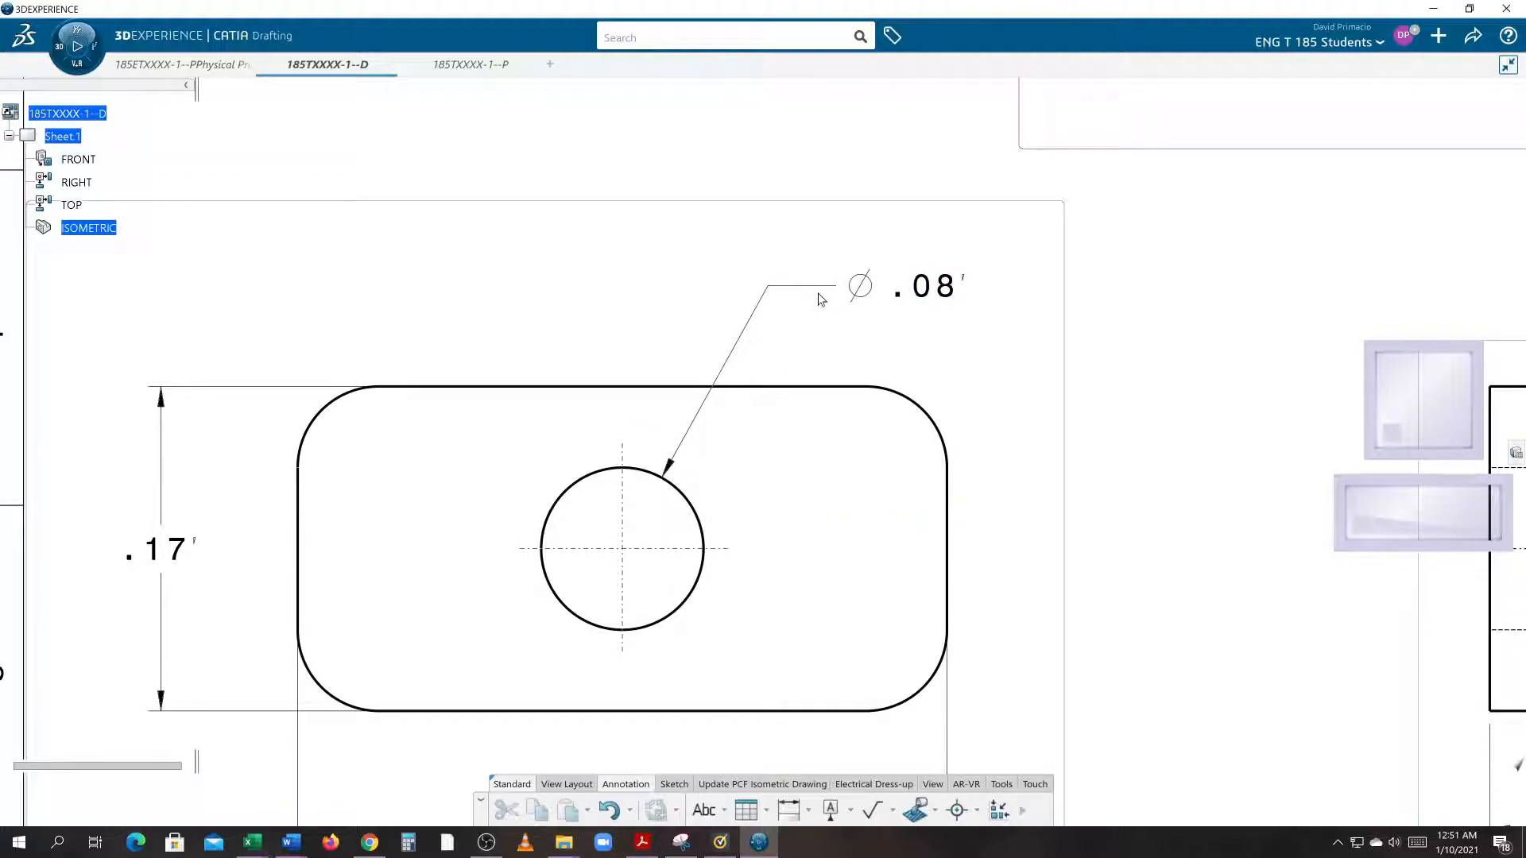
- Dimension the upper-right corner arc and toggle its Symbol 2 arrowhead in Properties
left_click(925, 285)
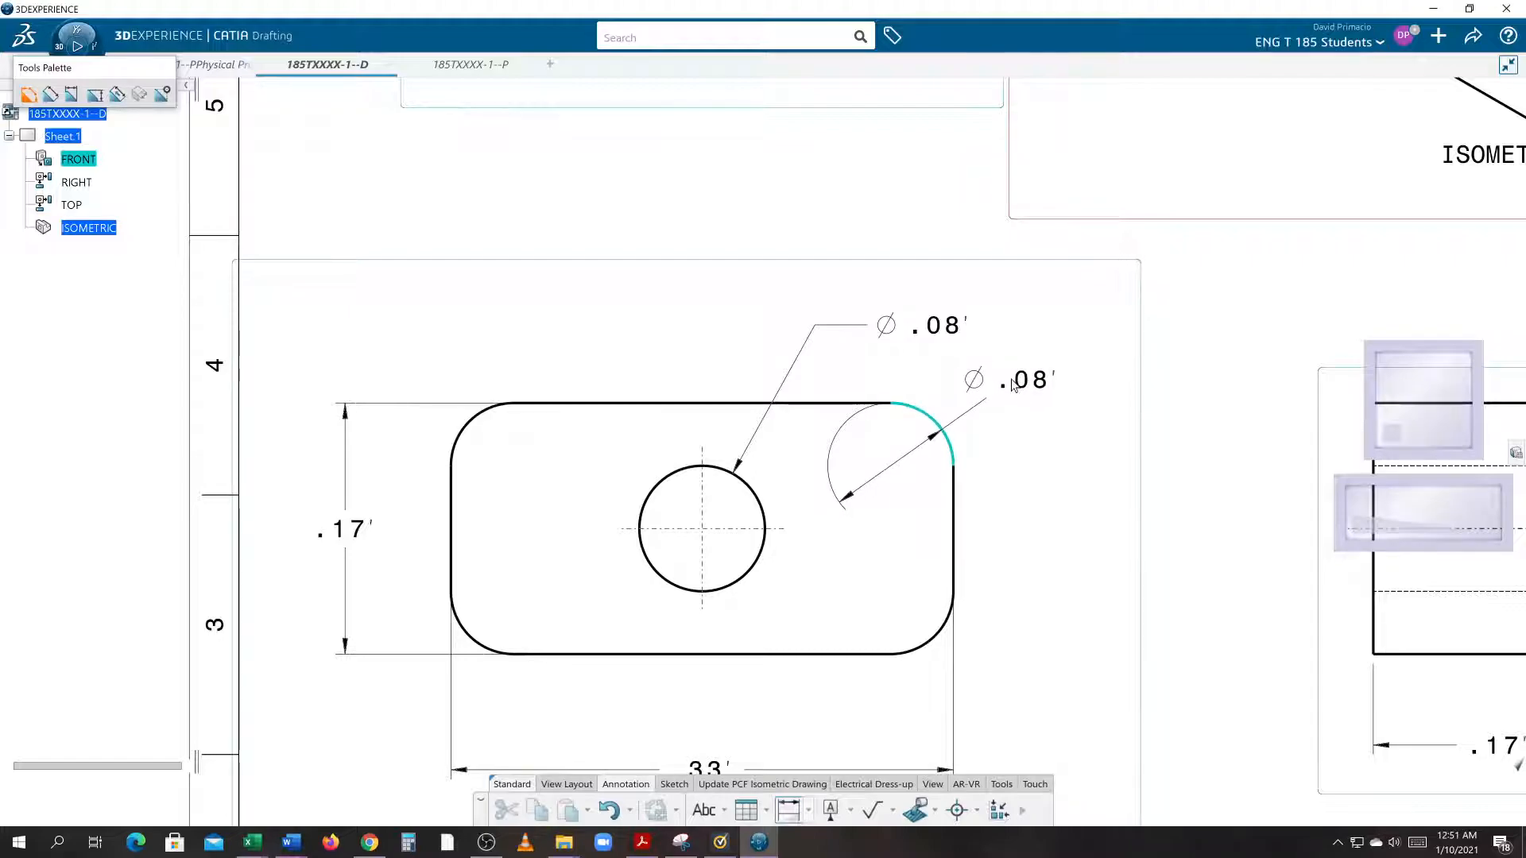
right_click(1026, 380)
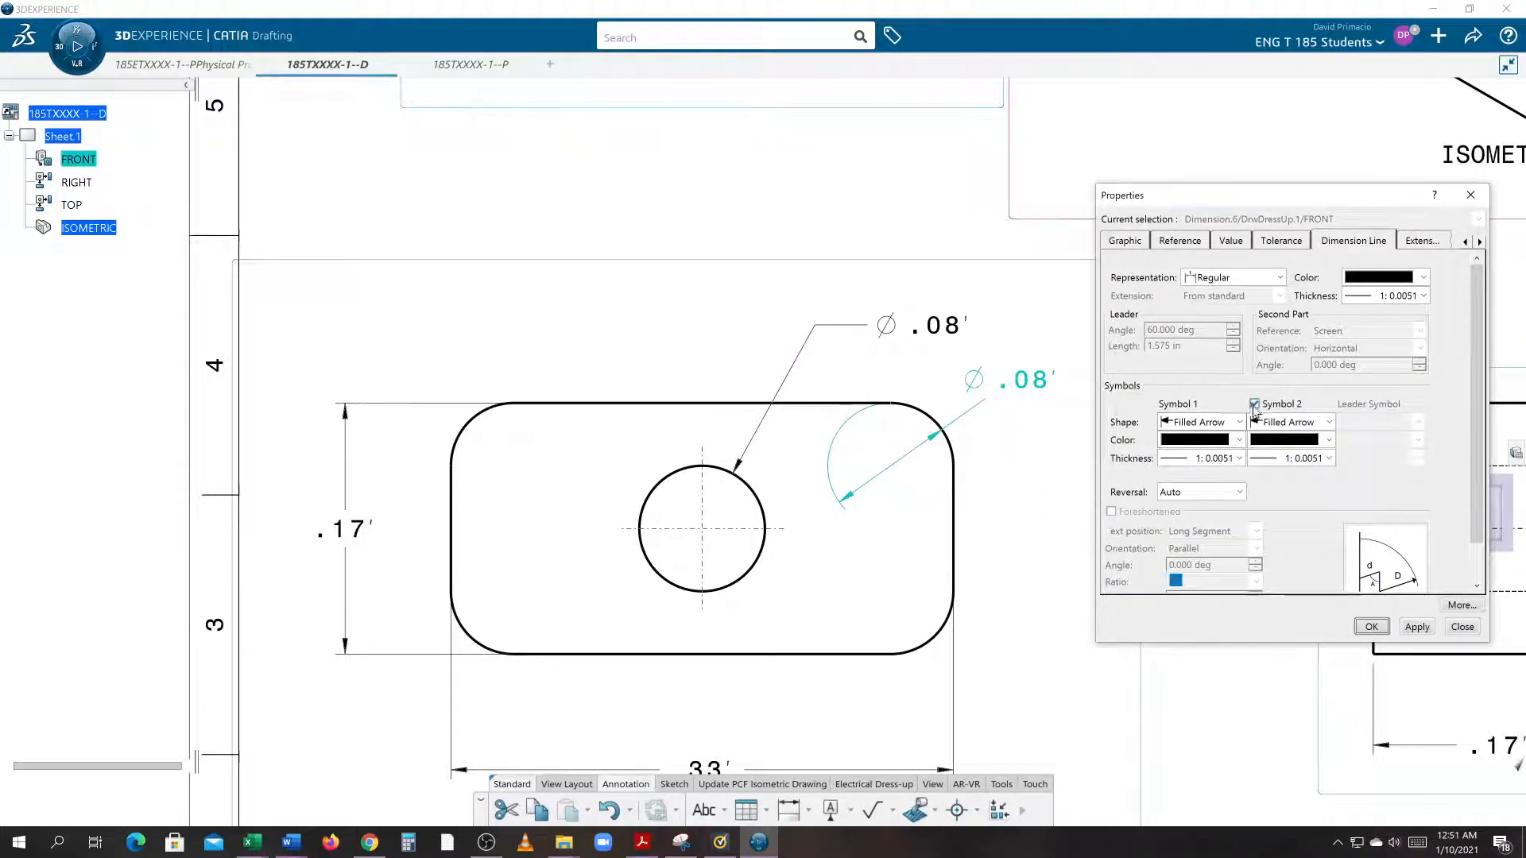
left_click(1253, 404)
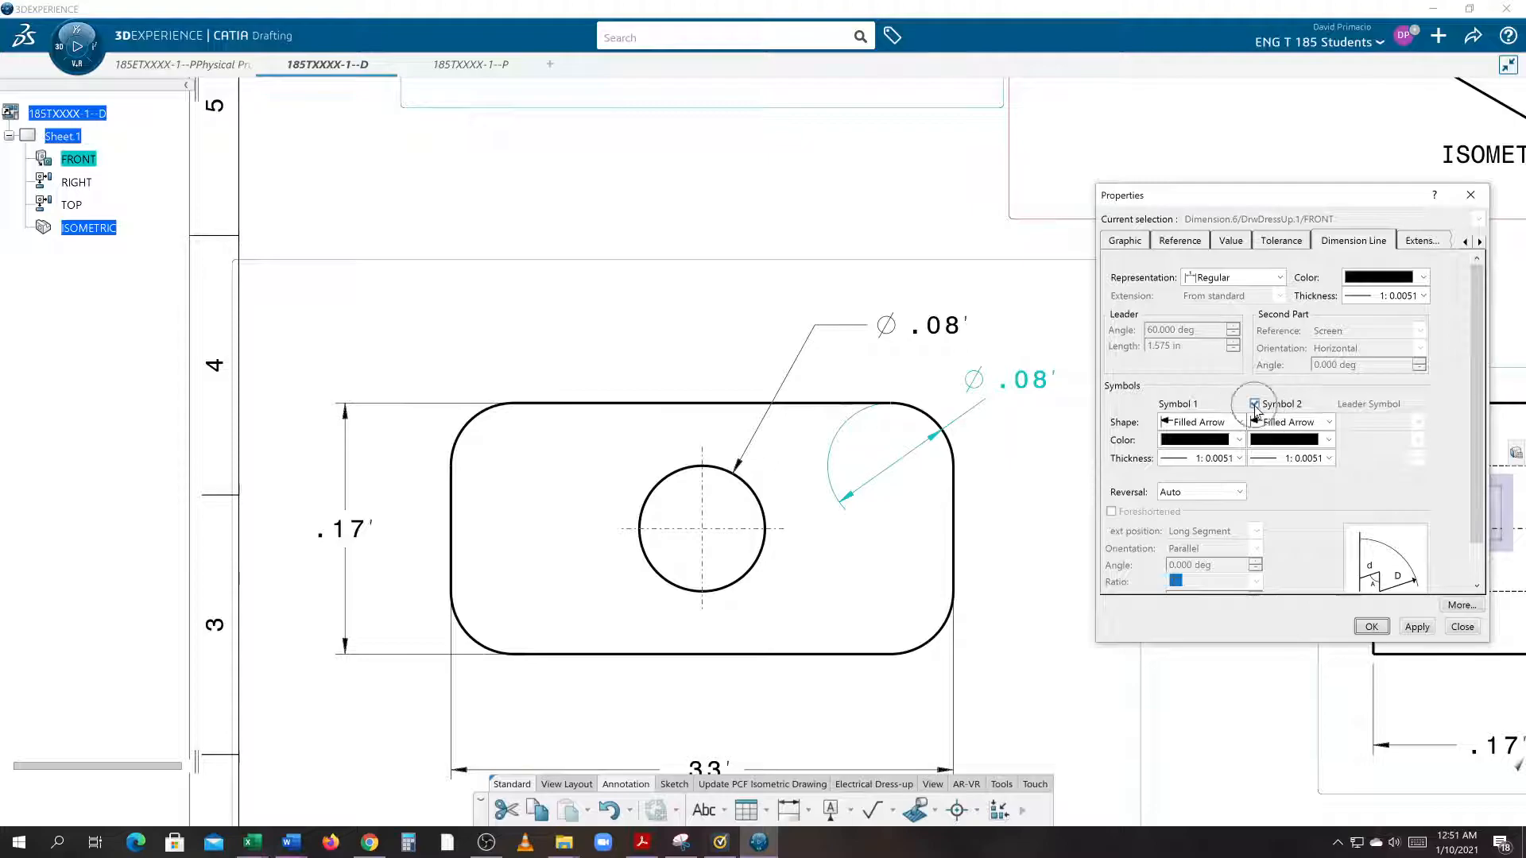
left_click(1254, 403)
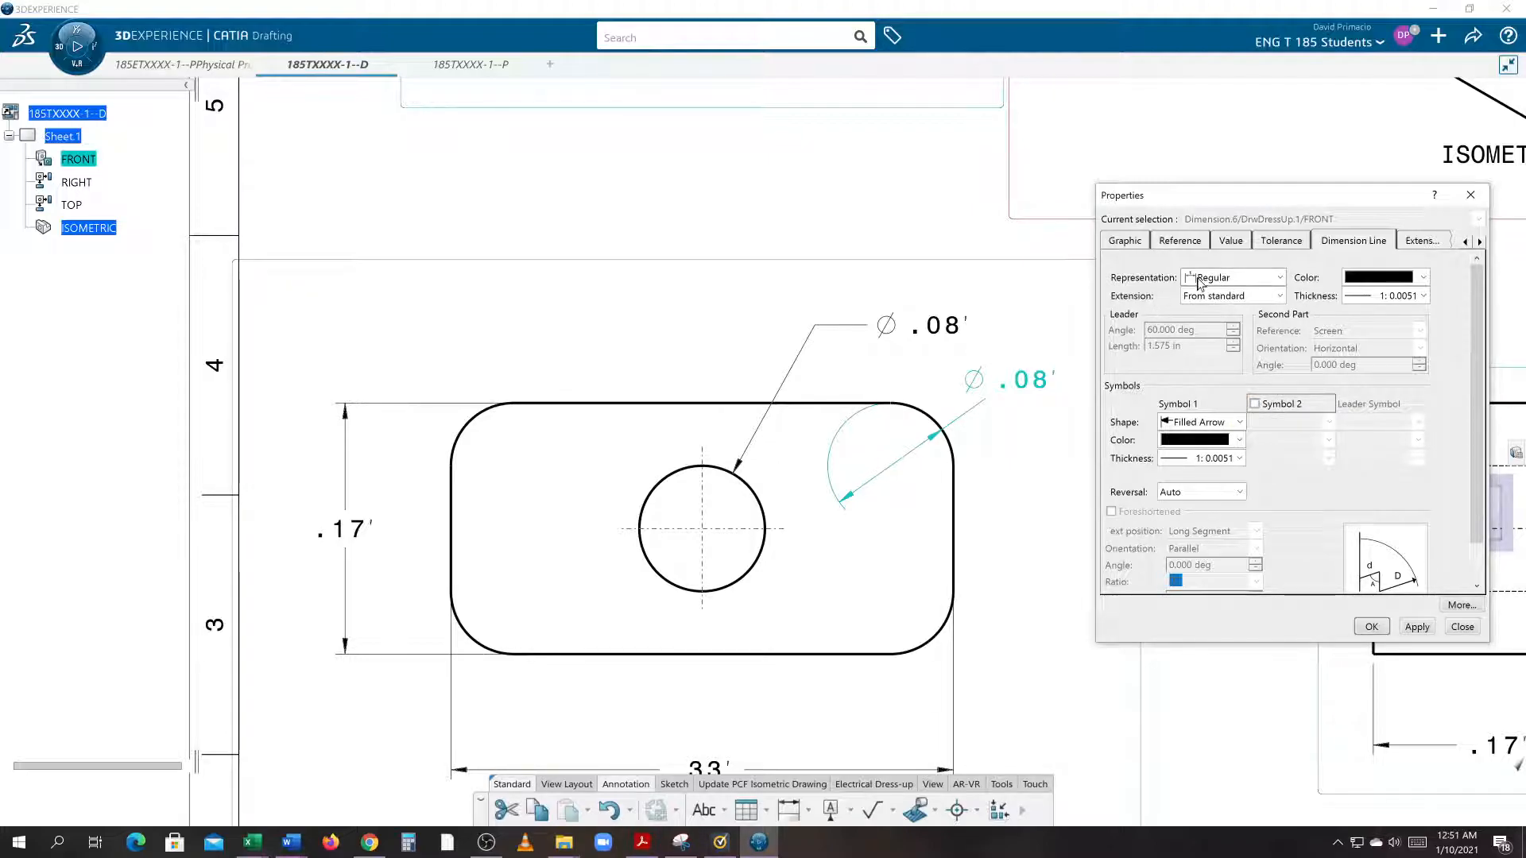
- Give the corner dimension a Two Parts leader and apply the change
left_click(1230, 277)
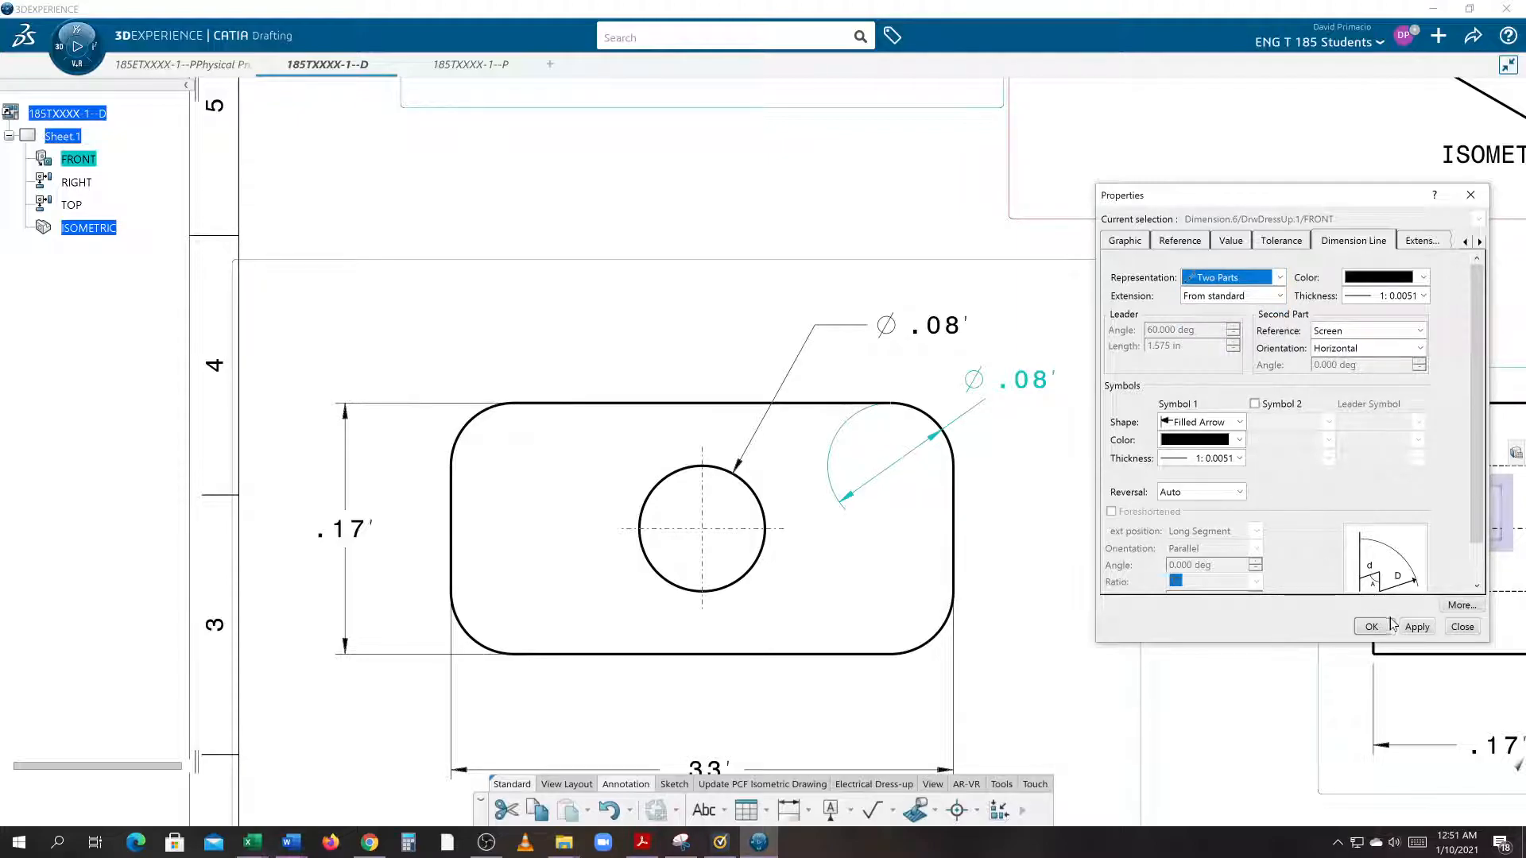
left_click(1416, 626)
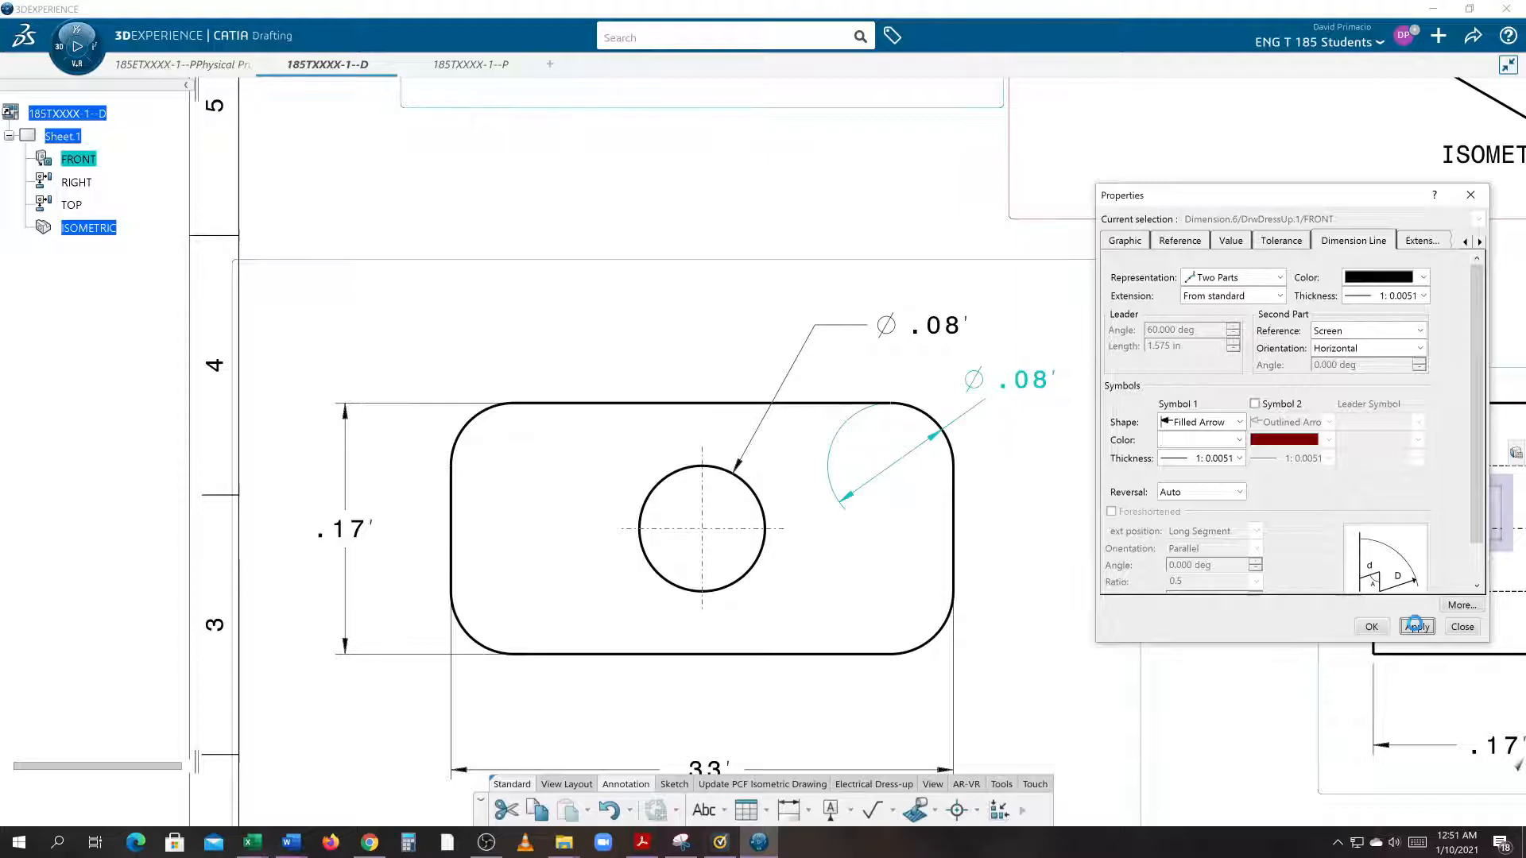
left_click(1416, 627)
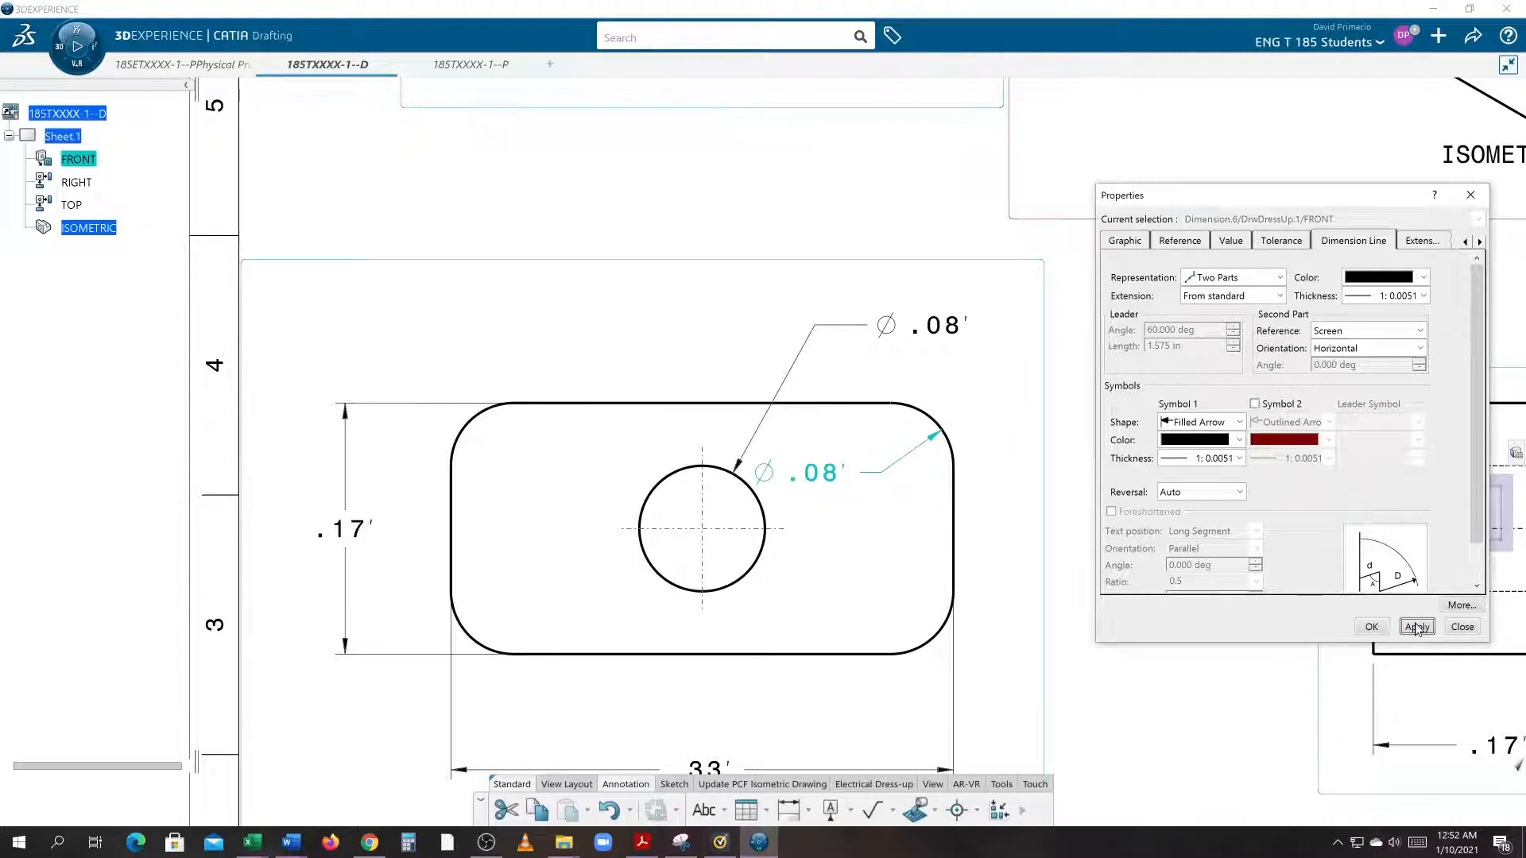
left_click(1463, 626)
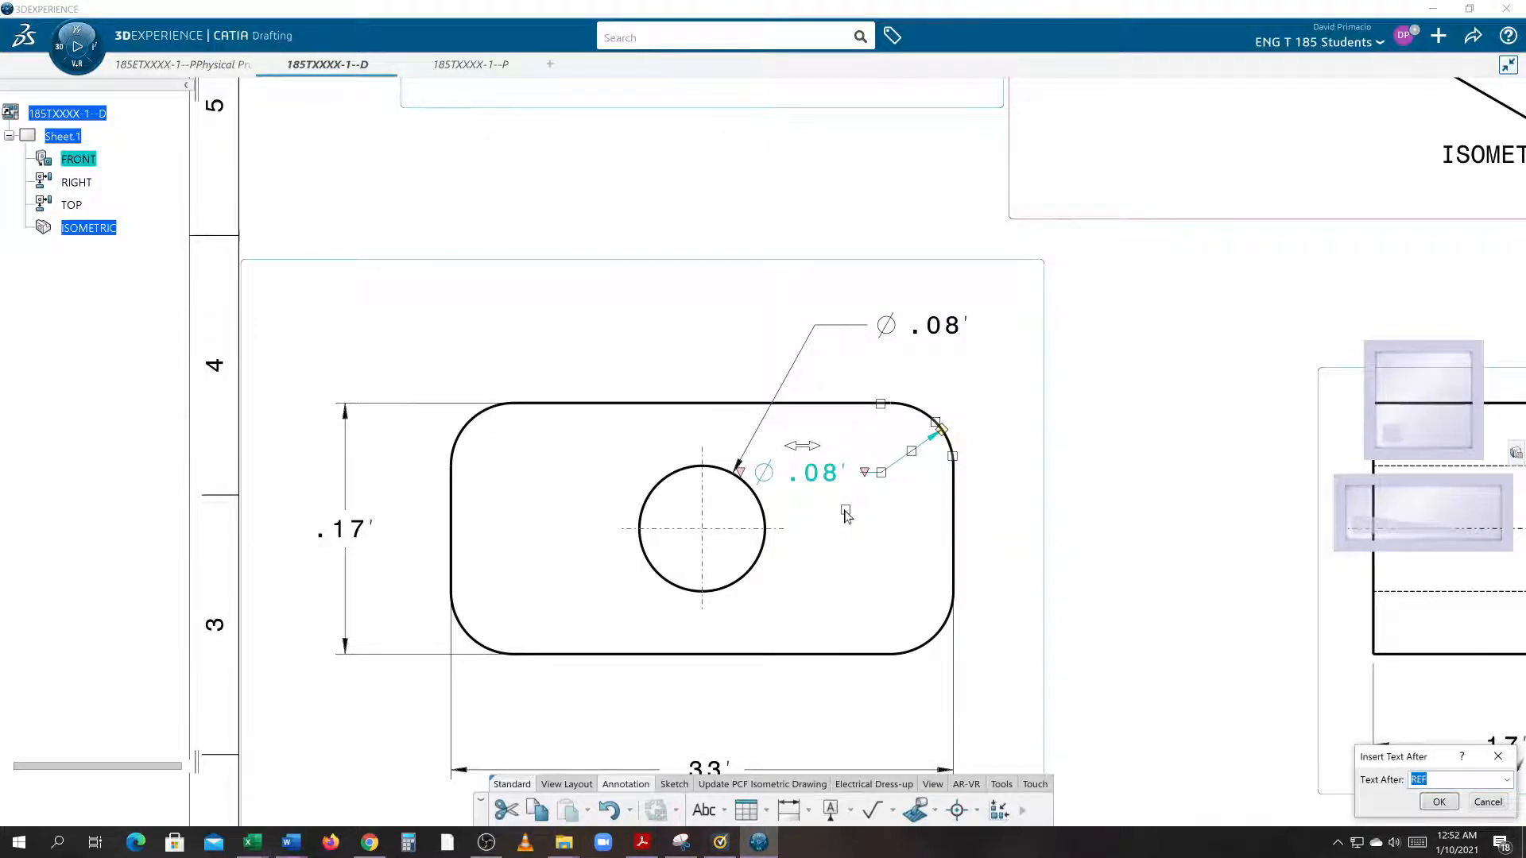
mouse_move(1076, 538)
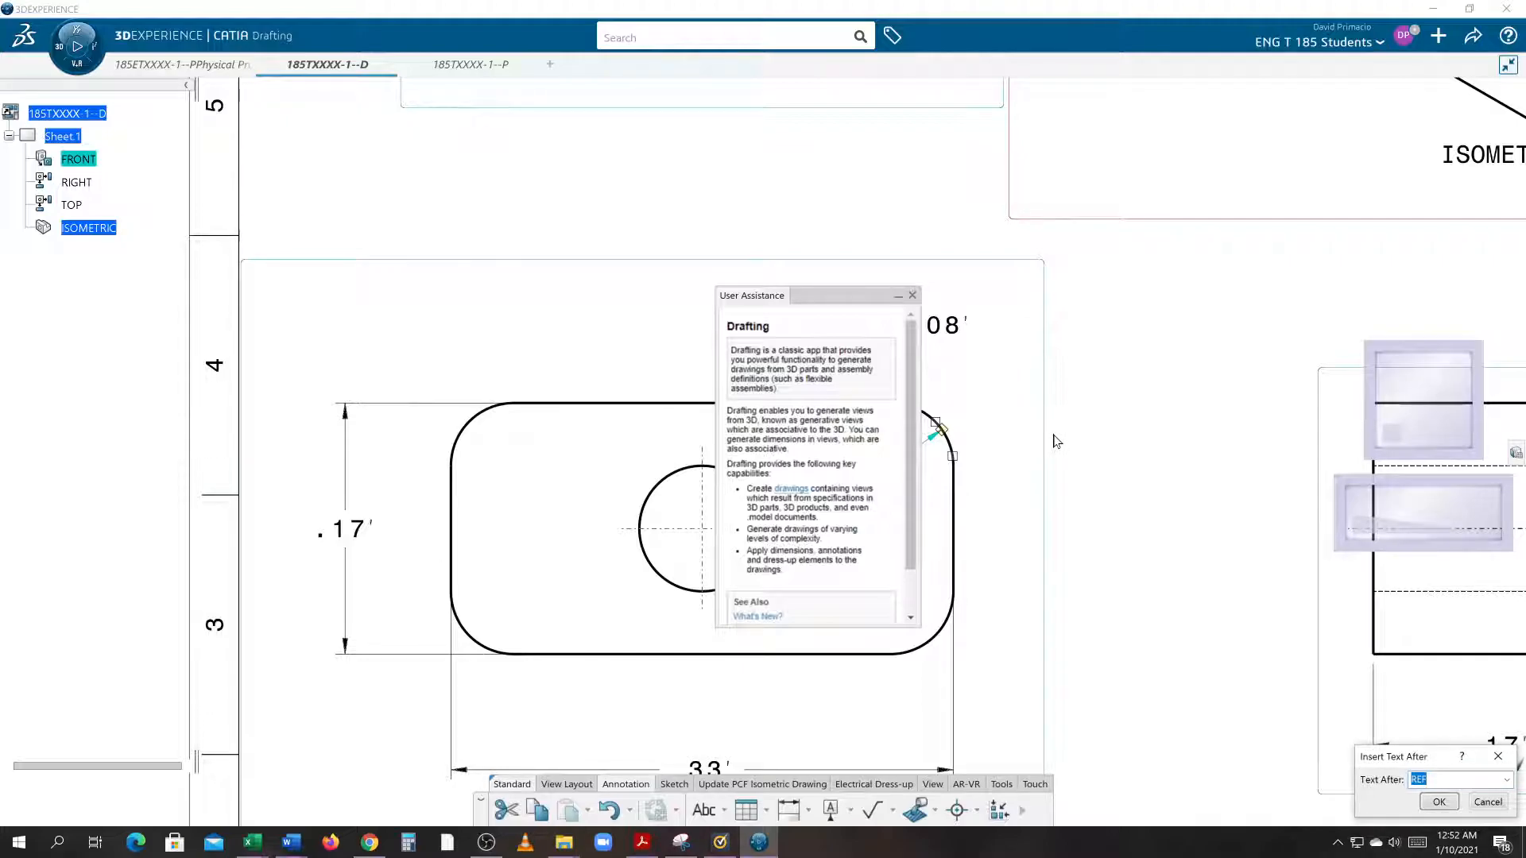
mouse_move(804, 589)
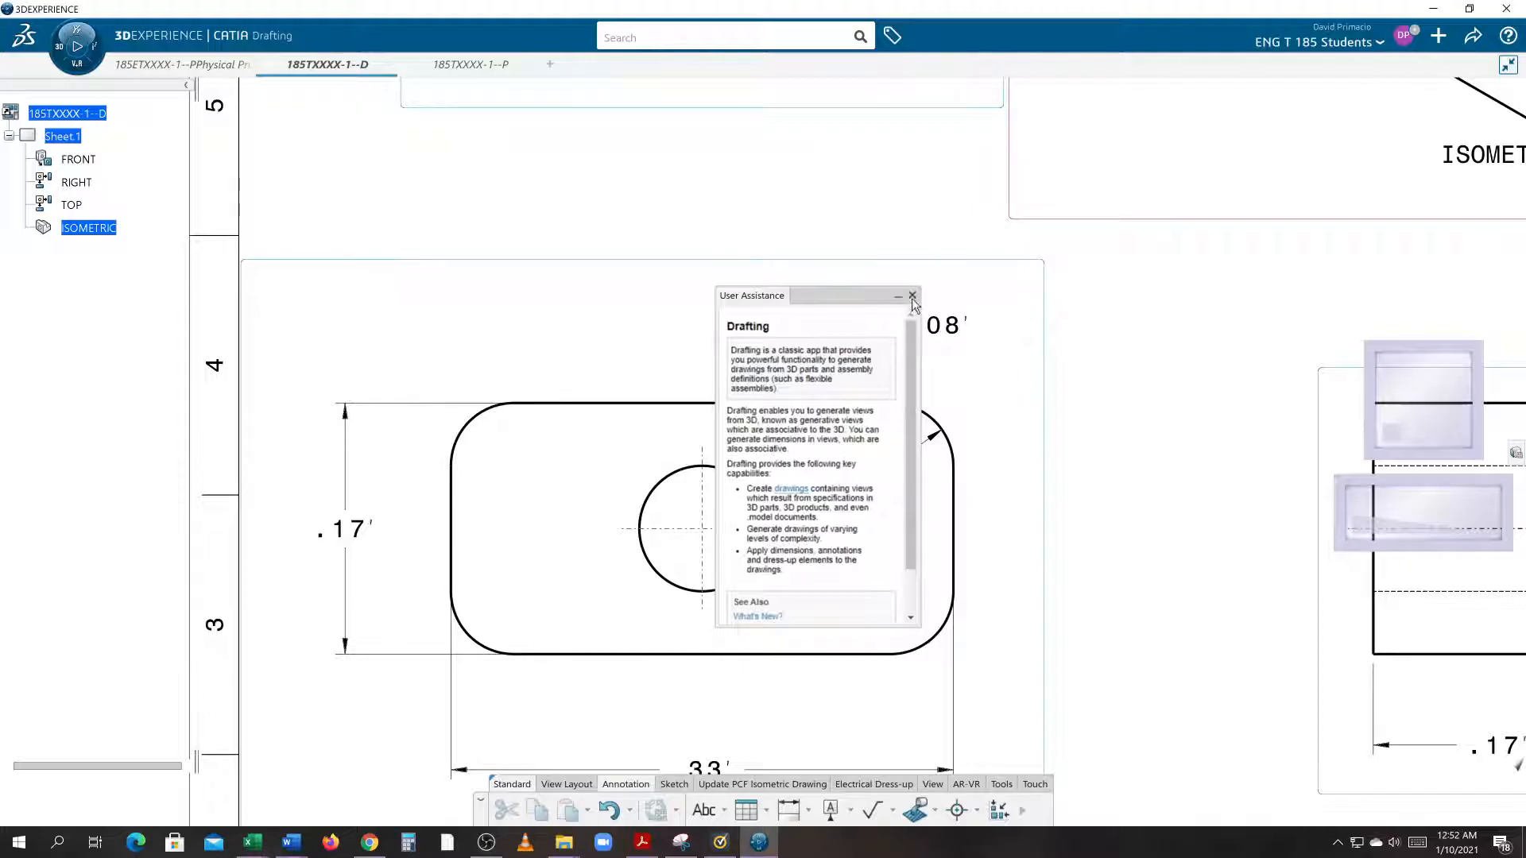
- Dismiss the help window and move the corner Ø.08 dimension above the plate's right corner
left_click(912, 295)
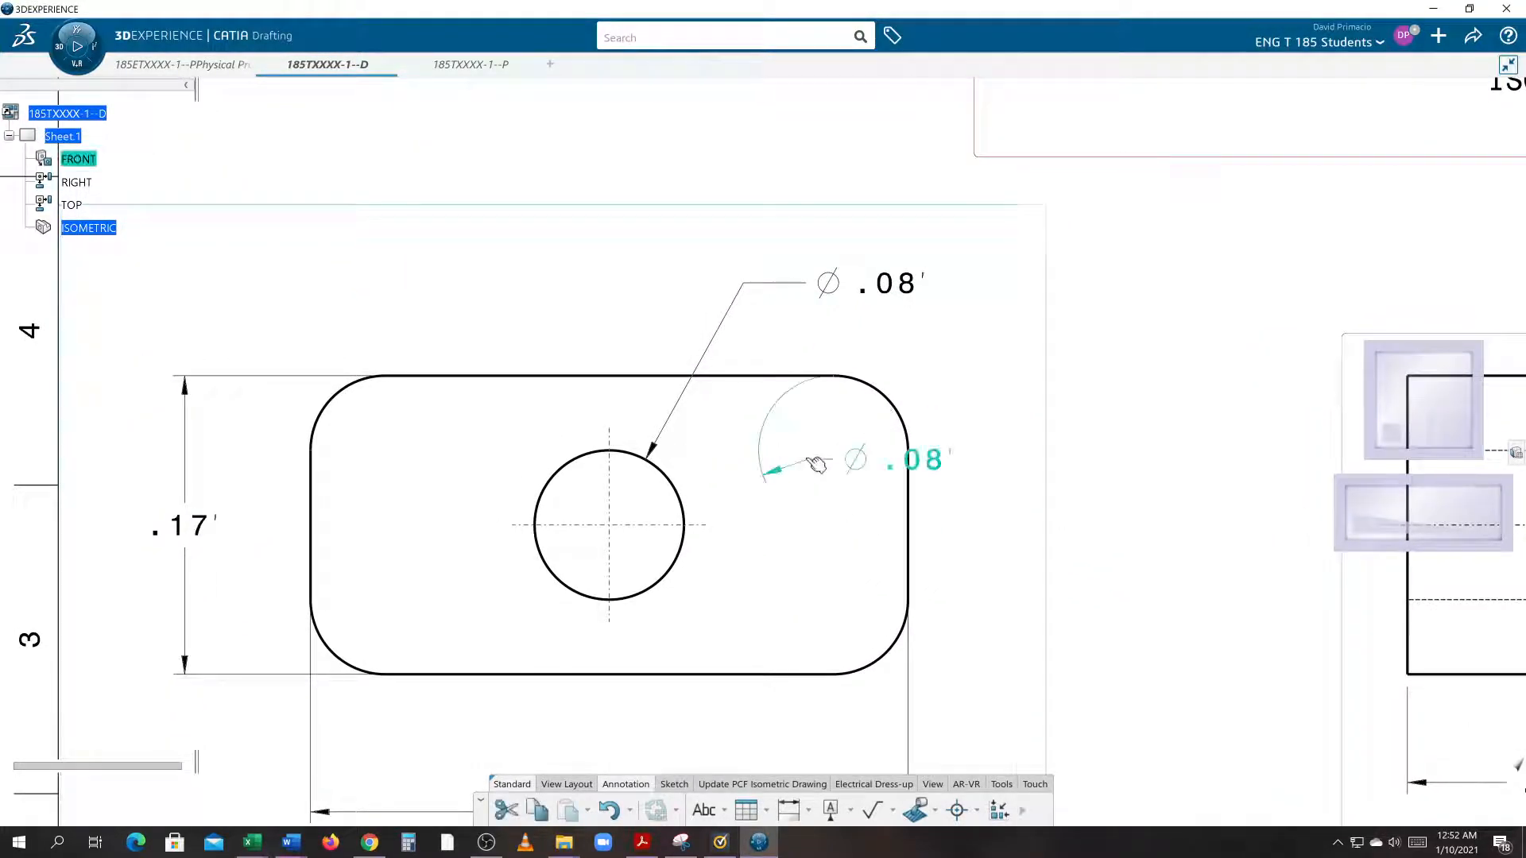
left_click_drag(817, 459, 982, 331)
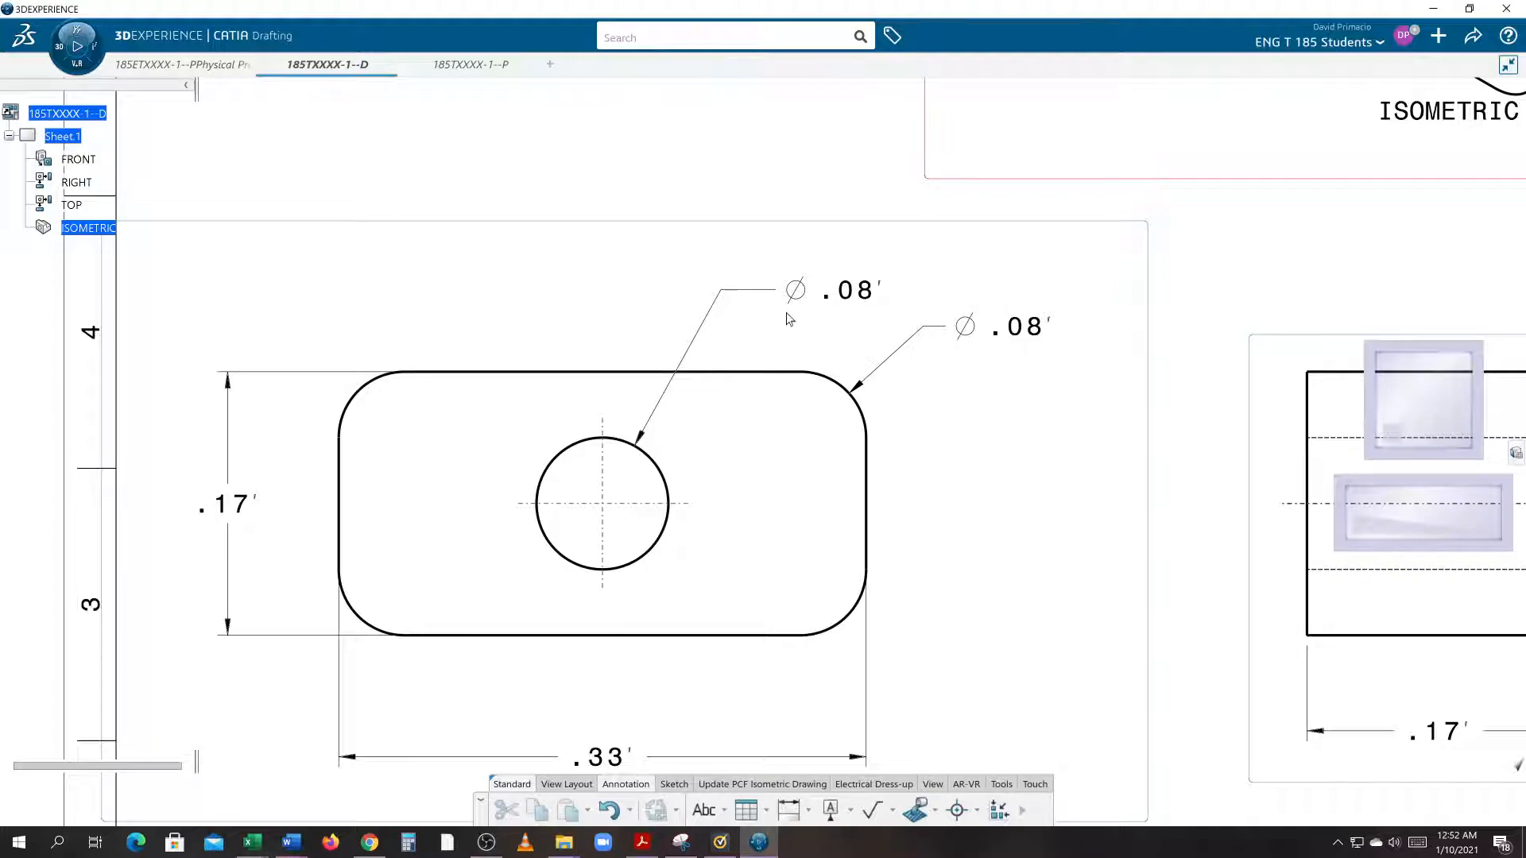
- Inspect the corner dimension's Properties and dismiss them unchanged
left_click(795, 289)
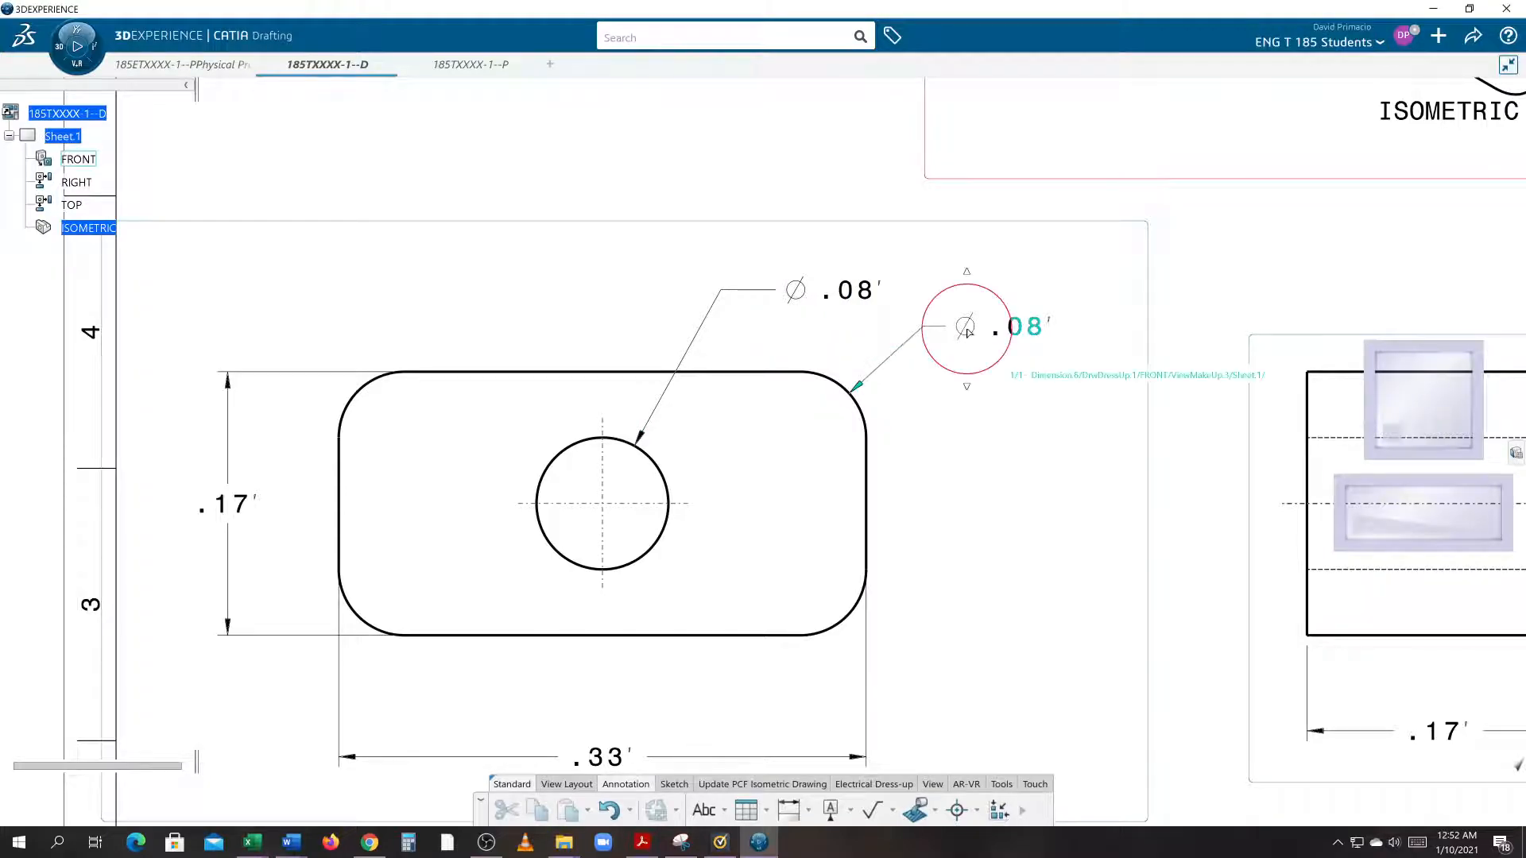
right_click(966, 326)
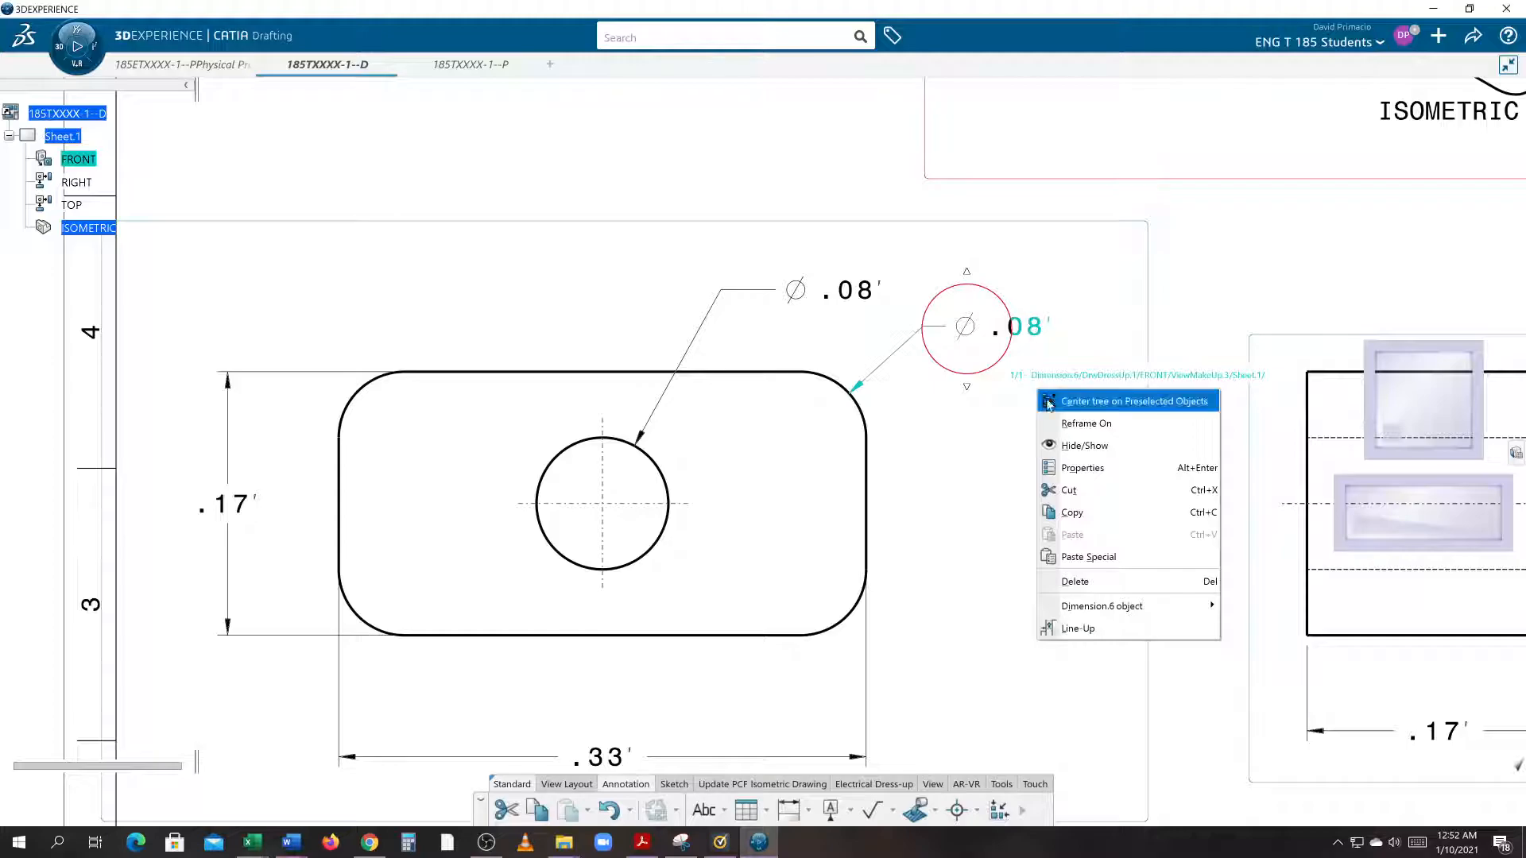
mouse_move(1068, 467)
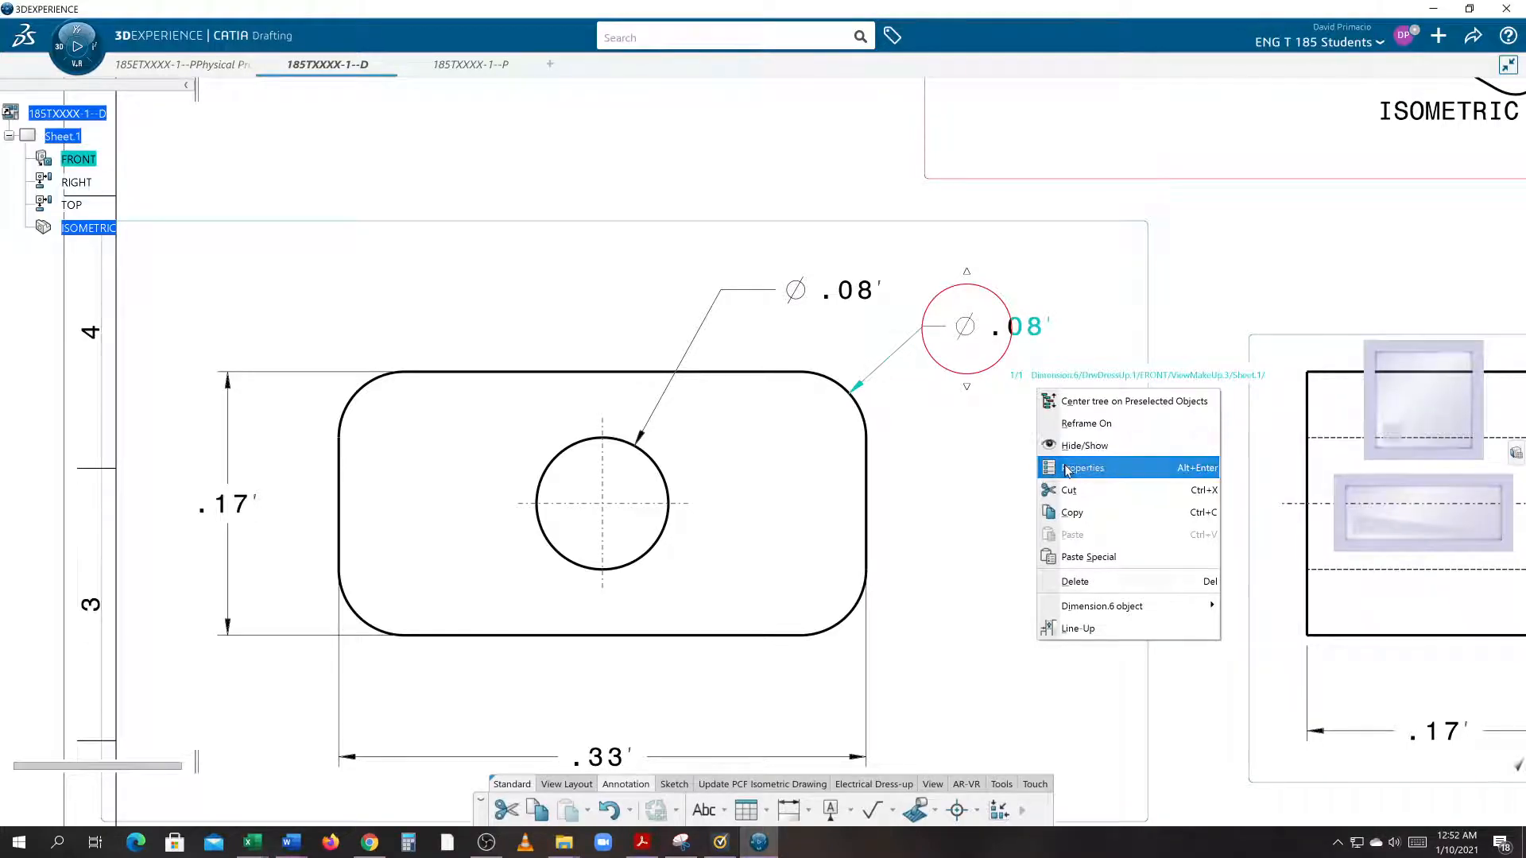
left_click(1083, 467)
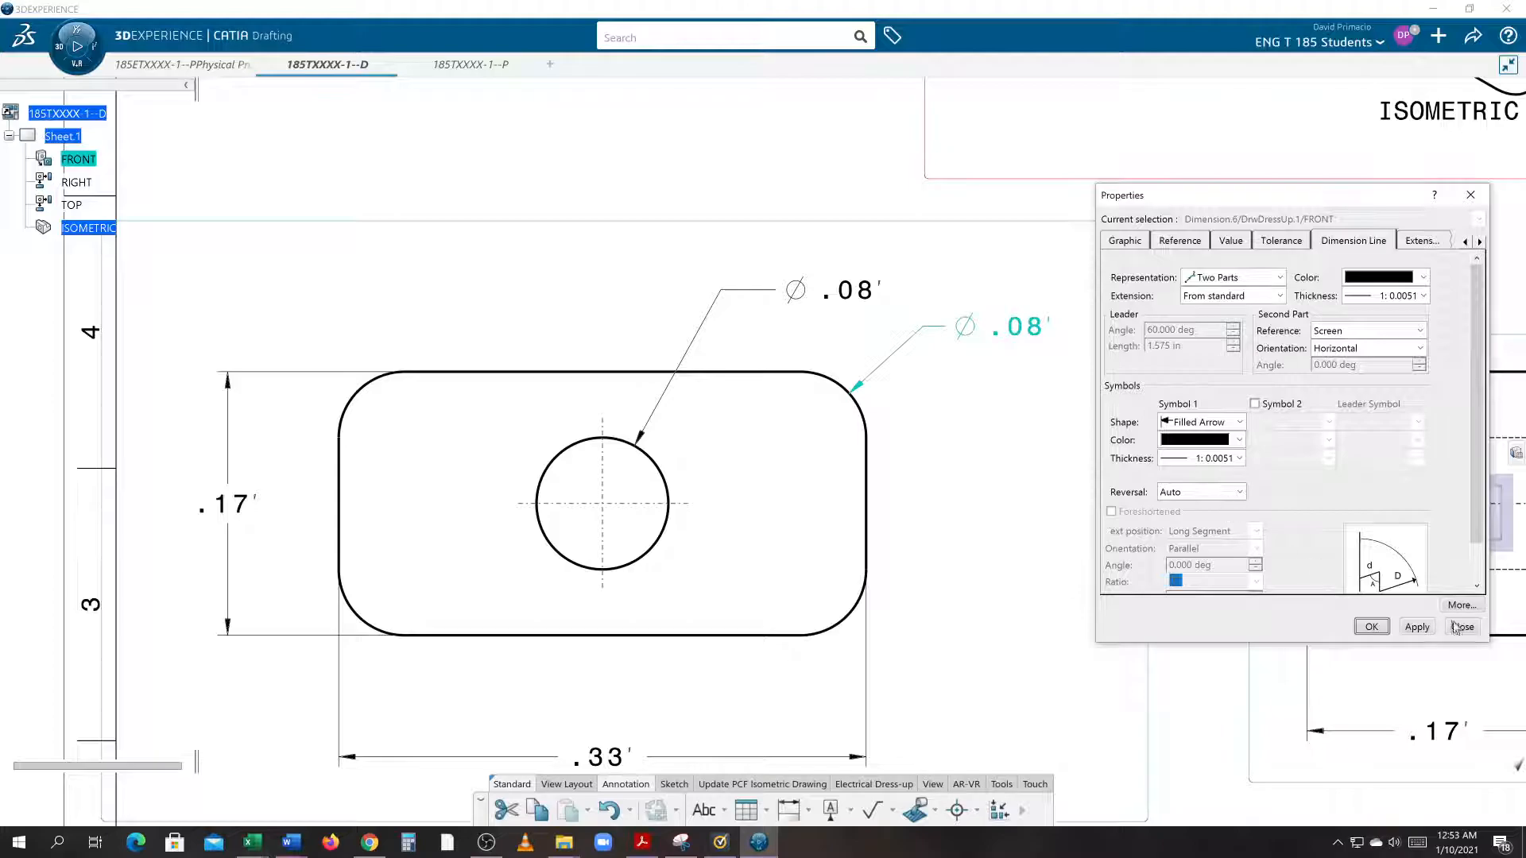
left_click(1462, 626)
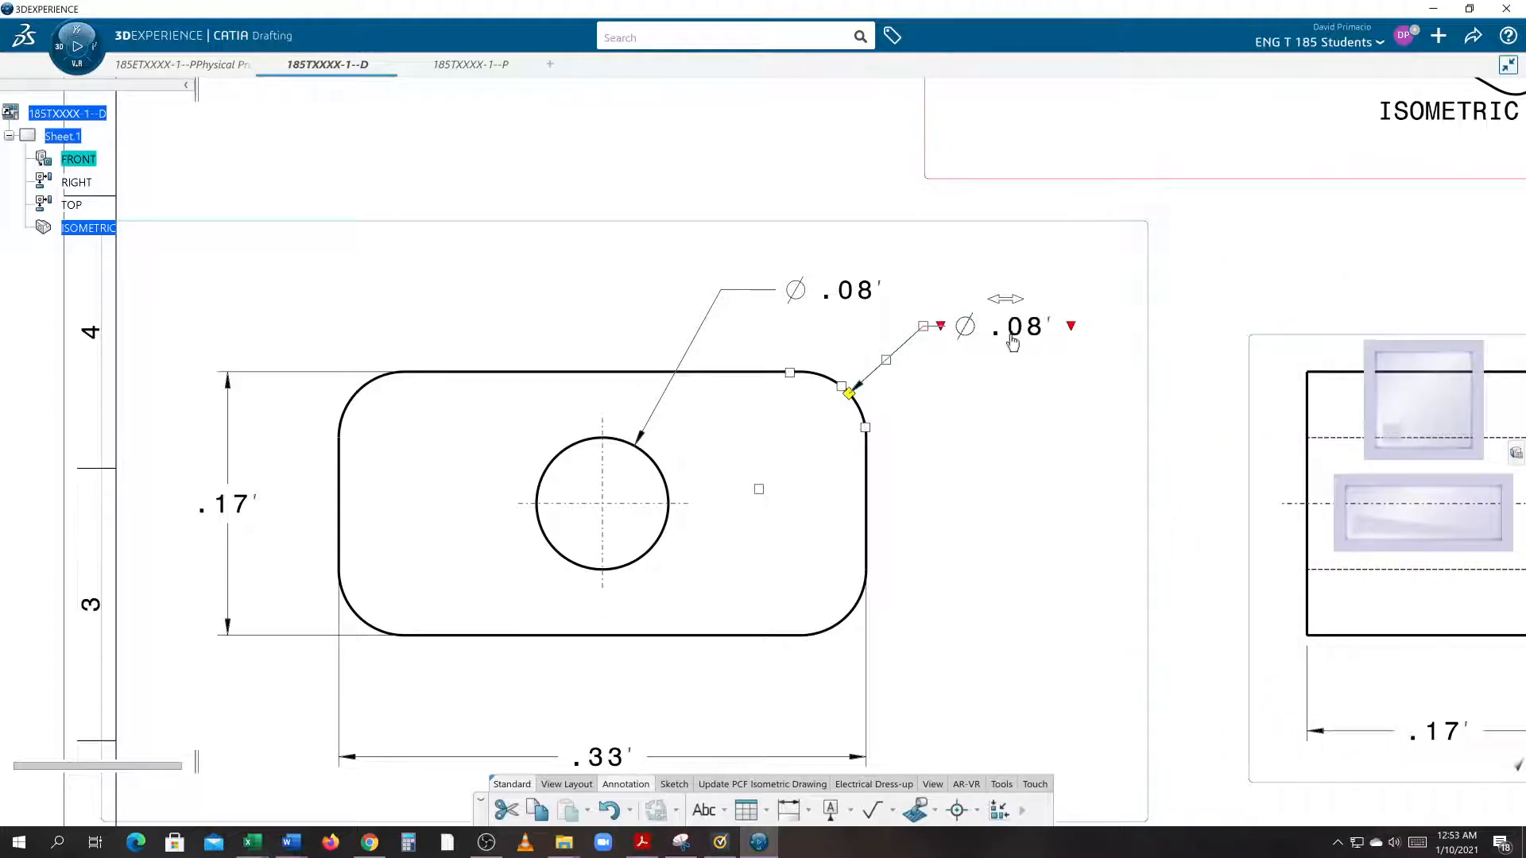
- Convert the corner dimension from diameter Ø.08 to radius R .04
right_click(1013, 335)
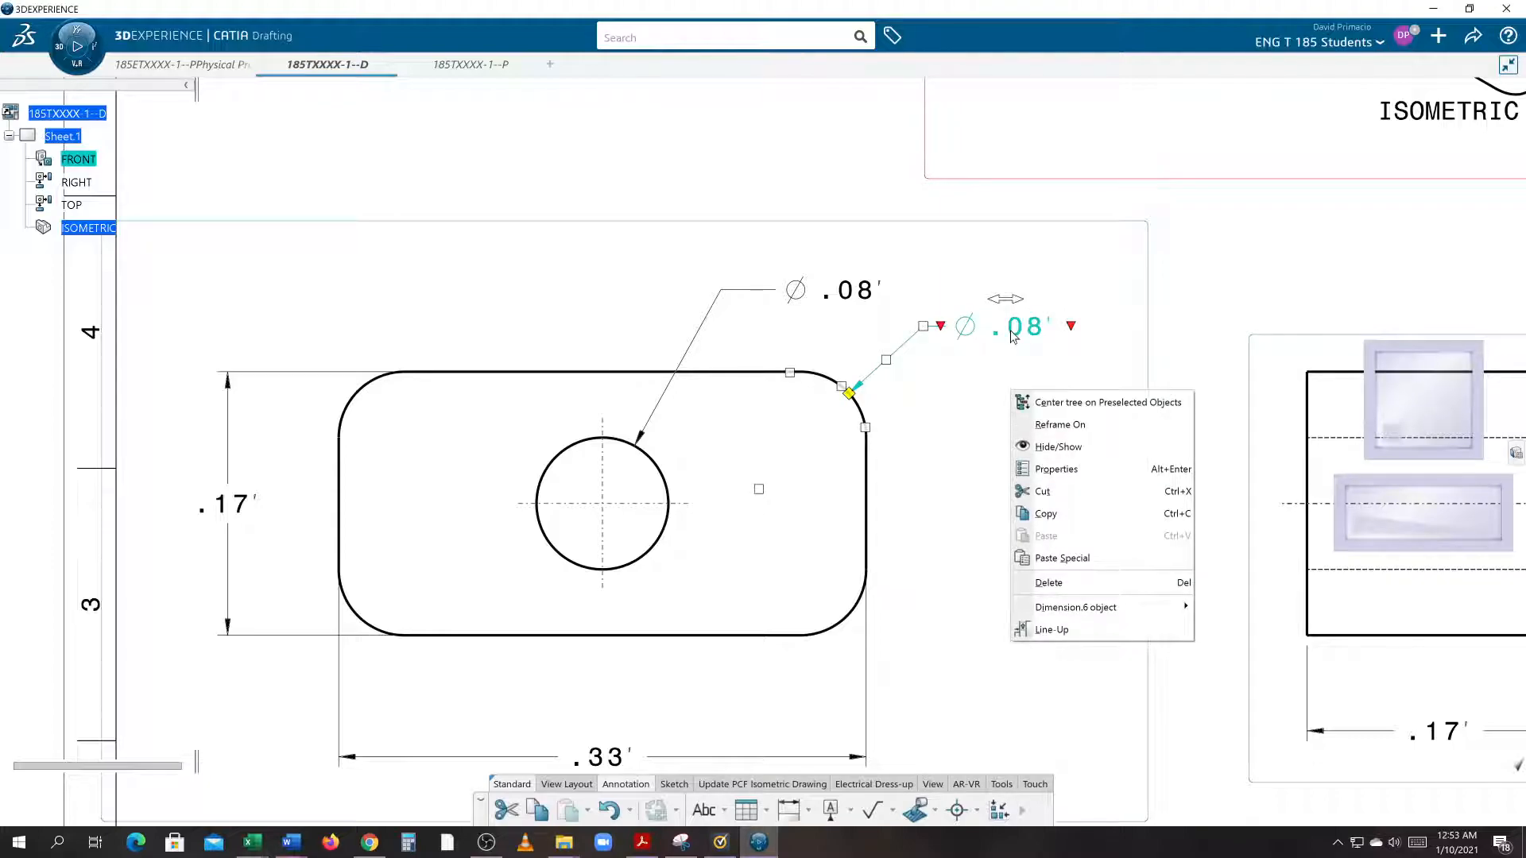
mouse_move(1076, 607)
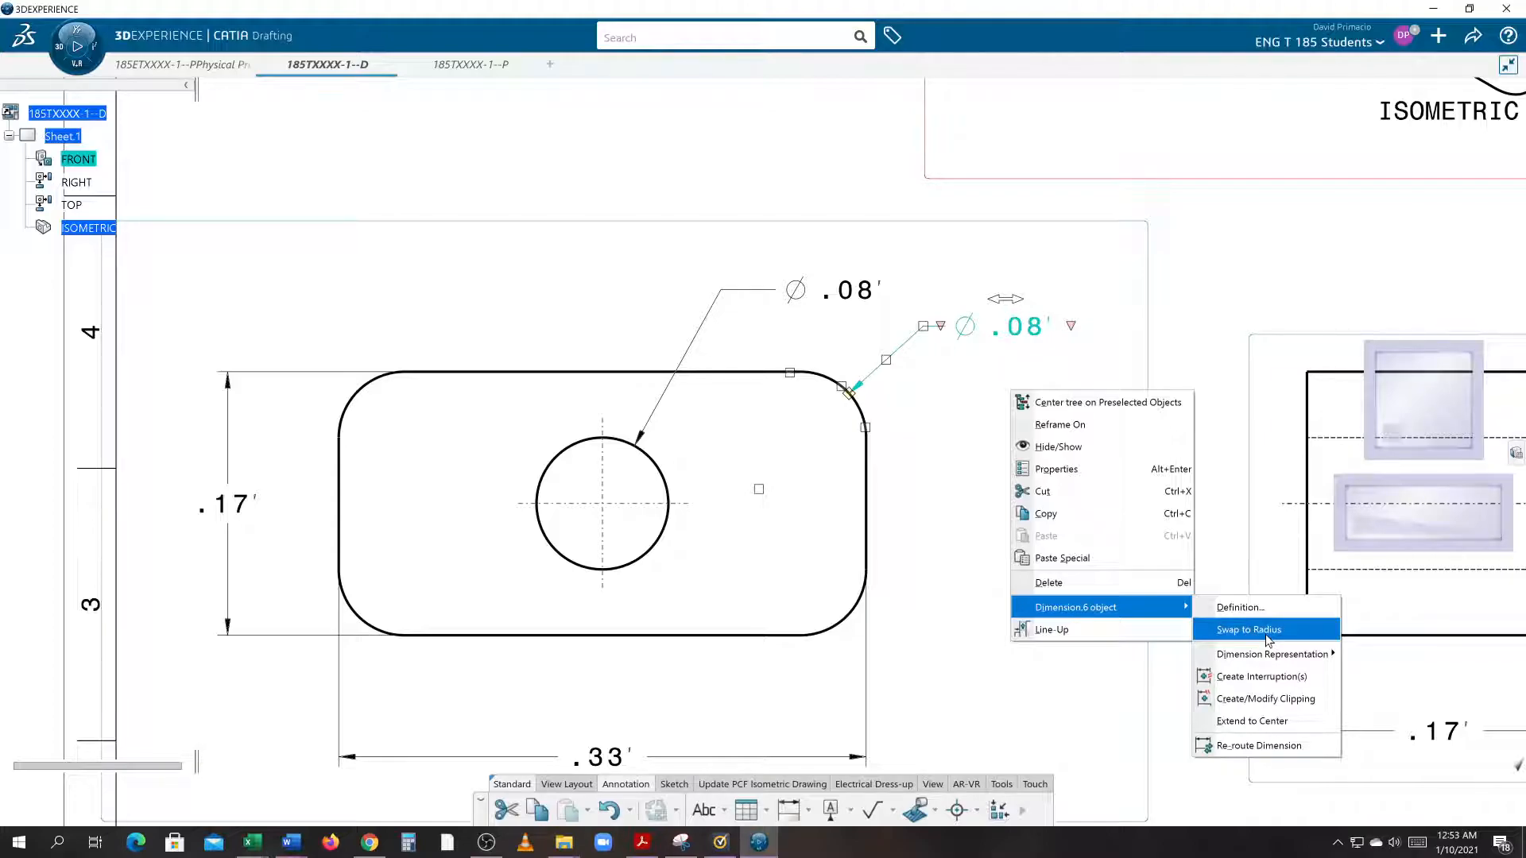
left_click(1249, 629)
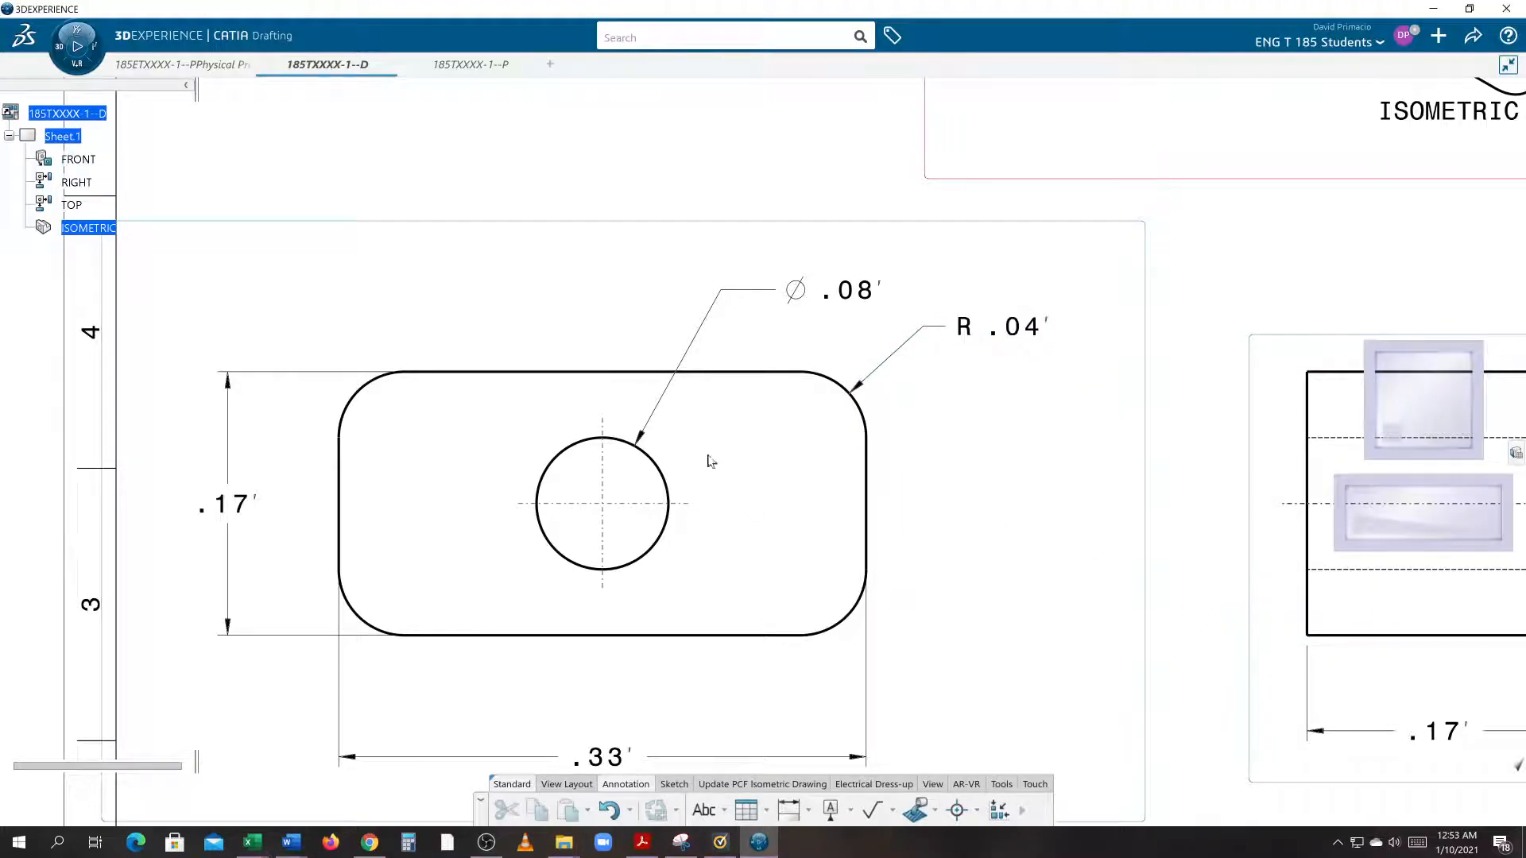
left_click(847, 289)
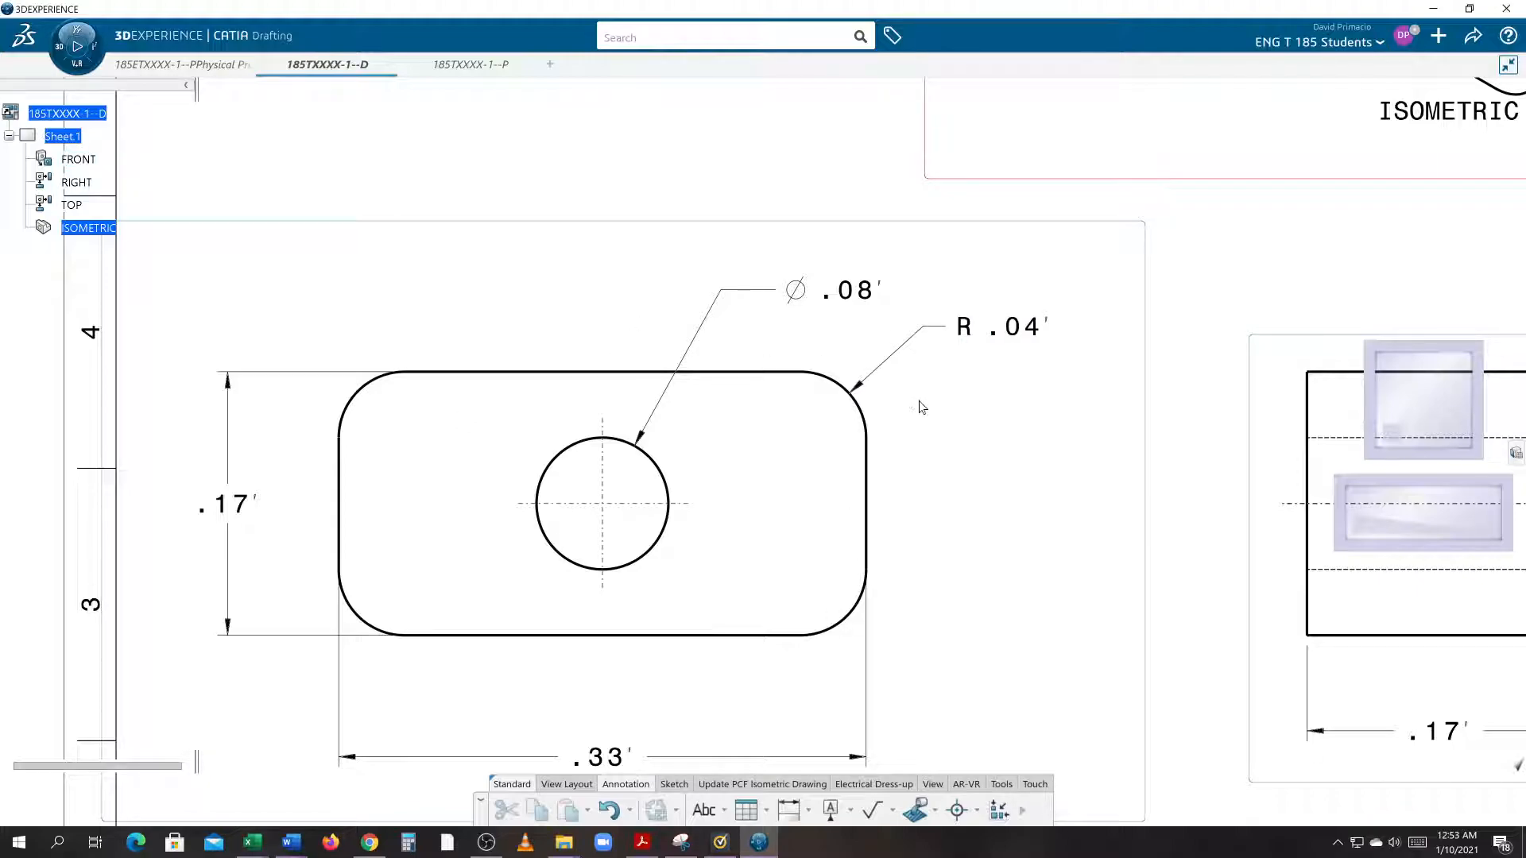
- Prefix the corner radius with '4X' so it reads 4X R .04
left_click(998, 326)
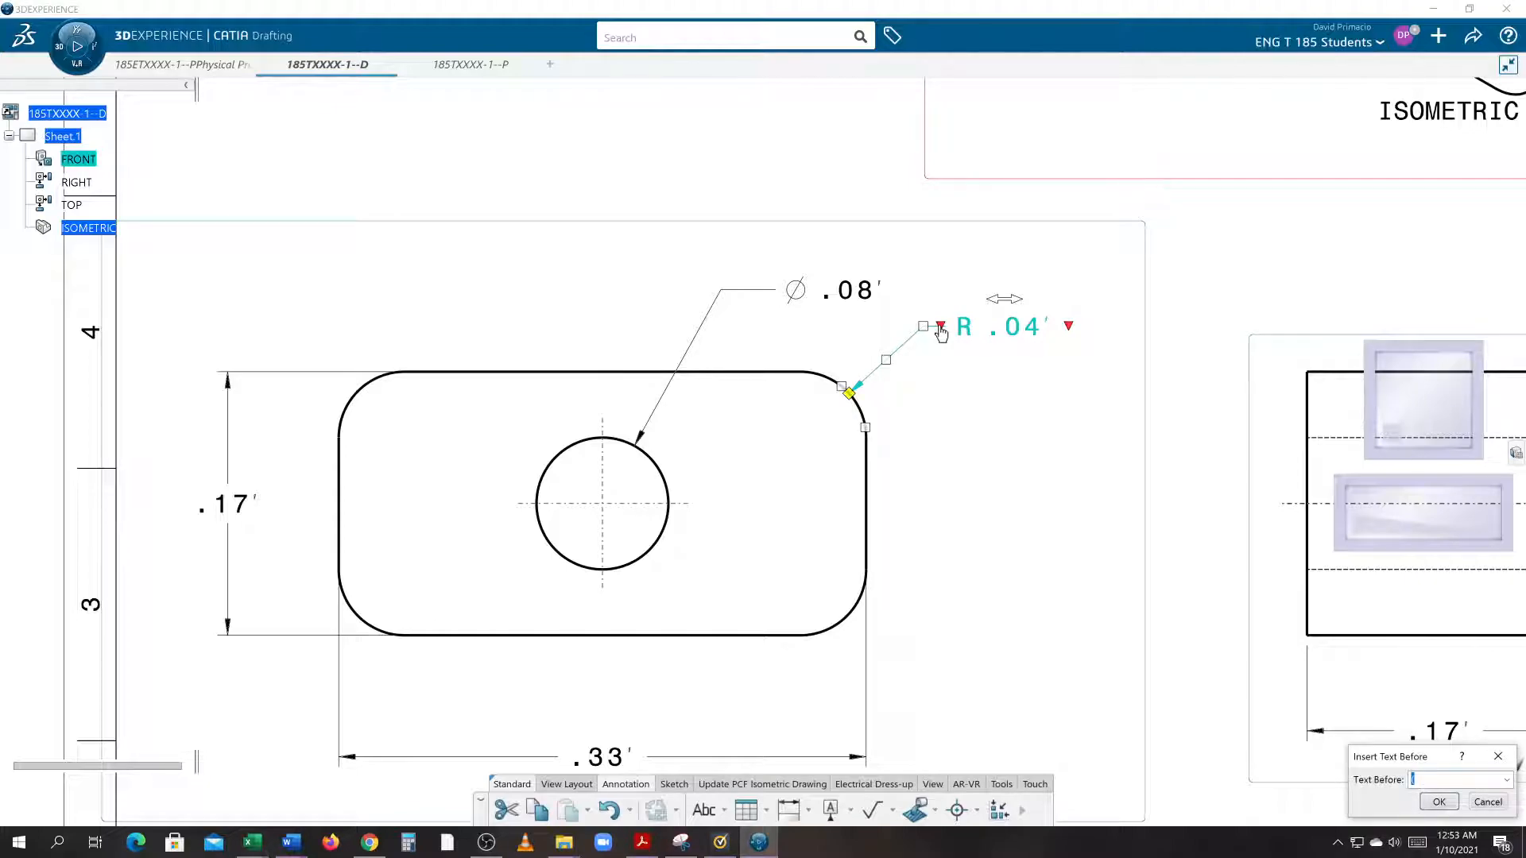
type("4")
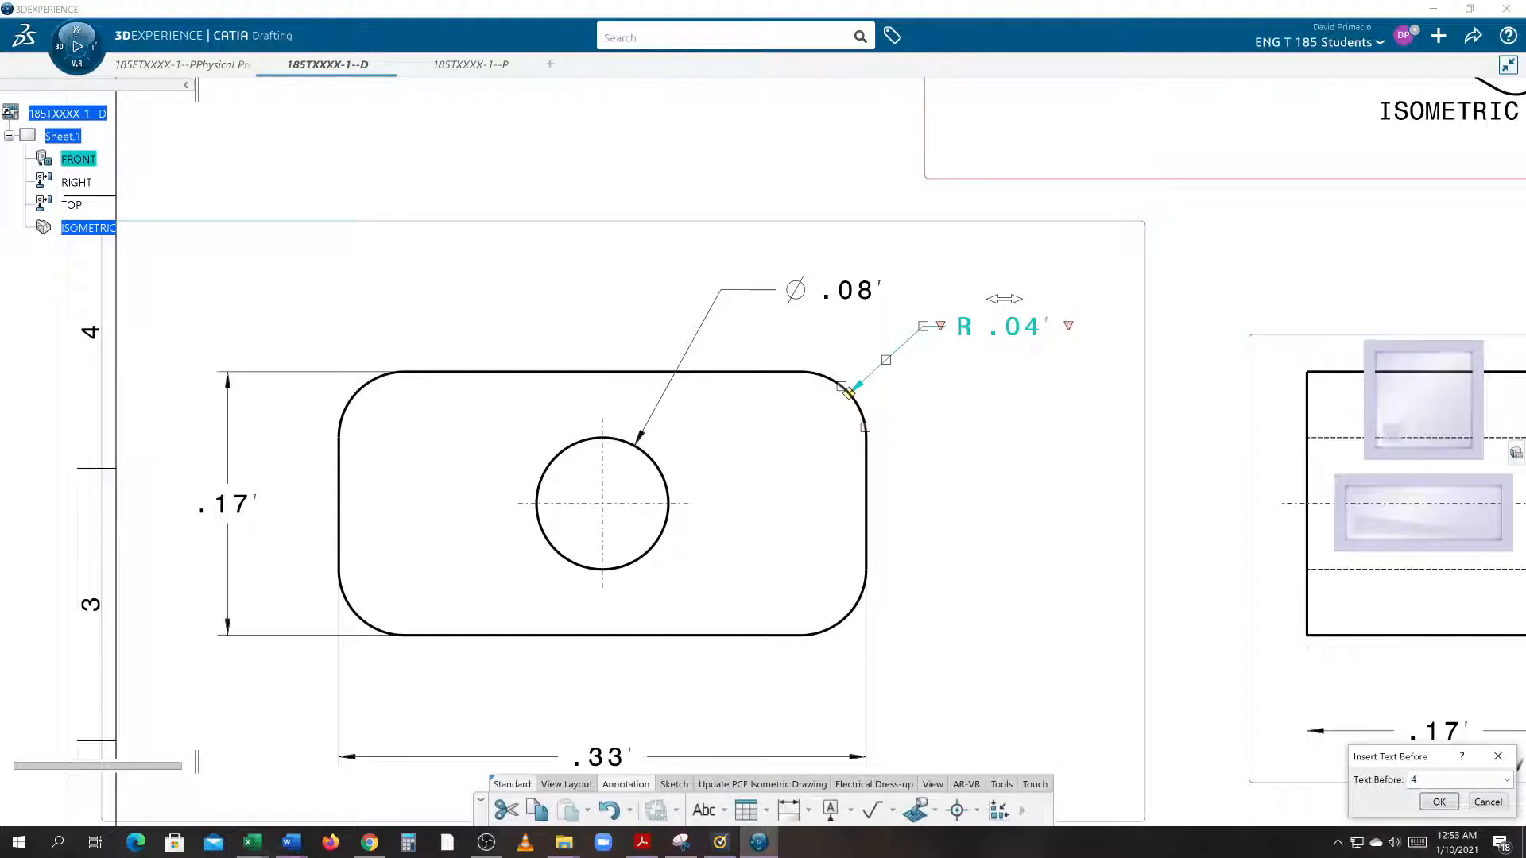
type("X")
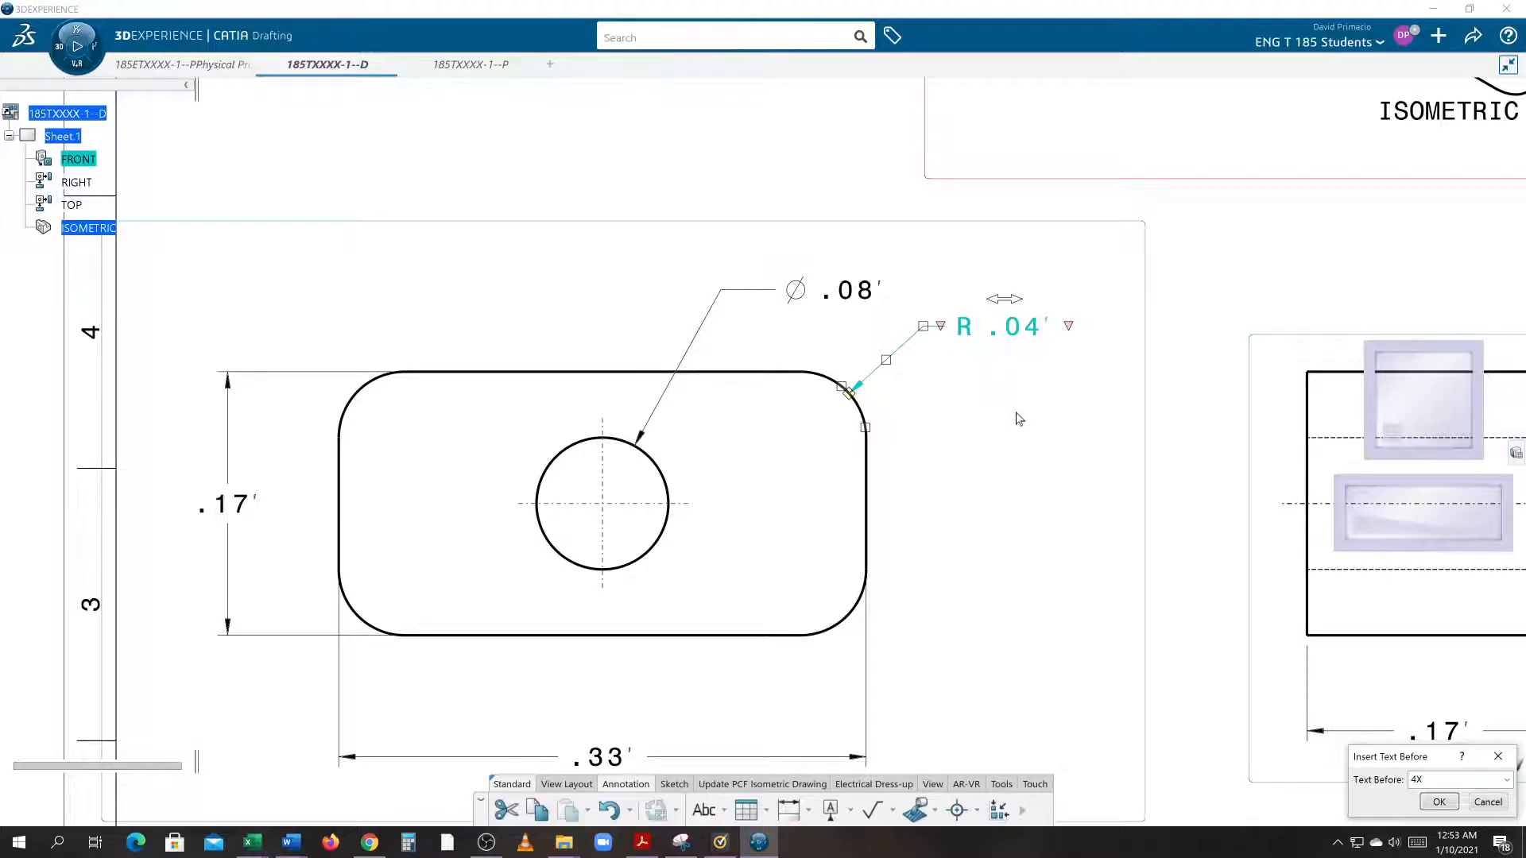
left_click(1438, 801)
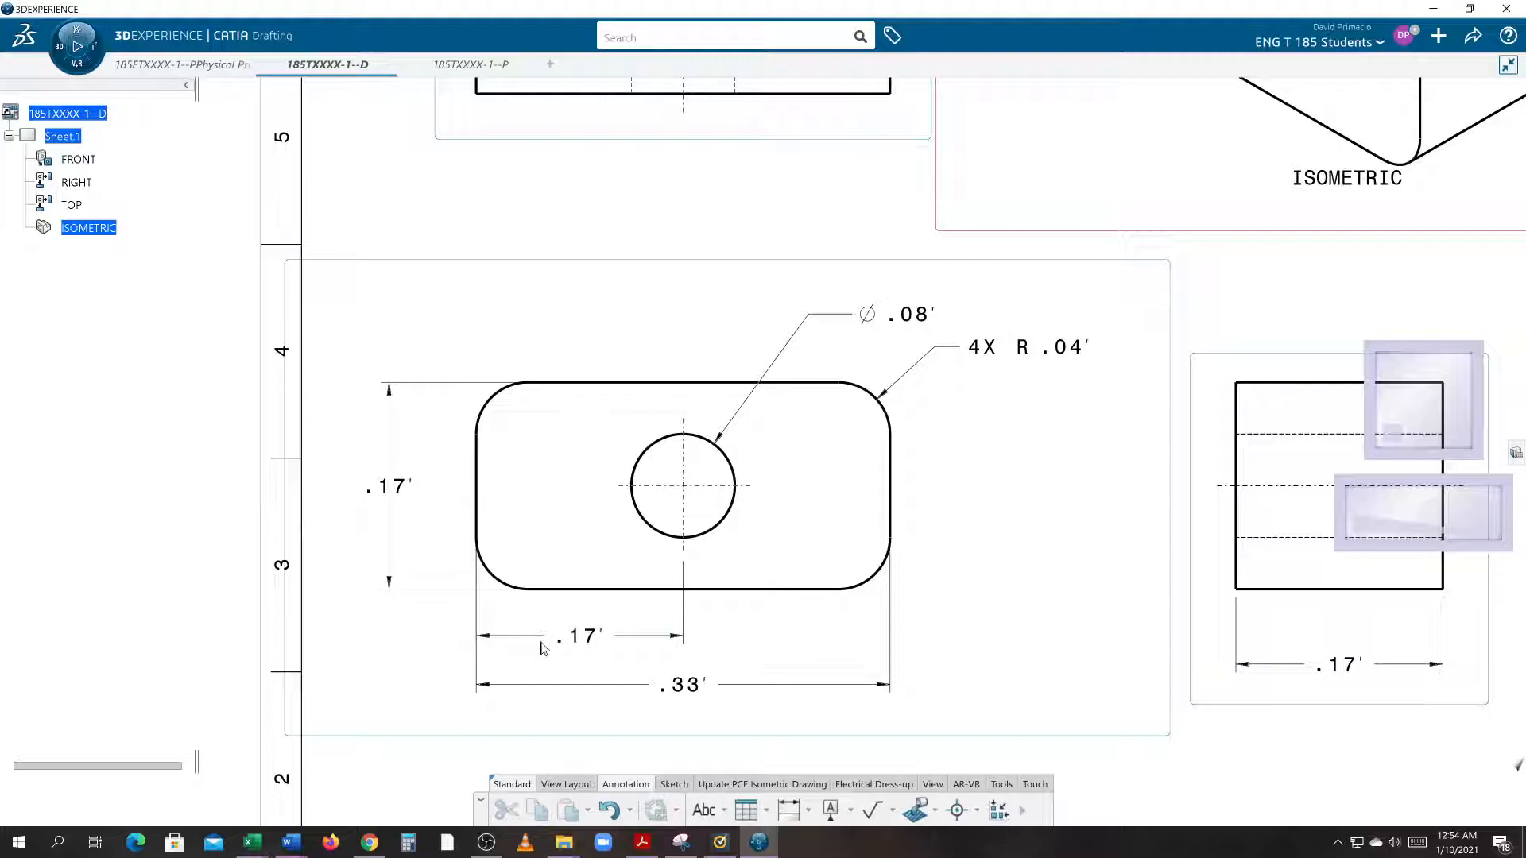
mouse_move(724, 477)
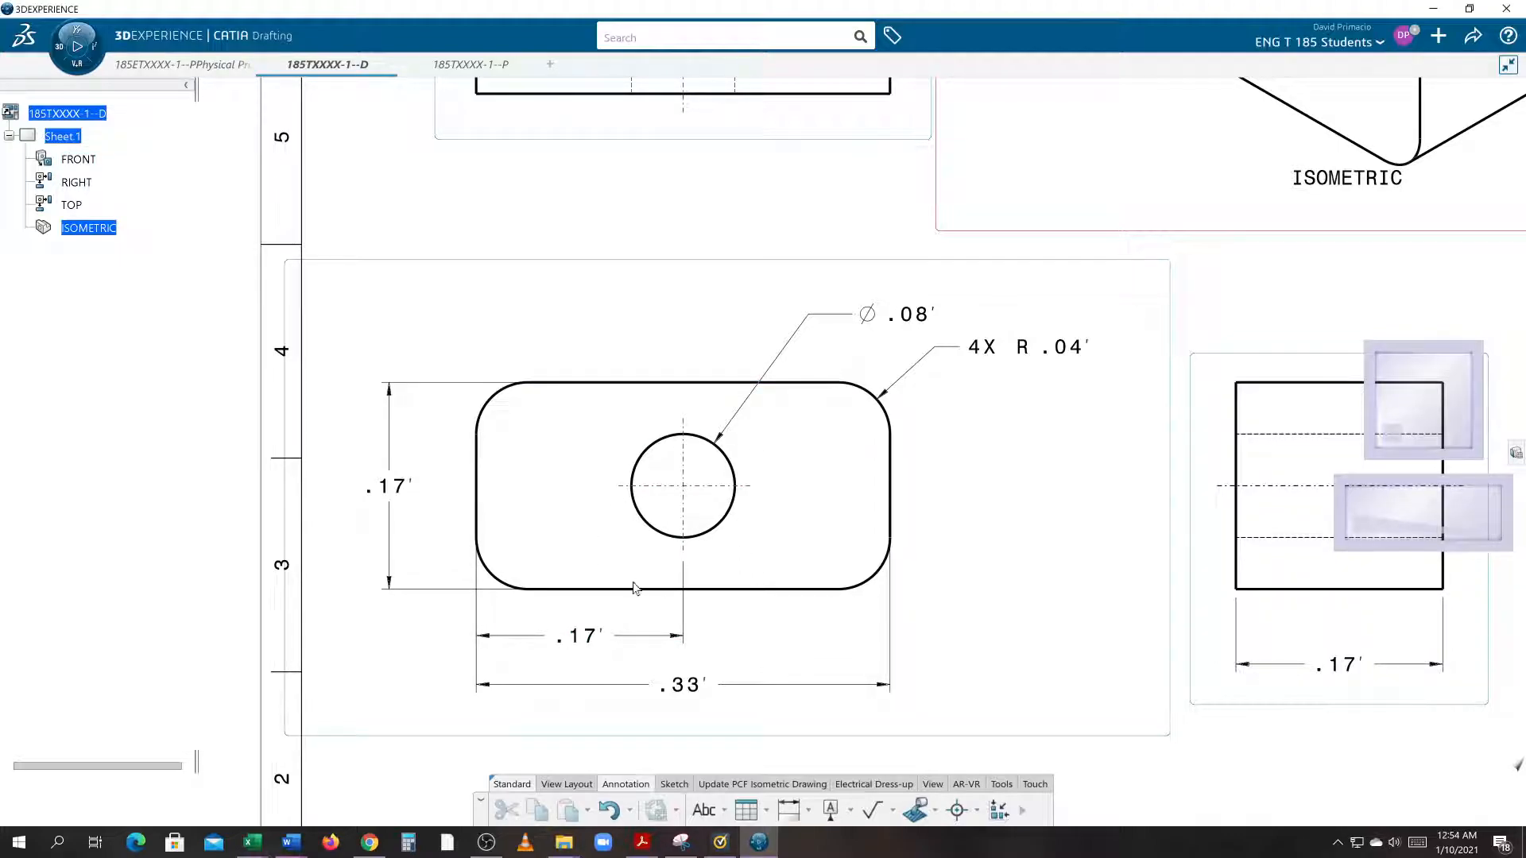
mouse_move(788, 809)
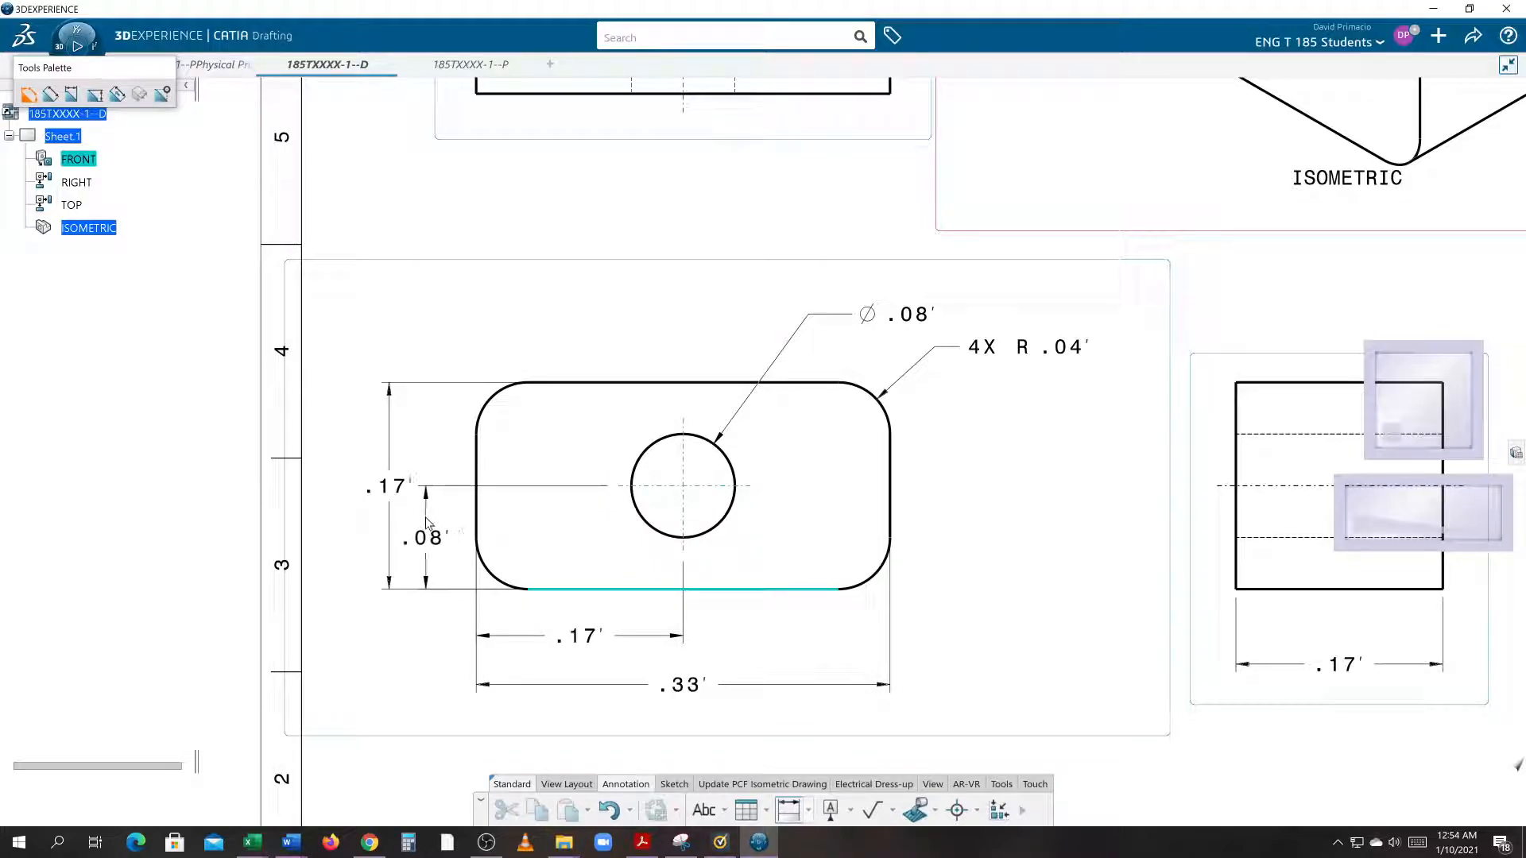
- Locate the hole centre .08 vertically from the plate's bottom edge
left_click(430, 535)
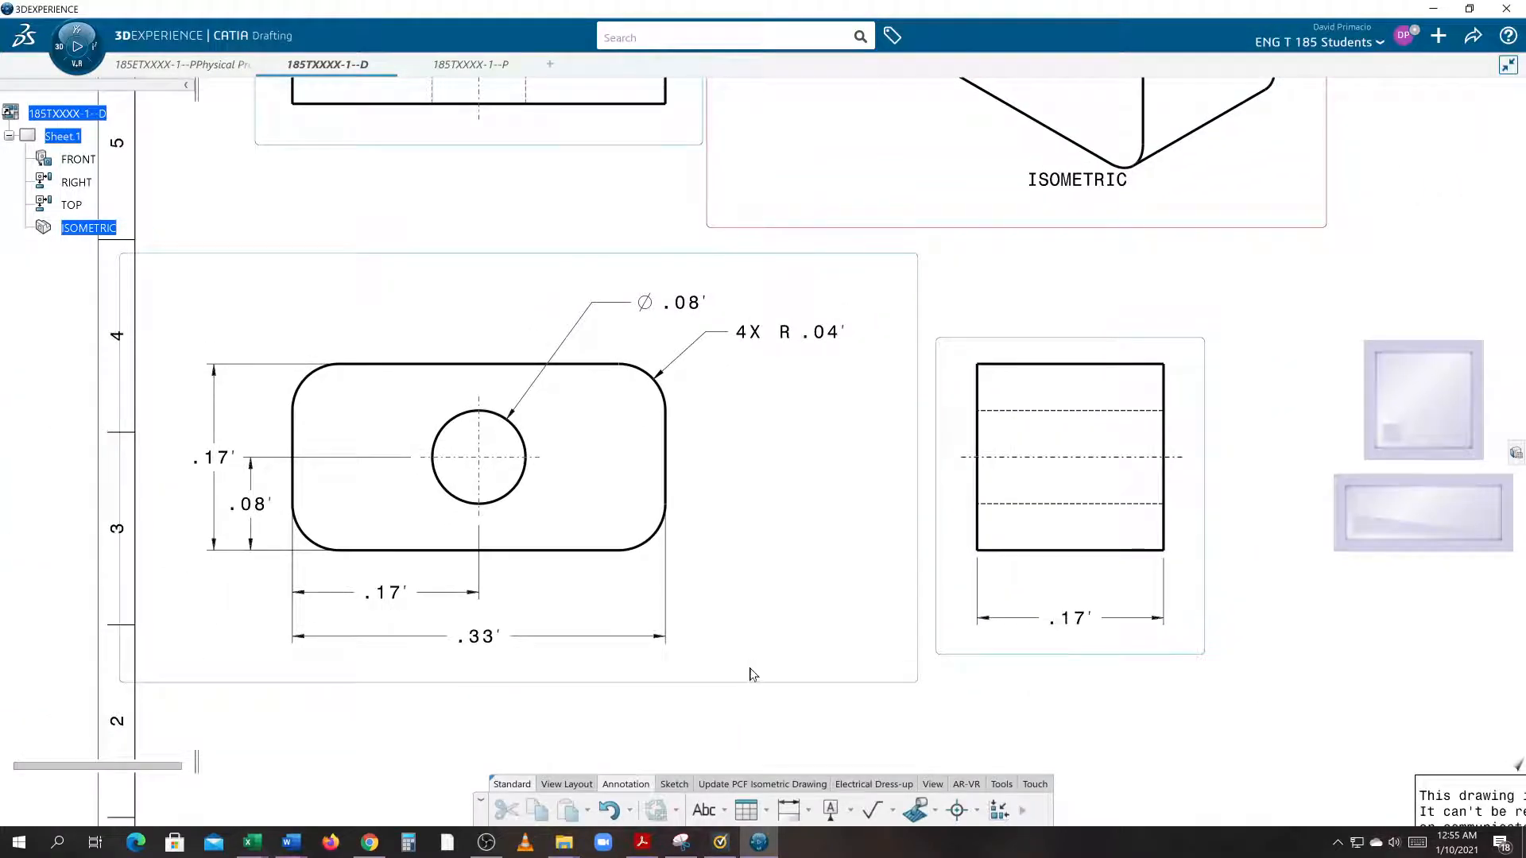
mouse_move(545, 631)
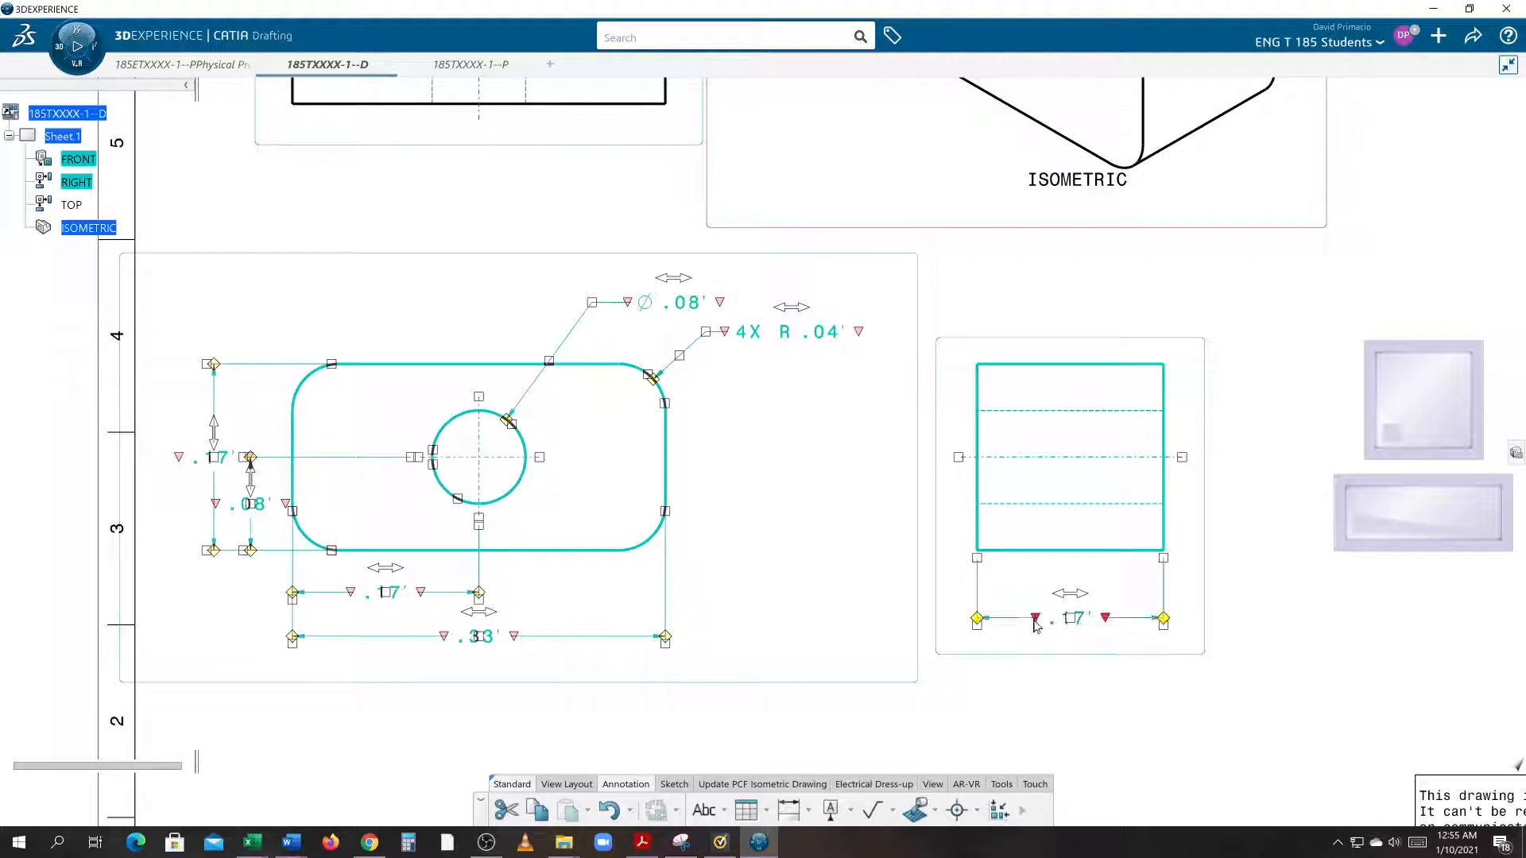
- Bring up the Value settings in Properties for all selected dimensions
right_click(1031, 623)
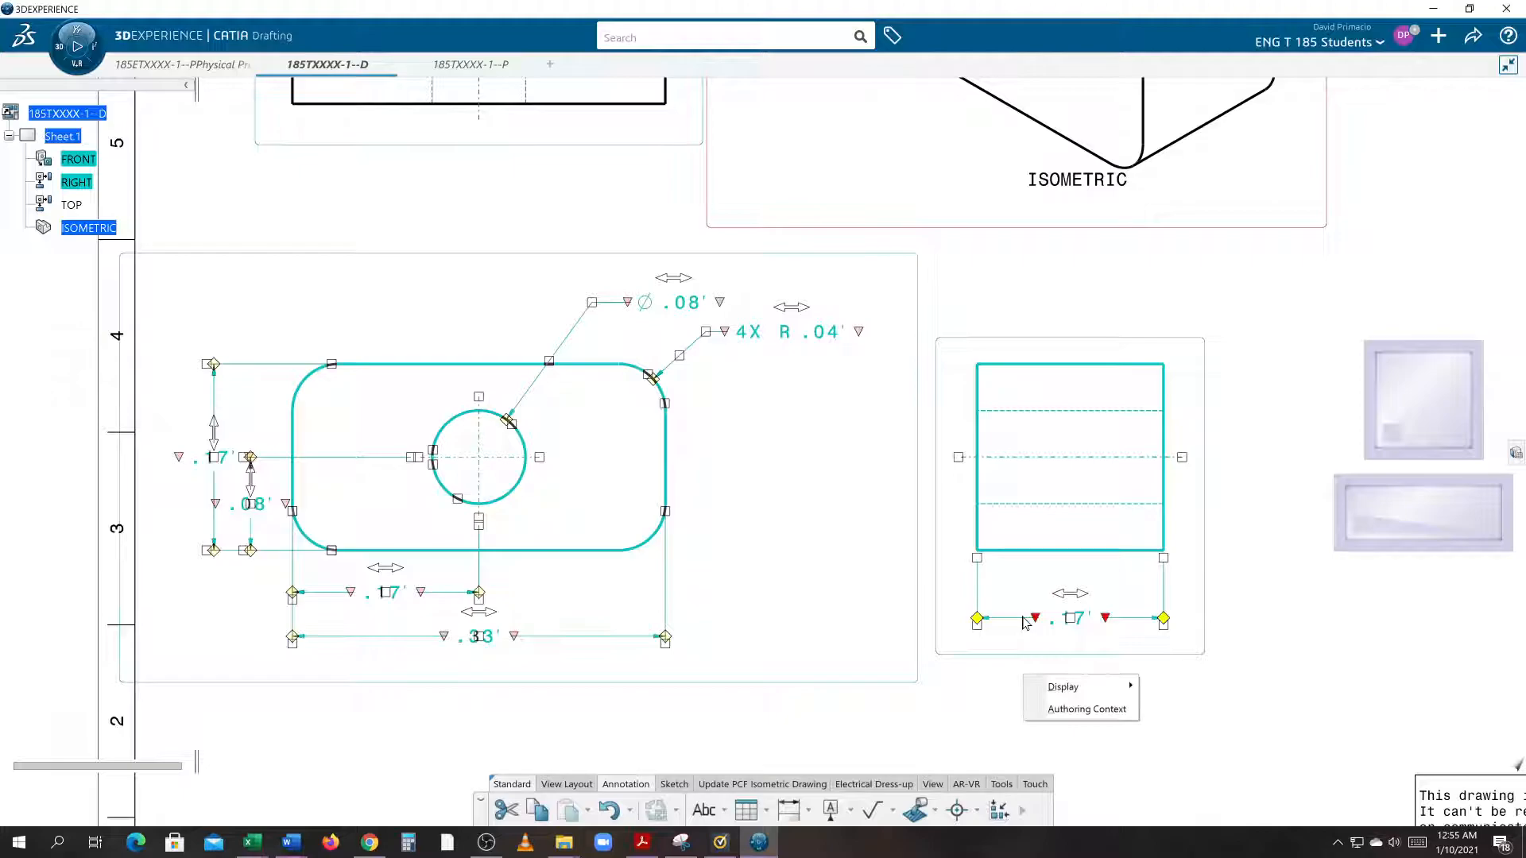
right_click(1022, 623)
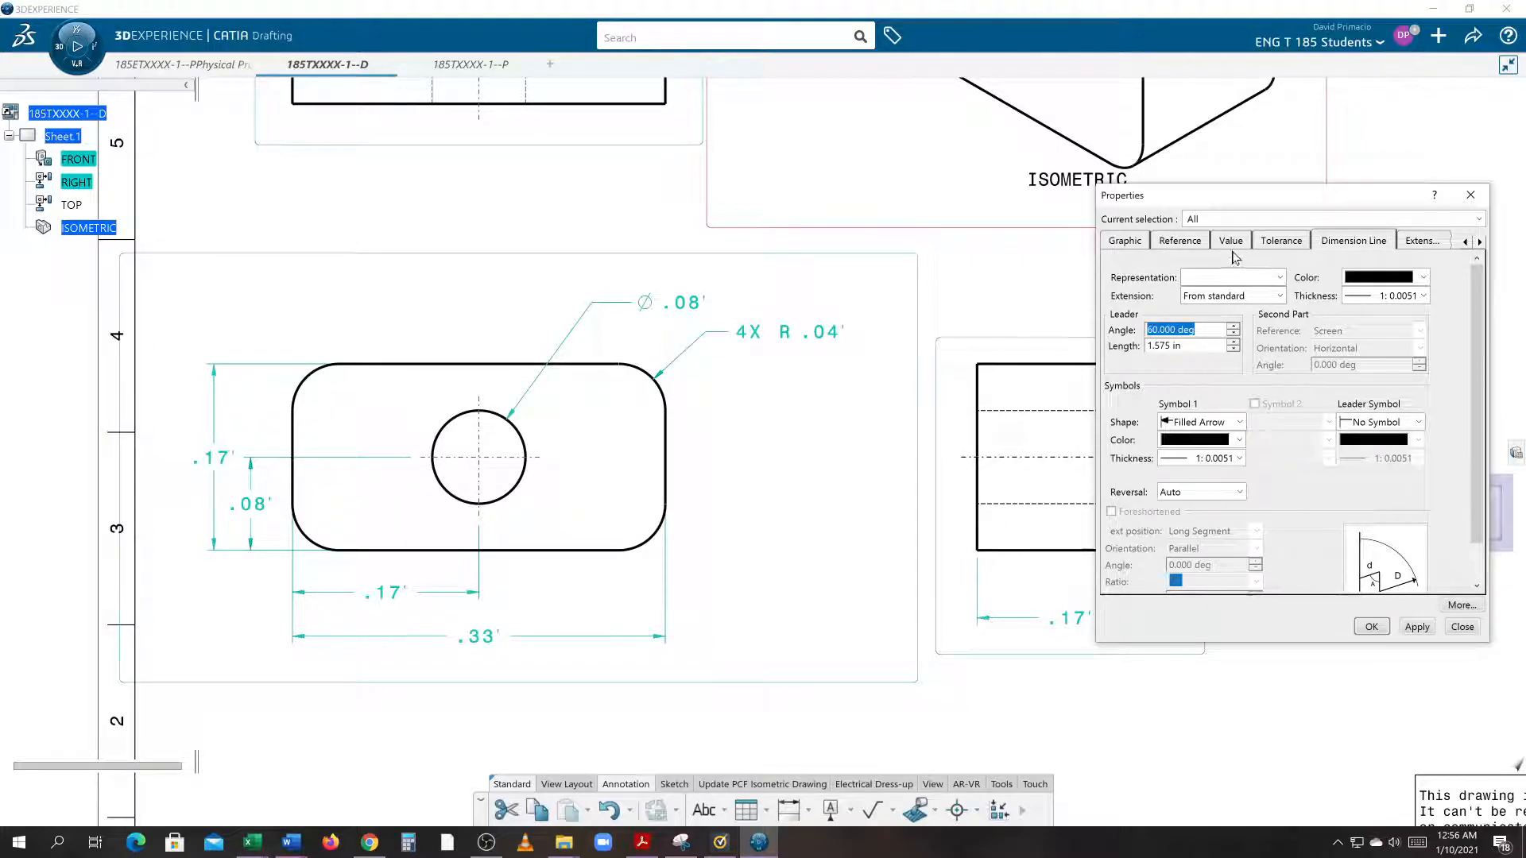
left_click(1228, 240)
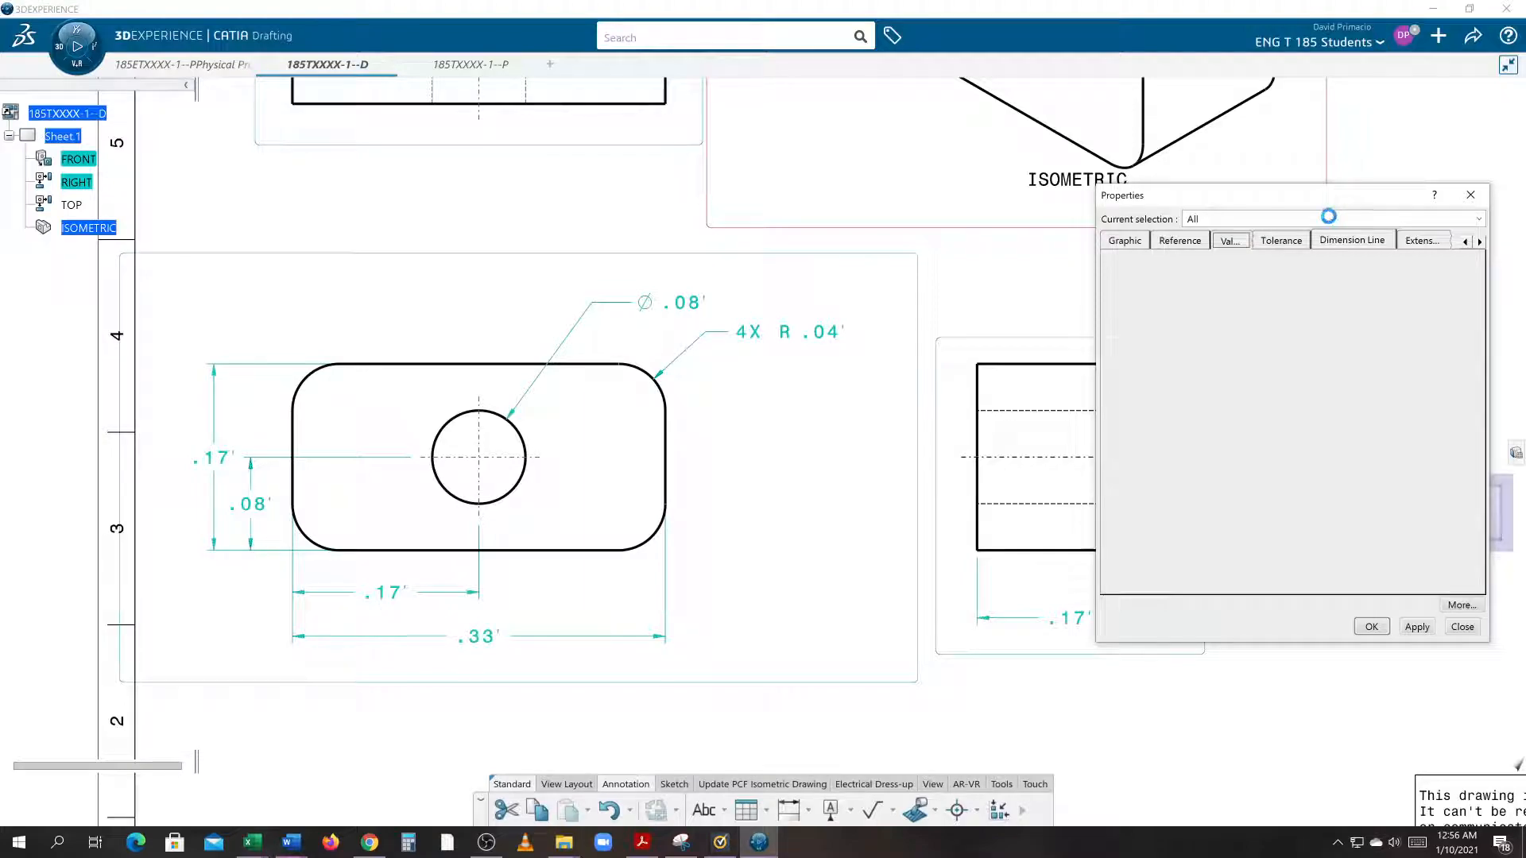
left_click(1230, 240)
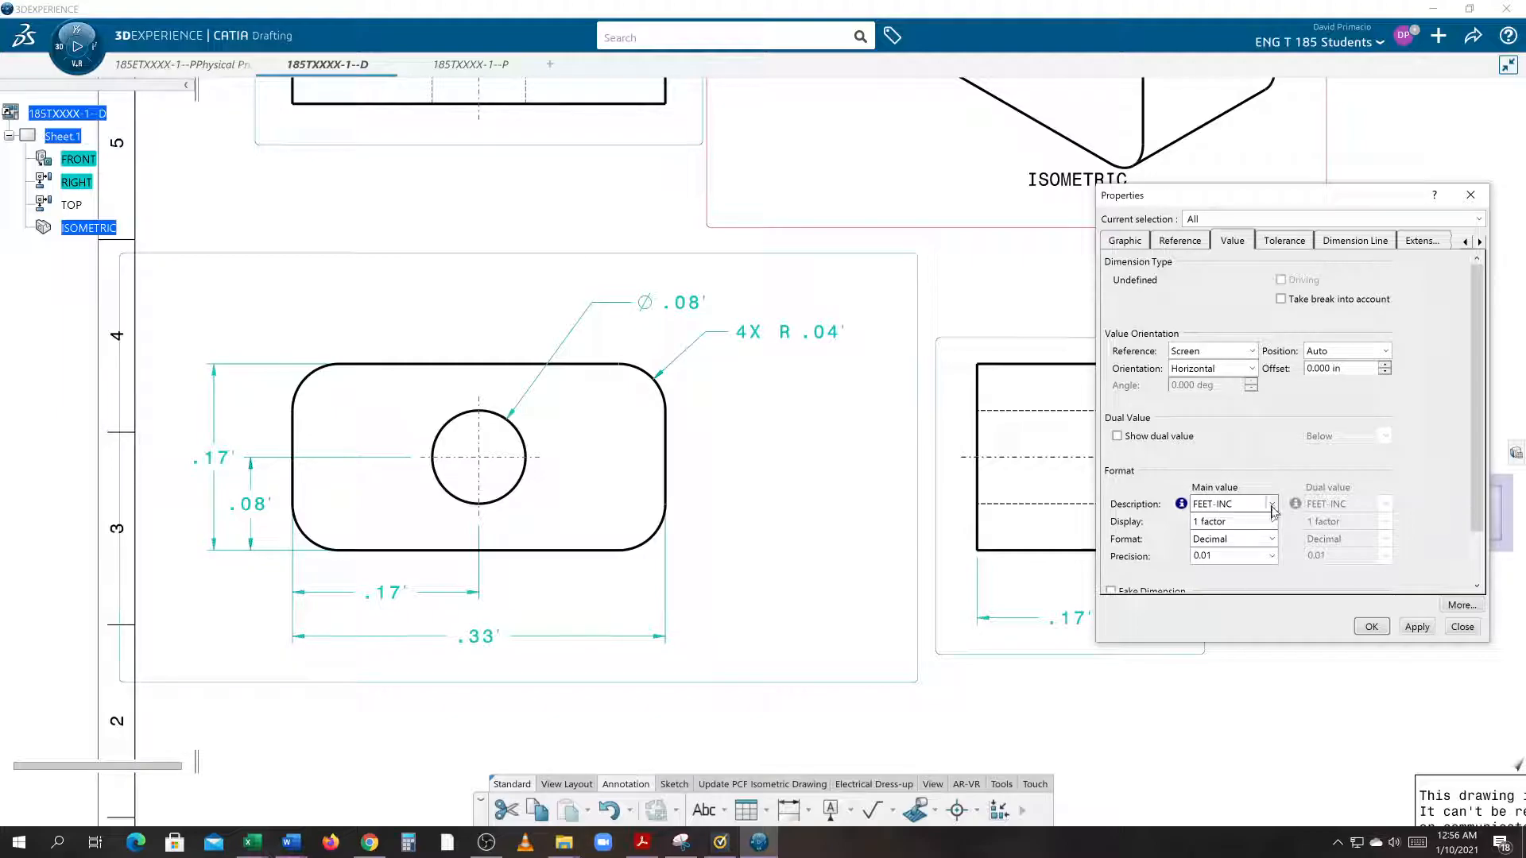
- Set the Description to NUM.DINC so all dimensions show decimal inches, and apply
left_click(1272, 504)
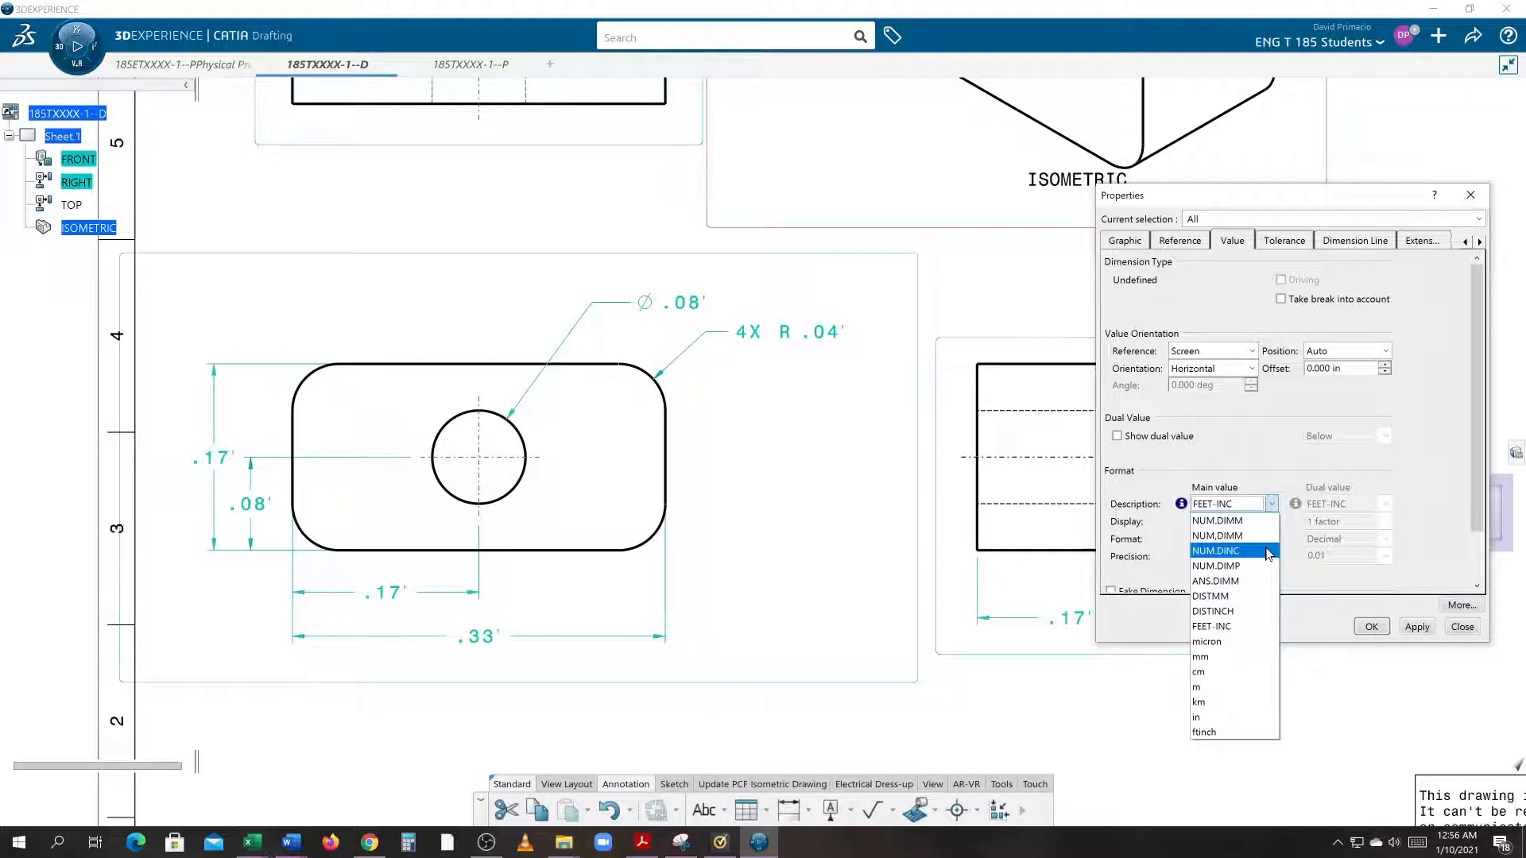
left_click(1214, 551)
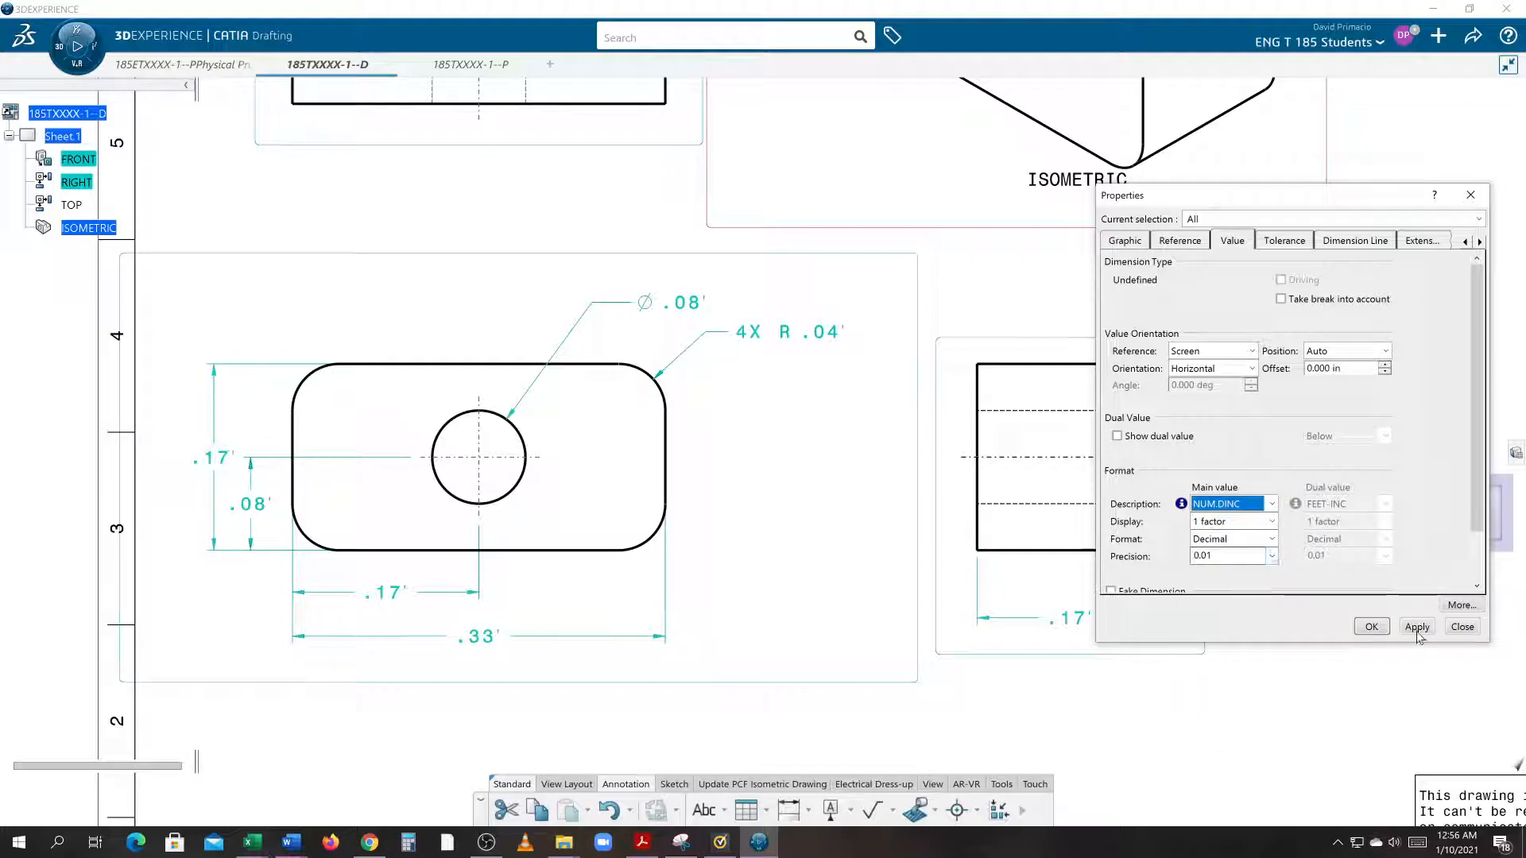
left_click(1416, 626)
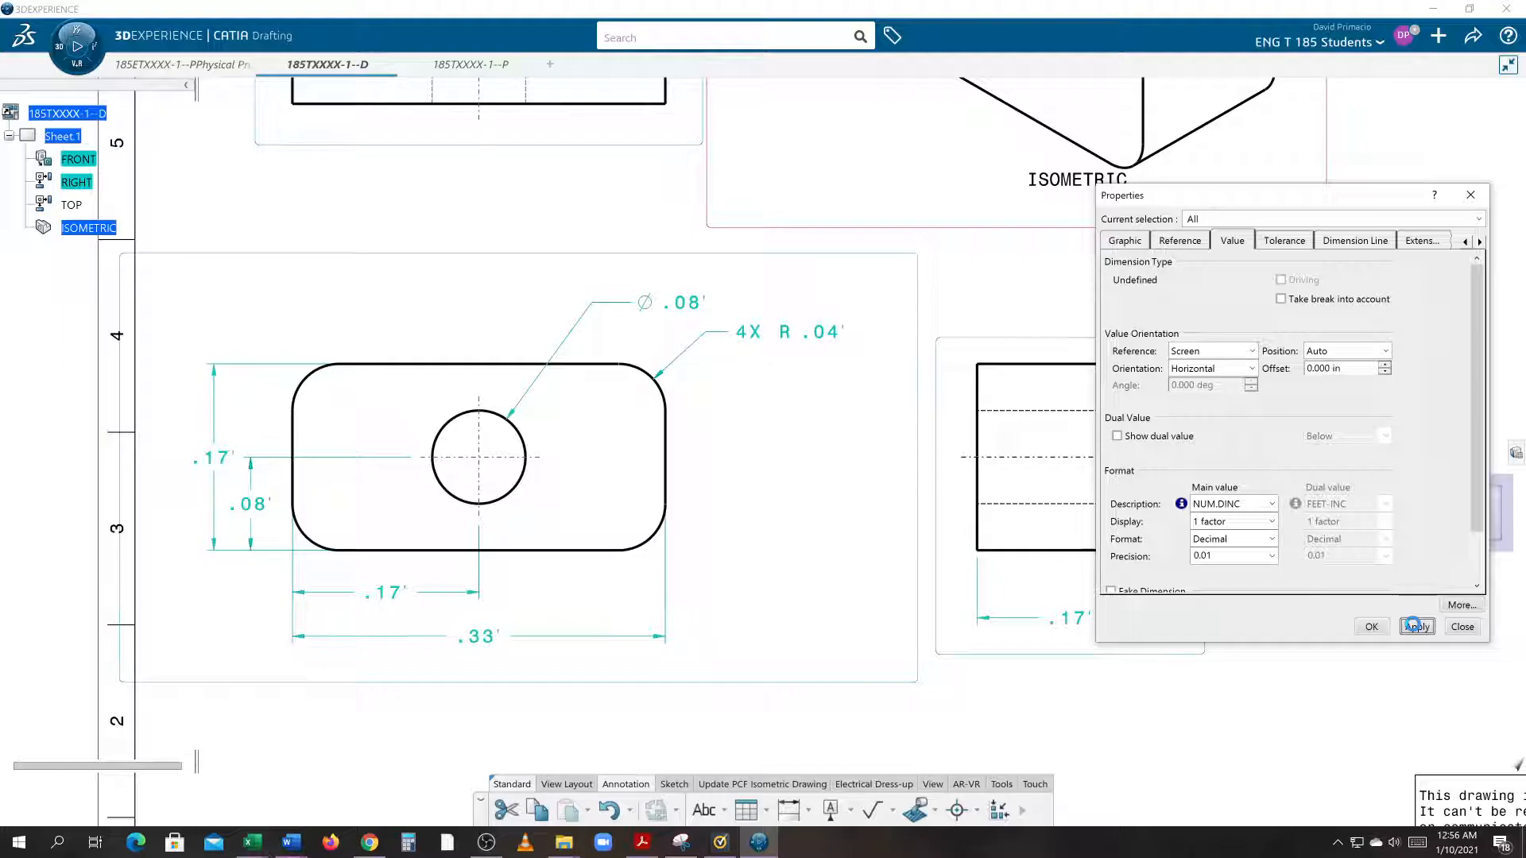
left_click(1416, 626)
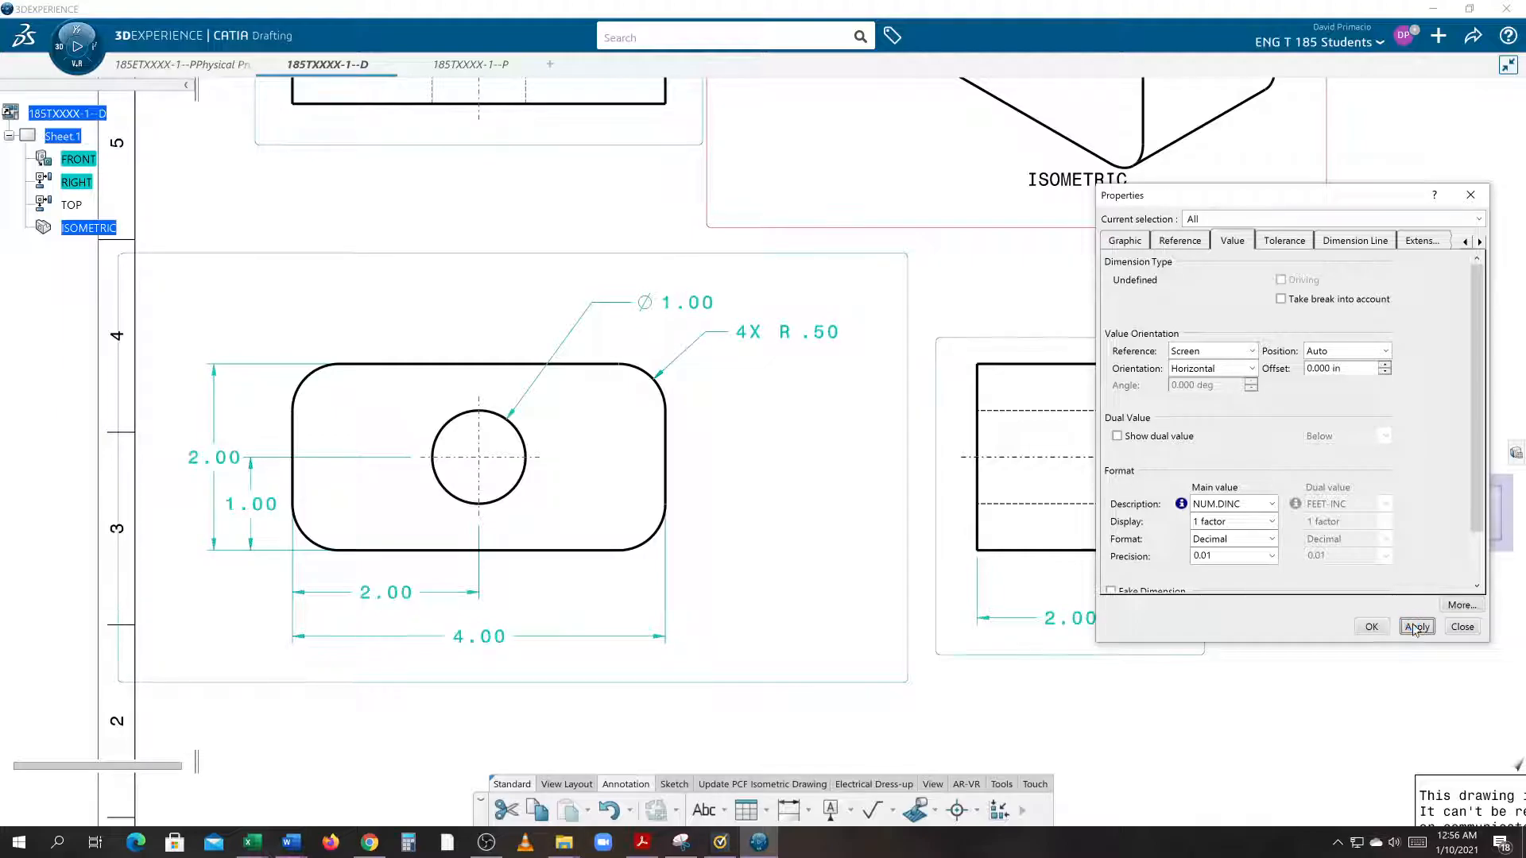
left_click(1416, 626)
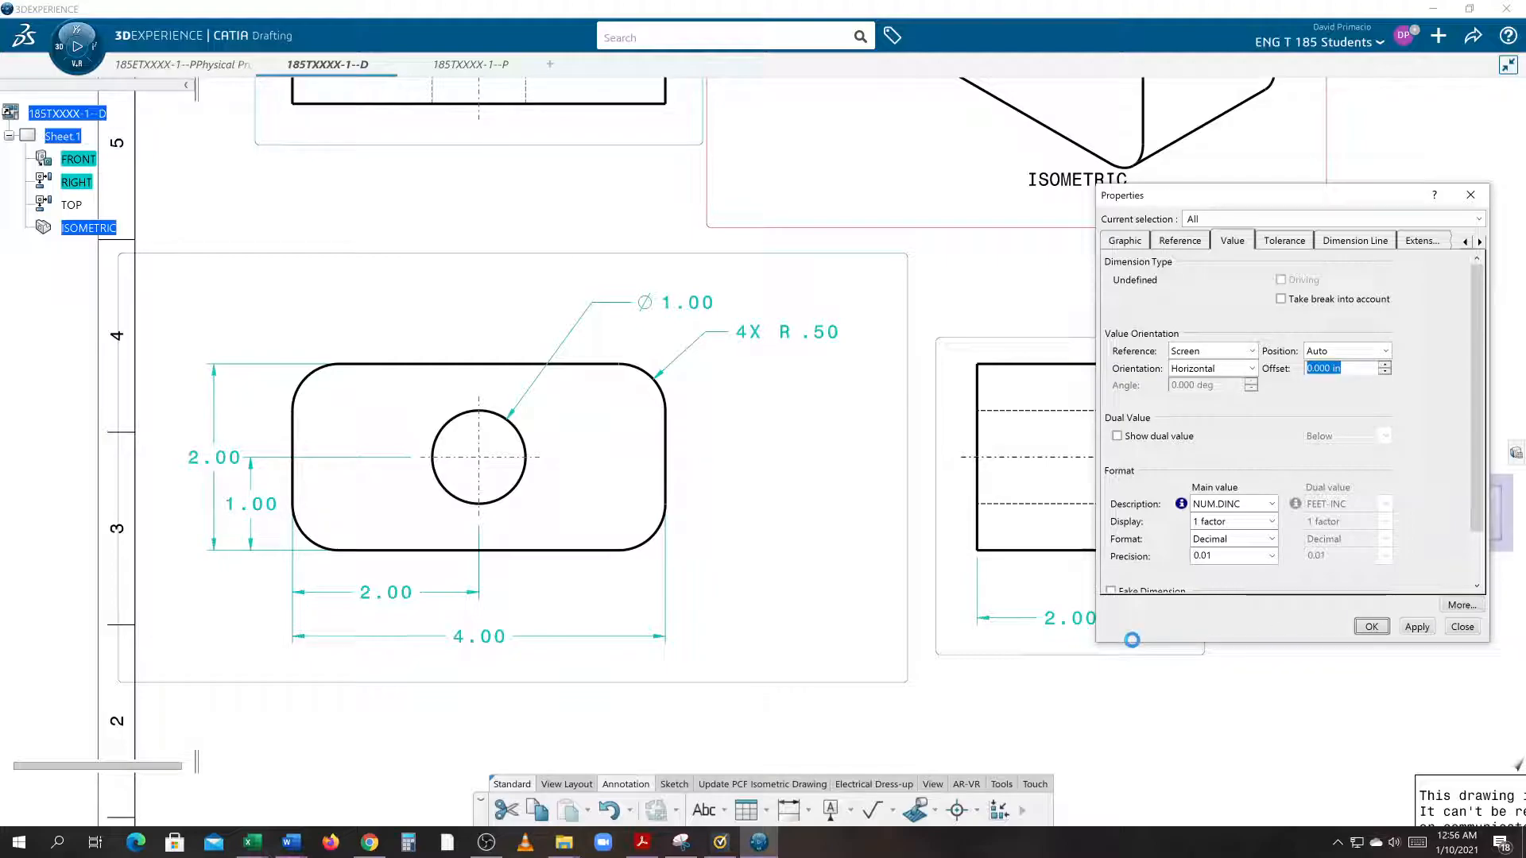
left_click(1462, 626)
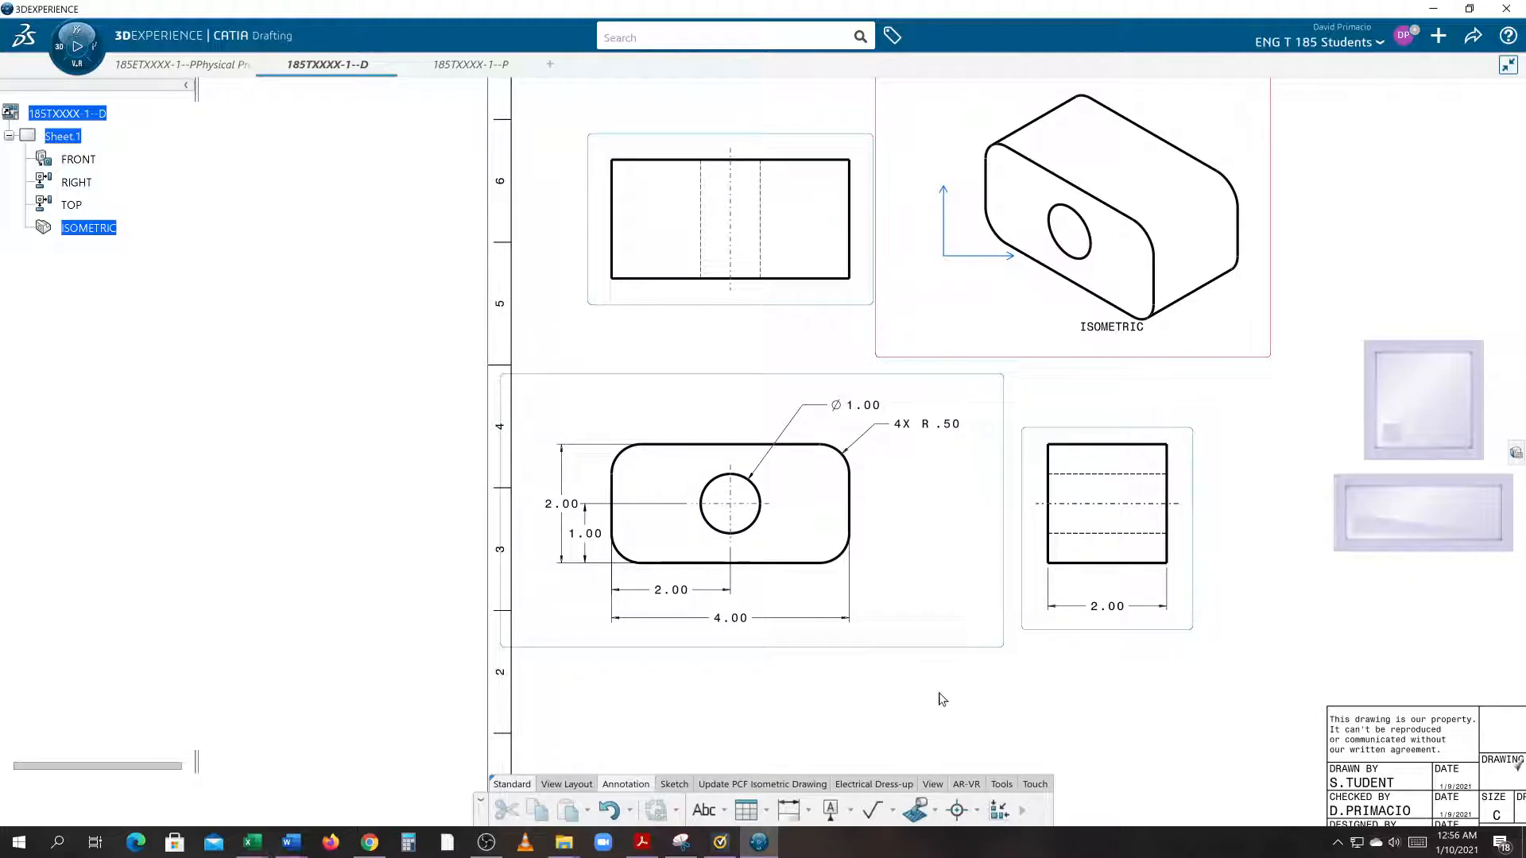
- Close Properties, switch to the View tools, show the sheet grid, and open the user menu
scroll("down", 3)
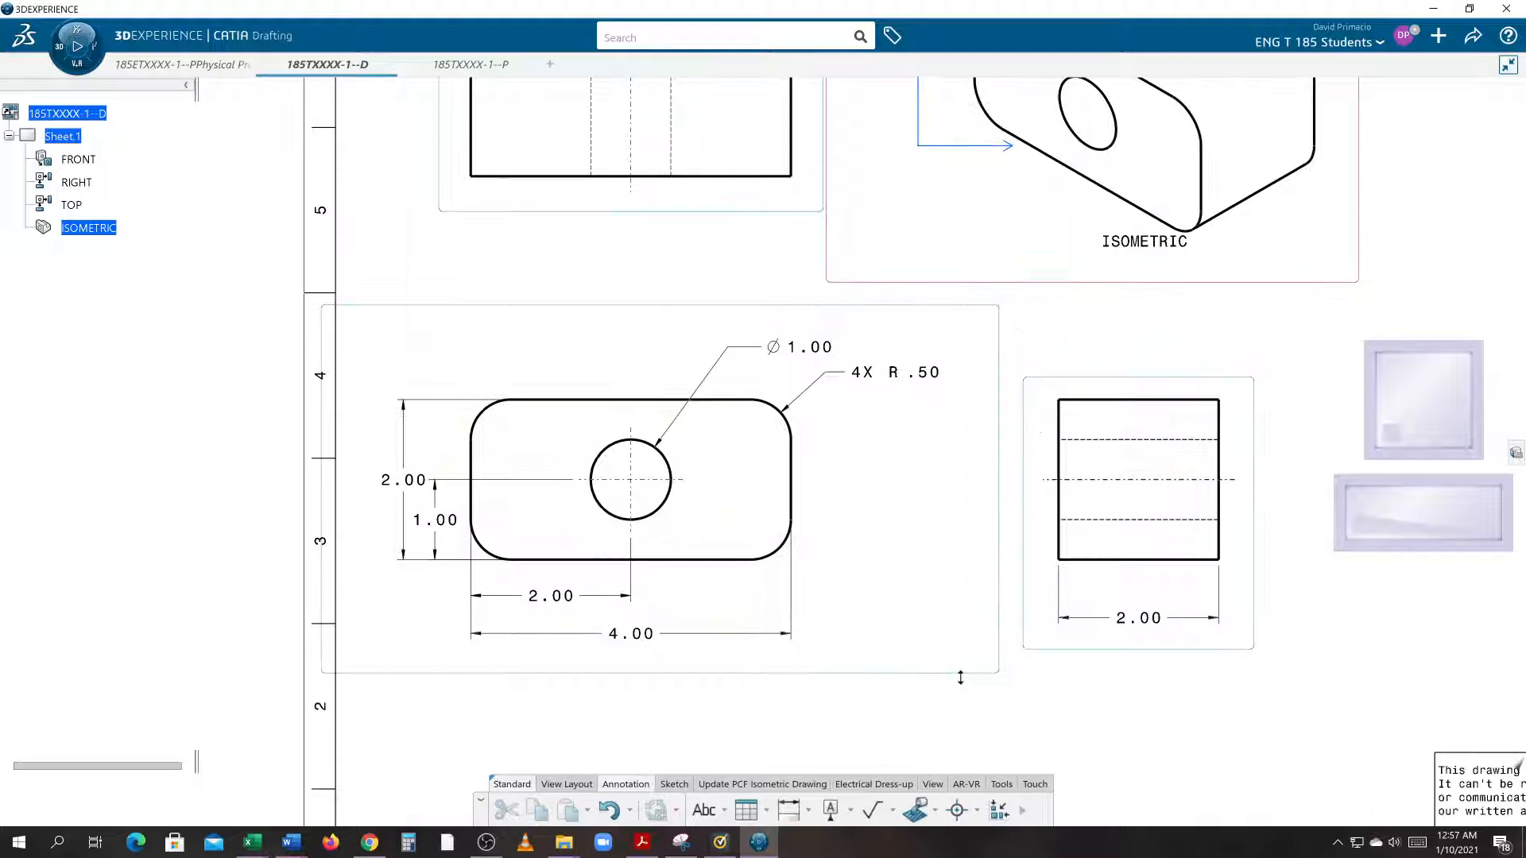
mouse_move(965, 684)
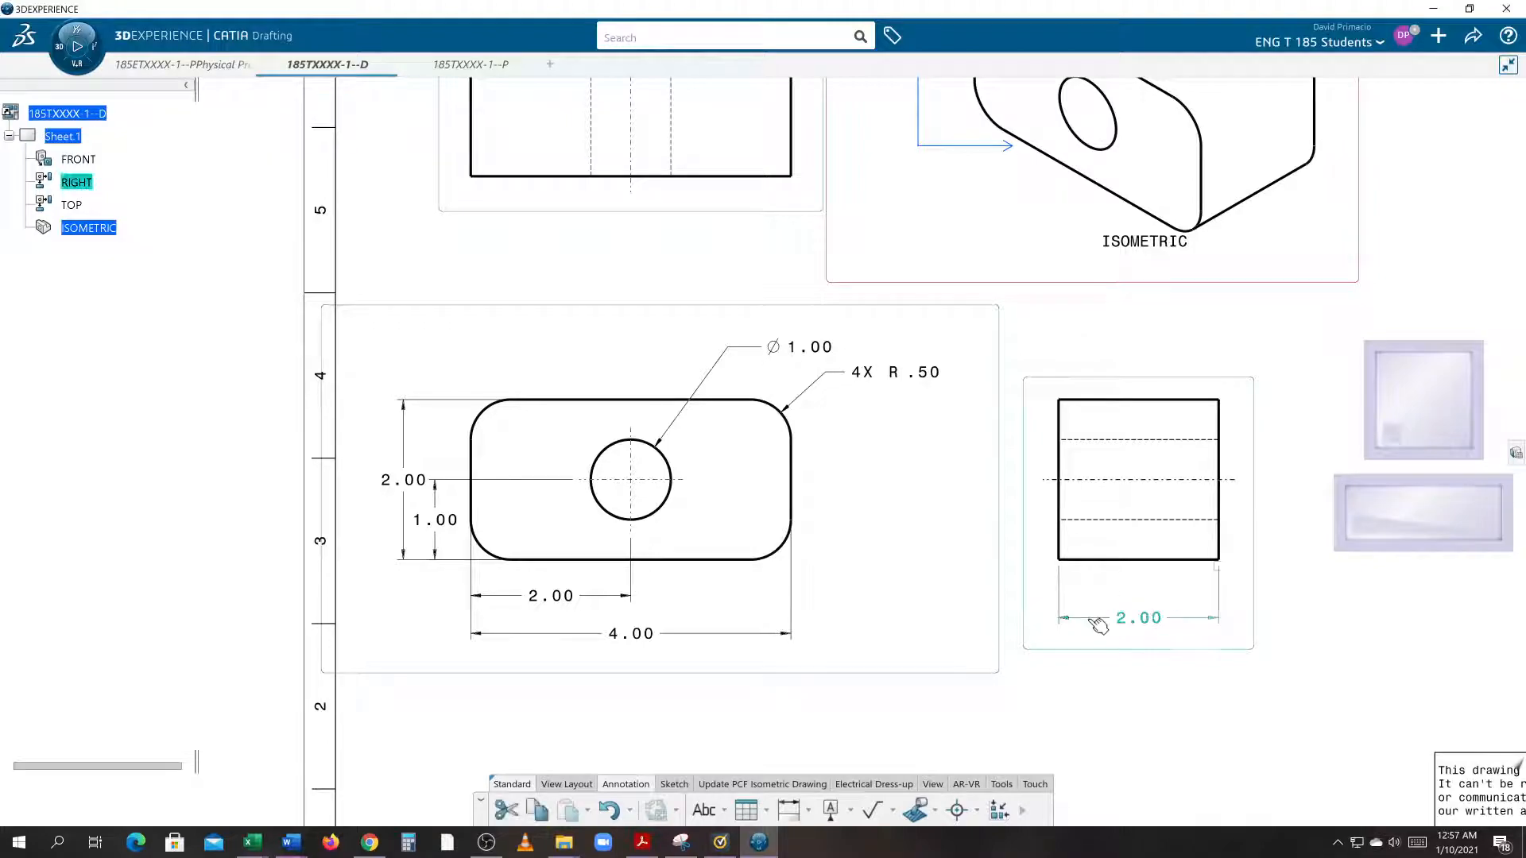
left_click(1137, 618)
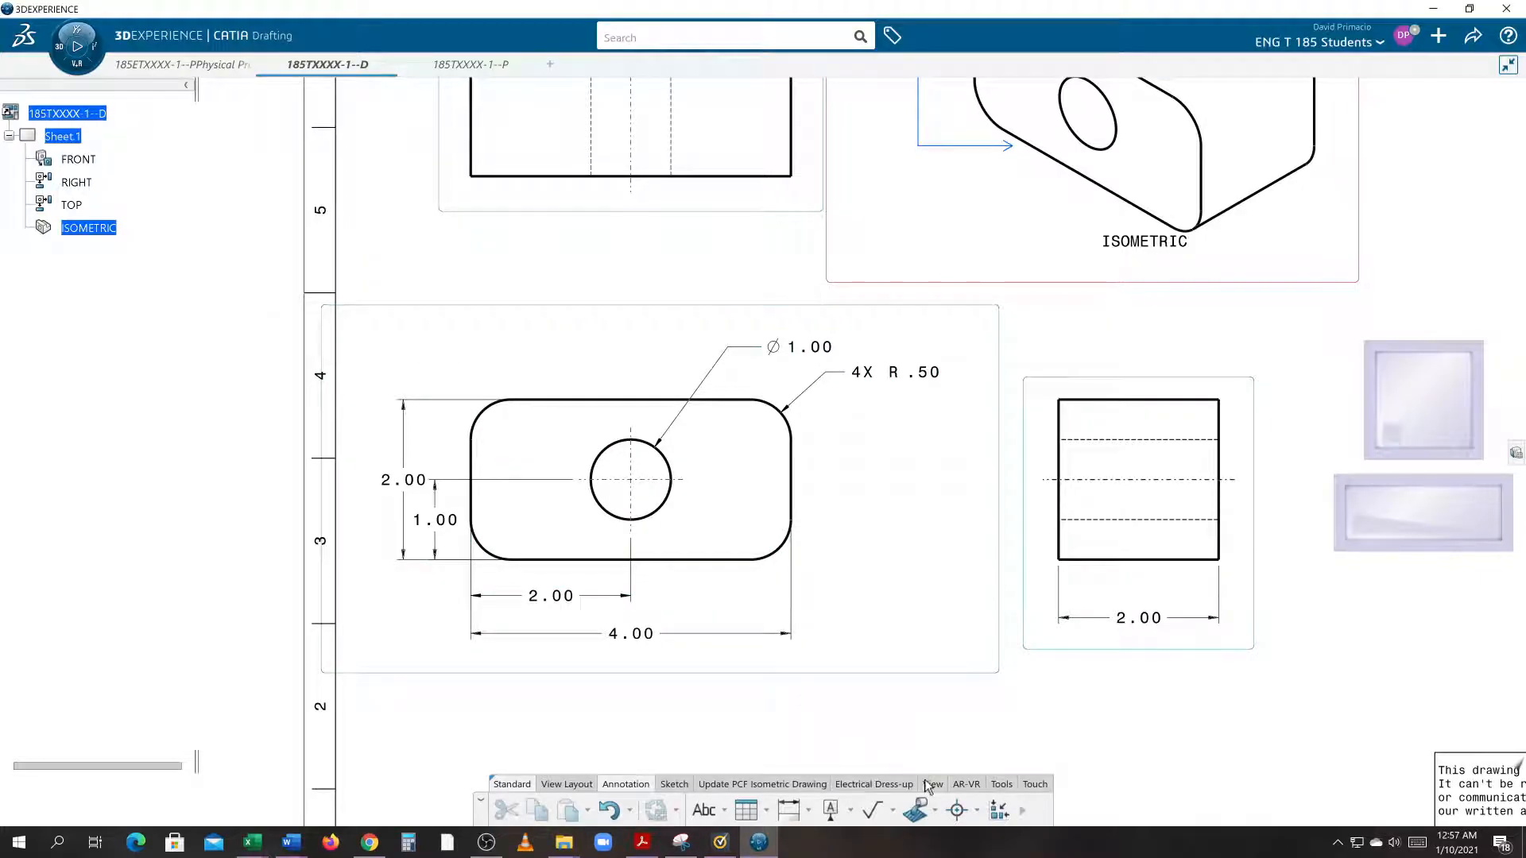
left_click(931, 784)
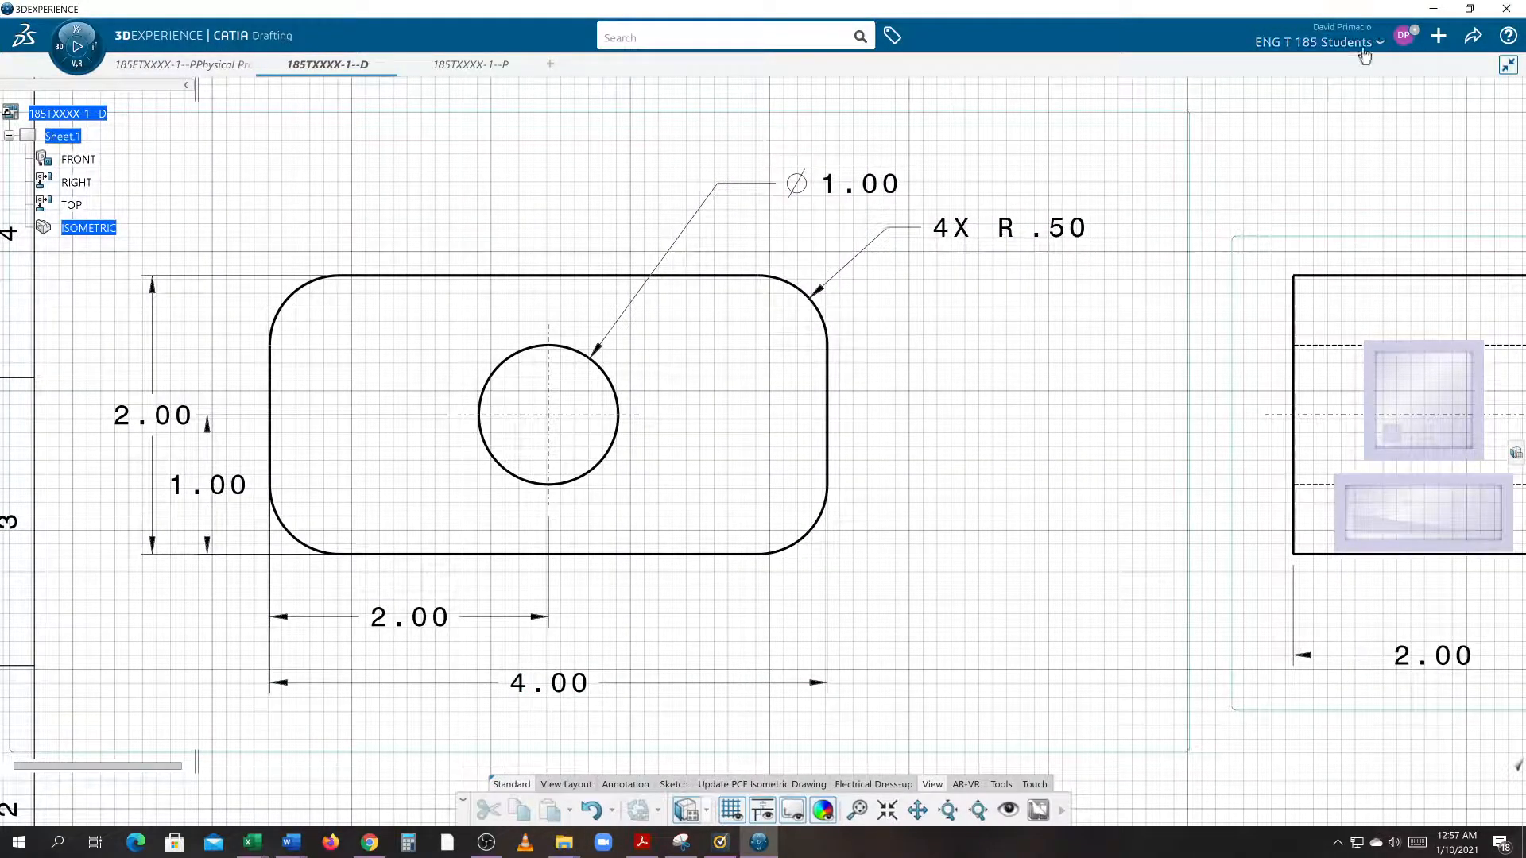
left_click(1403, 37)
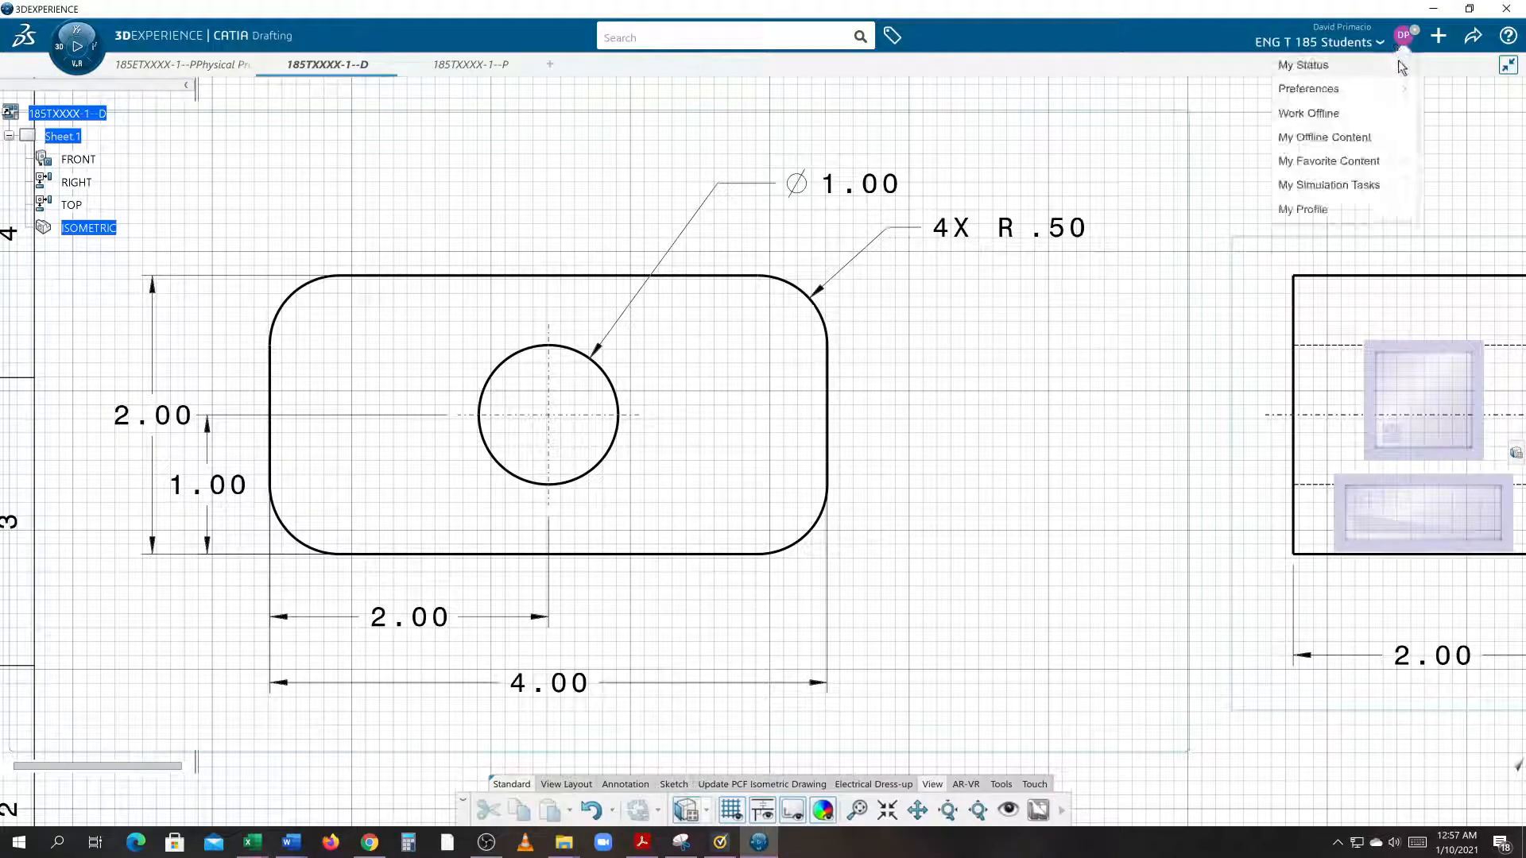
- Reach the Drafting page under Mechanical in the application Preferences
left_click(1308, 89)
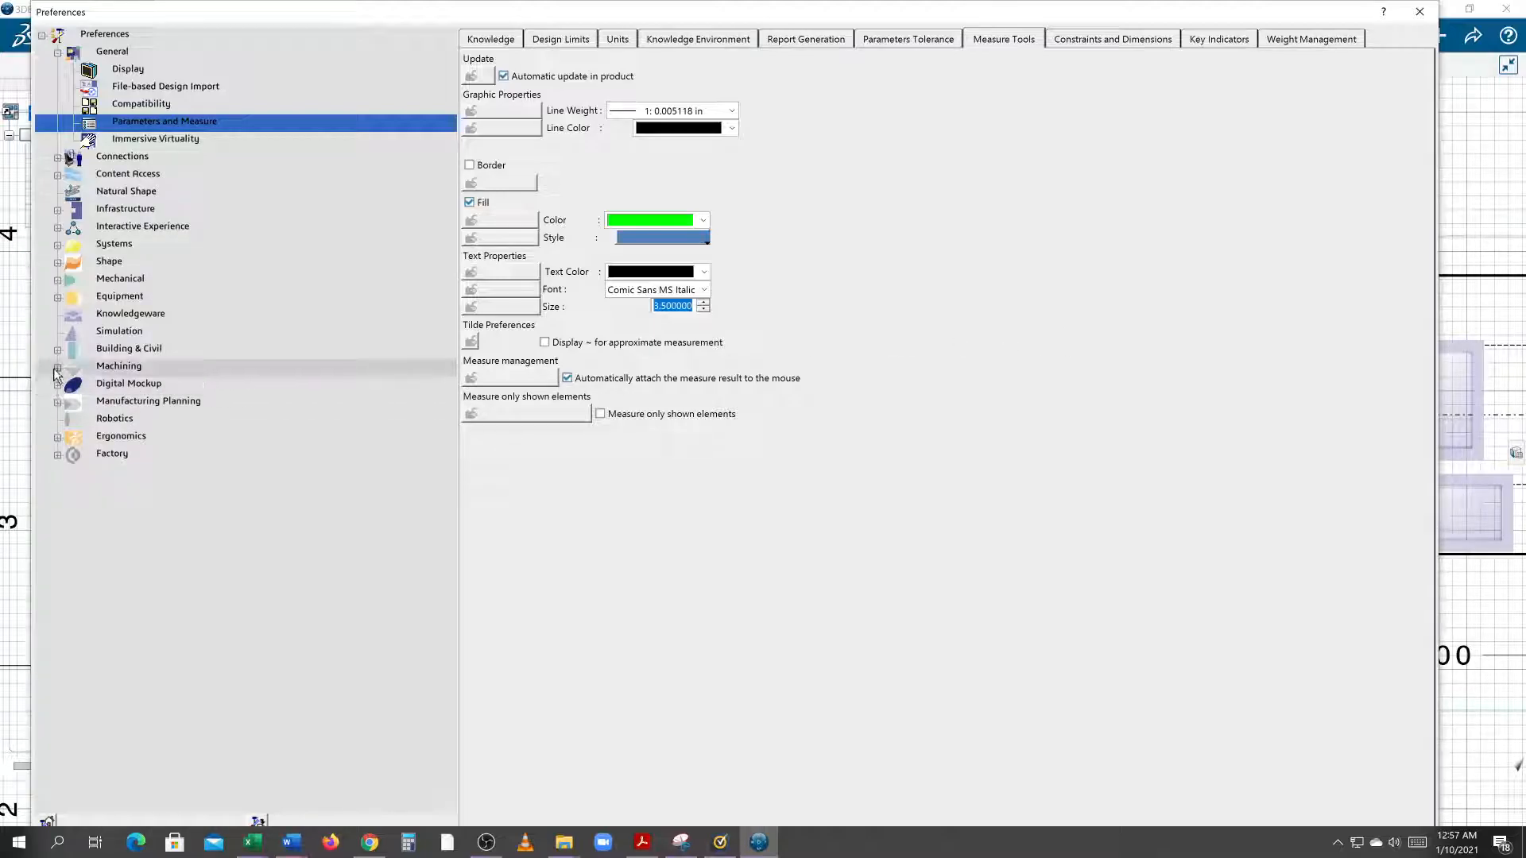
left_click(57, 366)
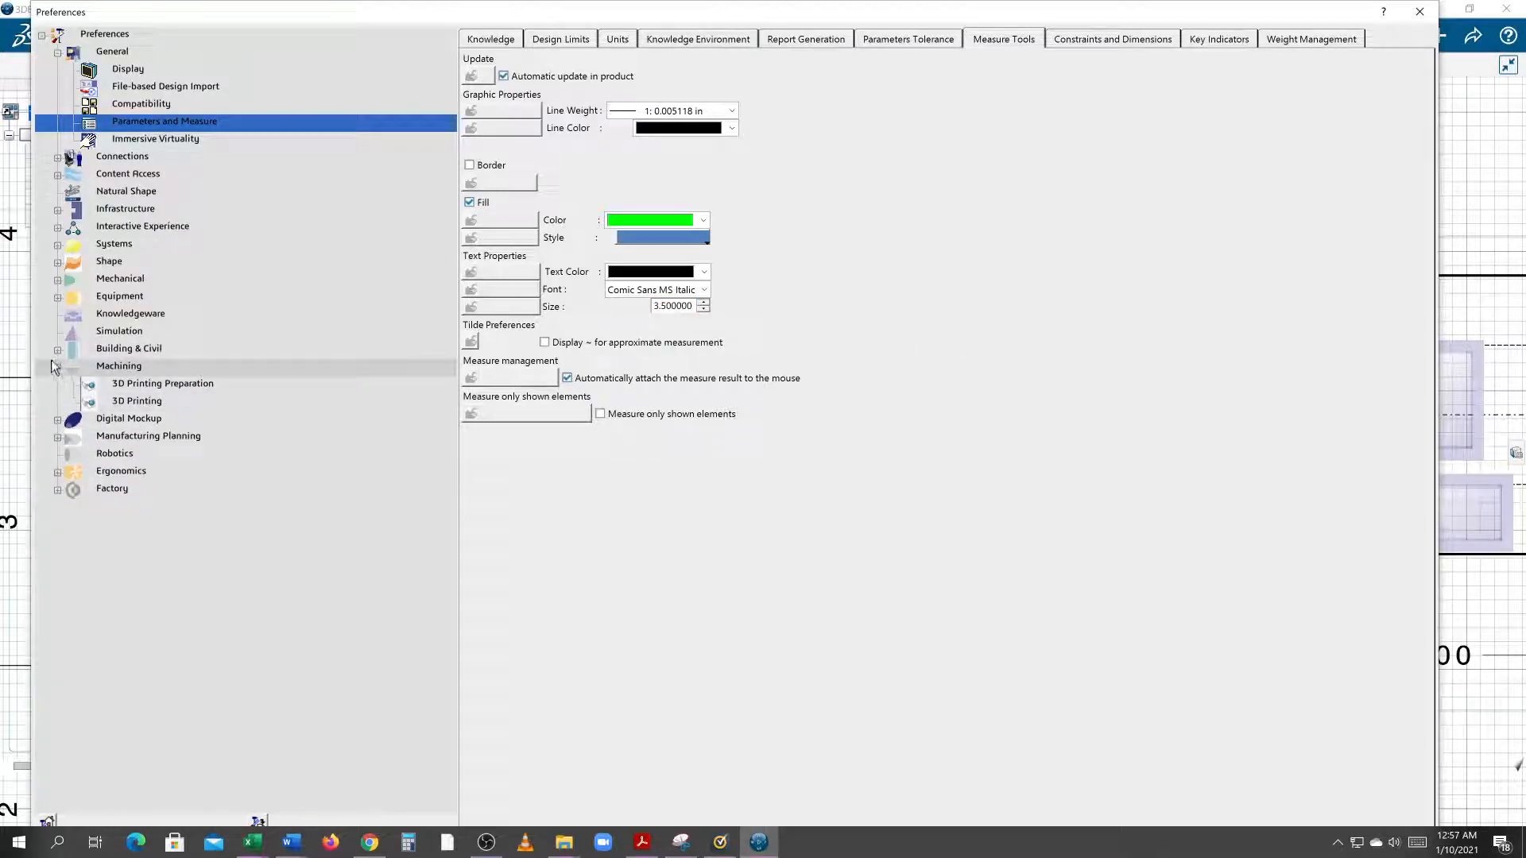
left_click(57, 348)
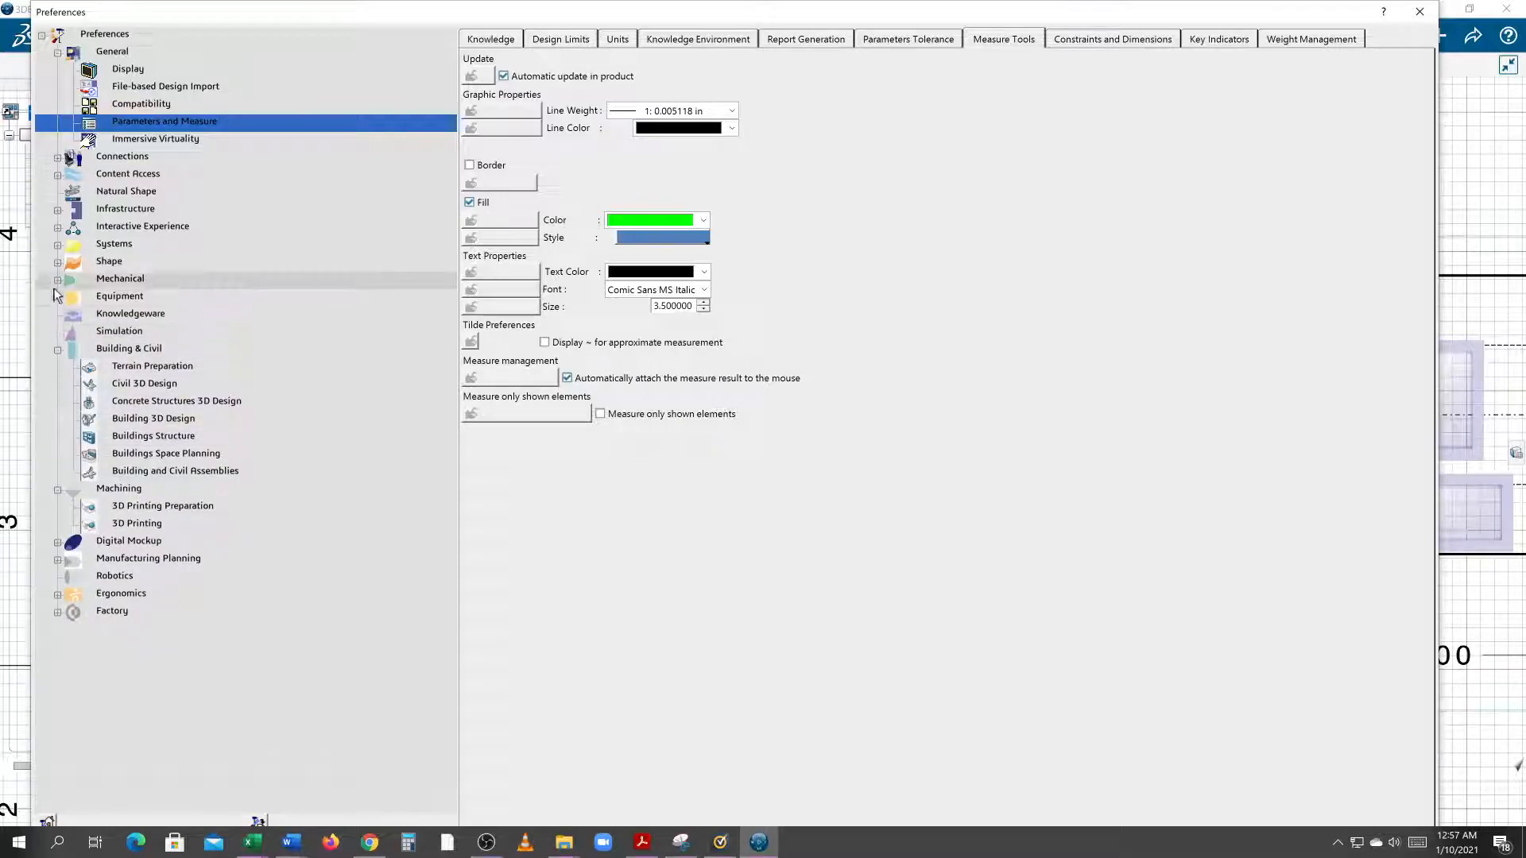
left_click(57, 283)
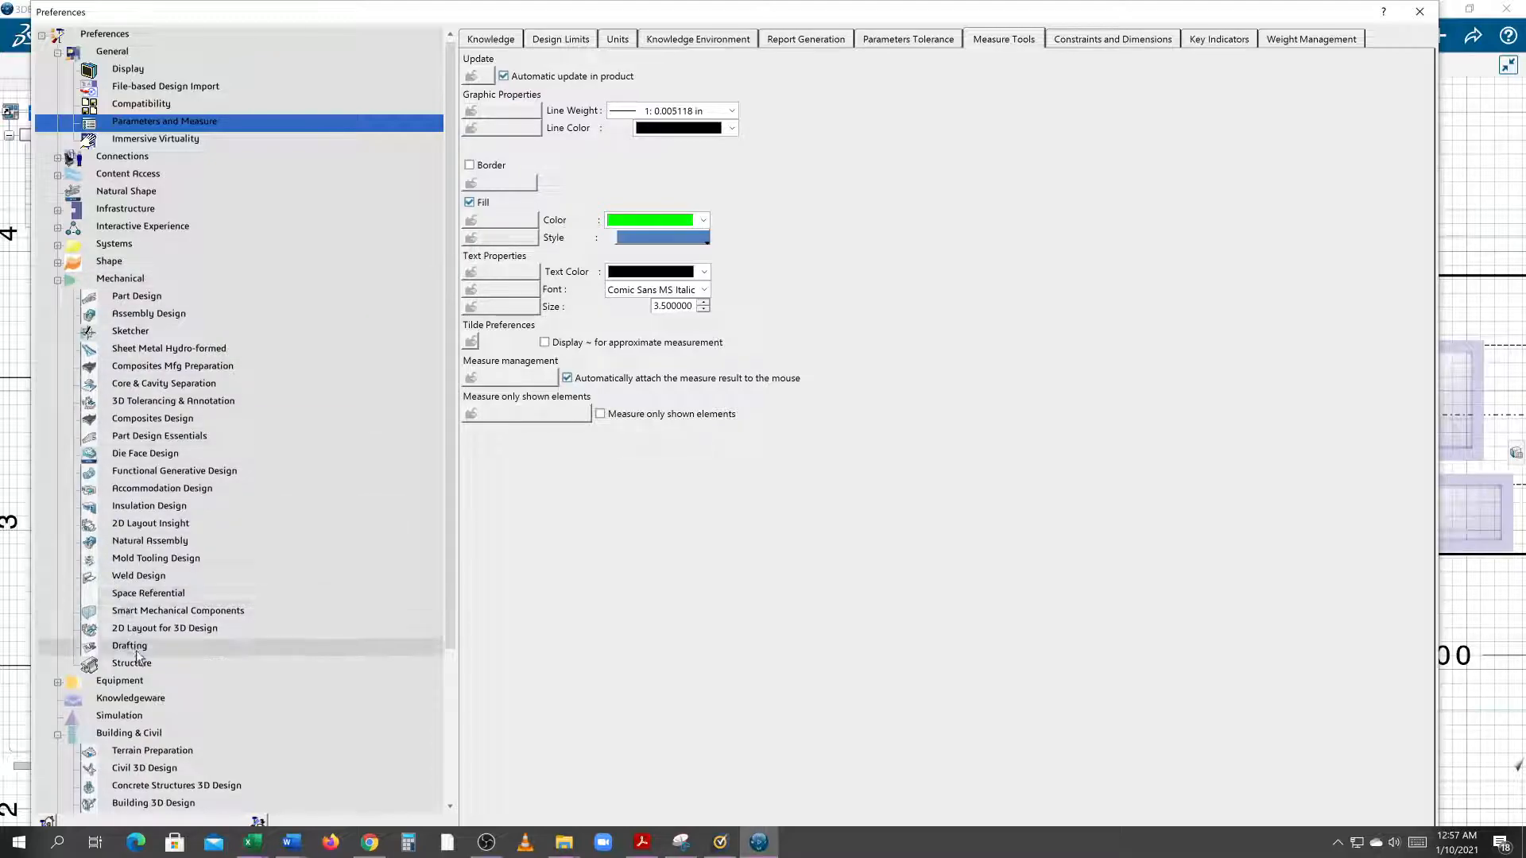
left_click(129, 645)
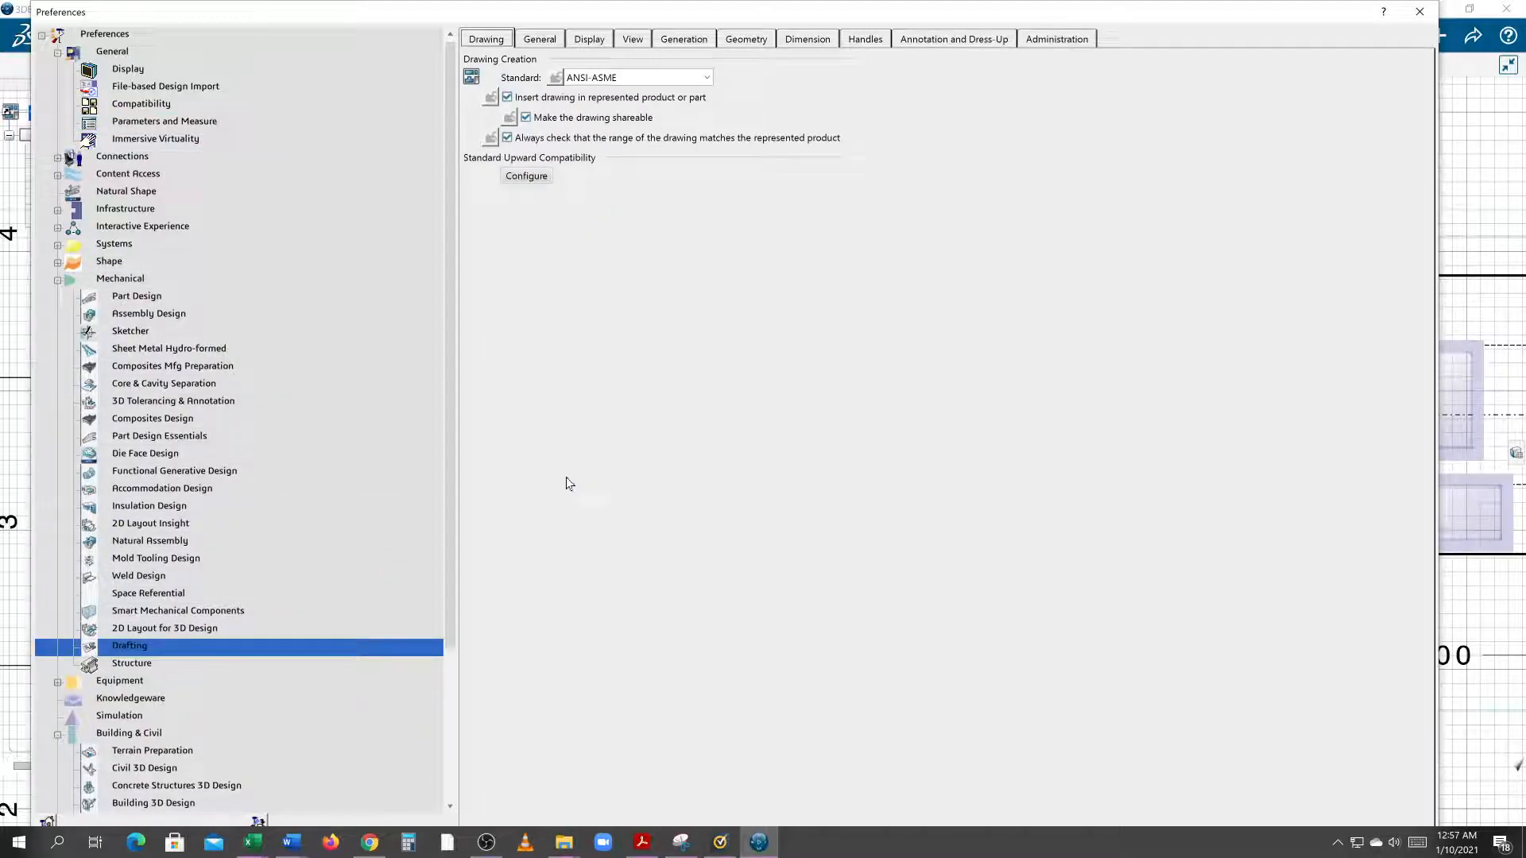
left_click(538, 38)
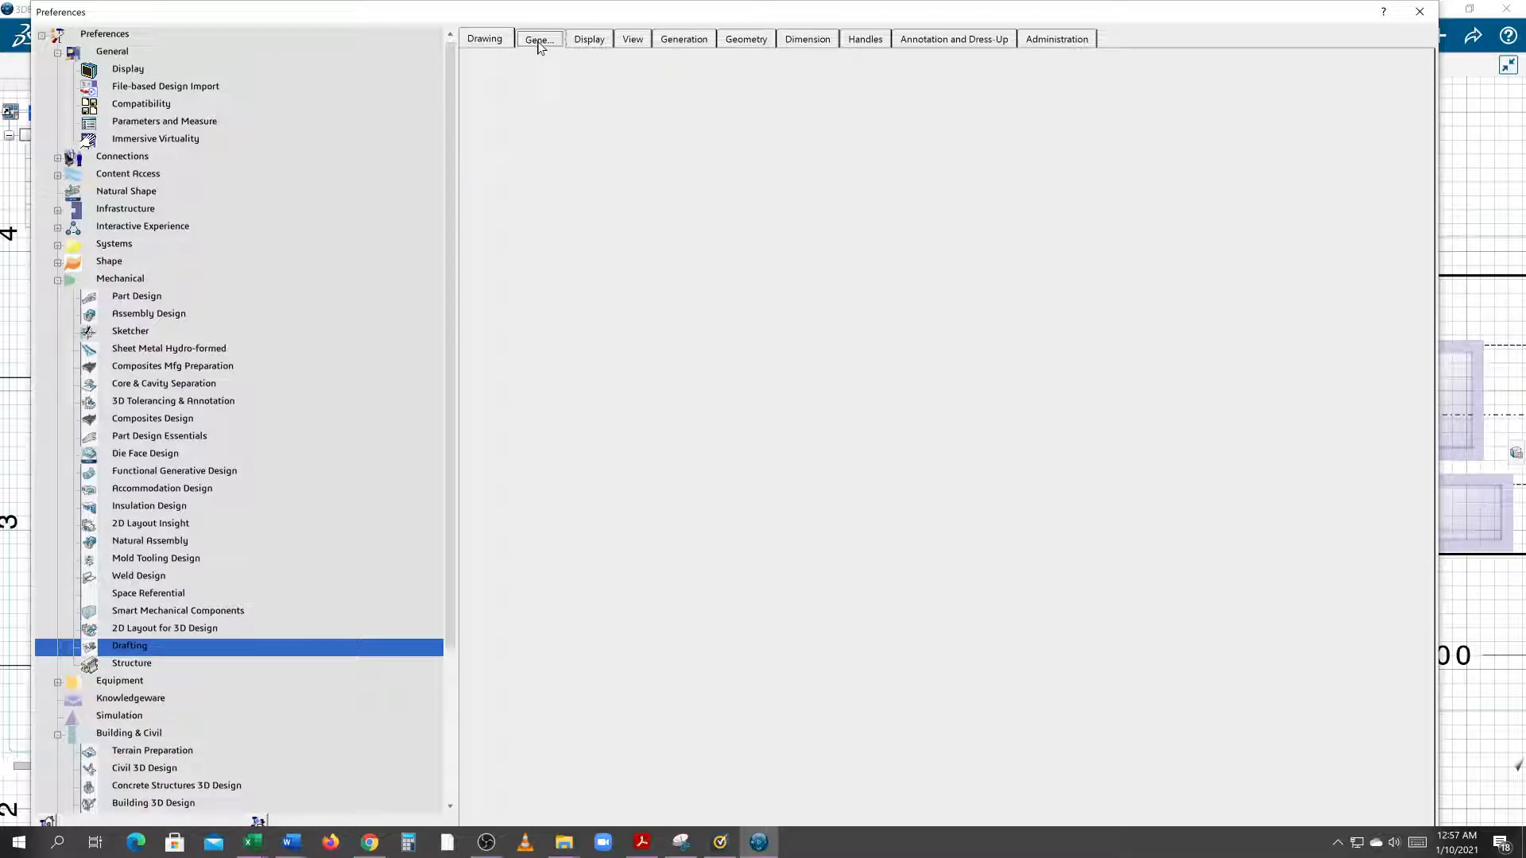
- On the Geometry settings, set Grid Graduations to 4 per 1 in spacing and apply with OK
left_click(537, 38)
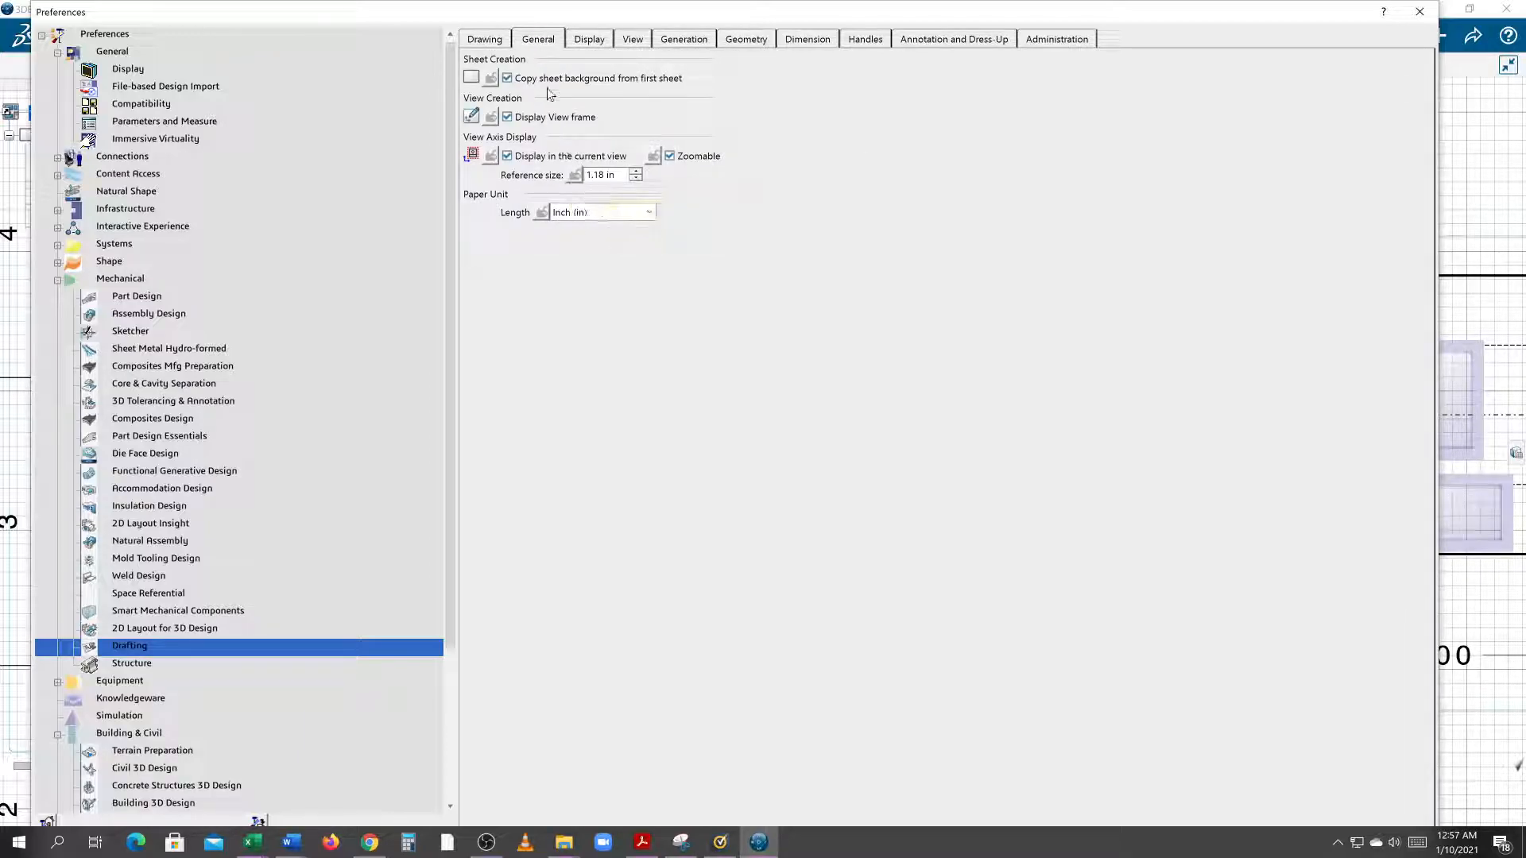
left_click(588, 38)
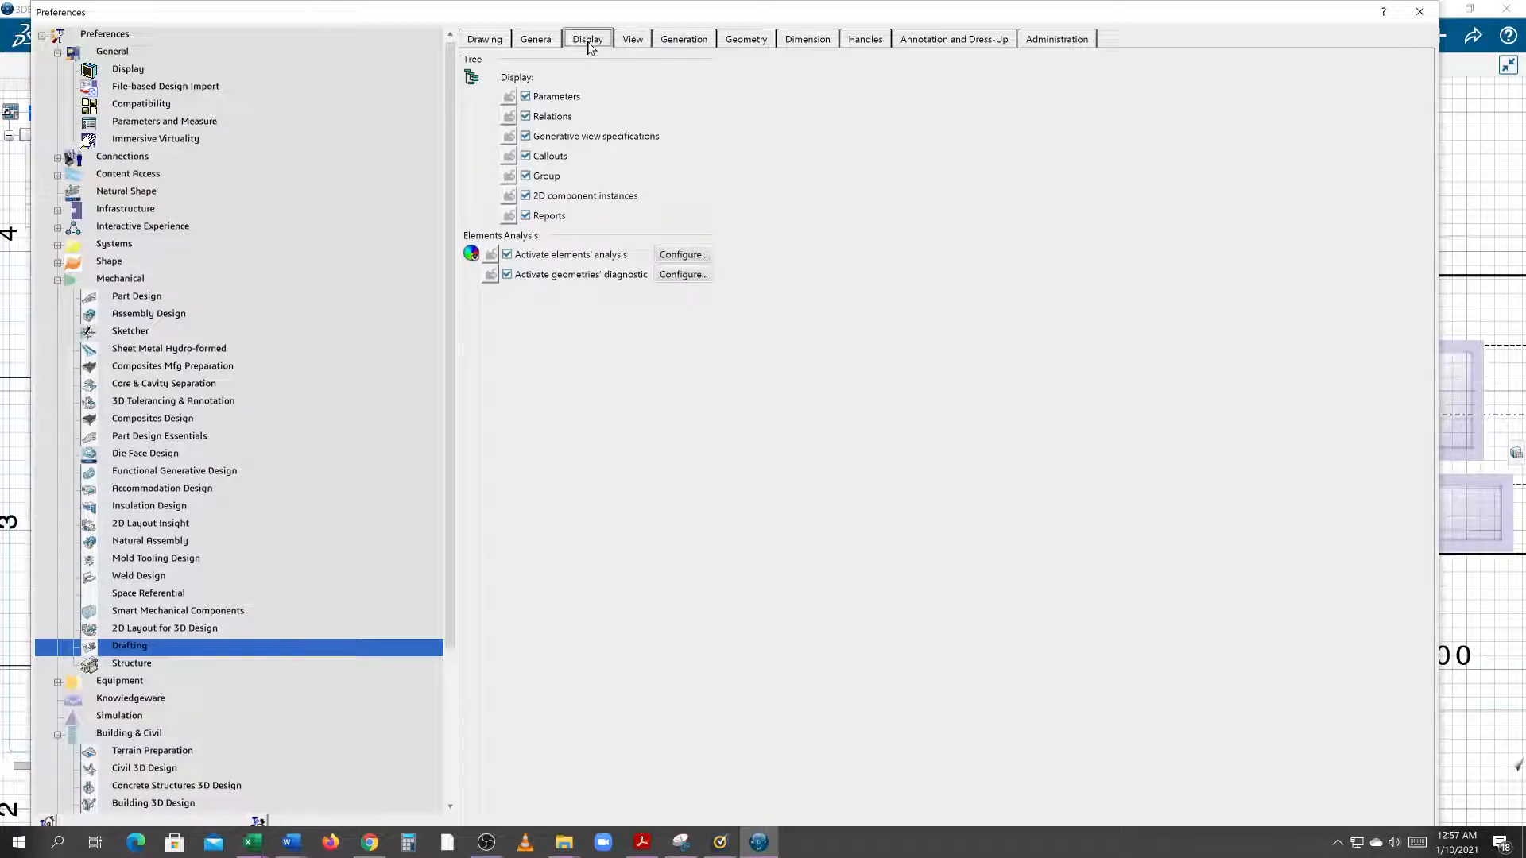
left_click(631, 39)
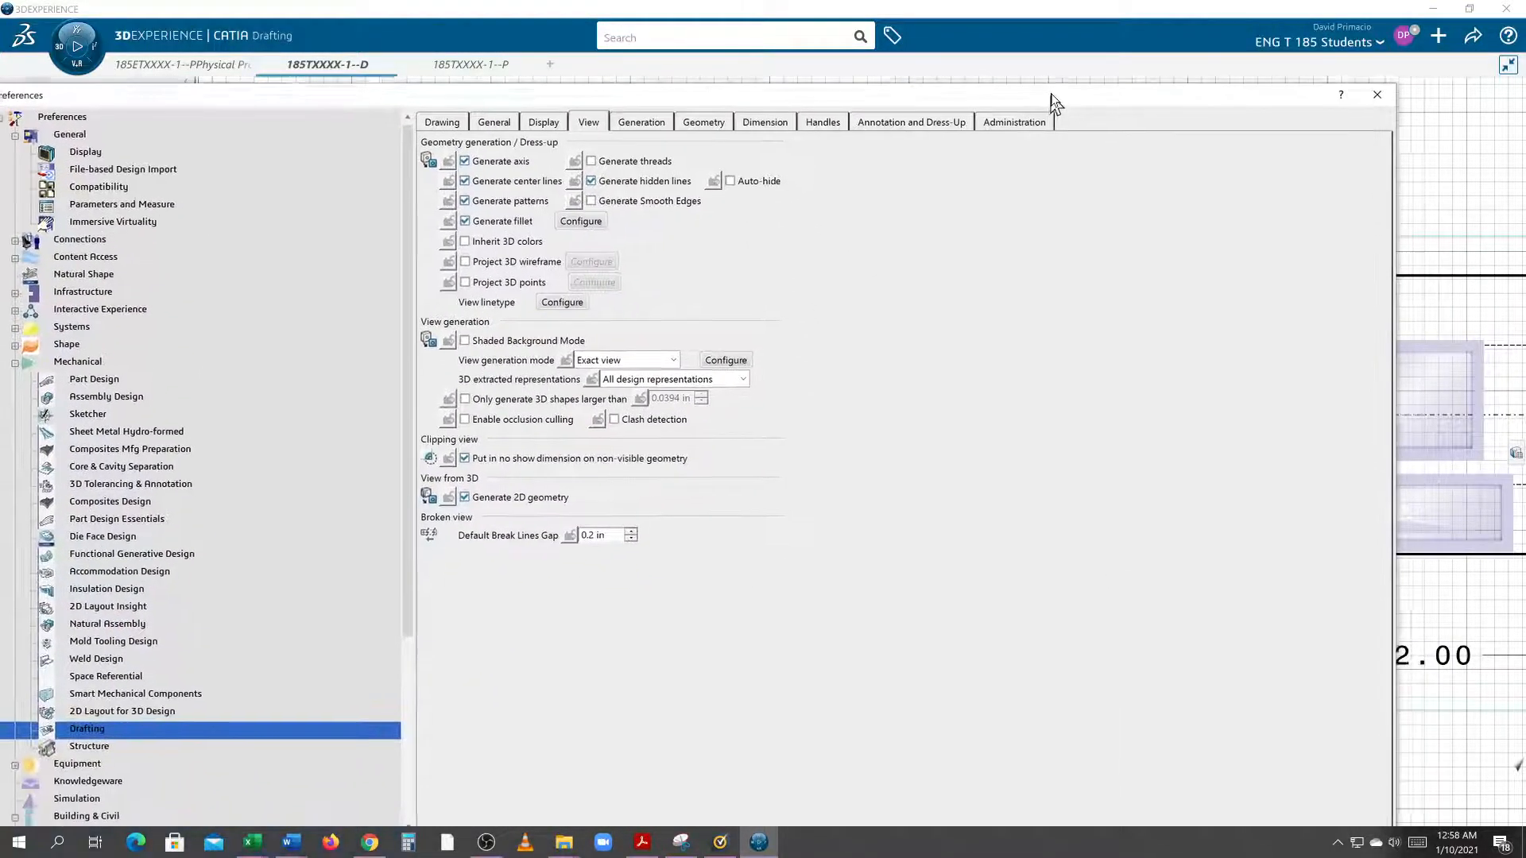
left_click(640, 123)
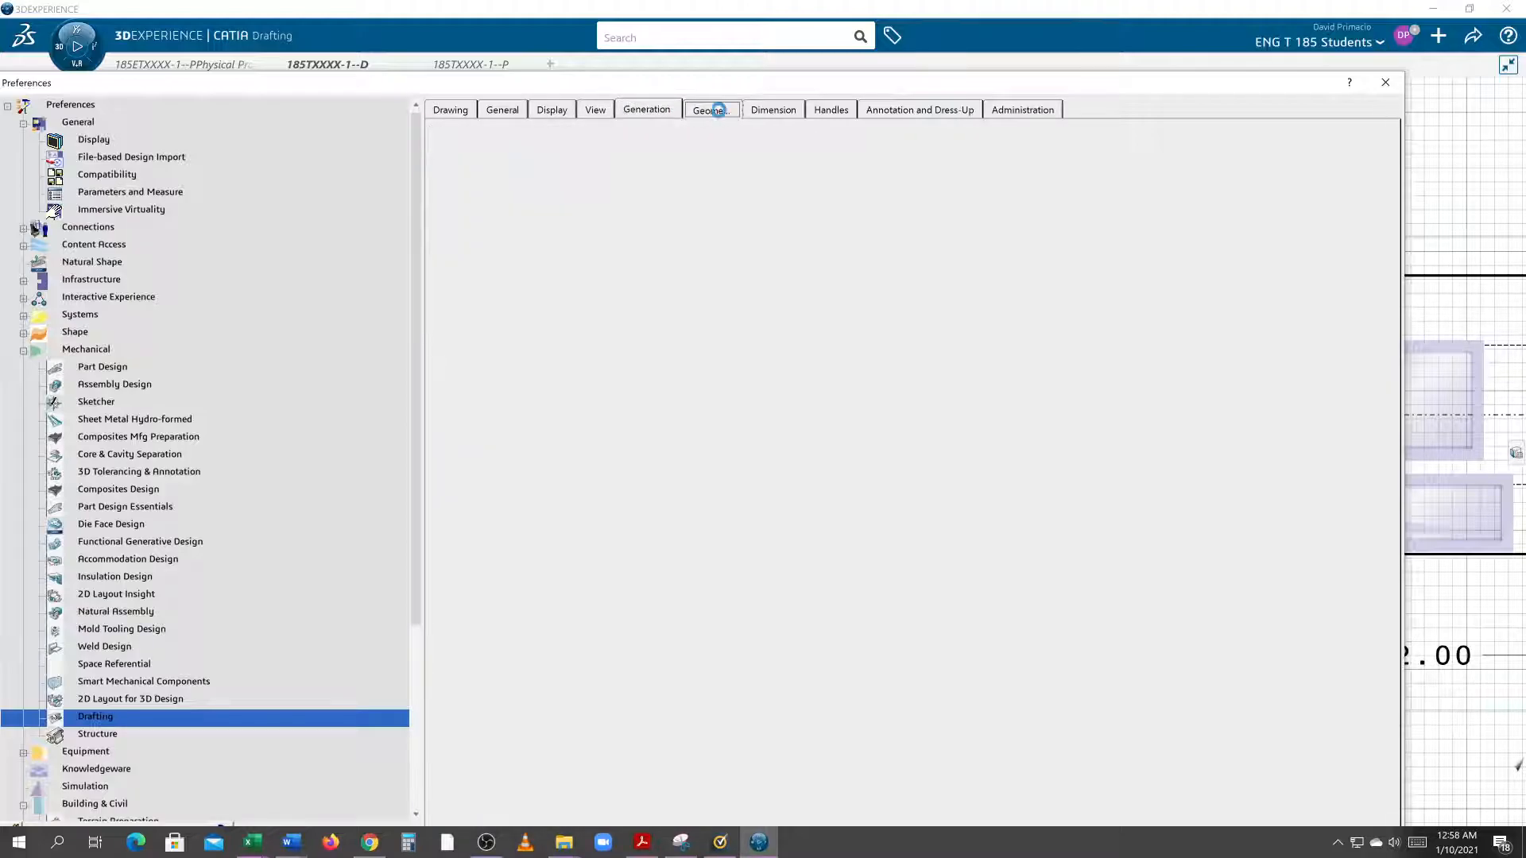
left_click(709, 110)
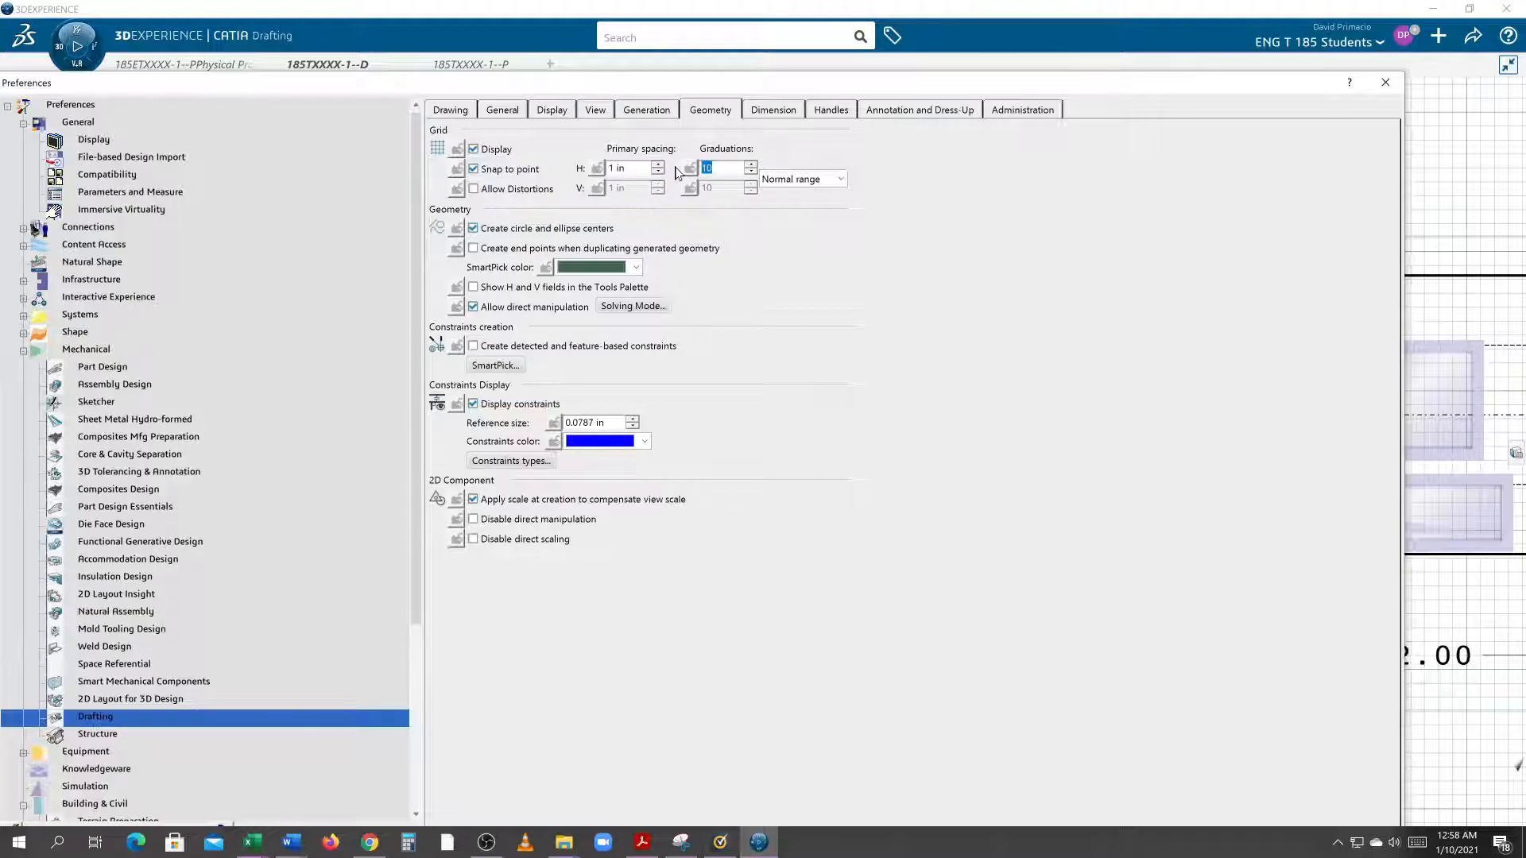
type("4")
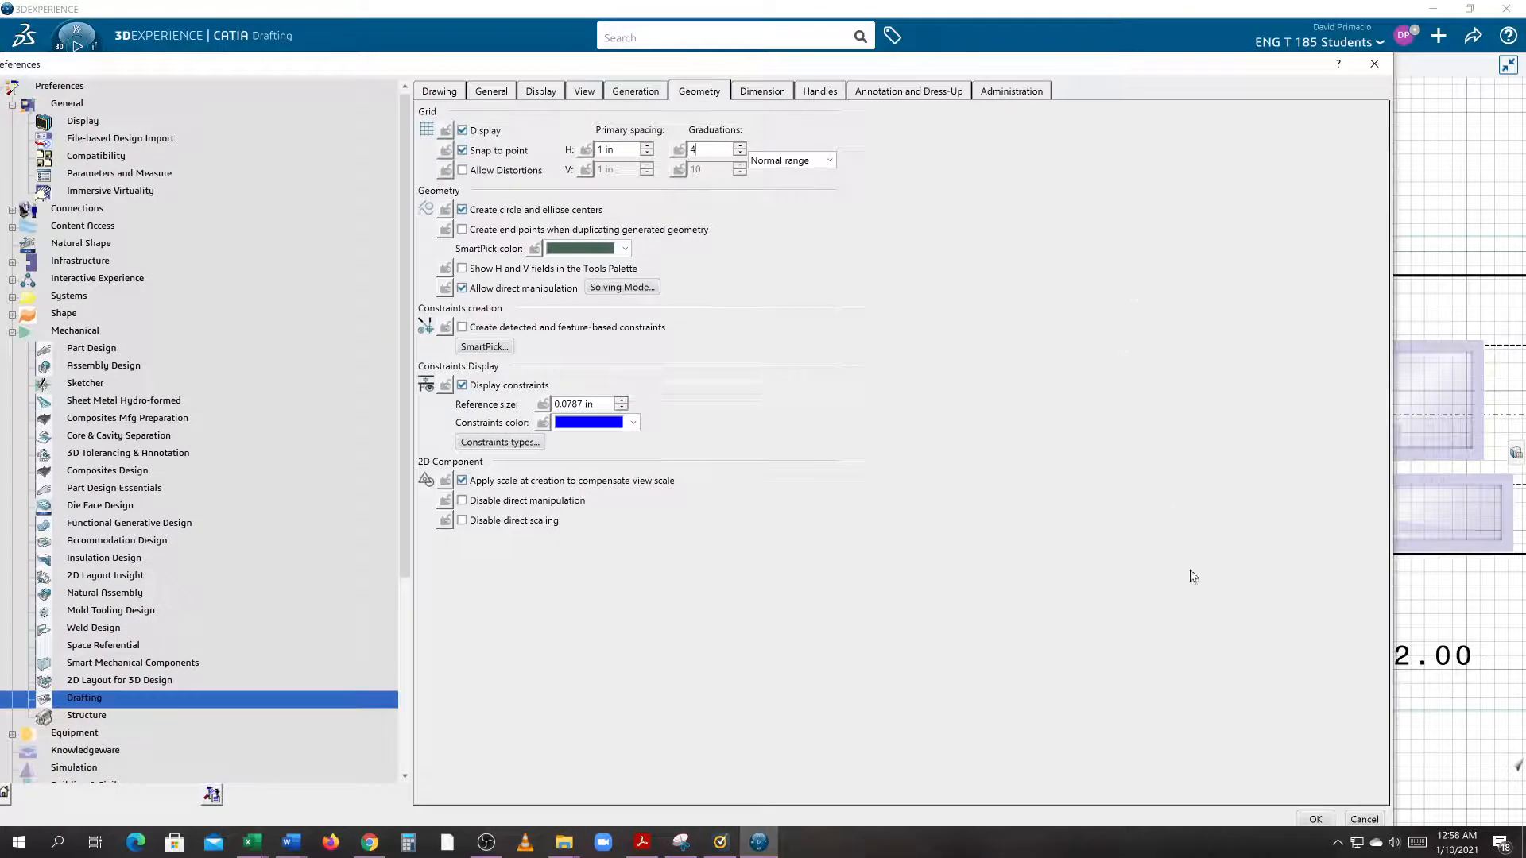
left_click(1315, 818)
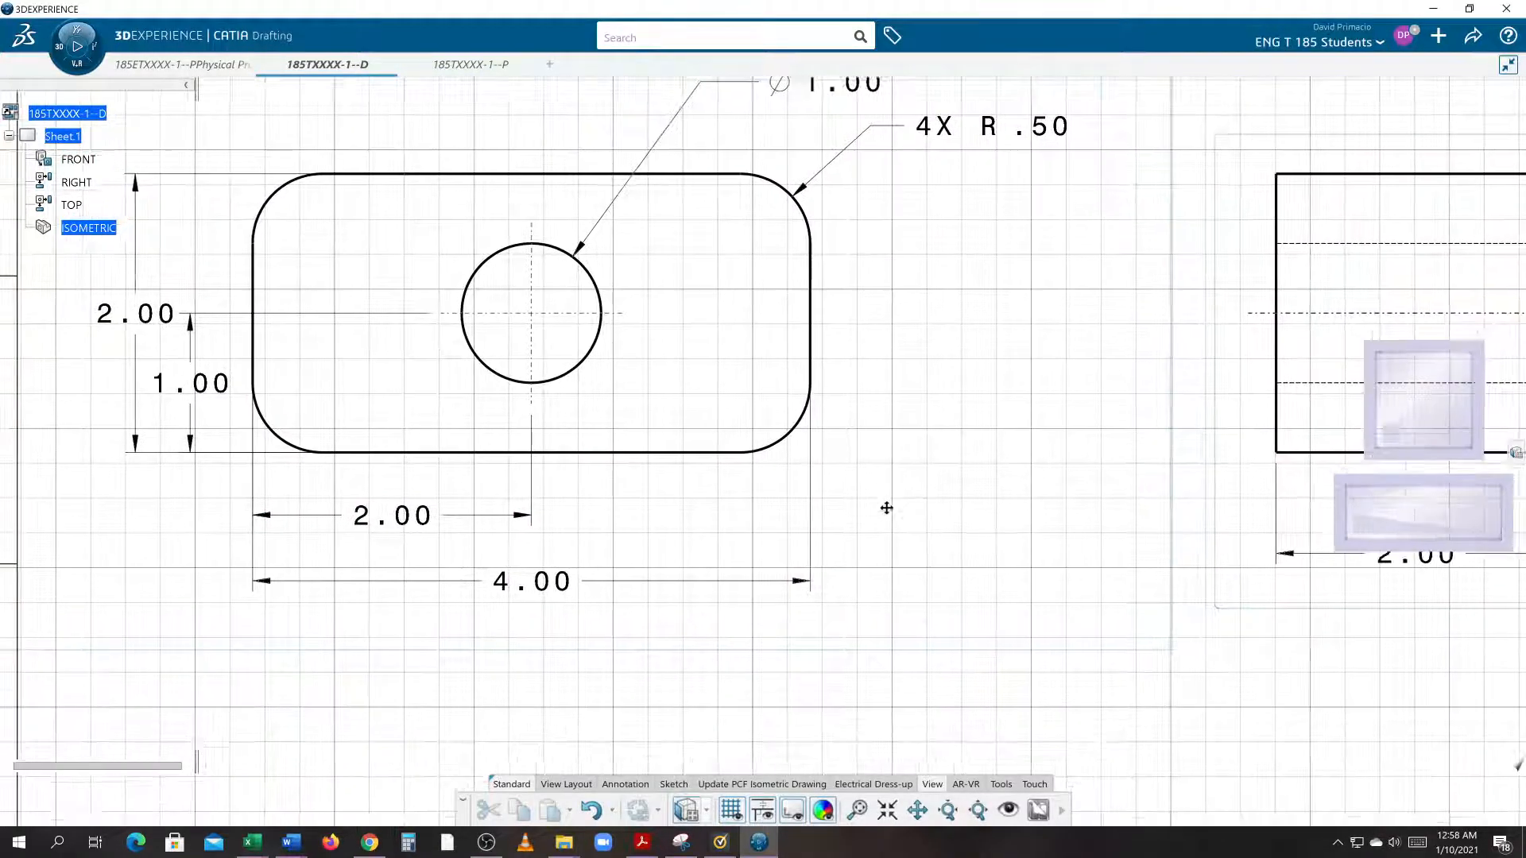
mouse_move(793, 809)
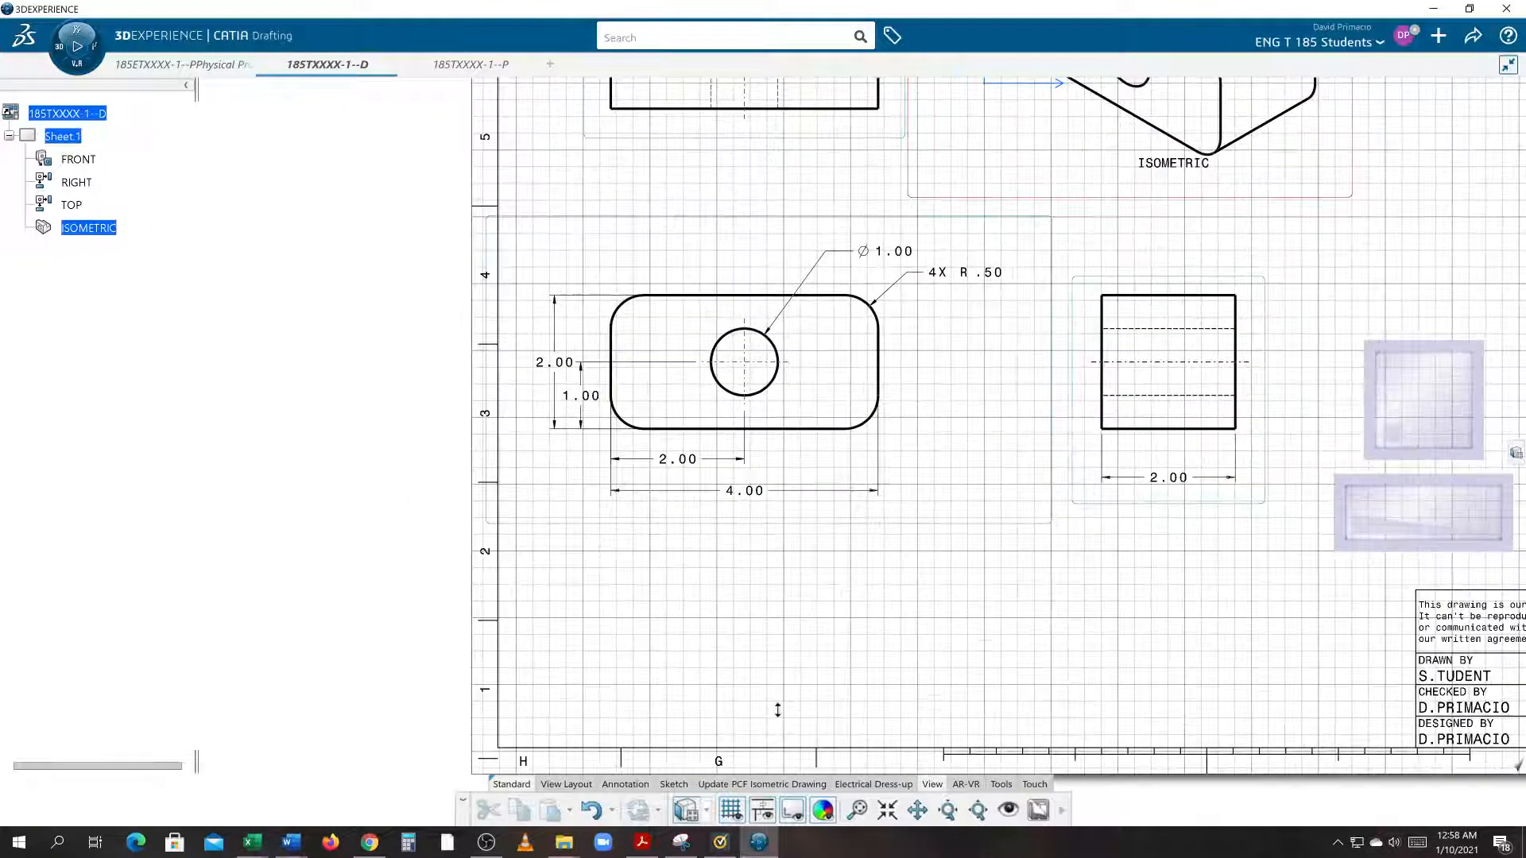
mouse_move(792, 809)
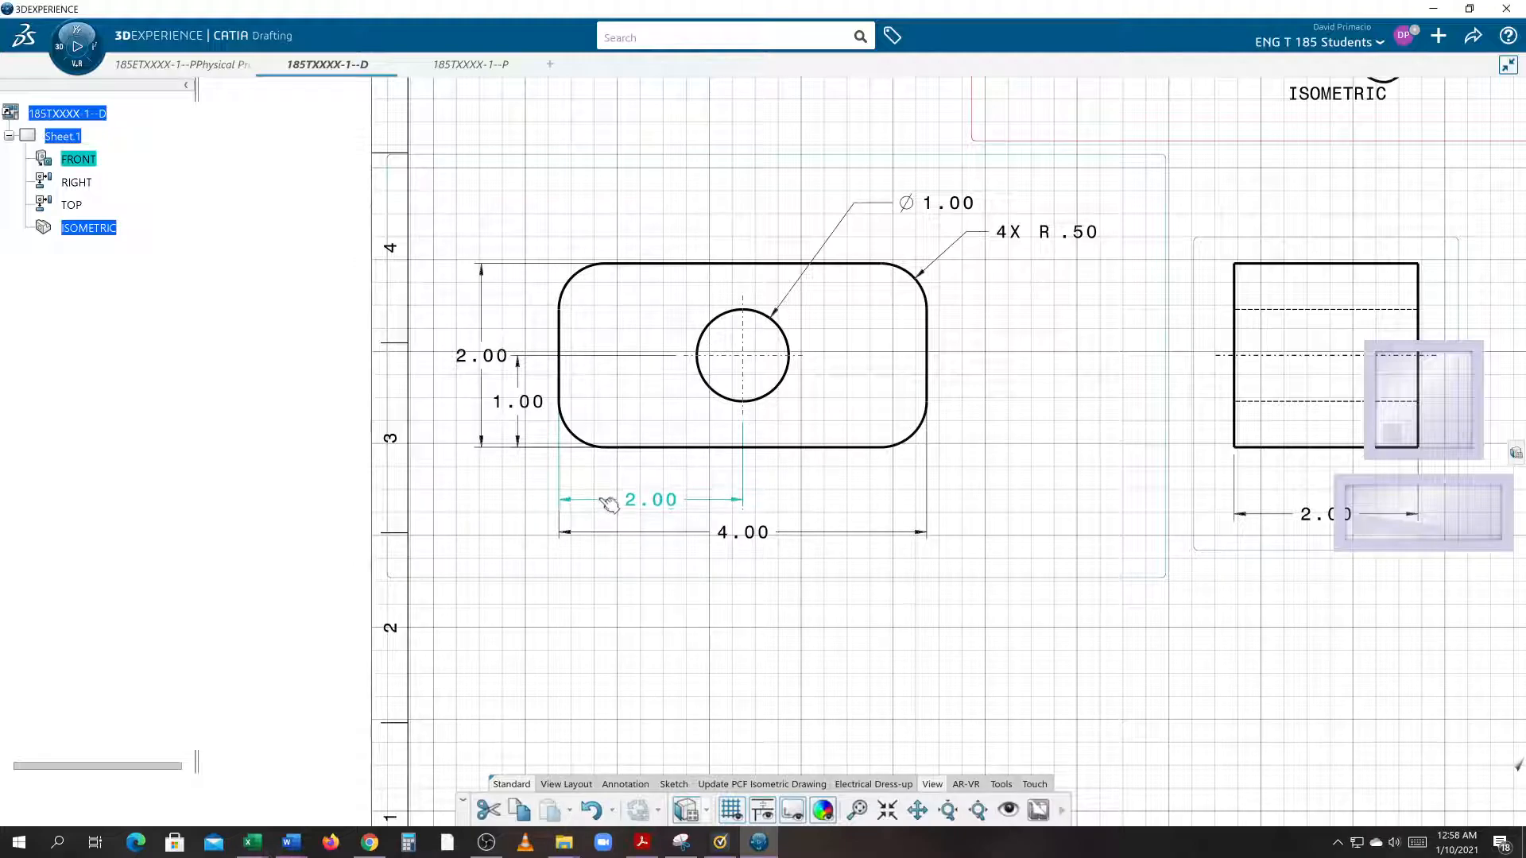
- Move the front view's 2.00 and 4.00 dimensions onto grid lines near the part
left_click_drag(650, 499, 650, 488)
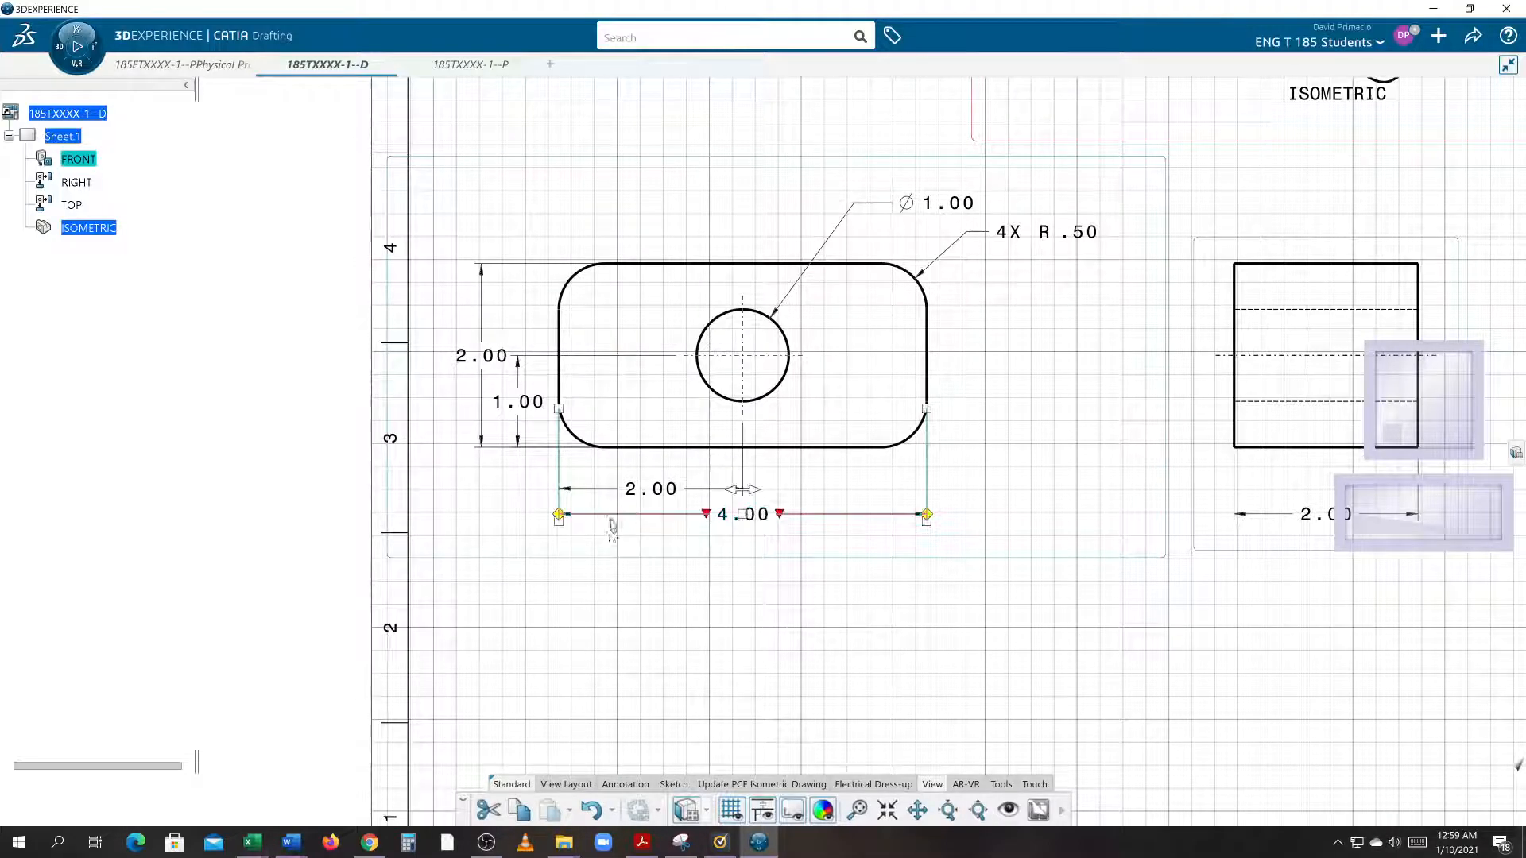
left_click(842, 635)
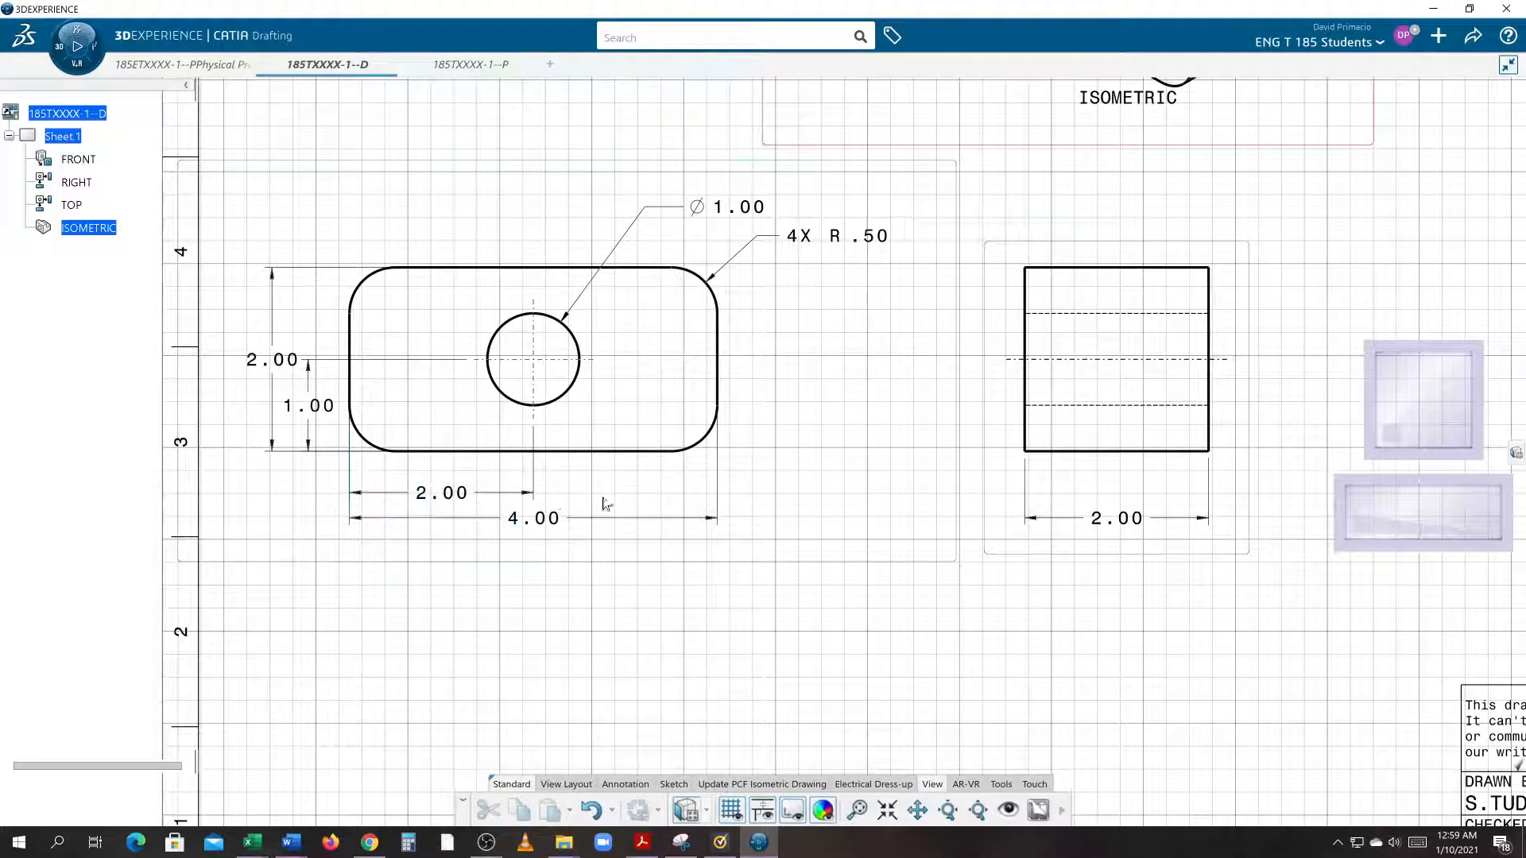
mouse_move(1041, 523)
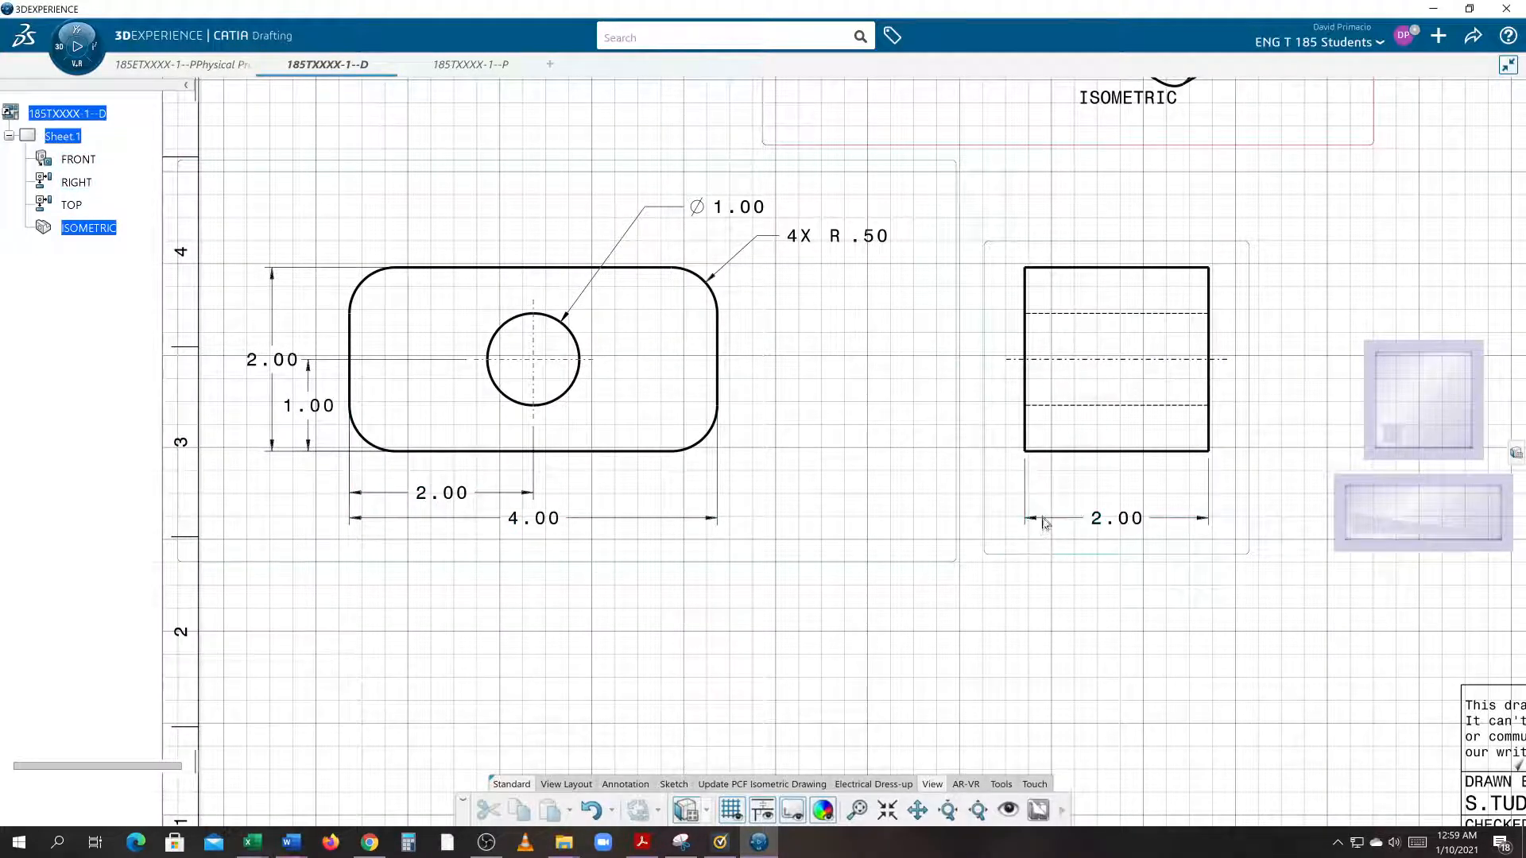
left_click(1115, 518)
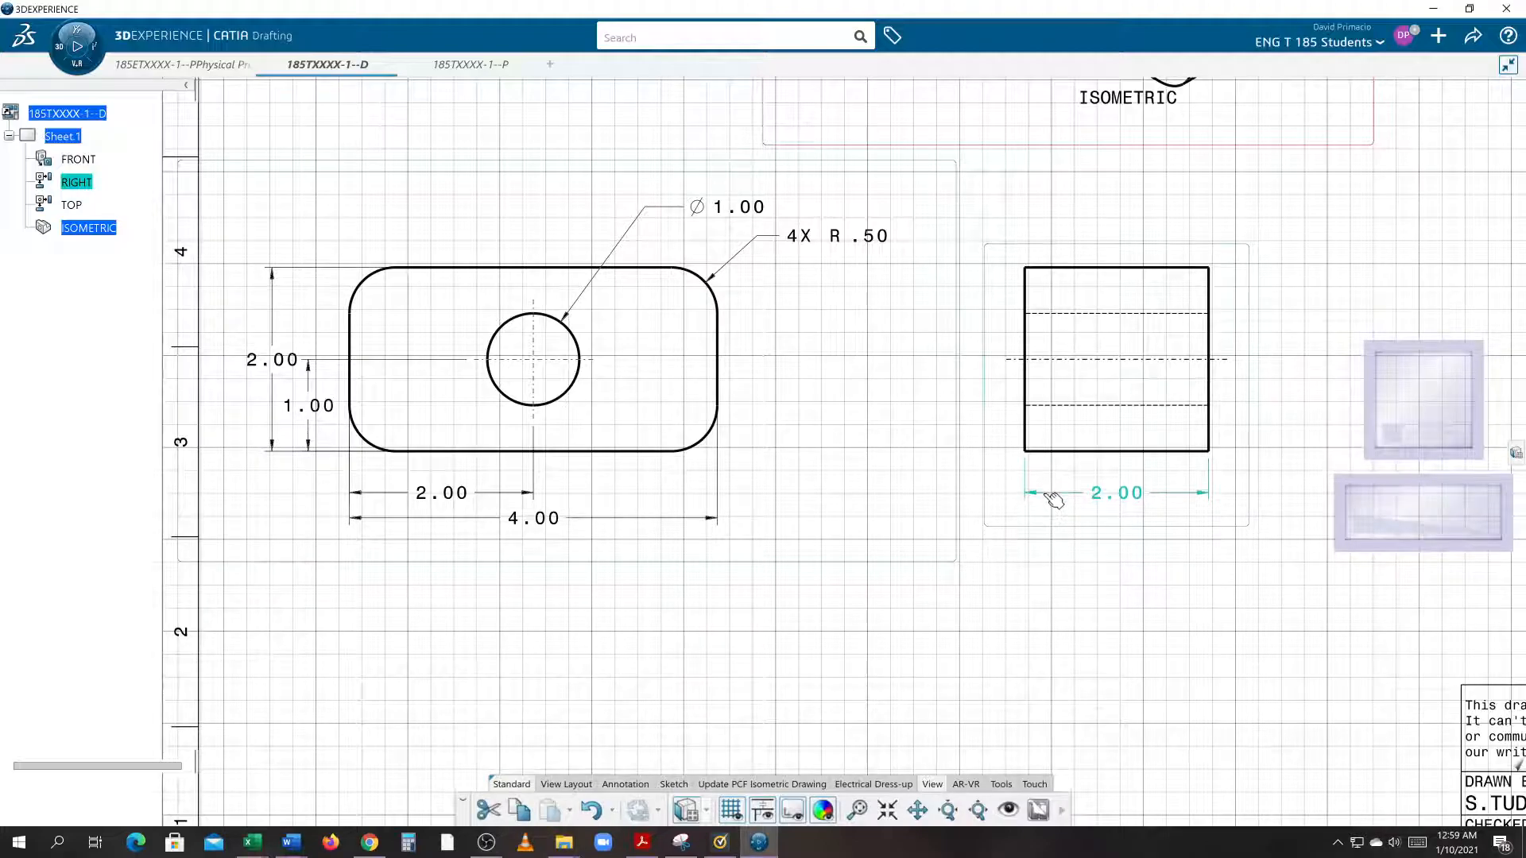
- Snap the right view's 2.00 and the vertical 1.00 dimension closer to the part on the grid
left_click(1116, 492)
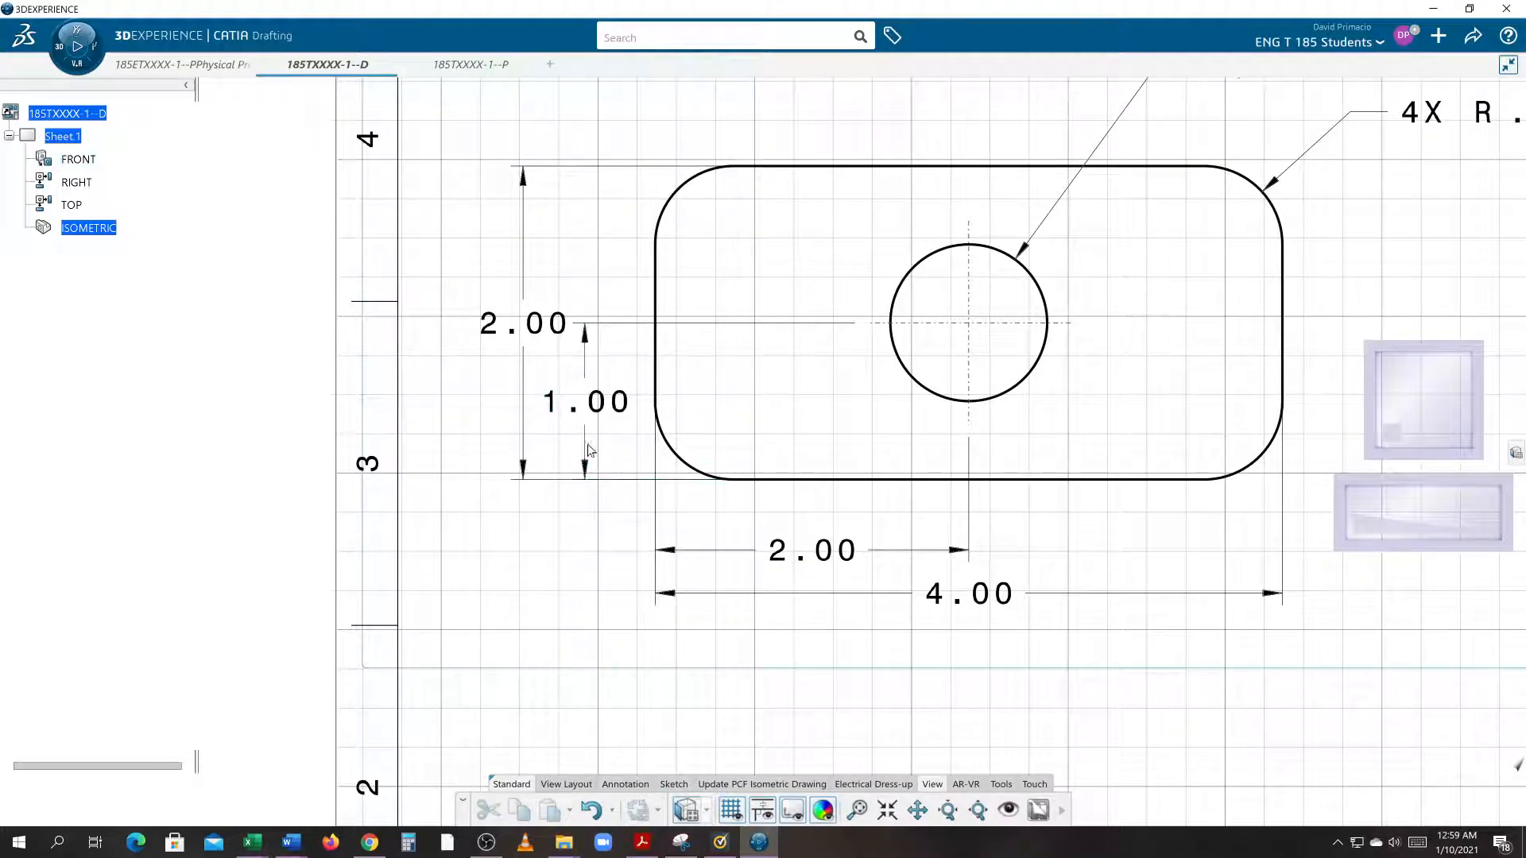
left_click(585, 400)
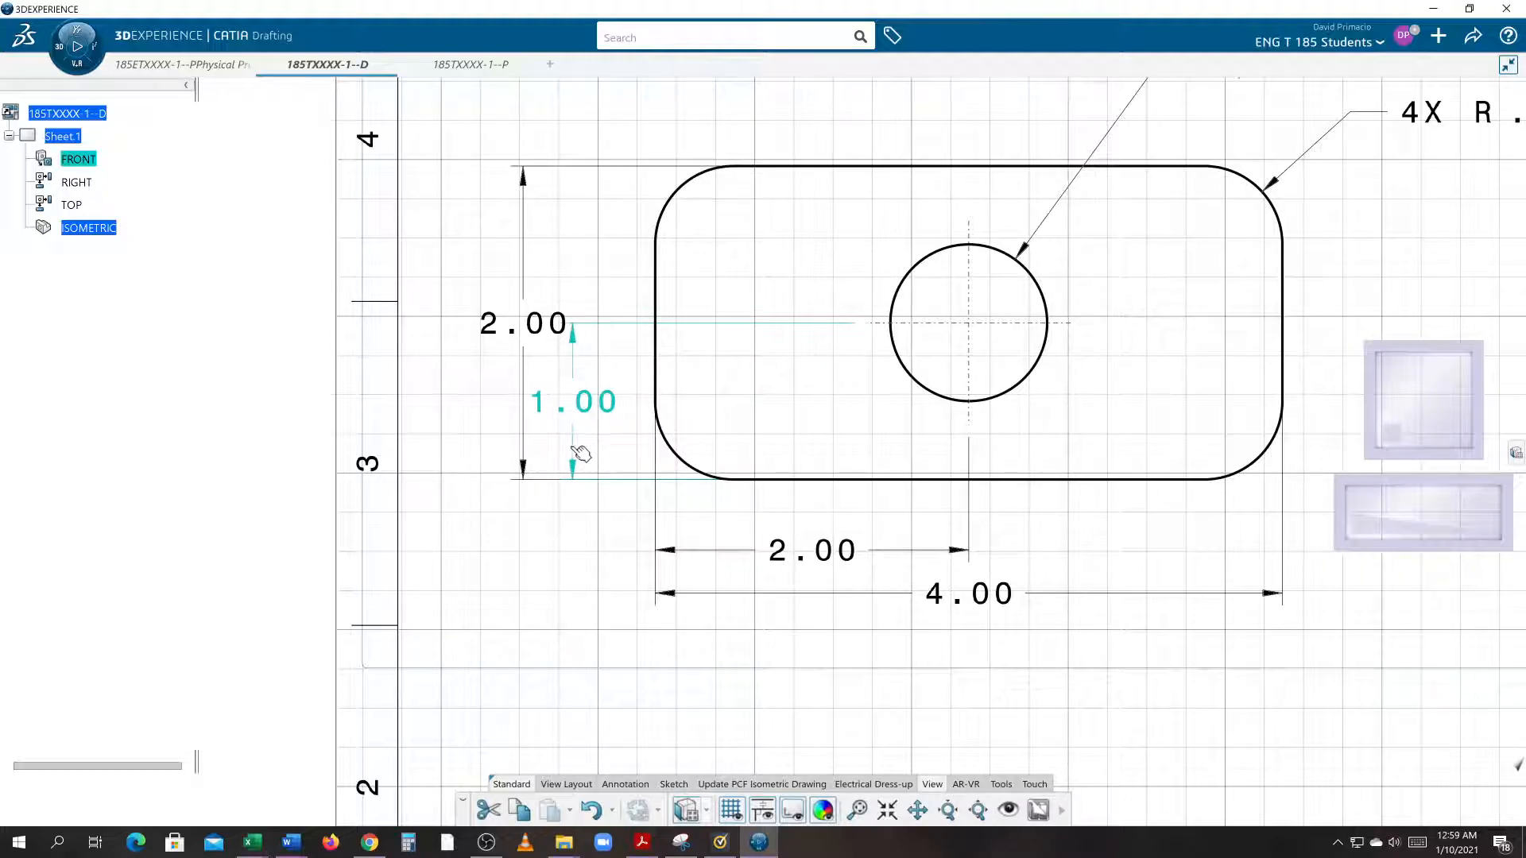
left_click_drag(572, 402, 632, 402)
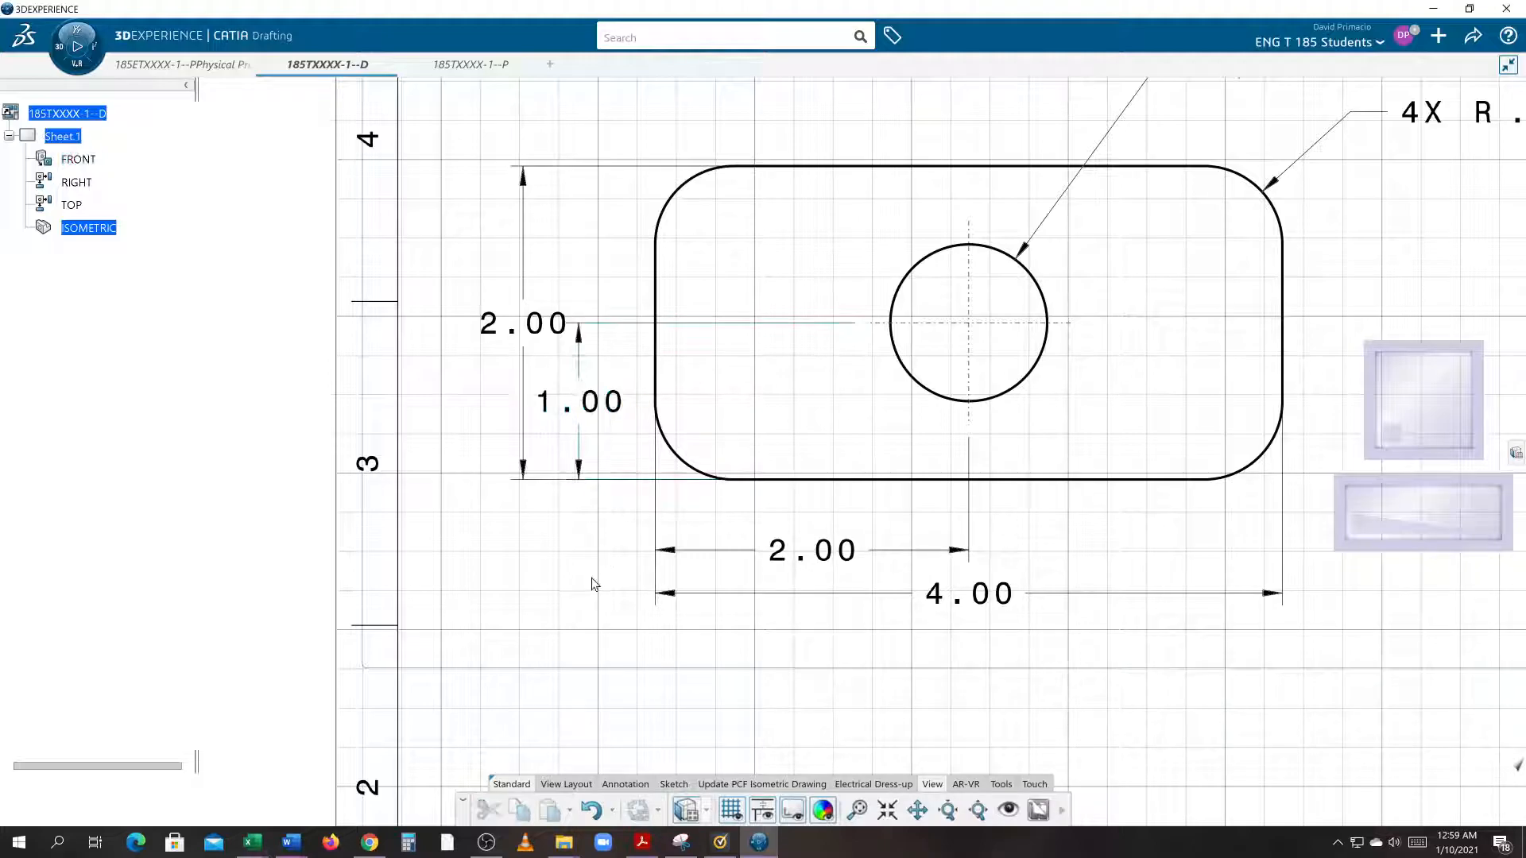
left_click(524, 323)
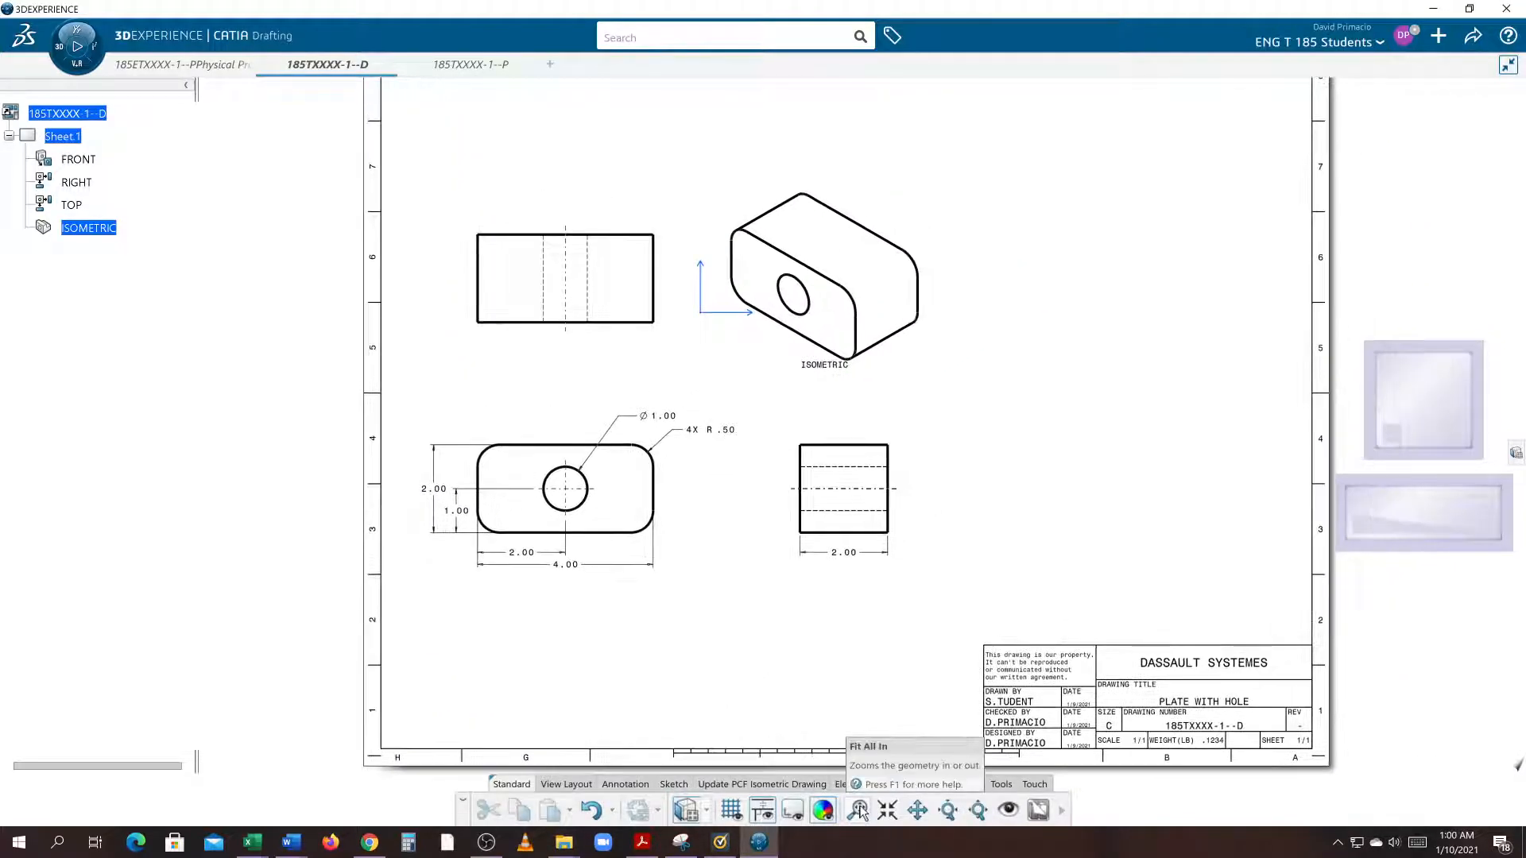
- Fit the whole sheet in the window, then Edit Sheet on Sheet.1 to move the axis to bottom-left
left_click(859, 809)
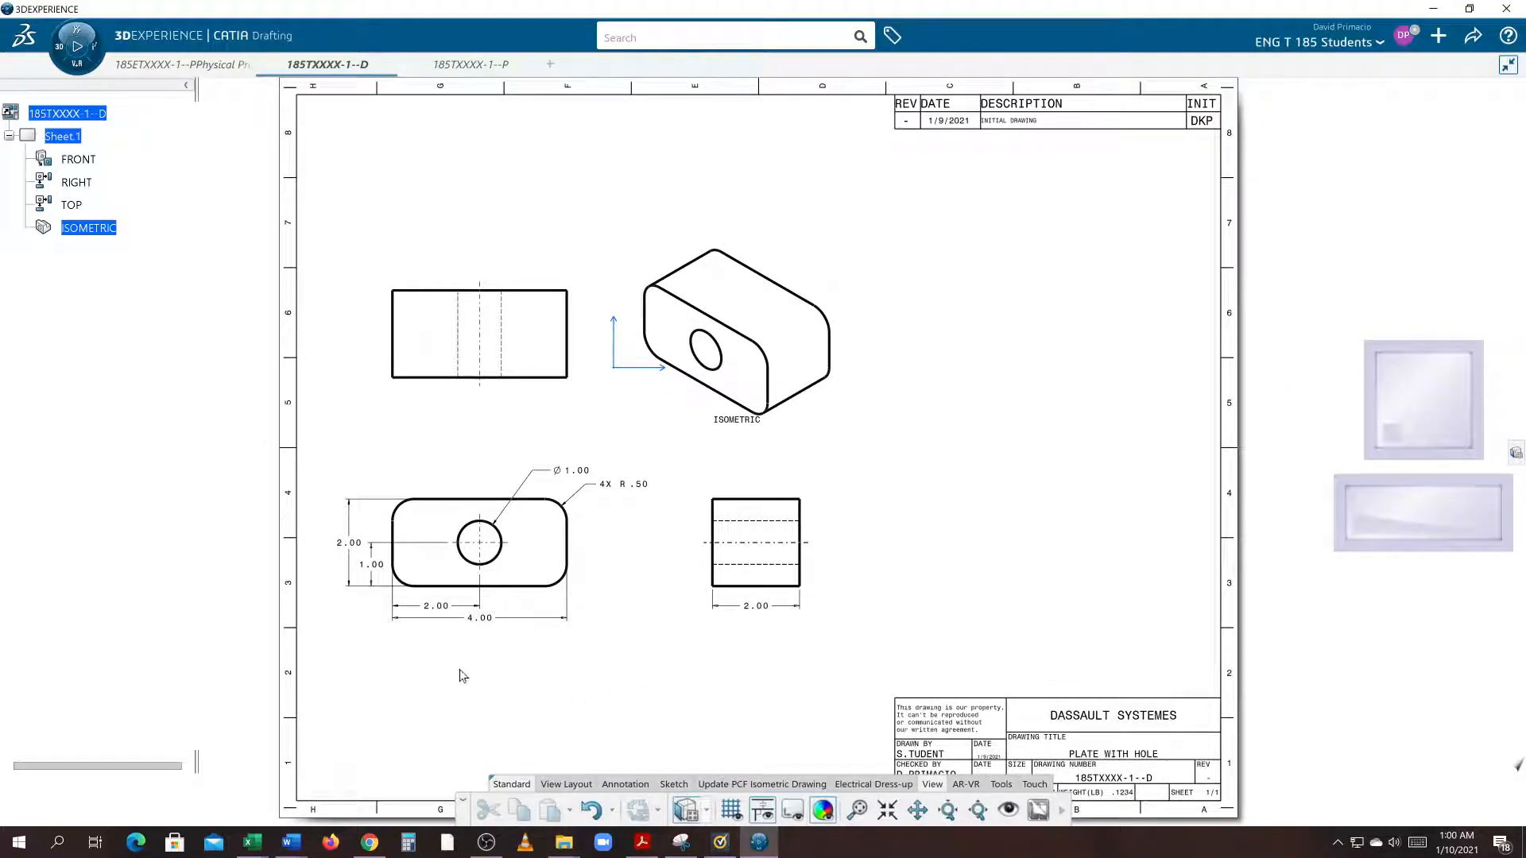
mouse_move(623, 326)
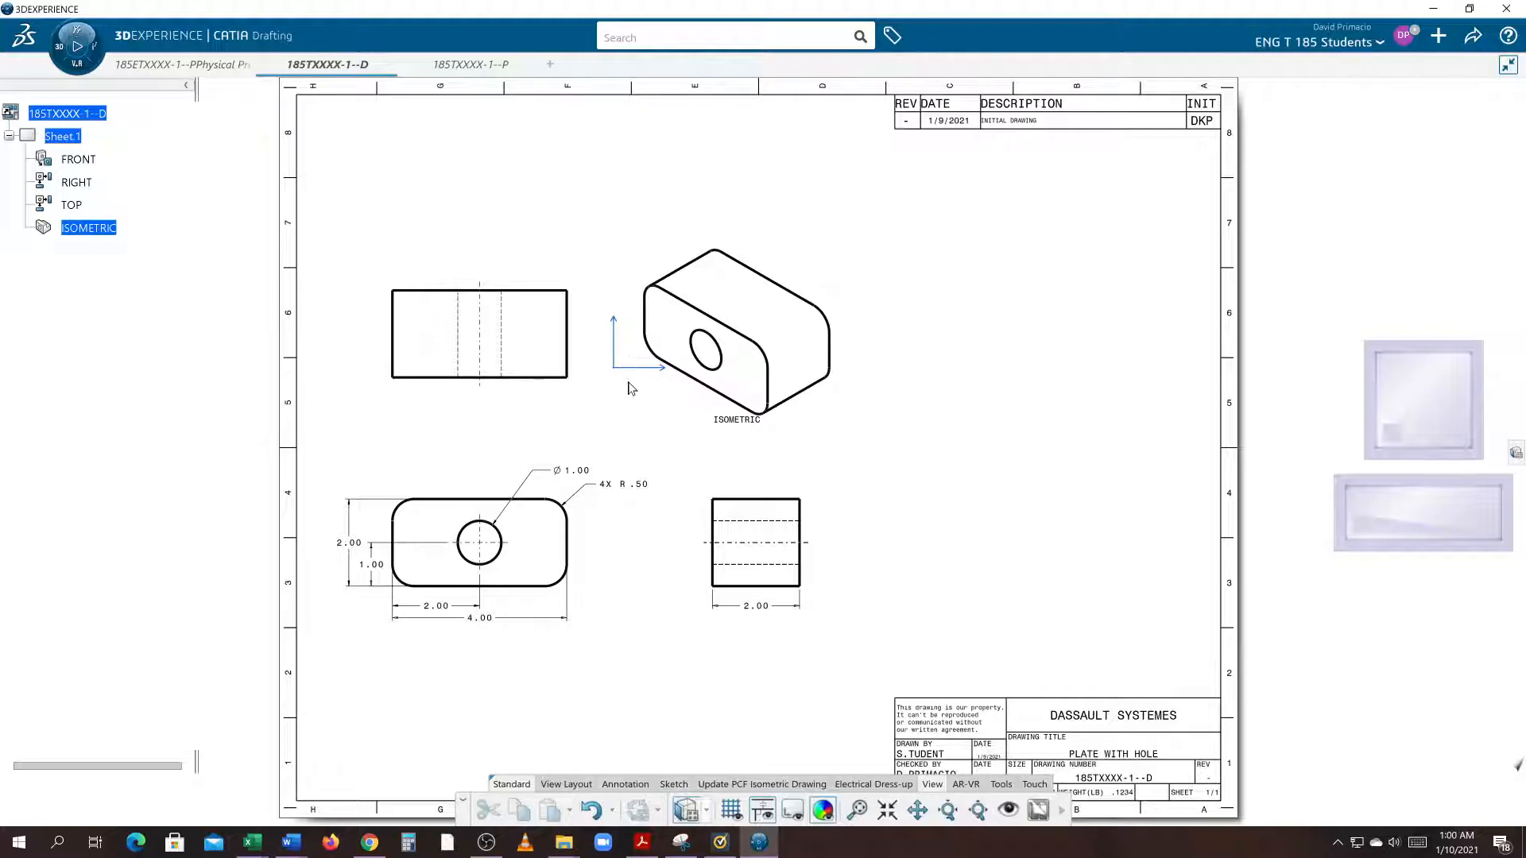
mouse_move(313, 815)
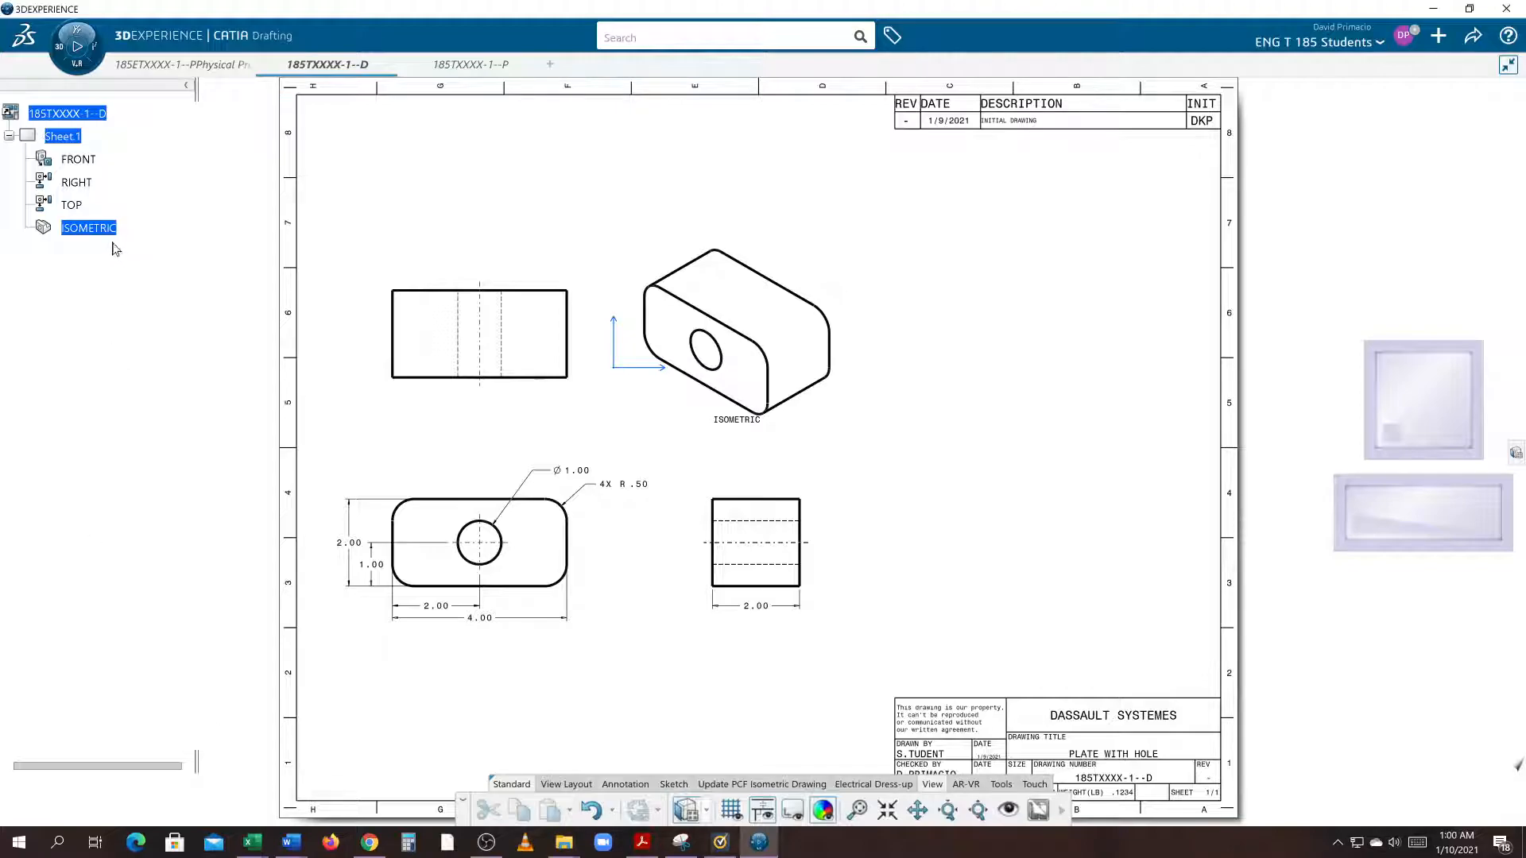
left_click(62, 135)
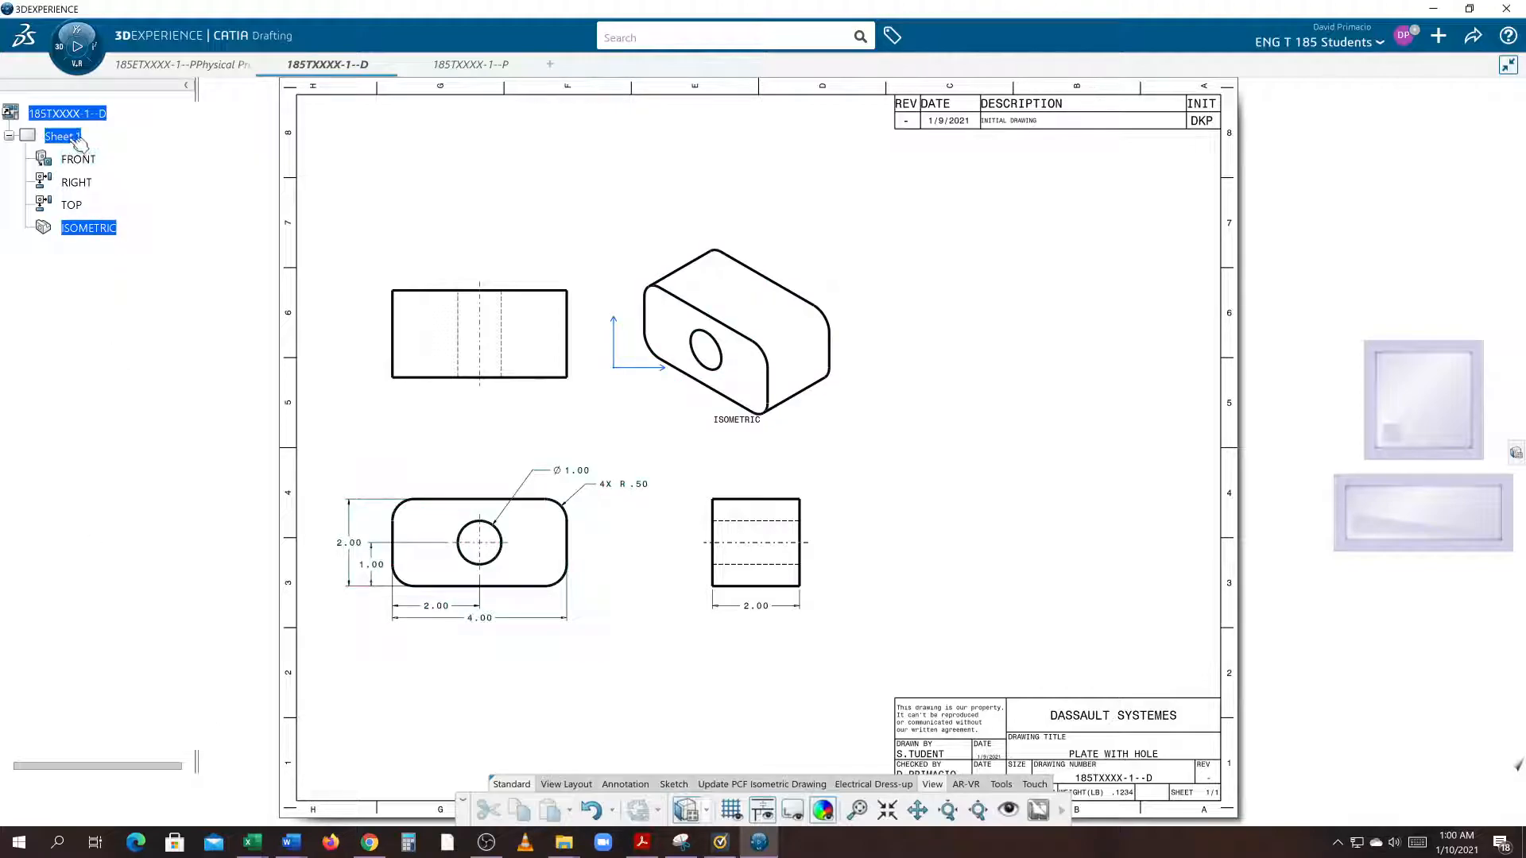
right_click(62, 135)
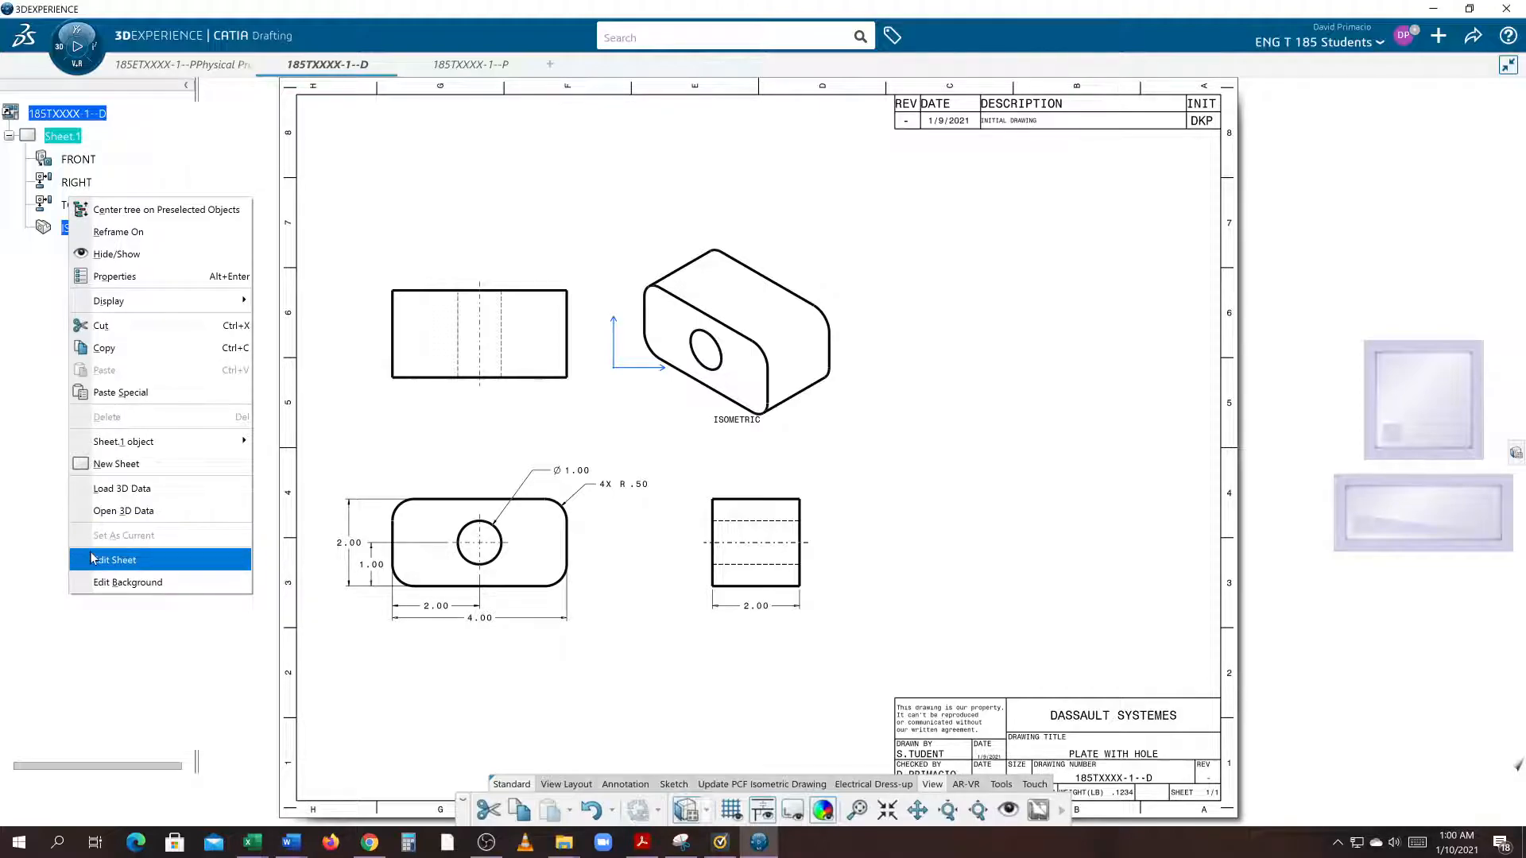
left_click(195, 580)
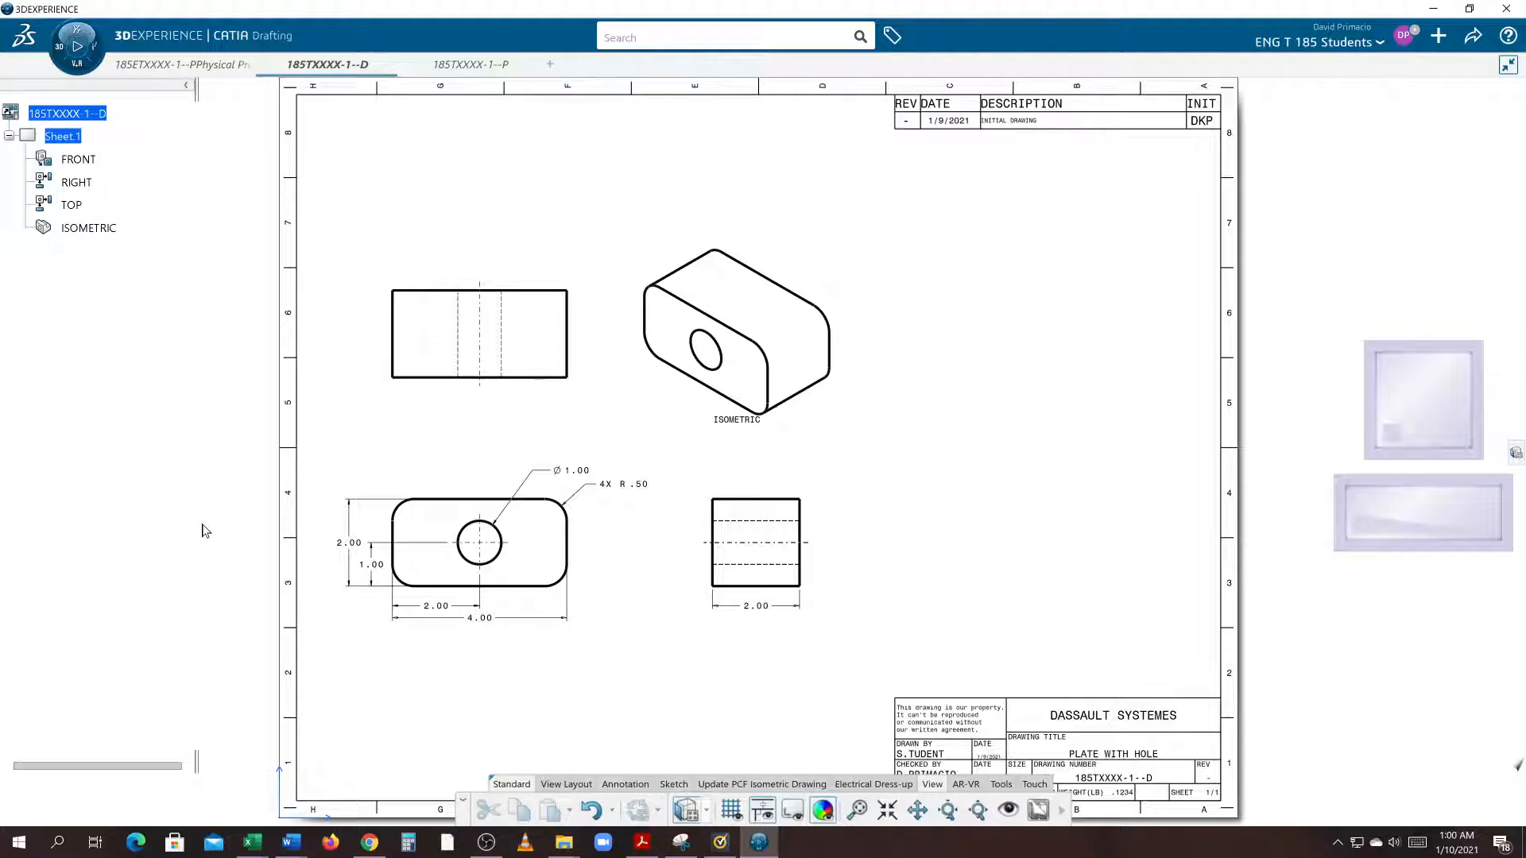
mouse_move(299, 812)
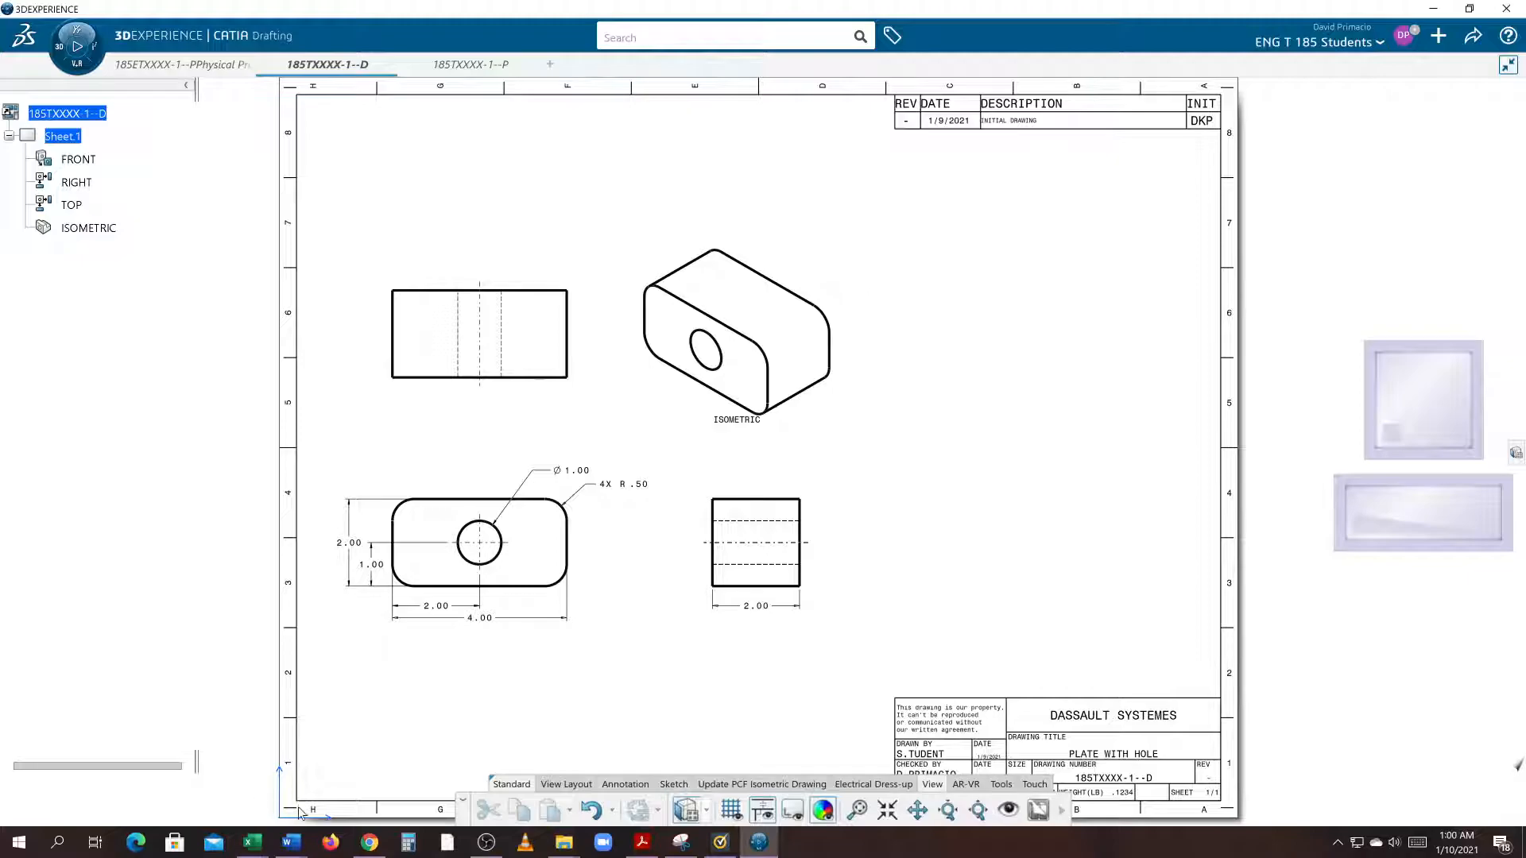
mouse_move(526, 513)
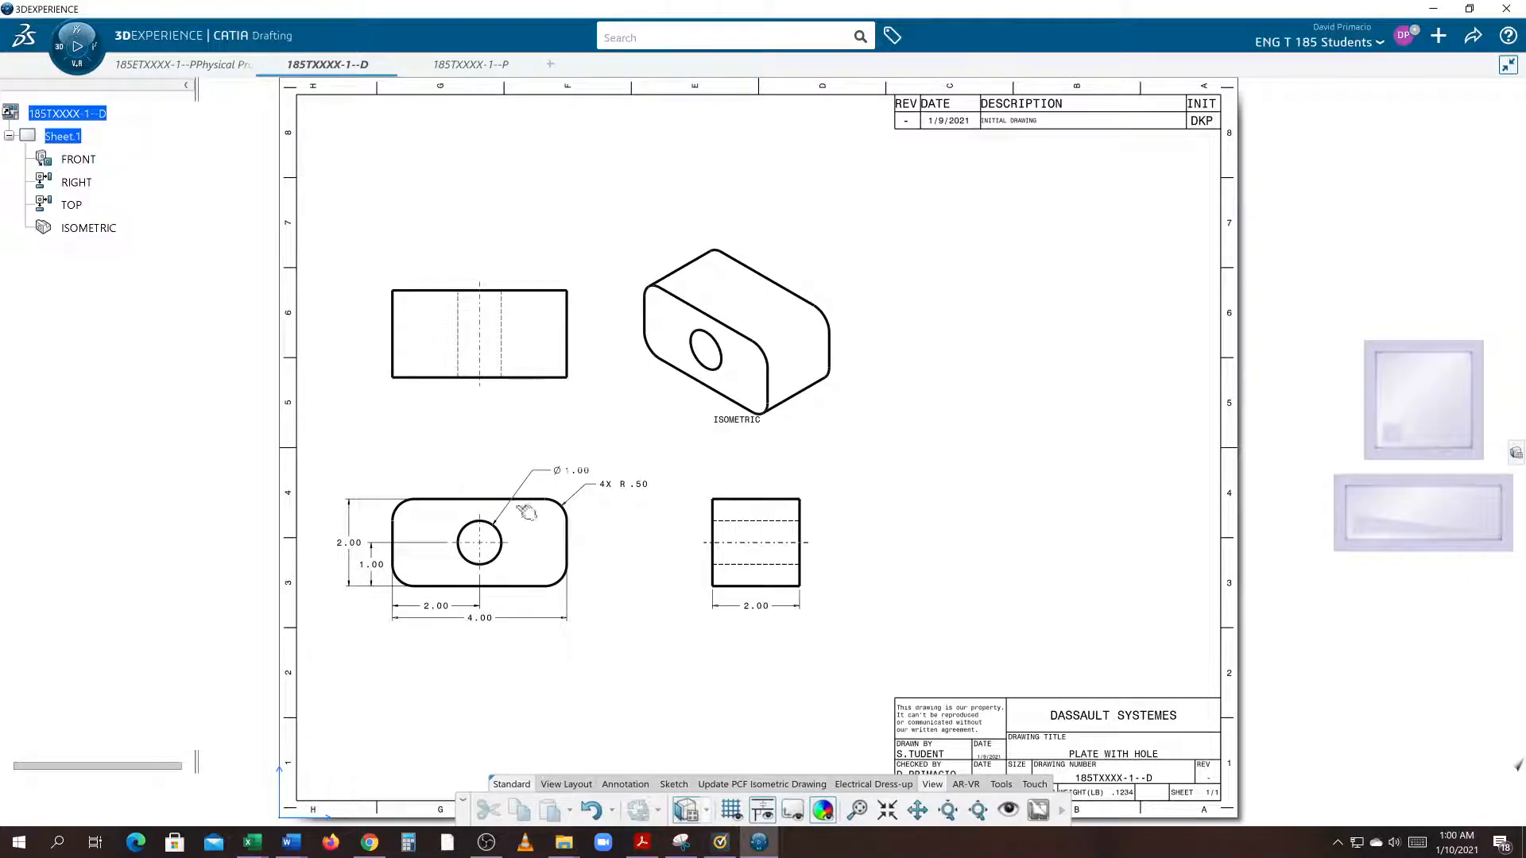
mouse_move(610, 586)
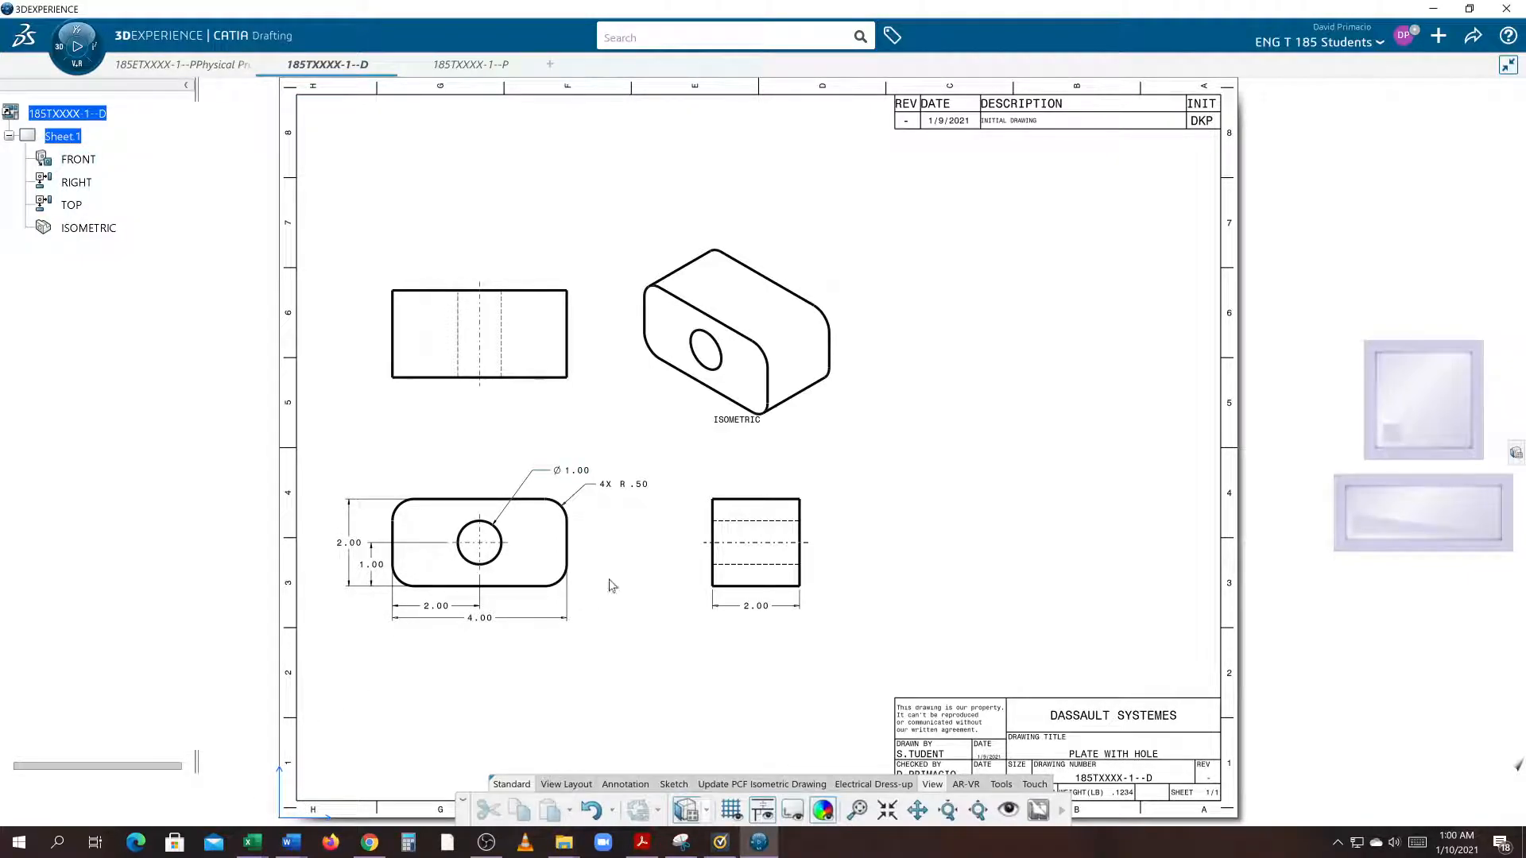
mouse_move(550, 672)
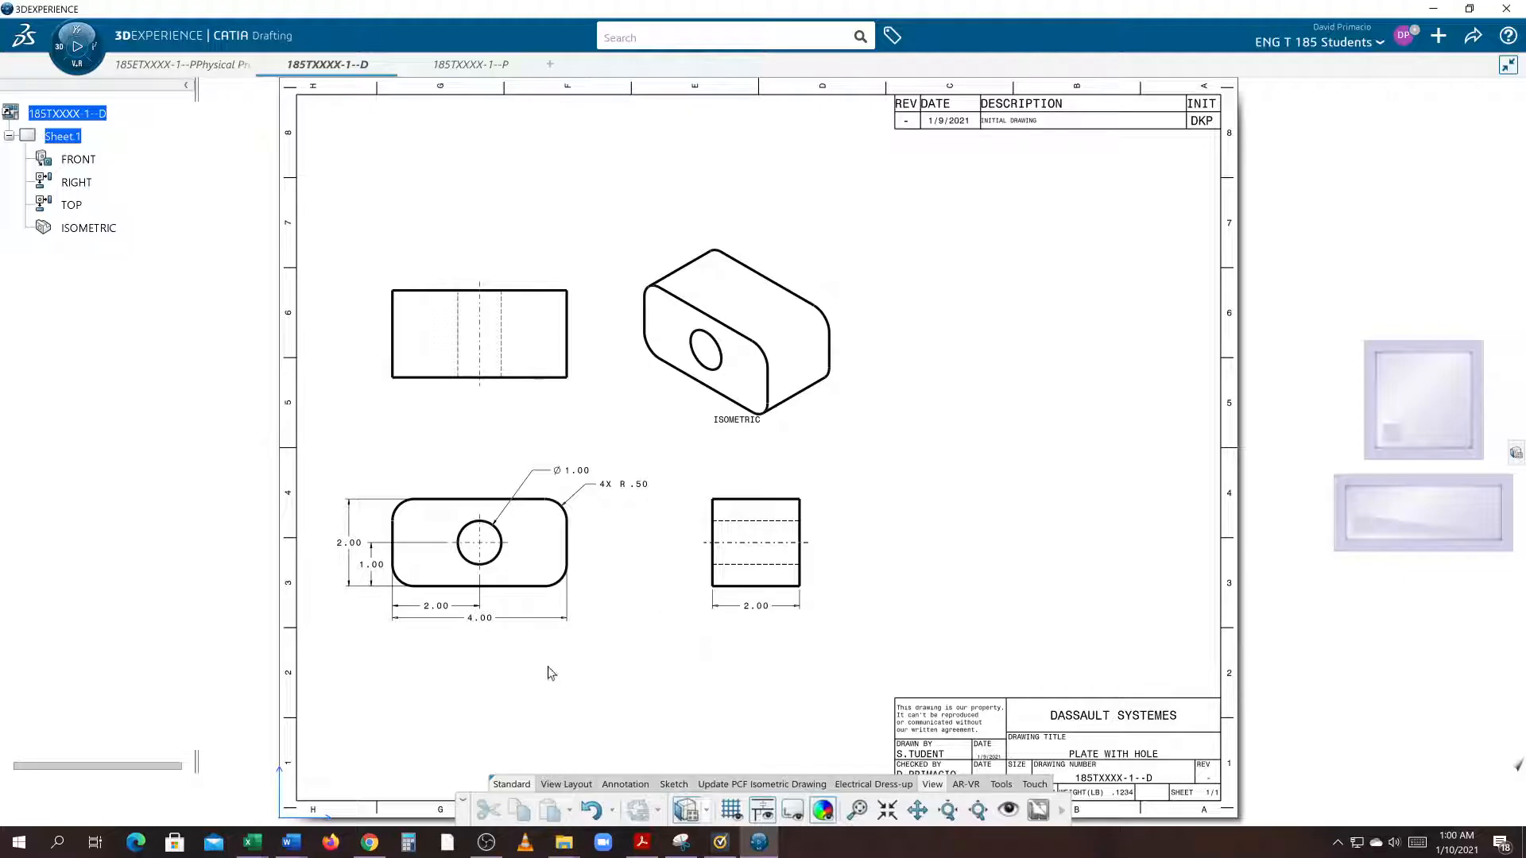